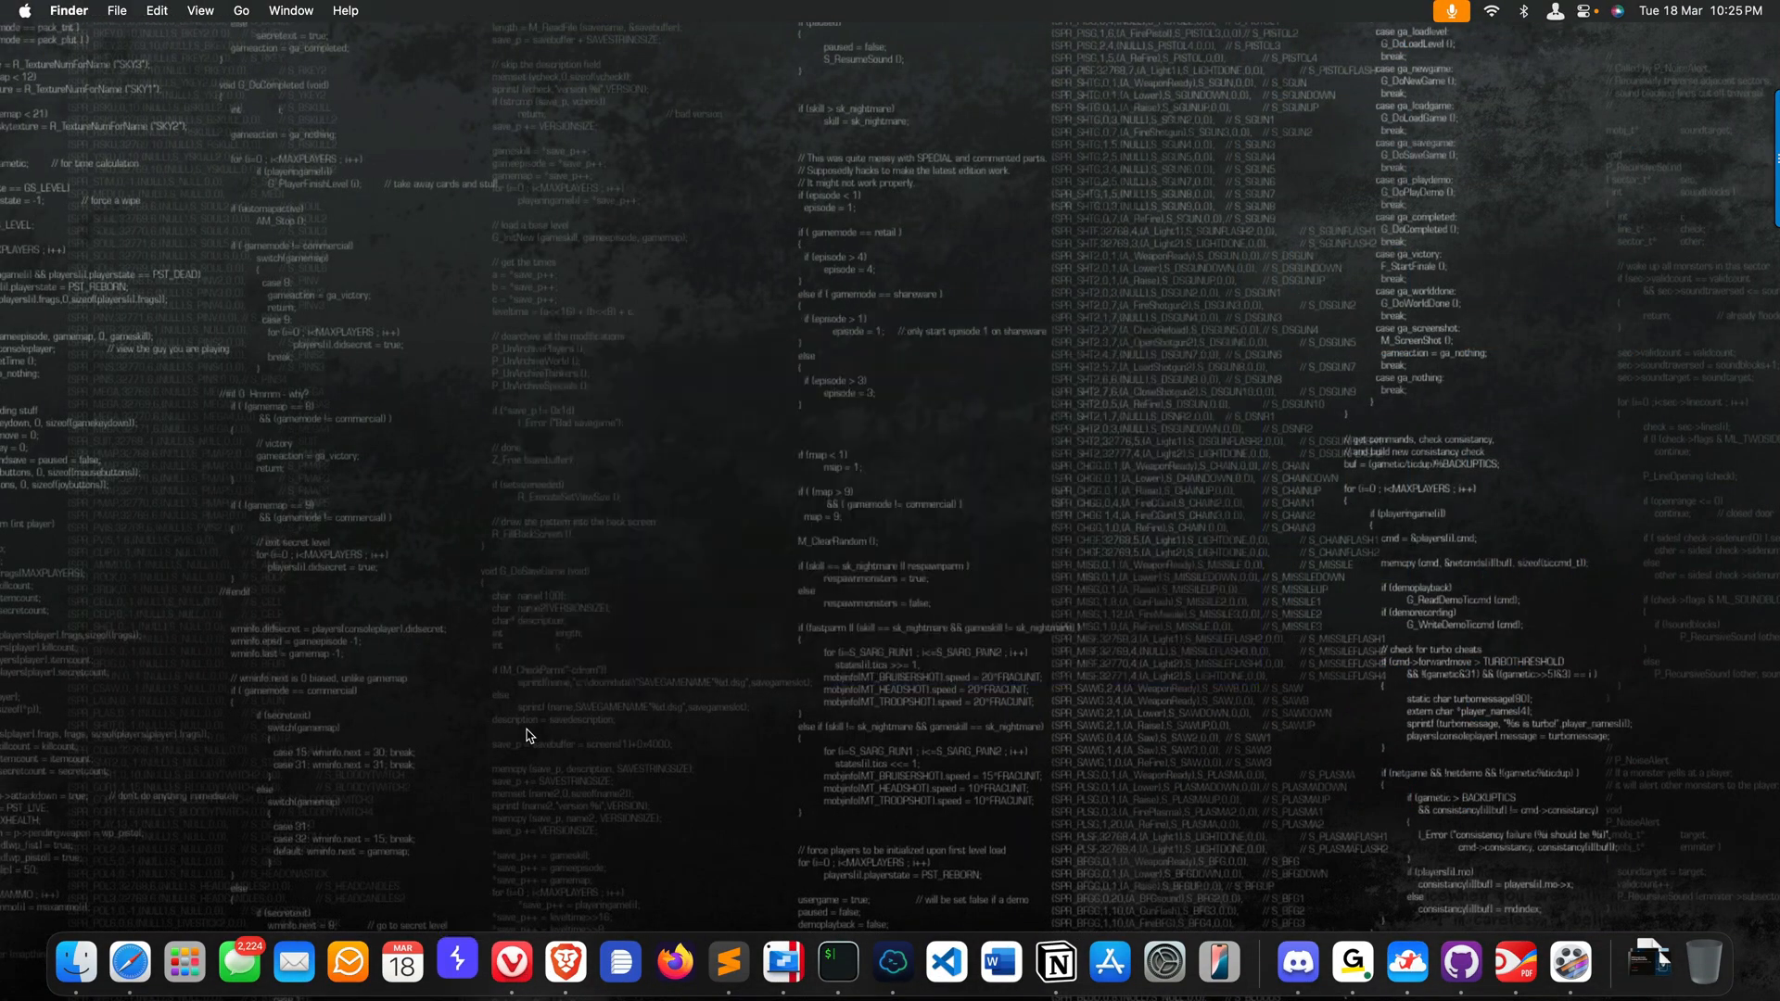
- Bring up the iOS Penetration Testing Checklist deck and reach the extension download link slide
click(459, 962)
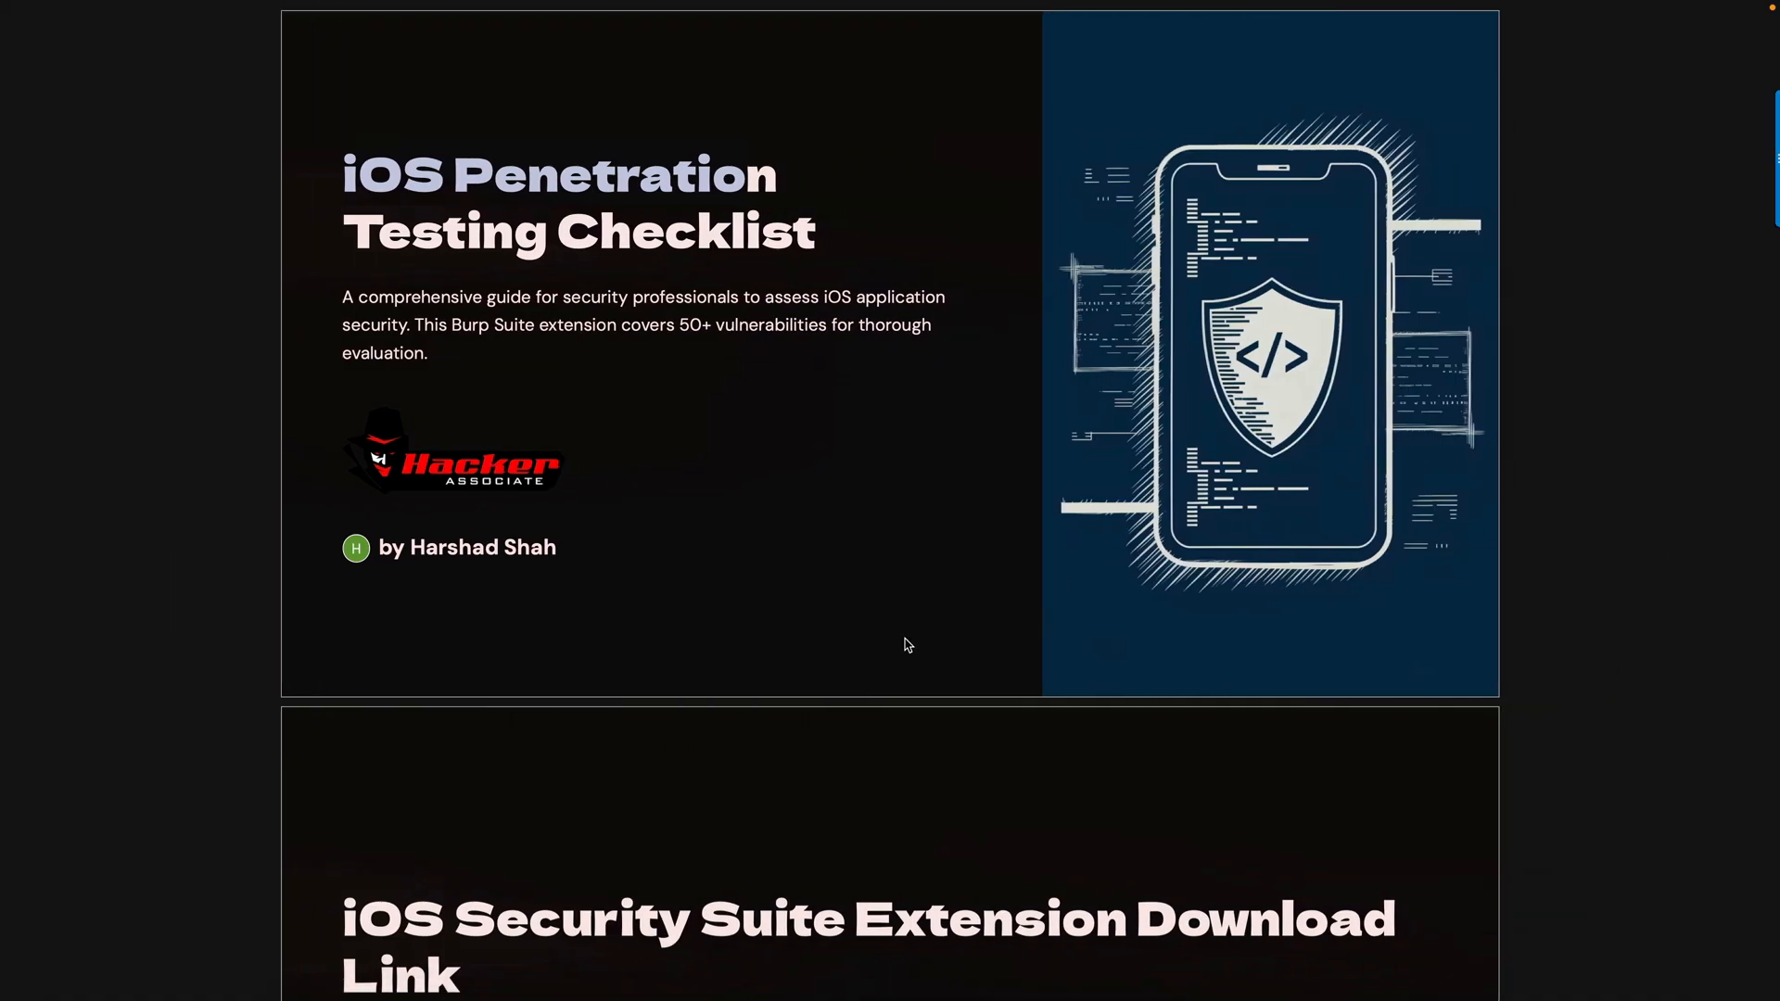
scroll(down, 3)
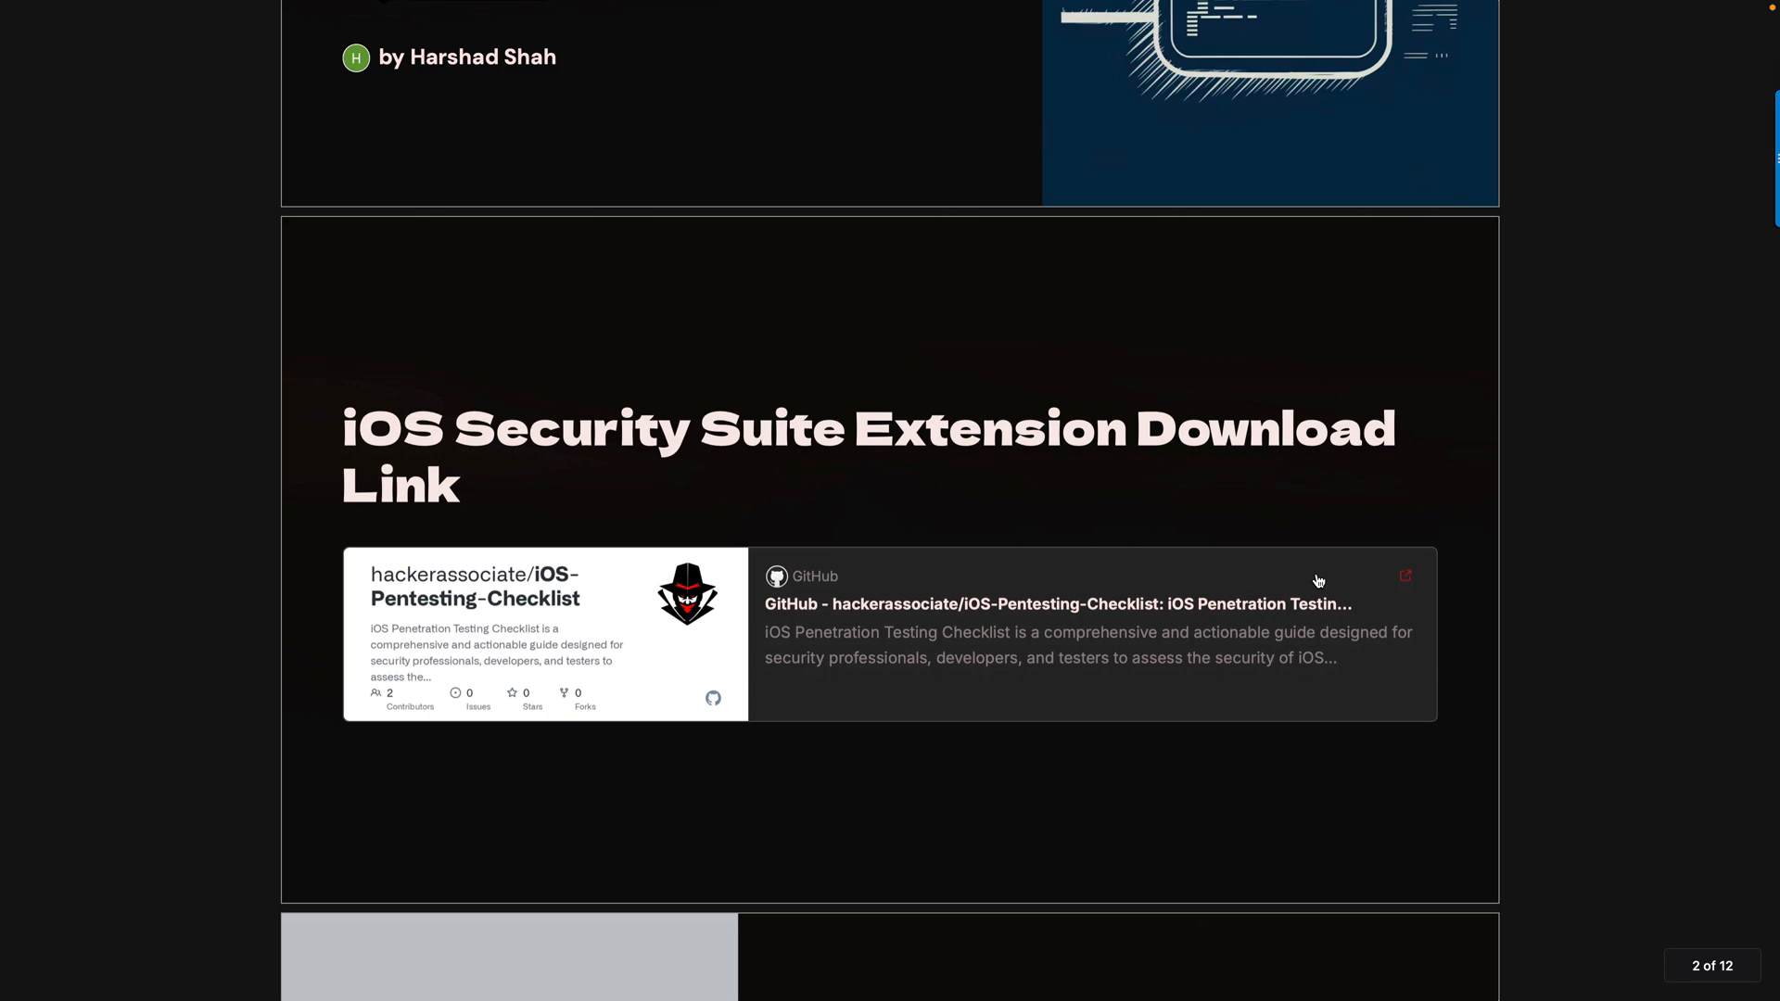
scroll(down, 3)
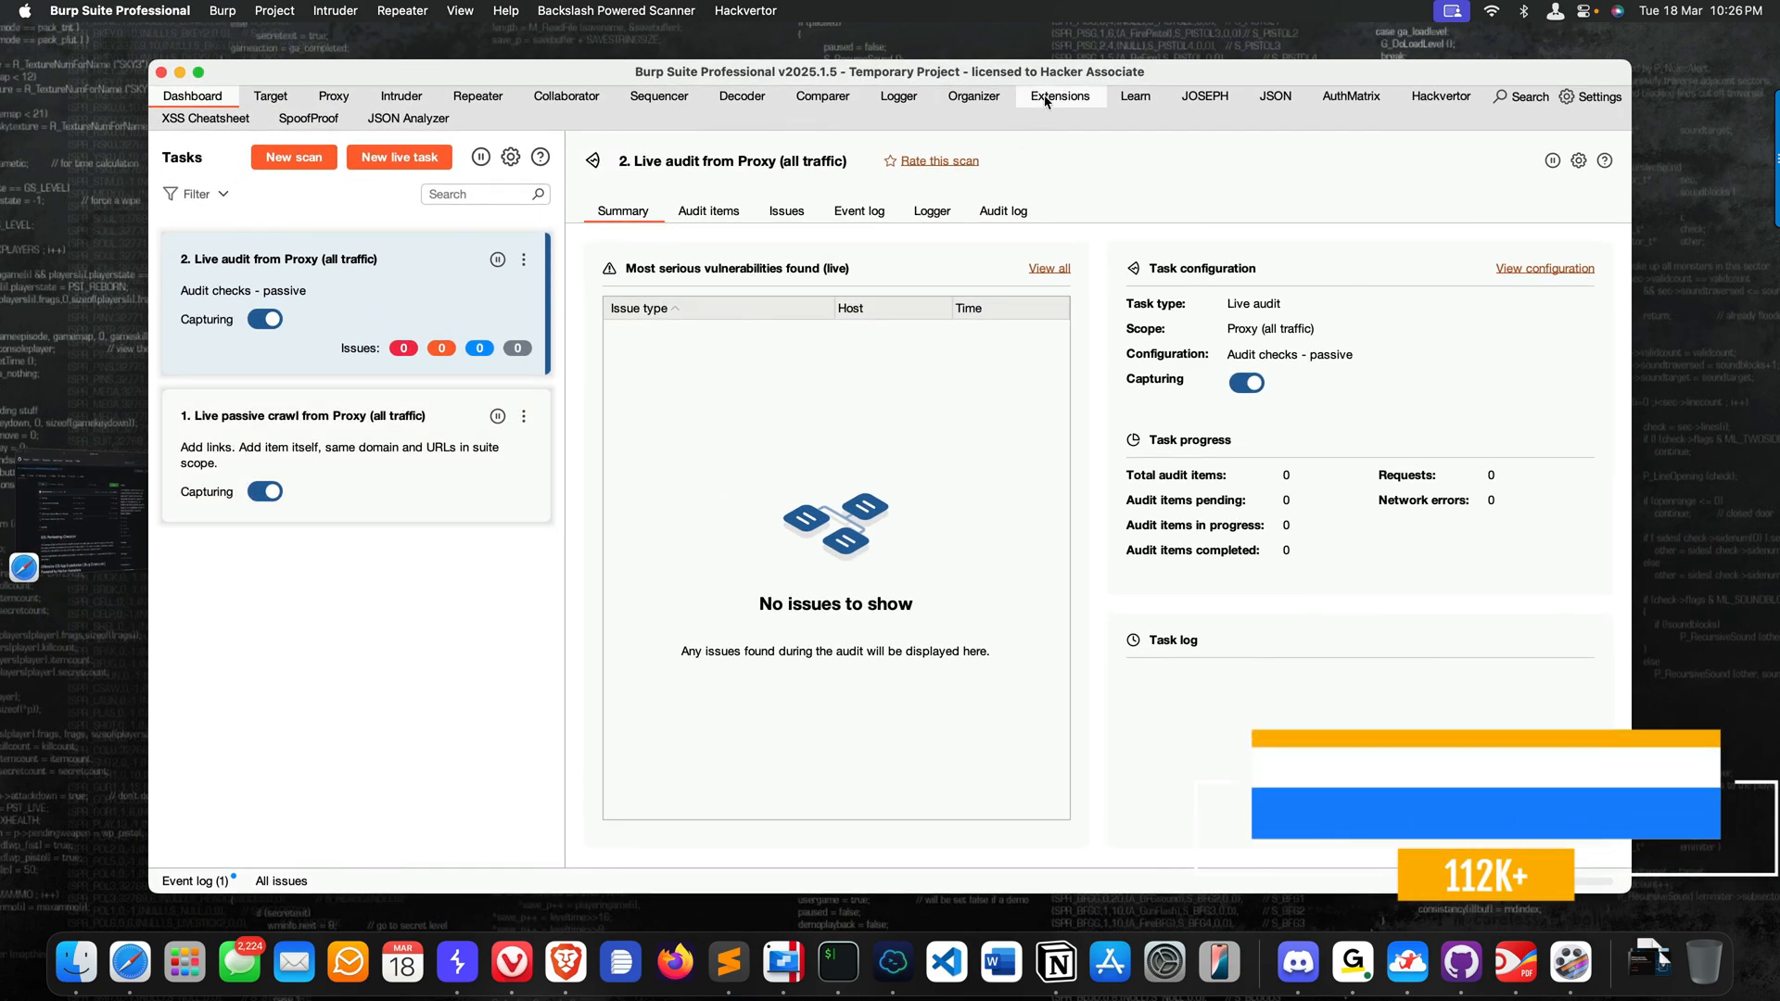
- Show the installed Burp extensions and select the iOS Security Testing Suite row
click(1059, 96)
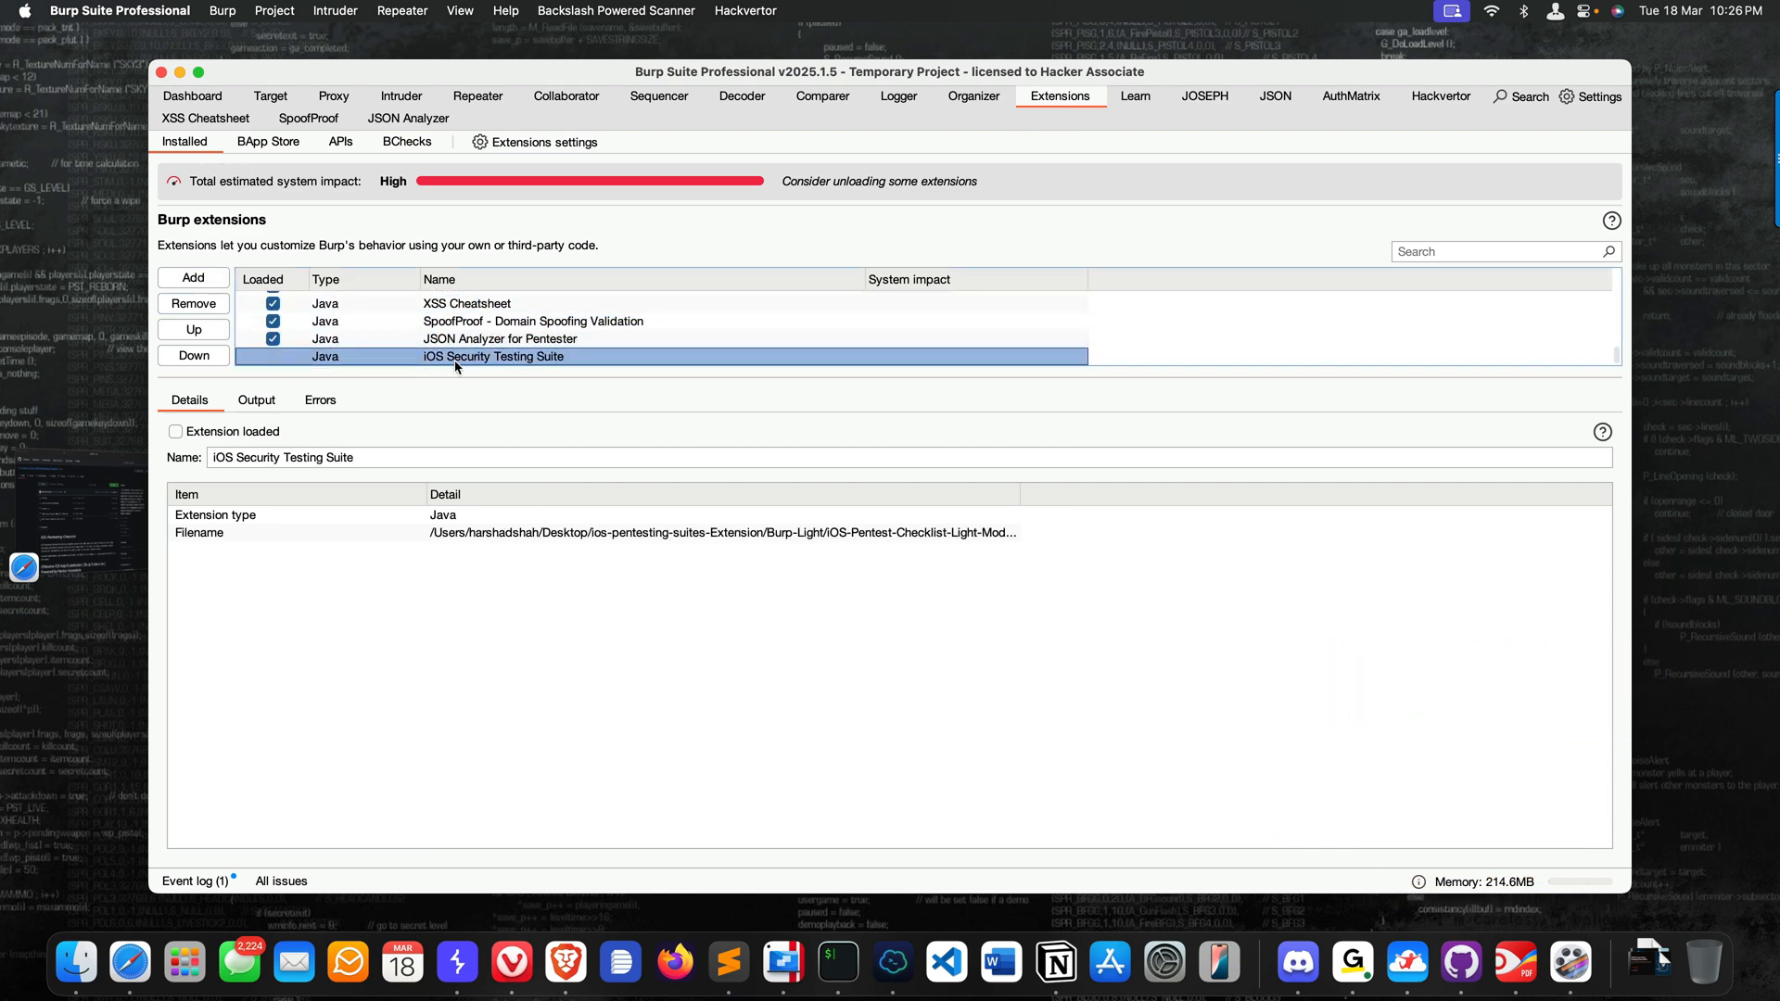
click(193, 302)
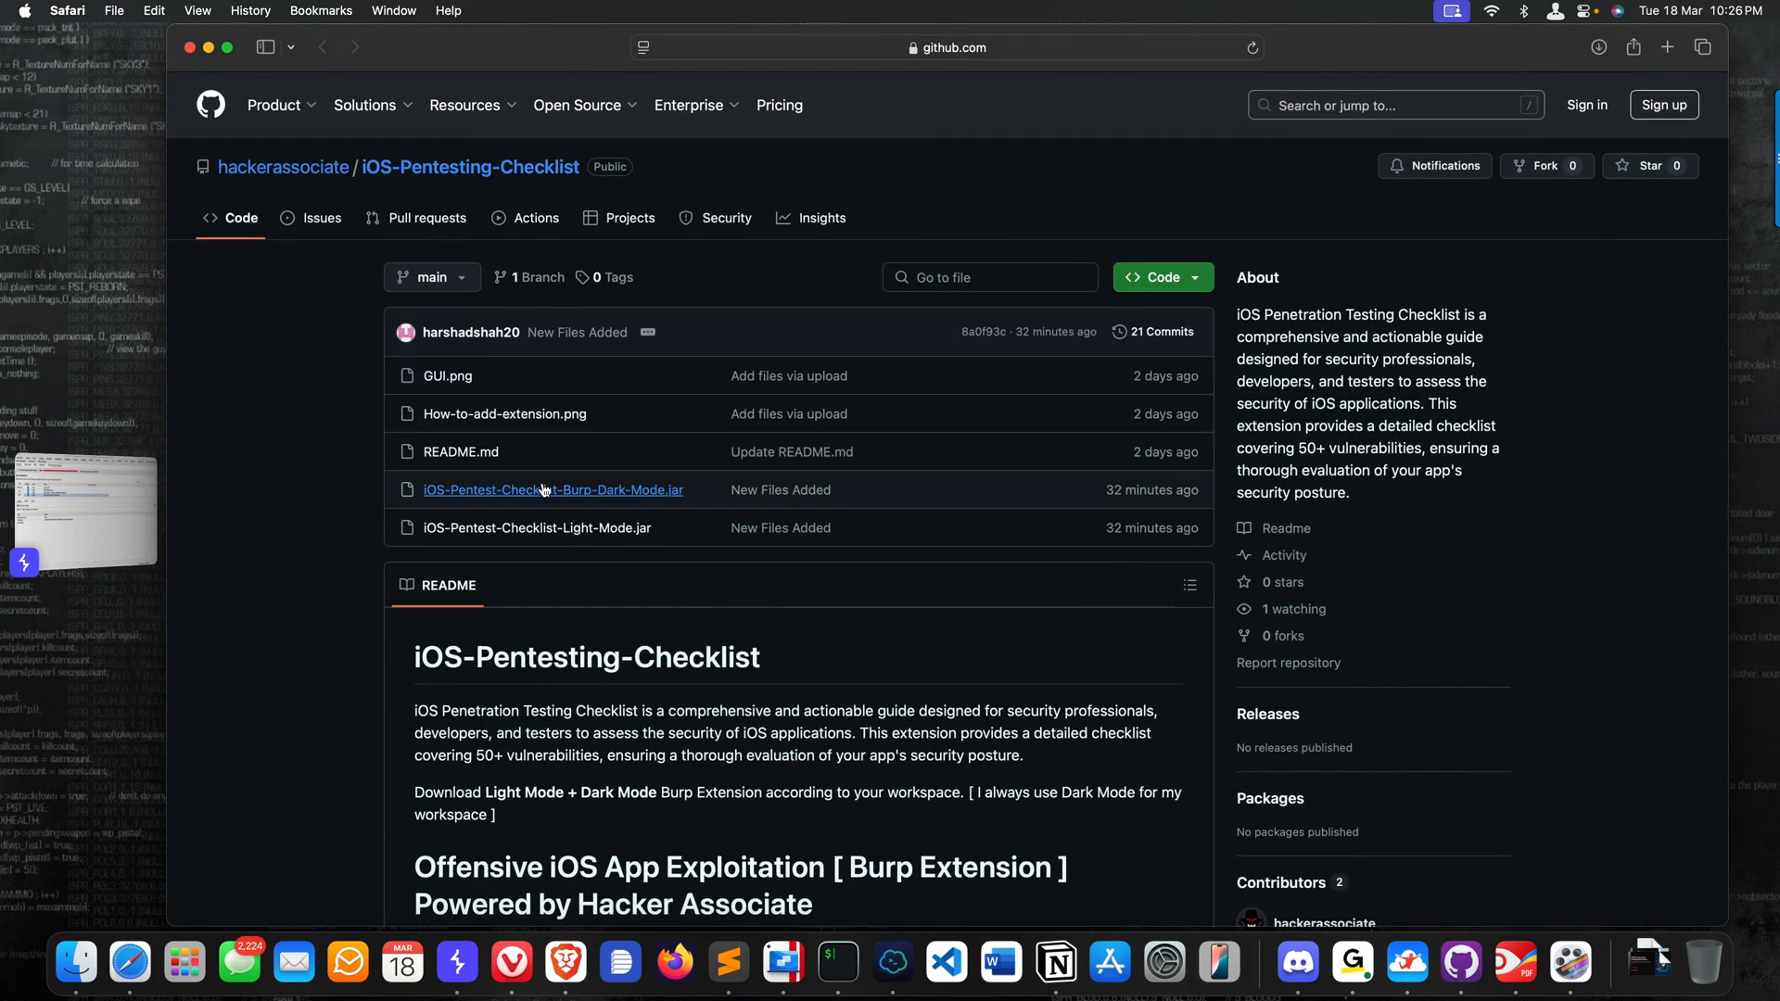
scroll(down, 3)
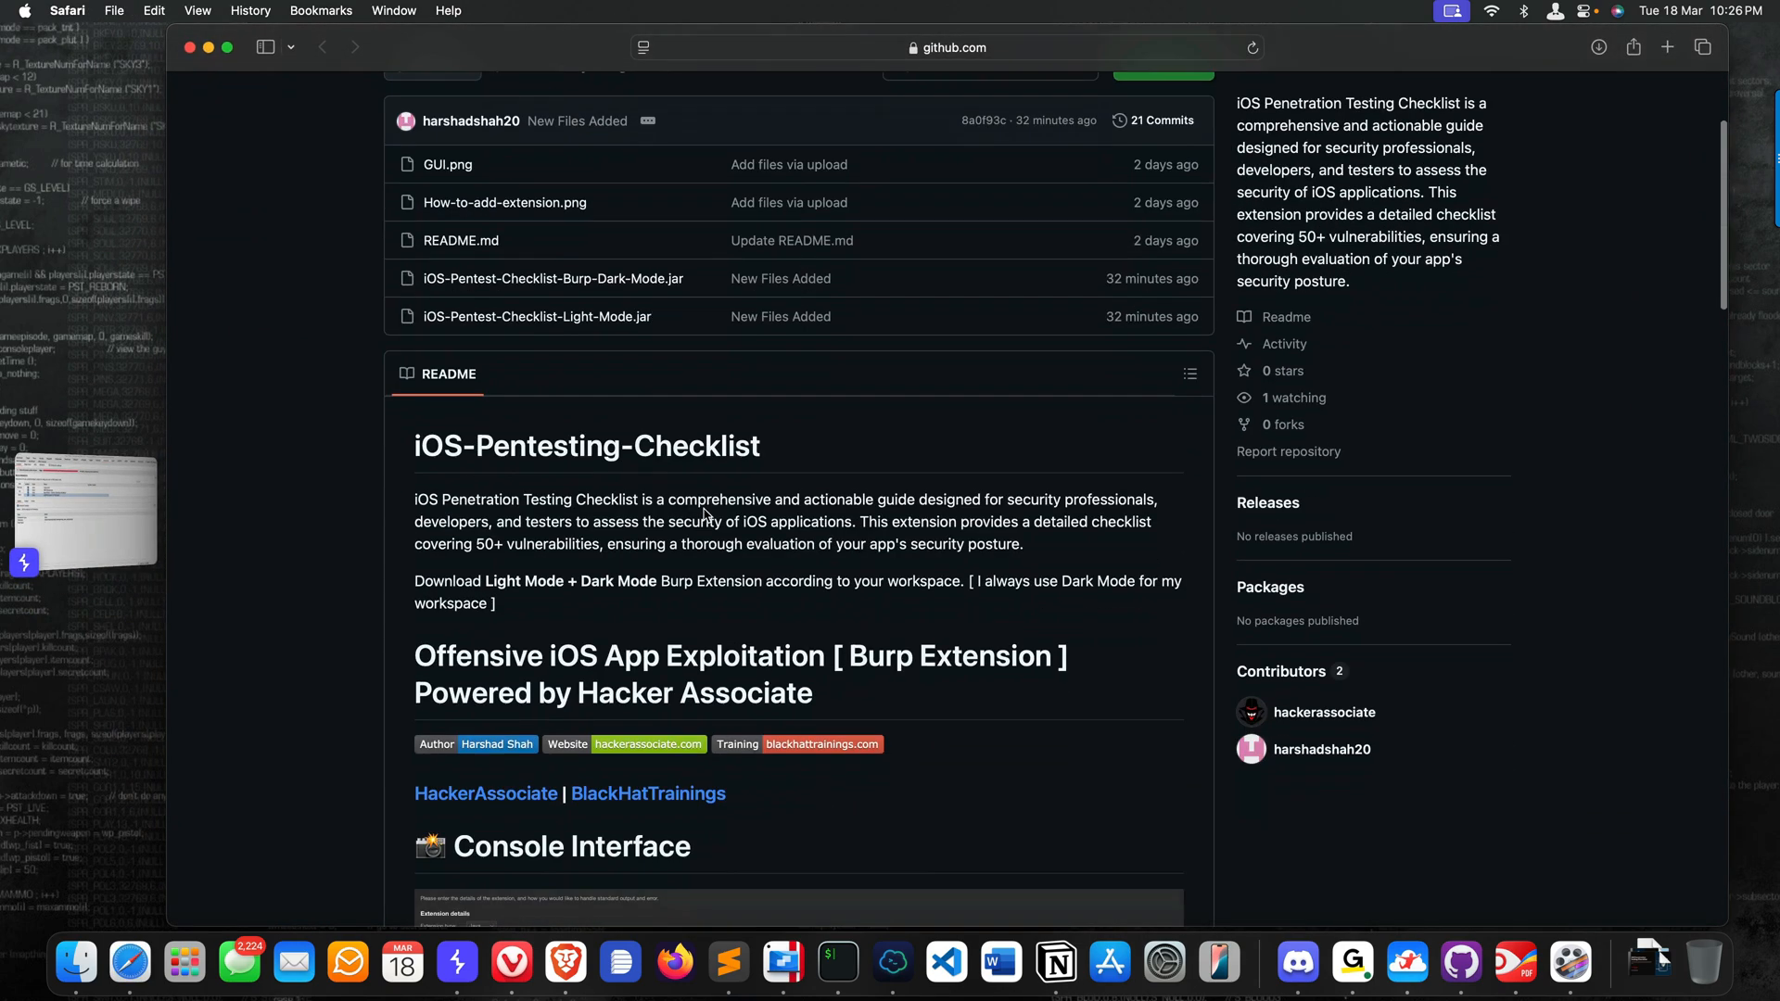
scroll(up, 3)
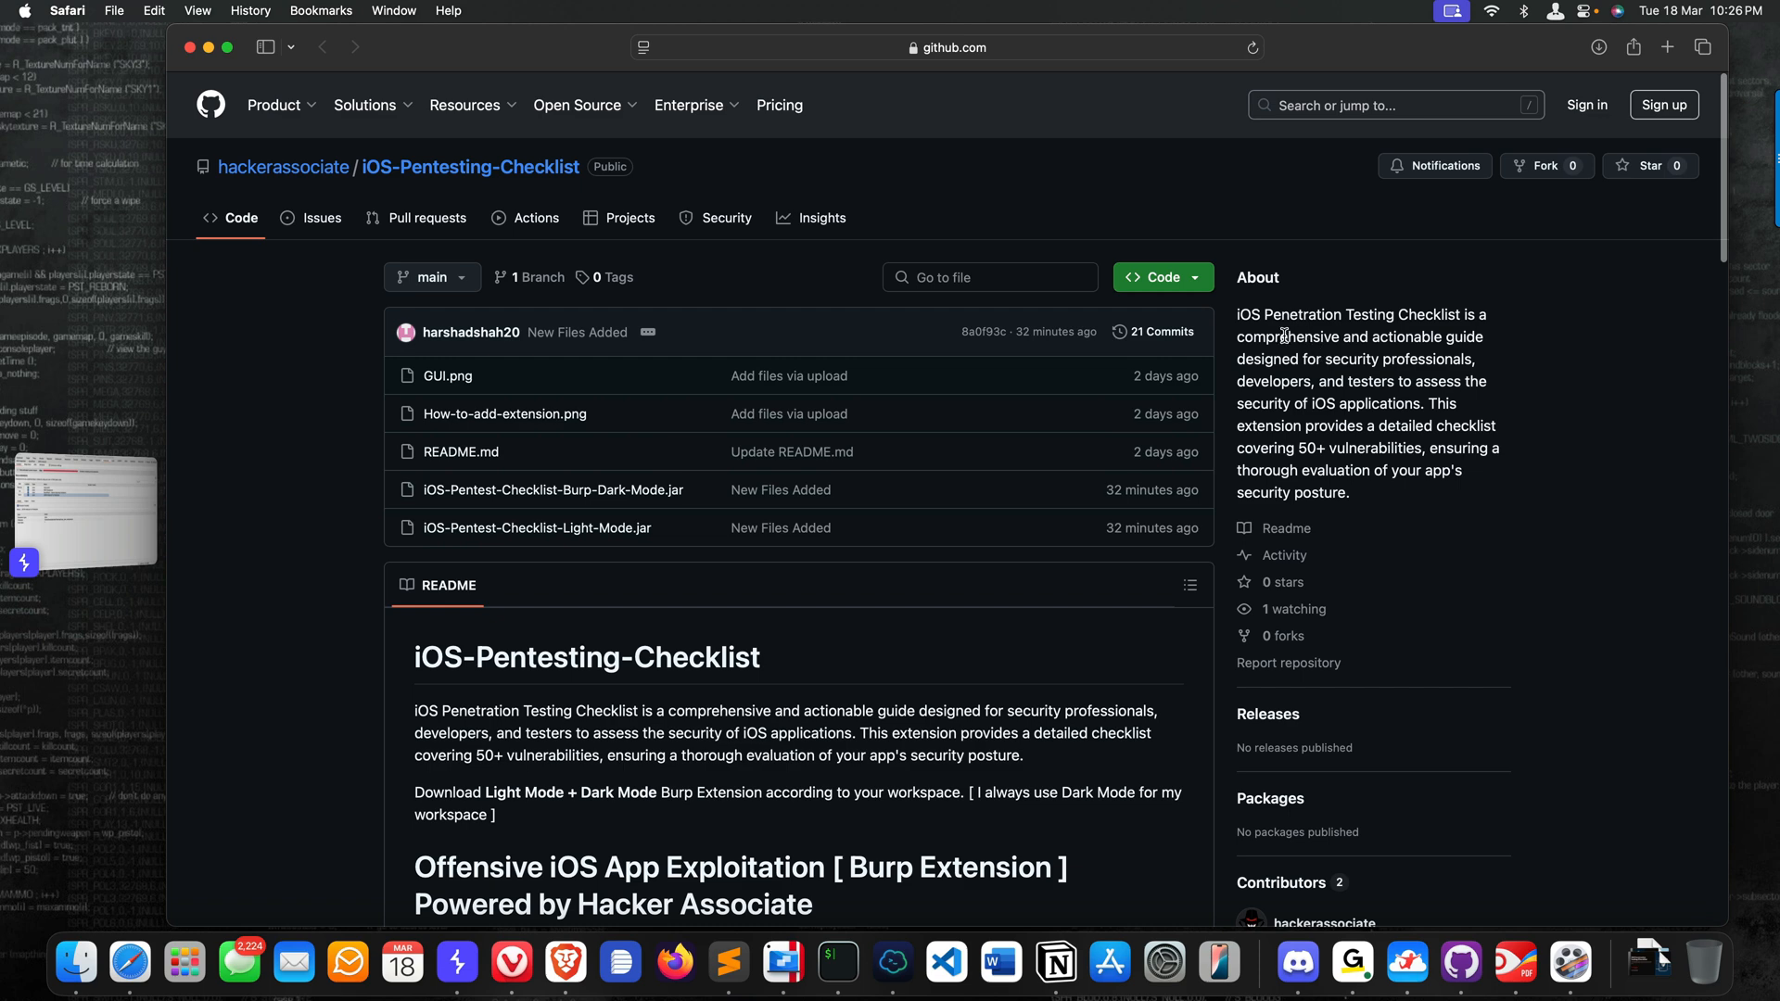
mouse_move(1341, 345)
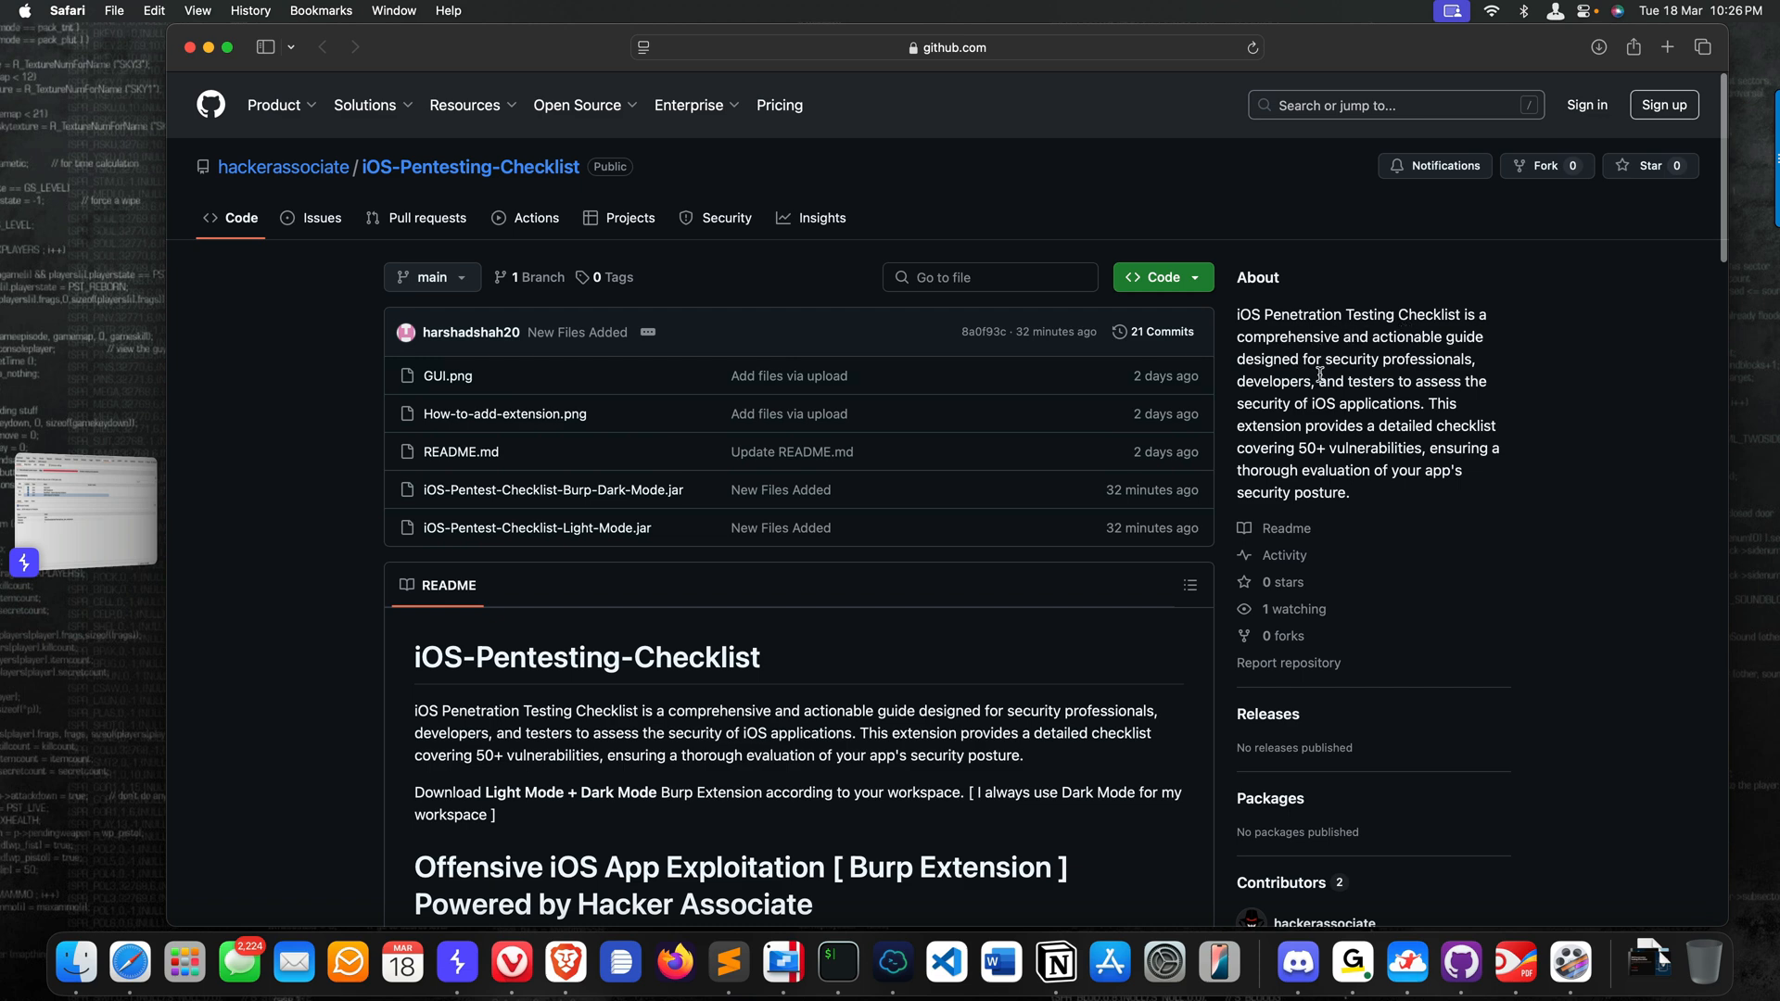
mouse_move(1375, 403)
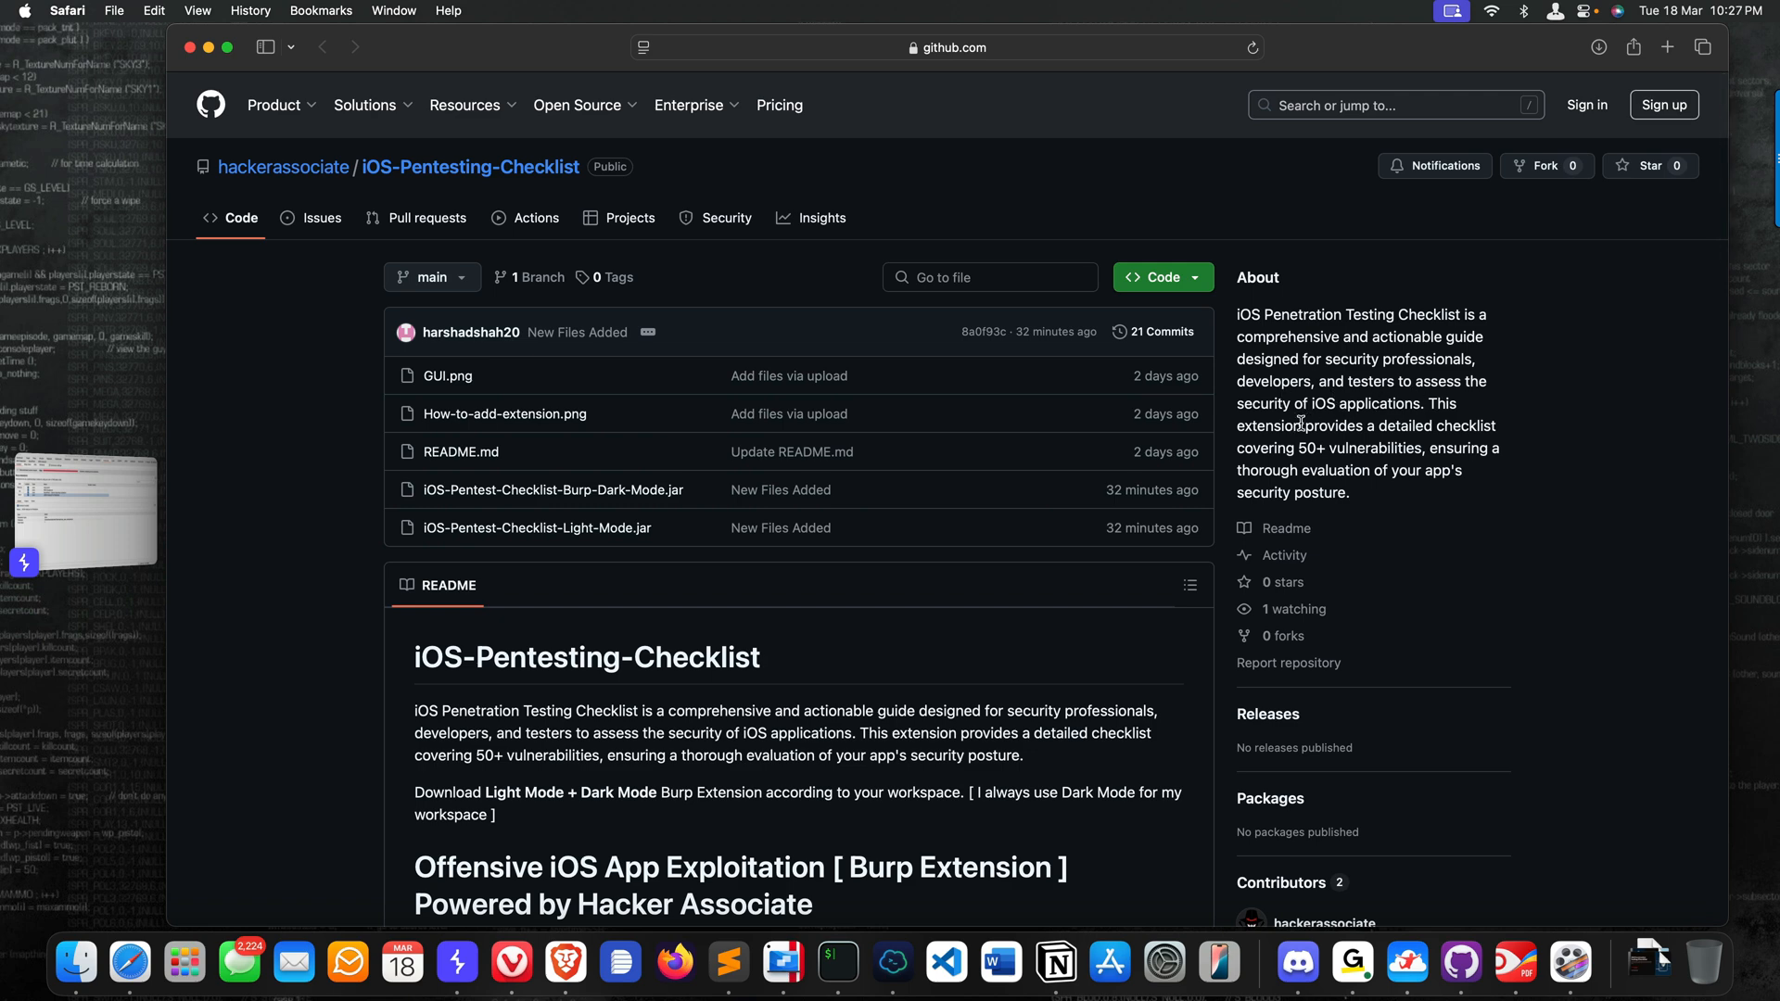
mouse_move(1335, 445)
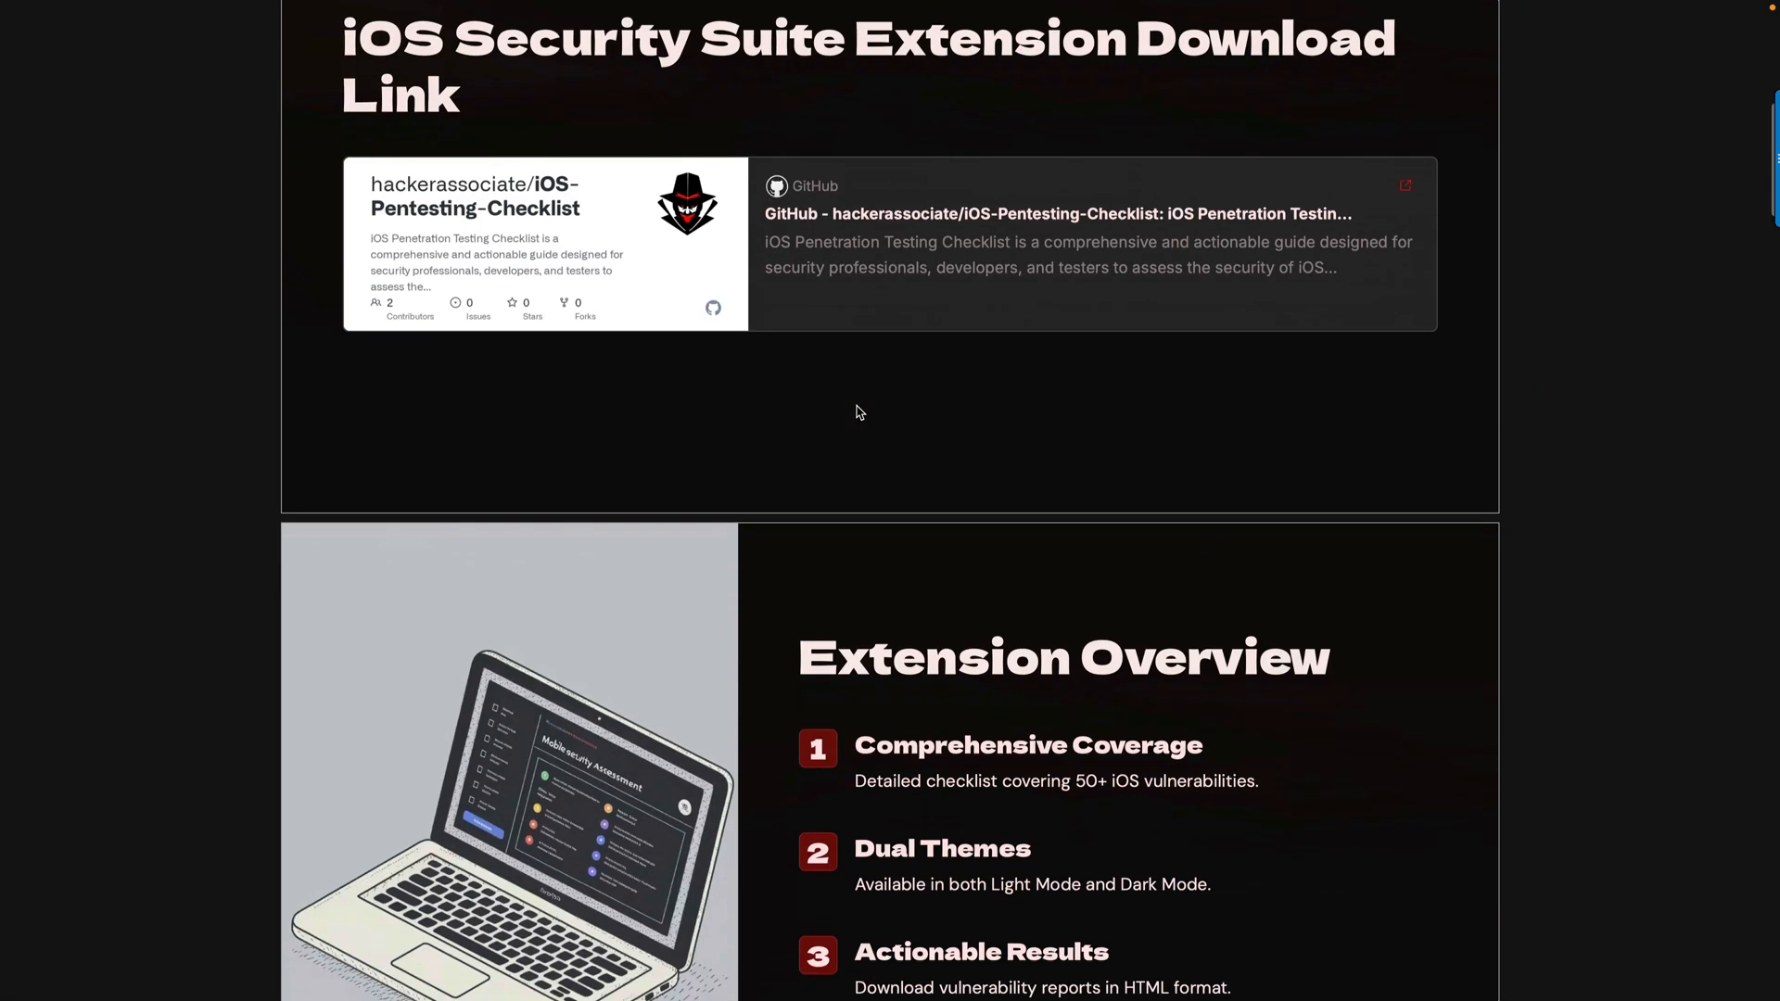
- Scroll through the Extension Overview and Console Interface slides to Installation Steps
scroll(down, 3)
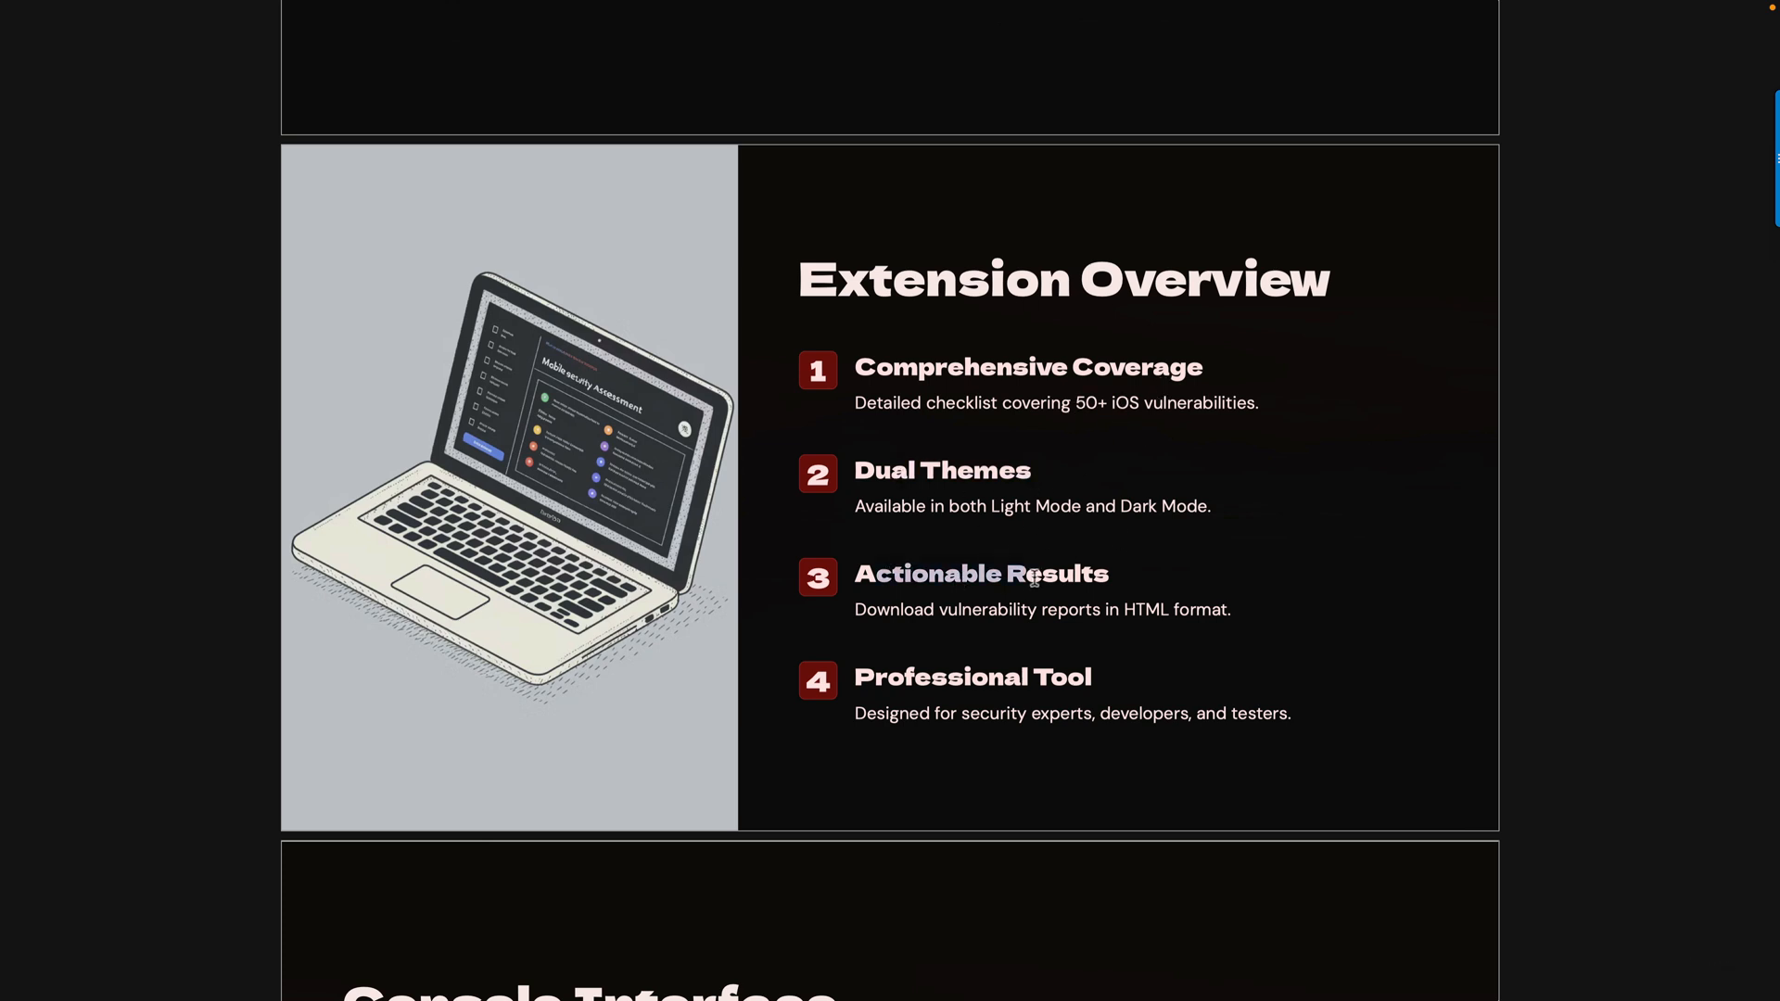
scroll(down, 3)
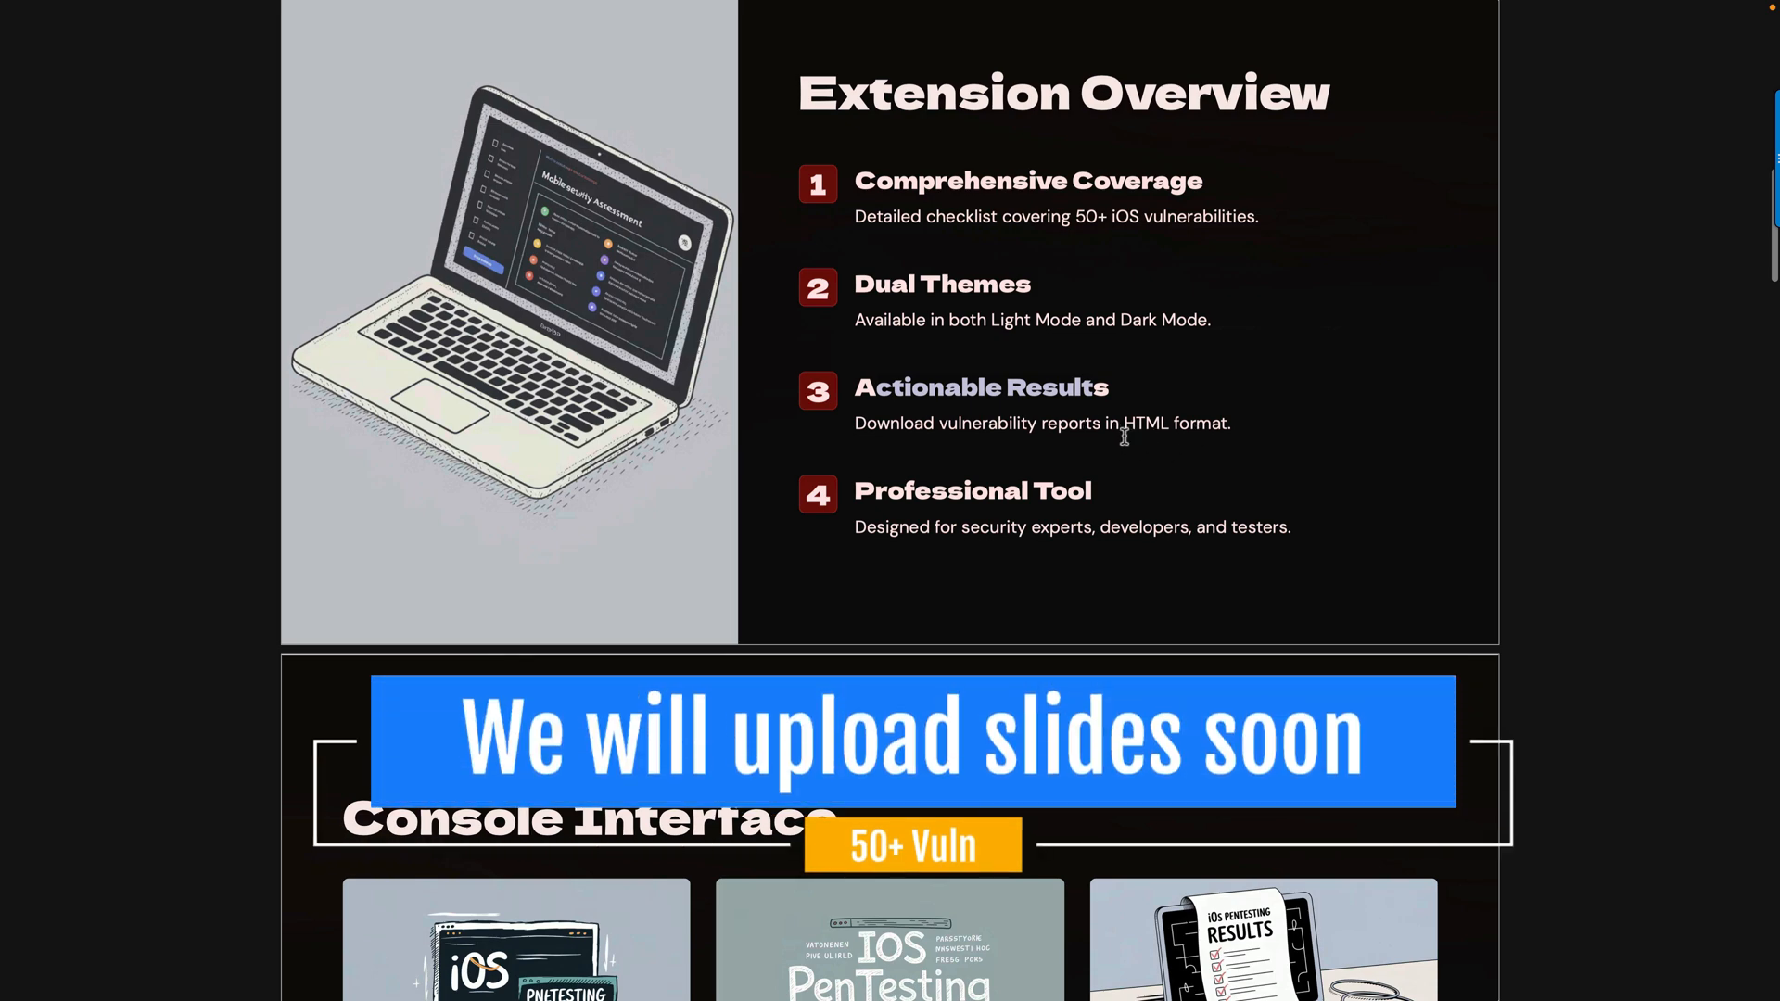
scroll(down, 3)
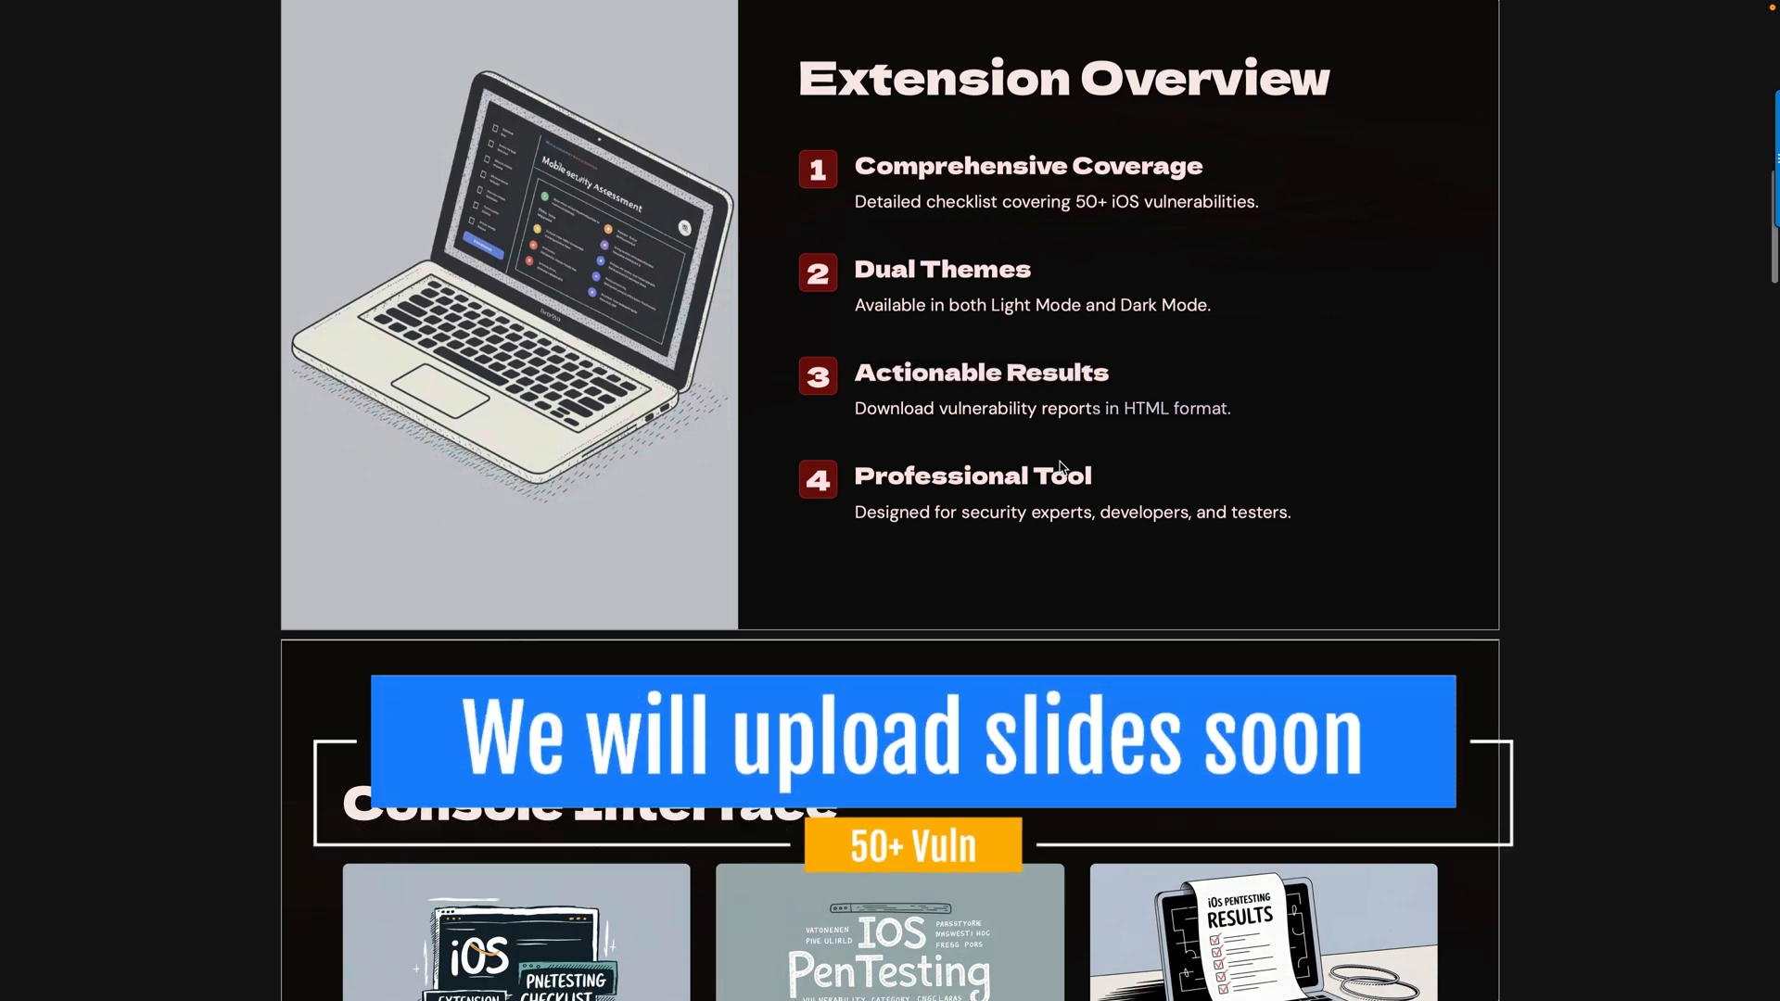
scroll(down, 3)
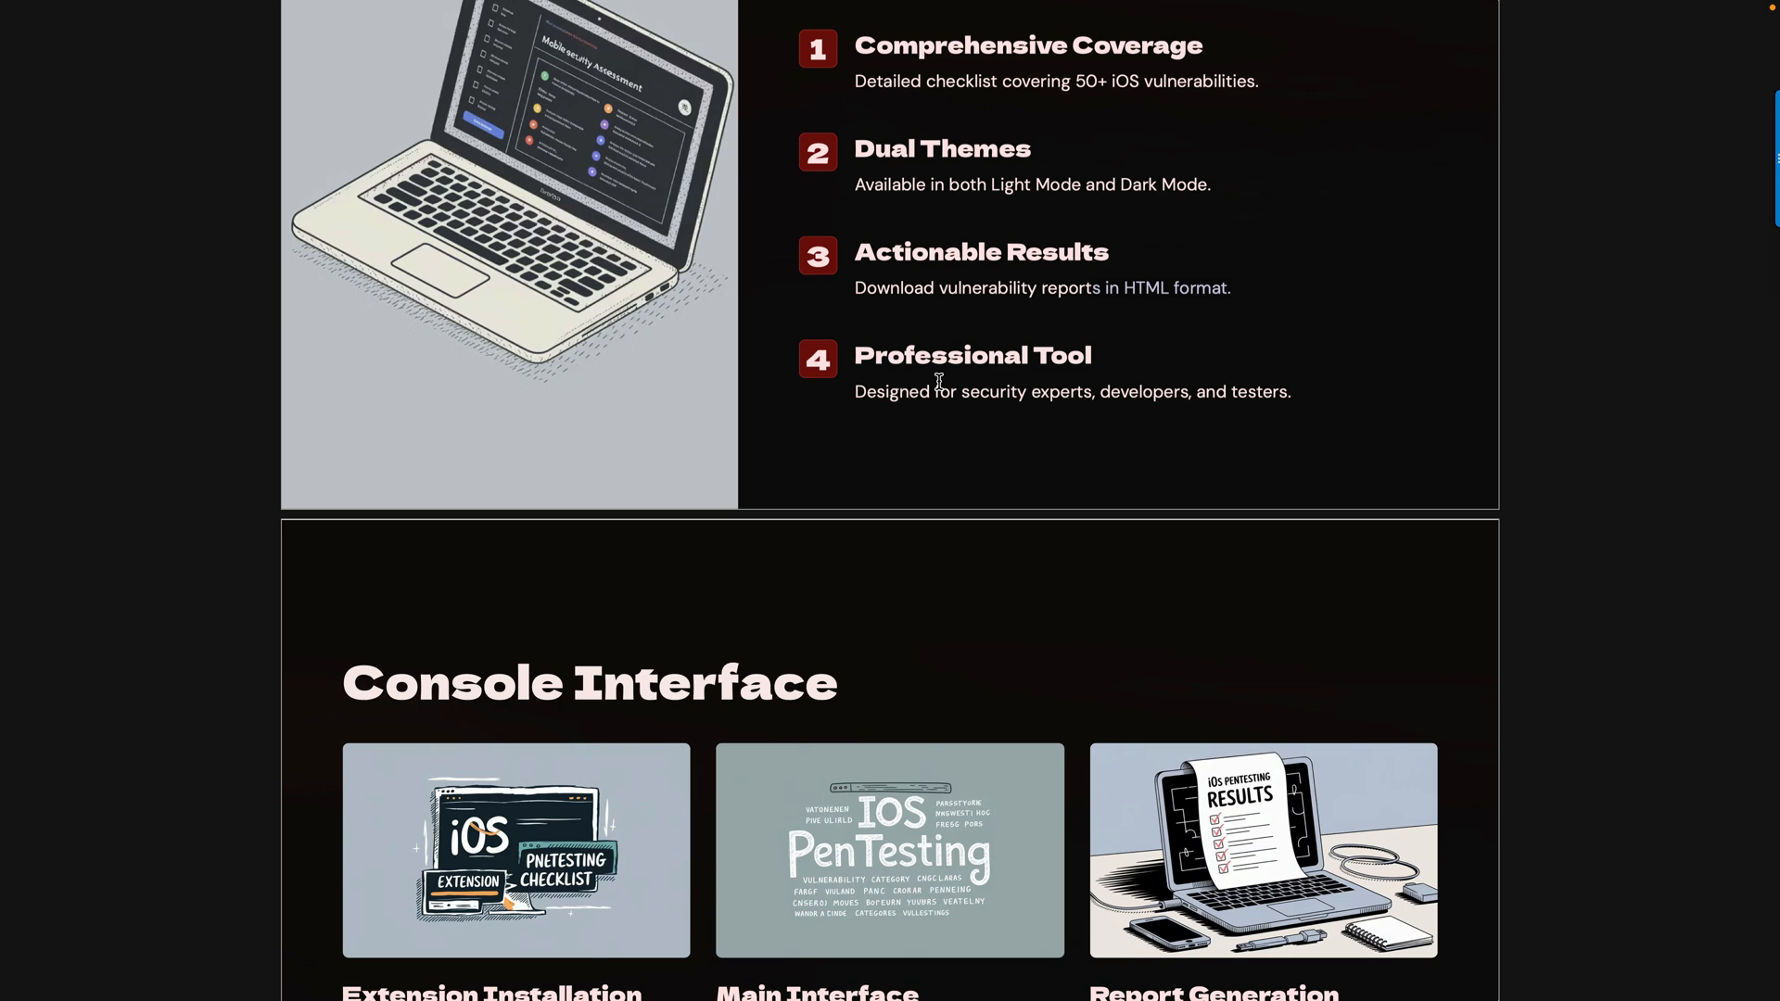
scroll(down, 3)
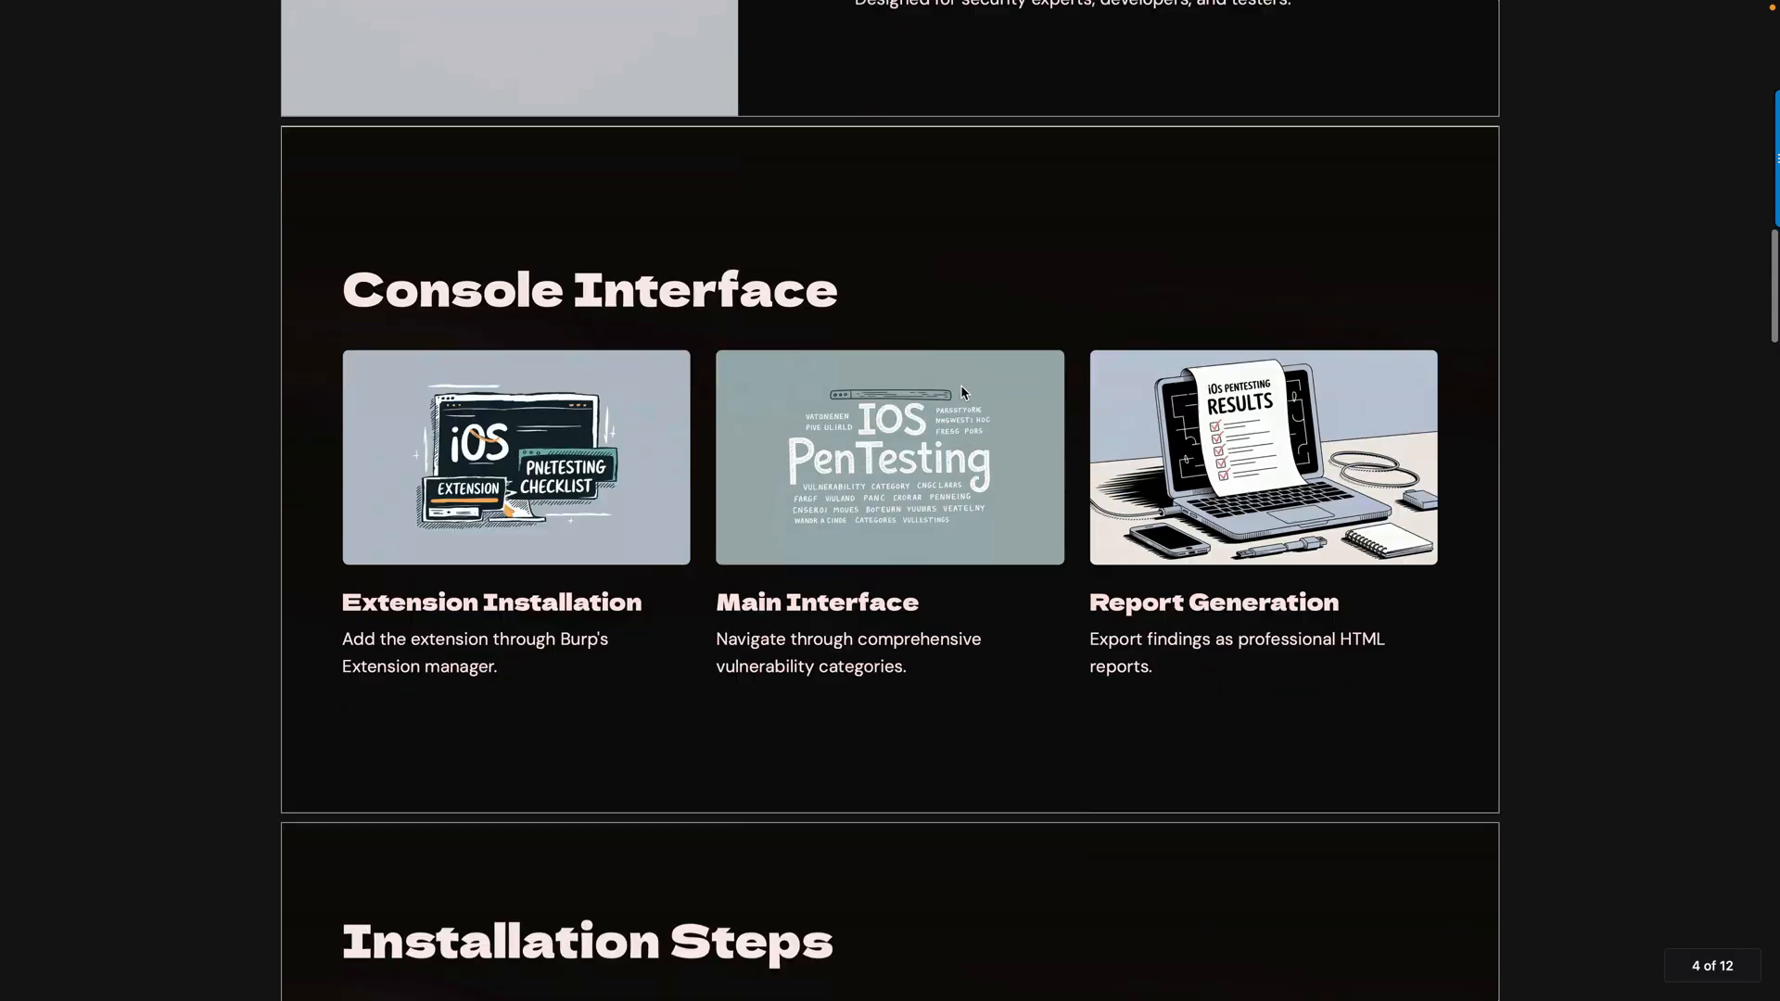
scroll(down, 3)
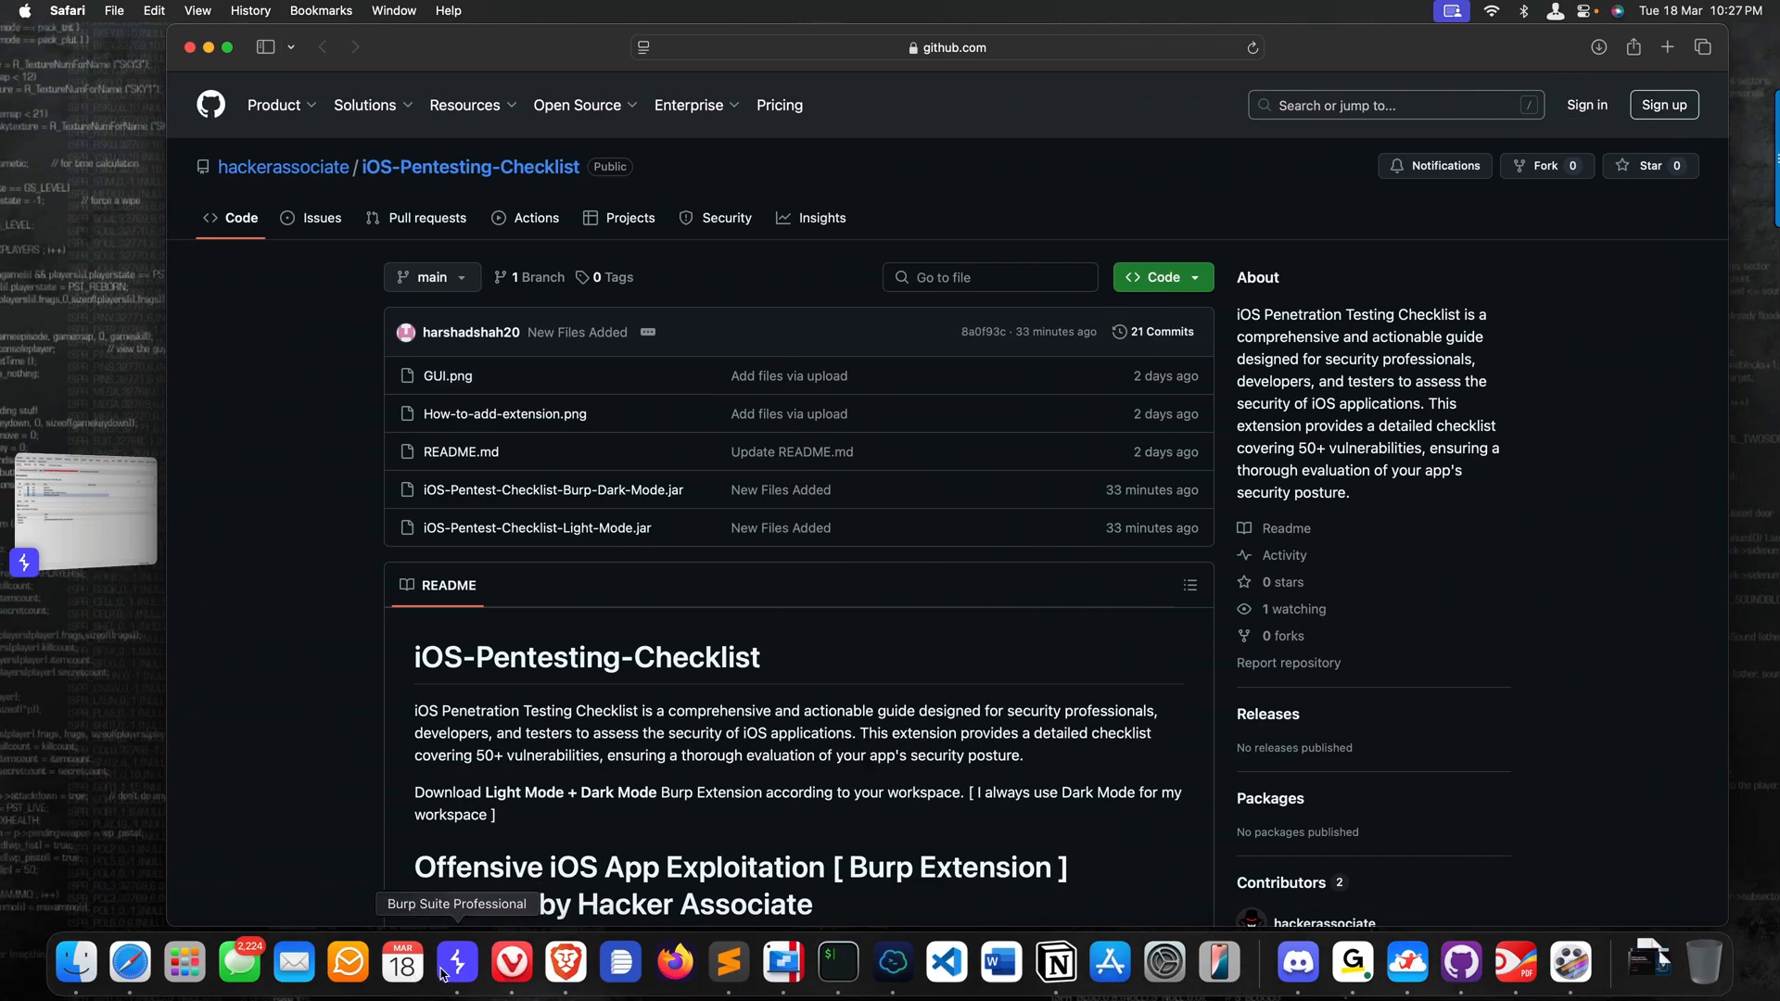
- Start adding an extension in Burp and browse to the empty Burp-Light folder
click(456, 964)
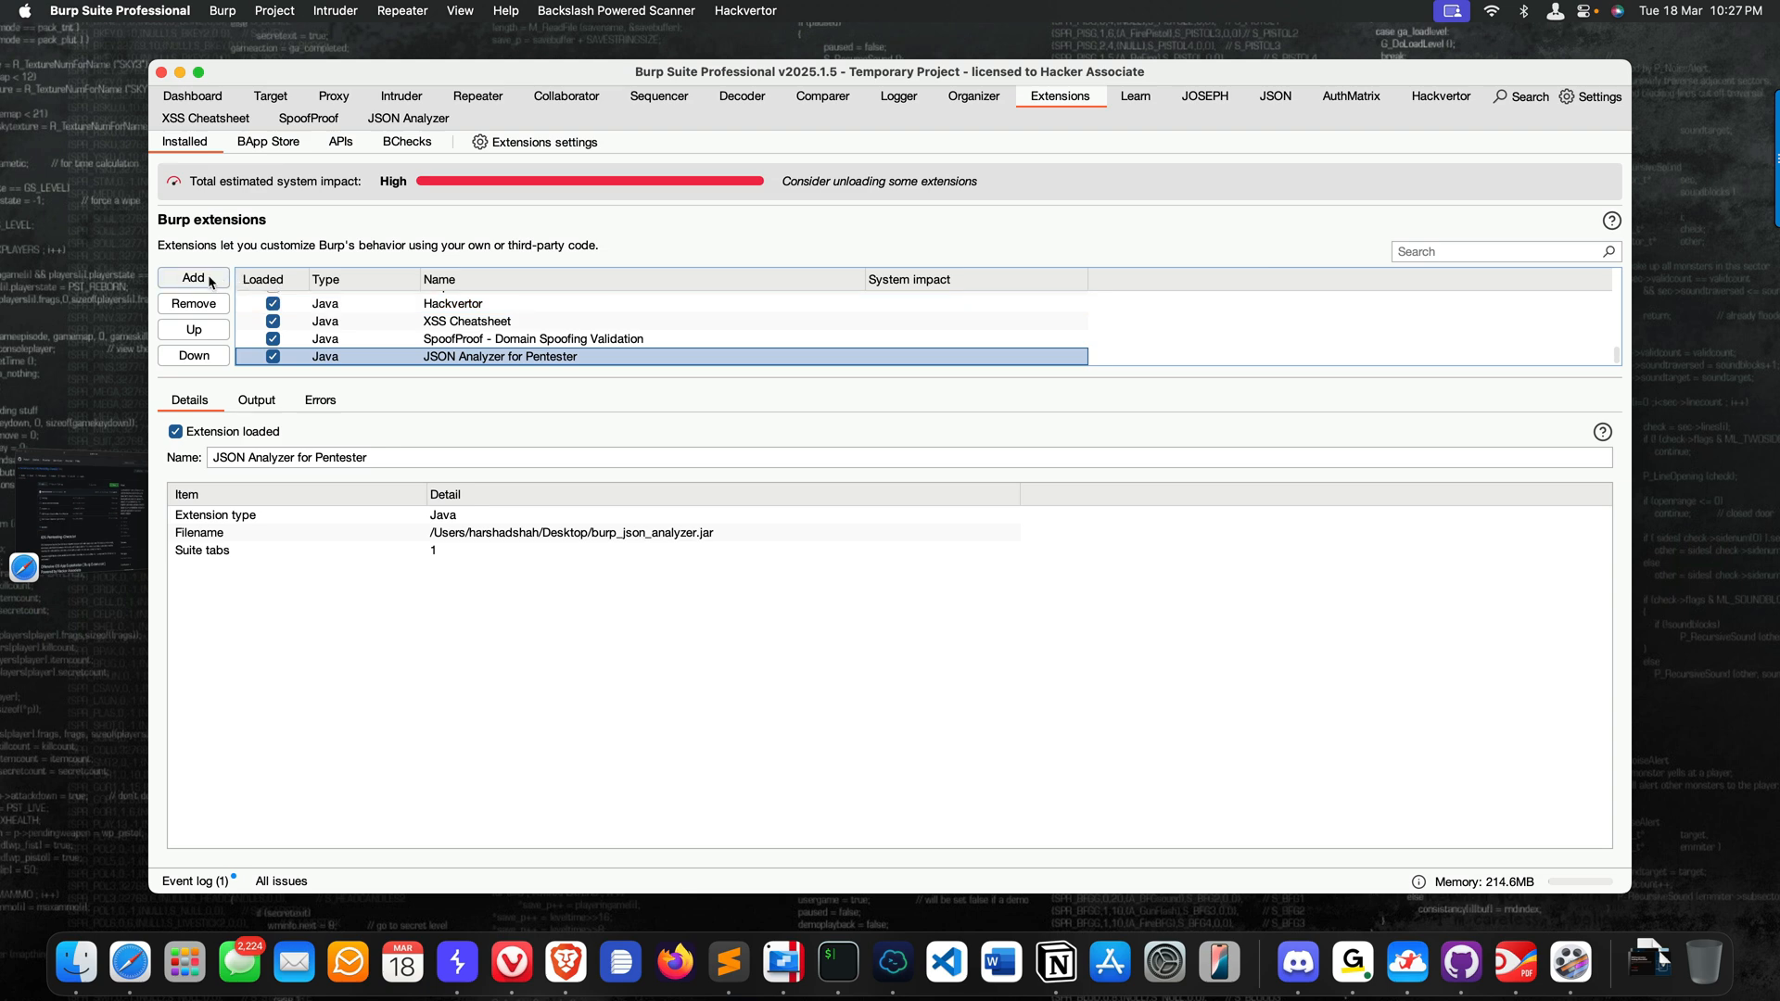
click(193, 276)
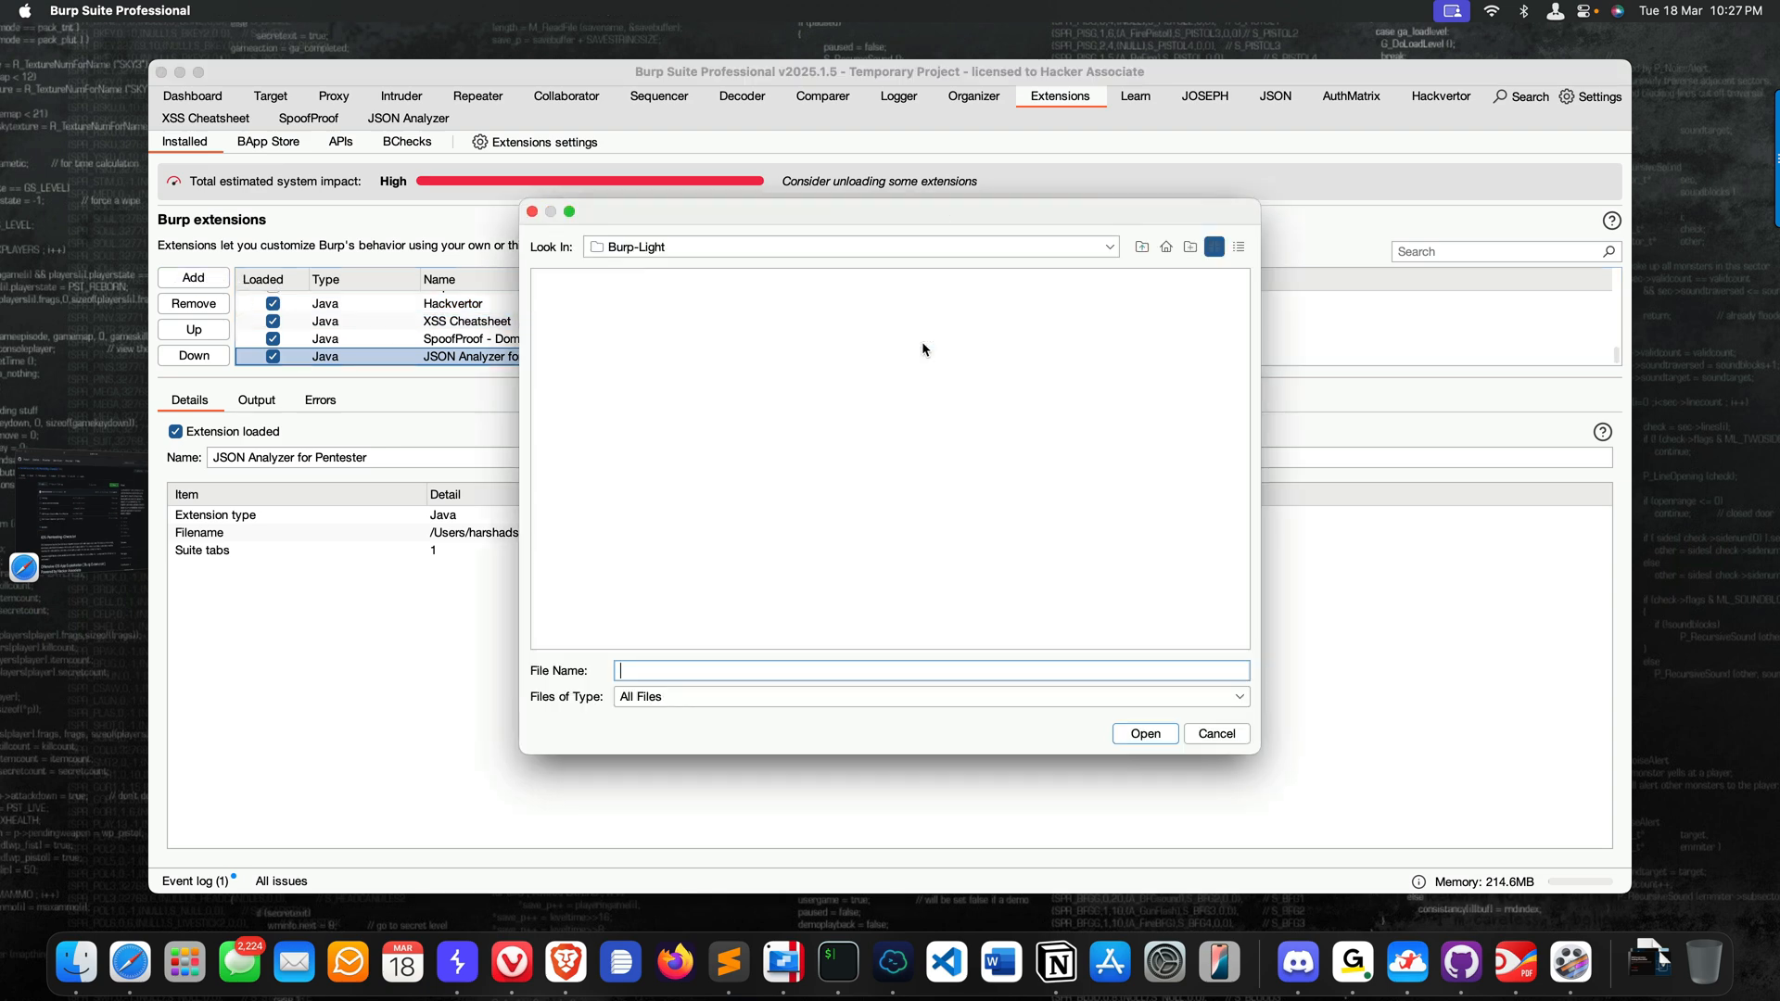
click(1109, 247)
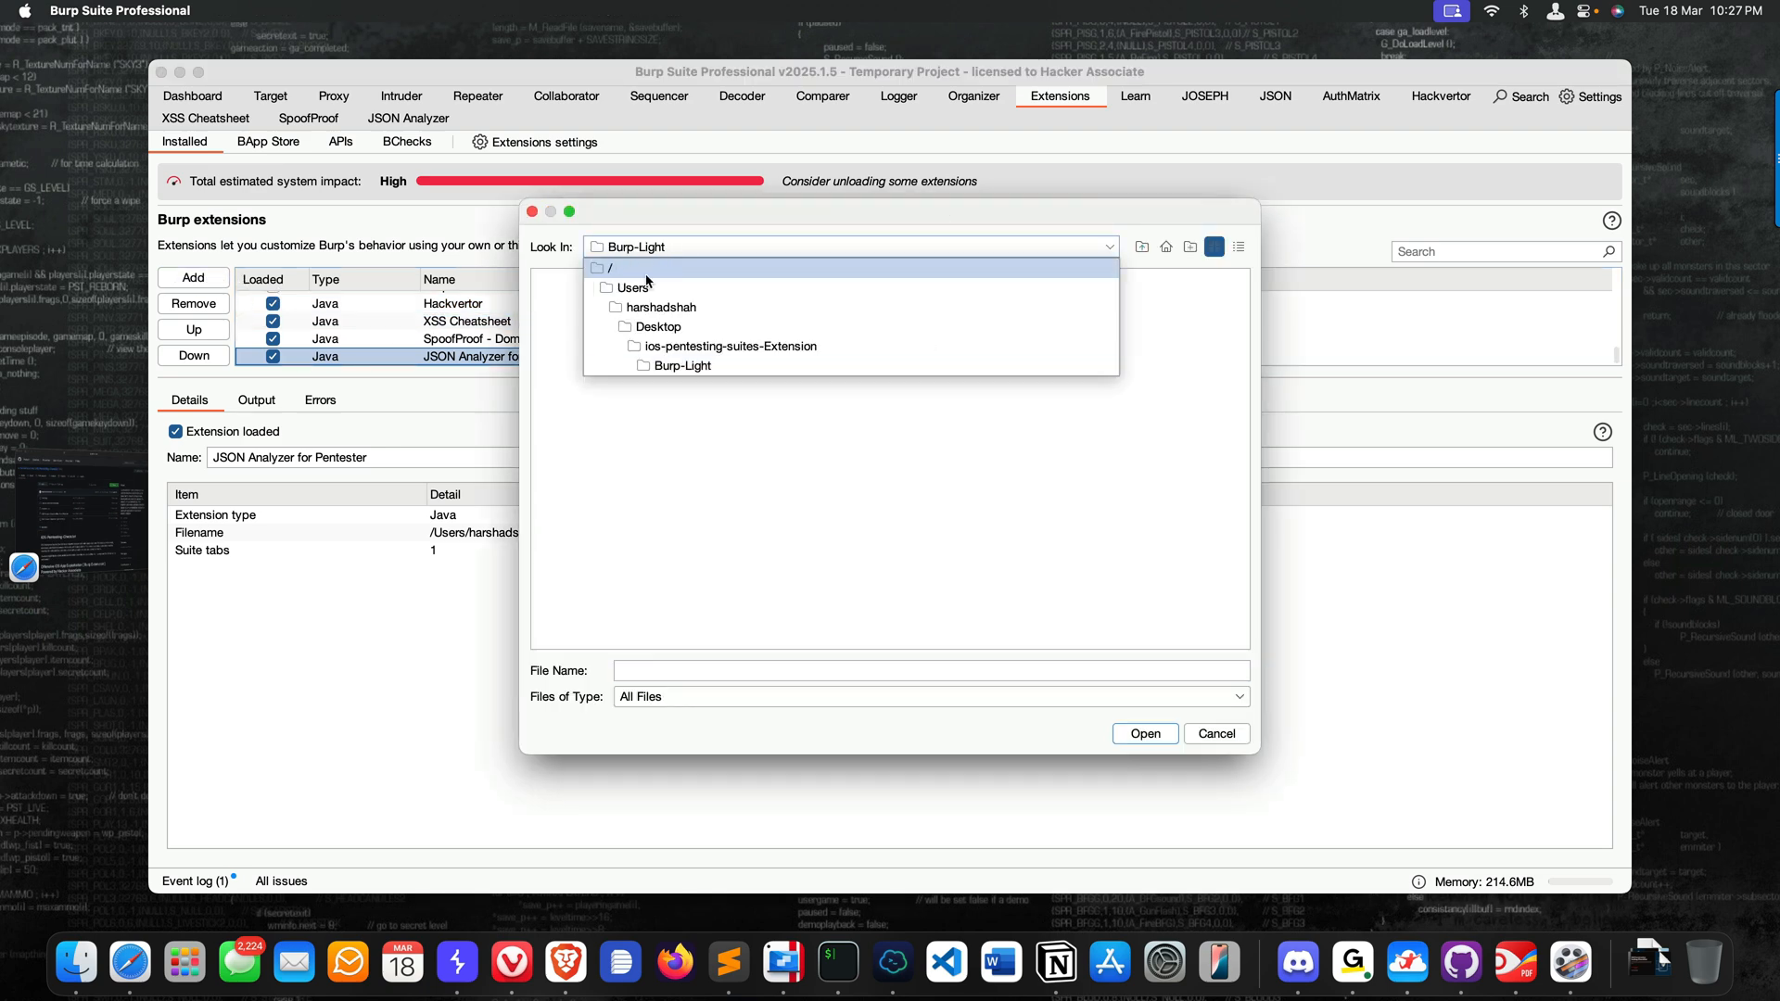
click(682, 365)
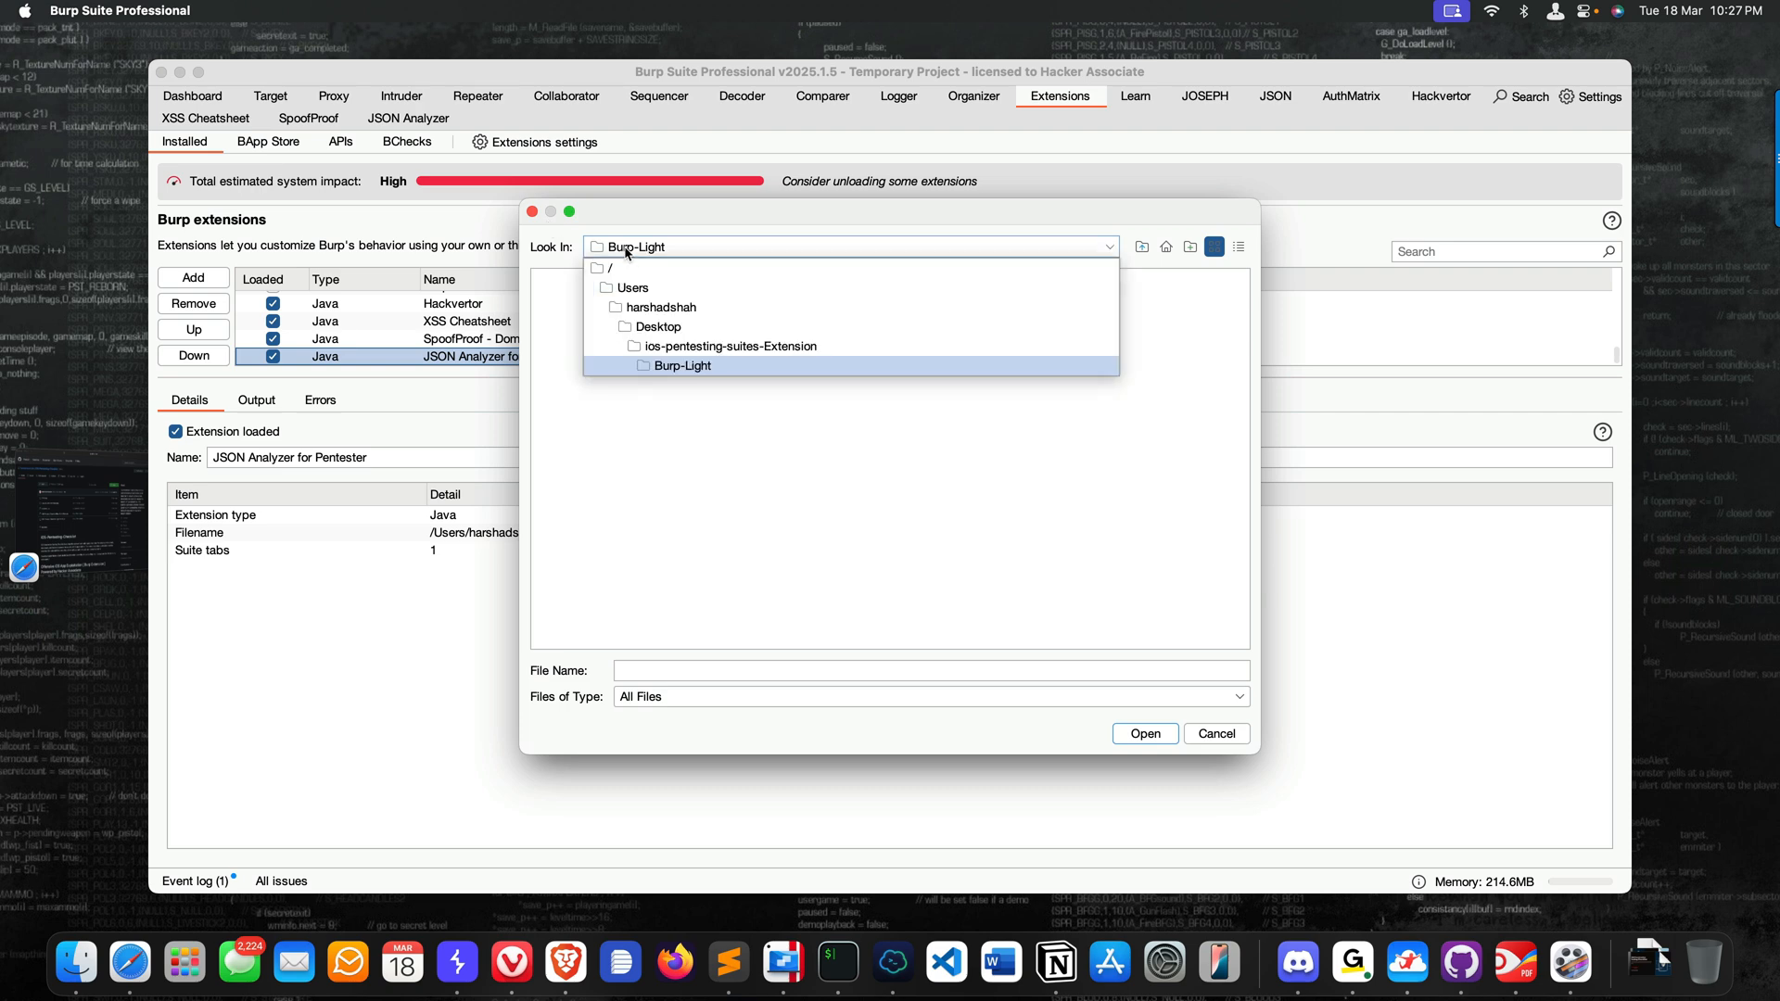
click(731, 347)
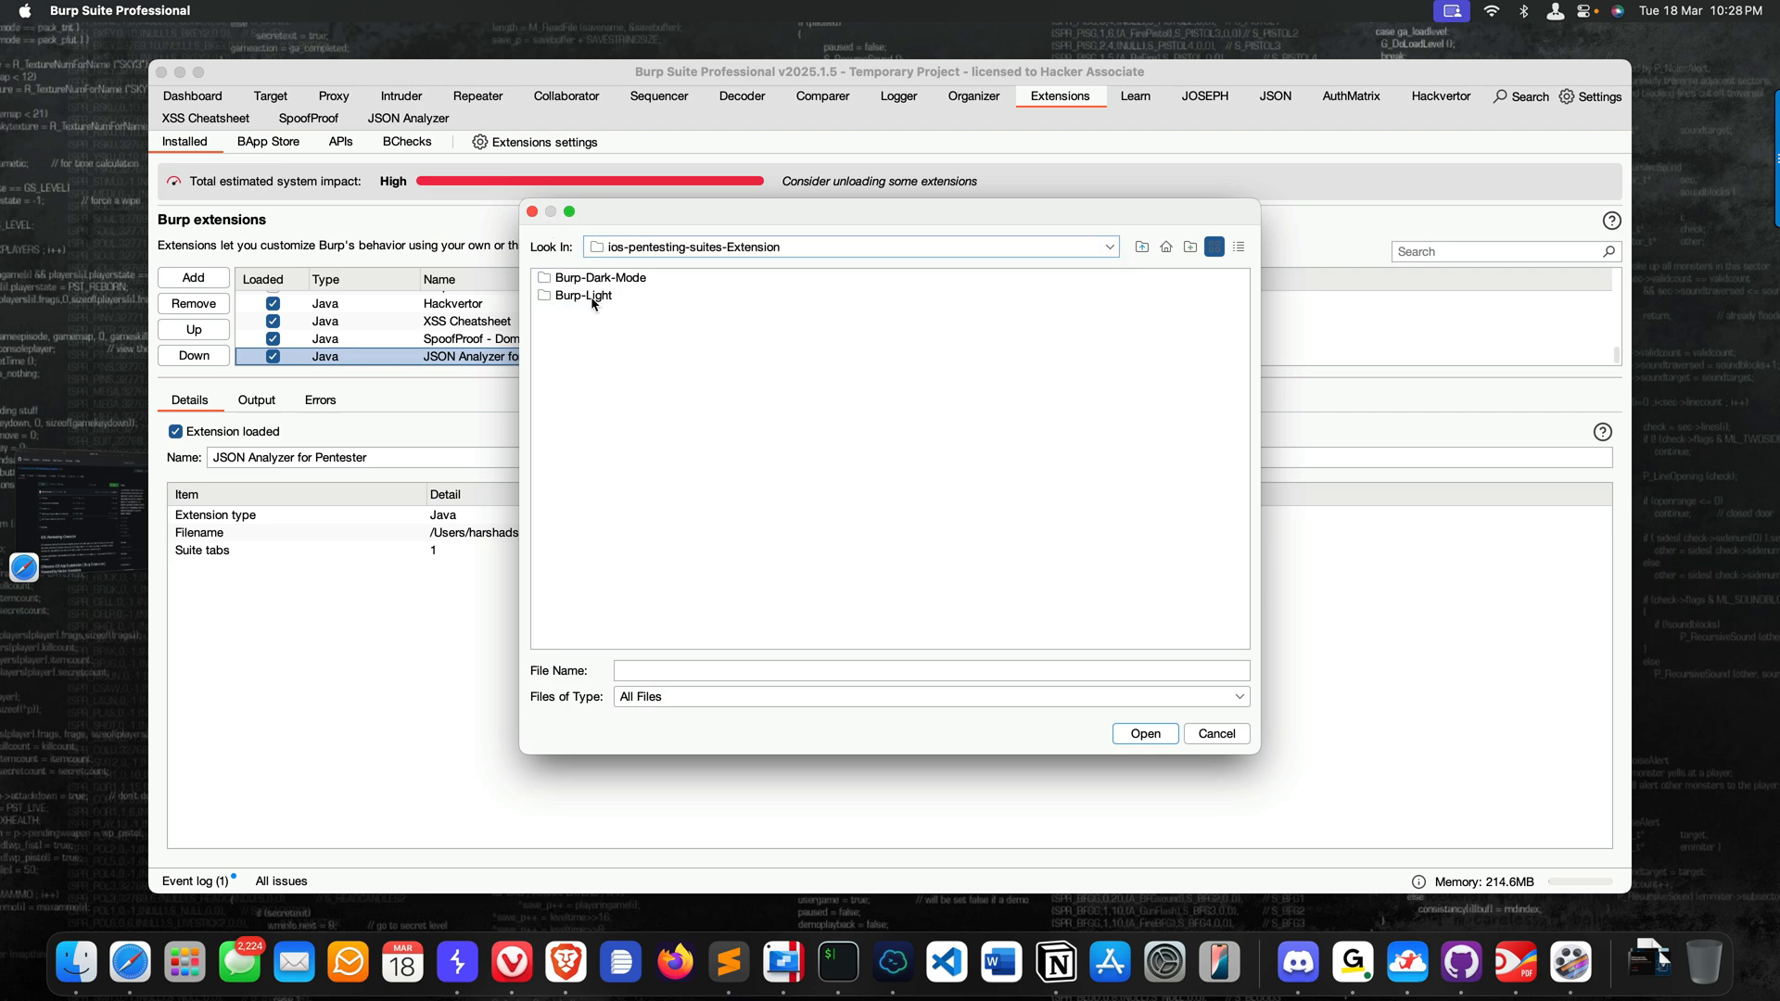
double_click(582, 295)
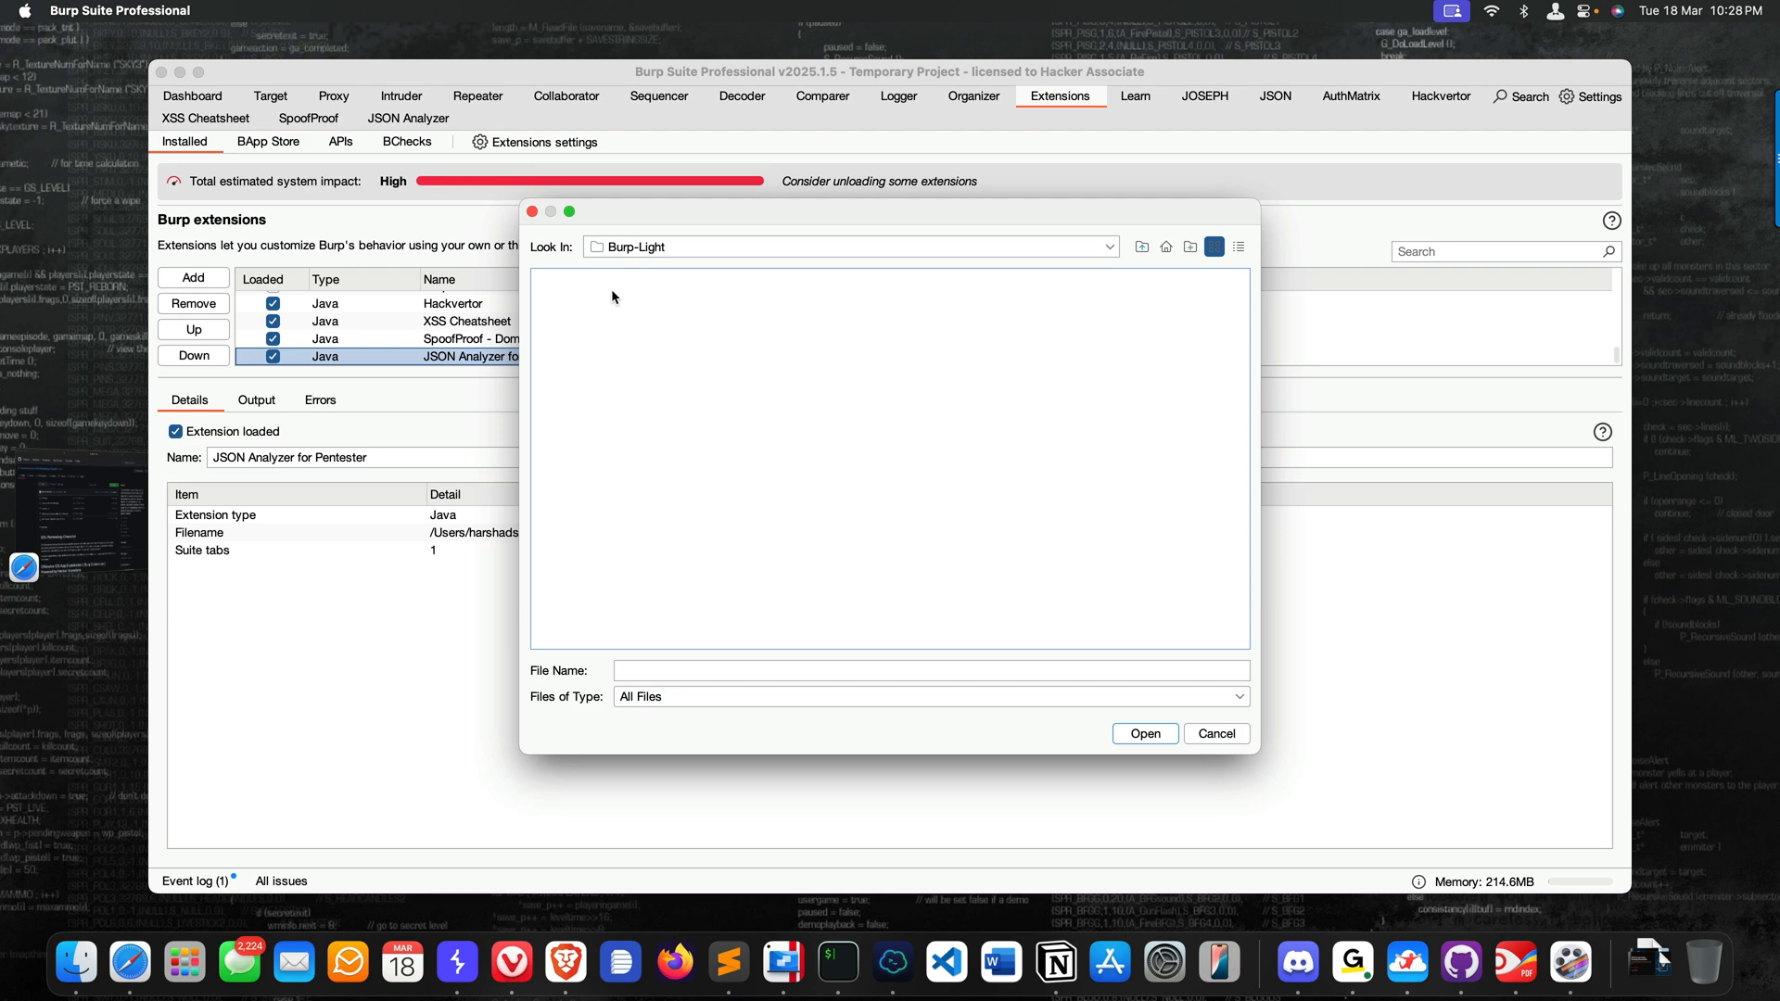
mouse_move(653, 427)
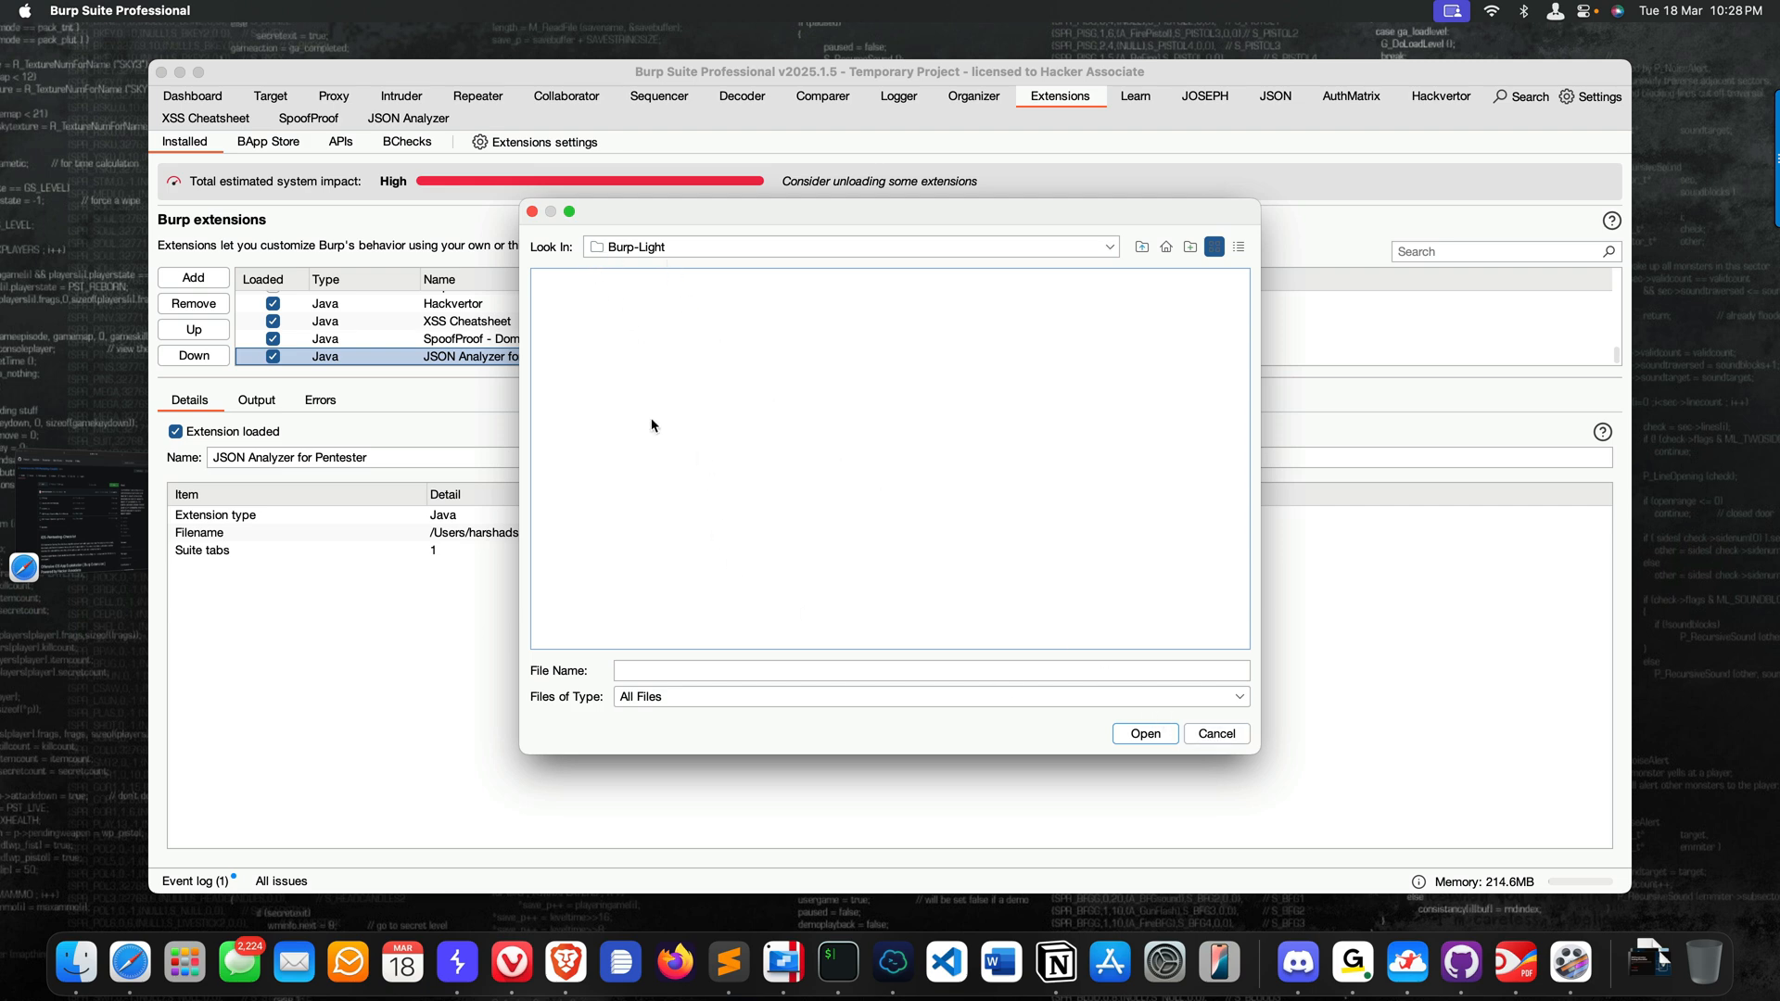
- Abandon the extension-loading wizard, leaving installed extensions unchanged
click(1214, 734)
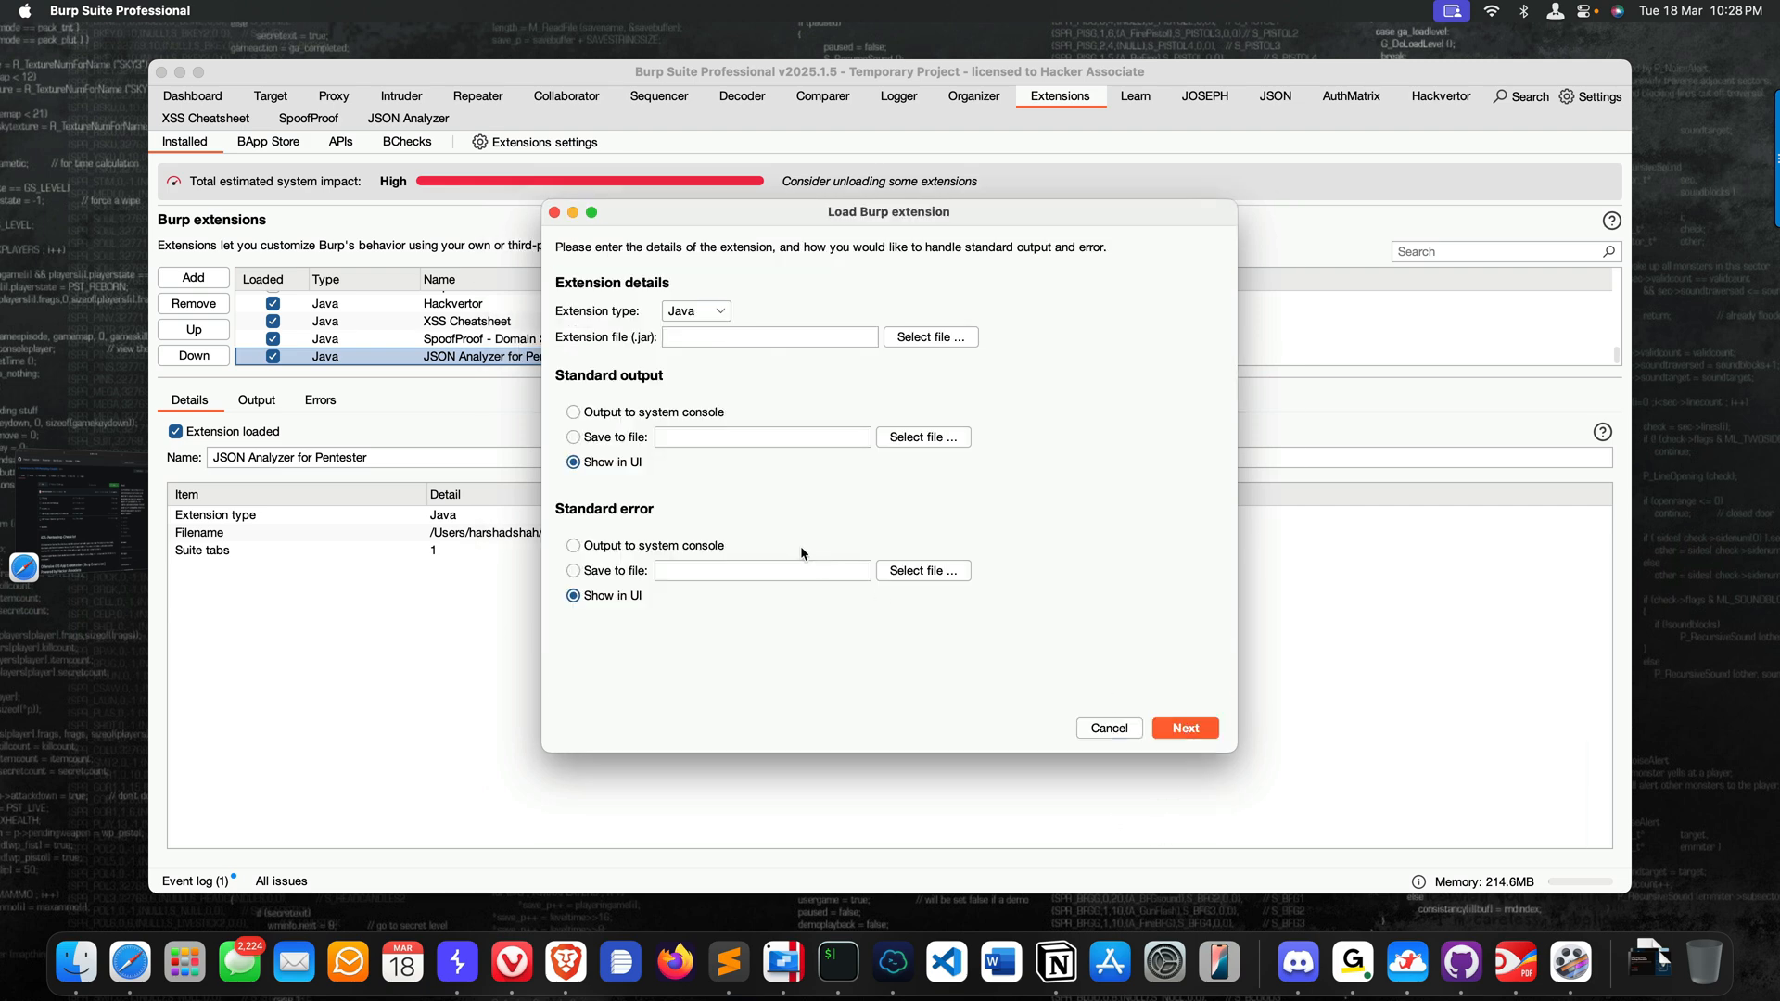
click(1109, 727)
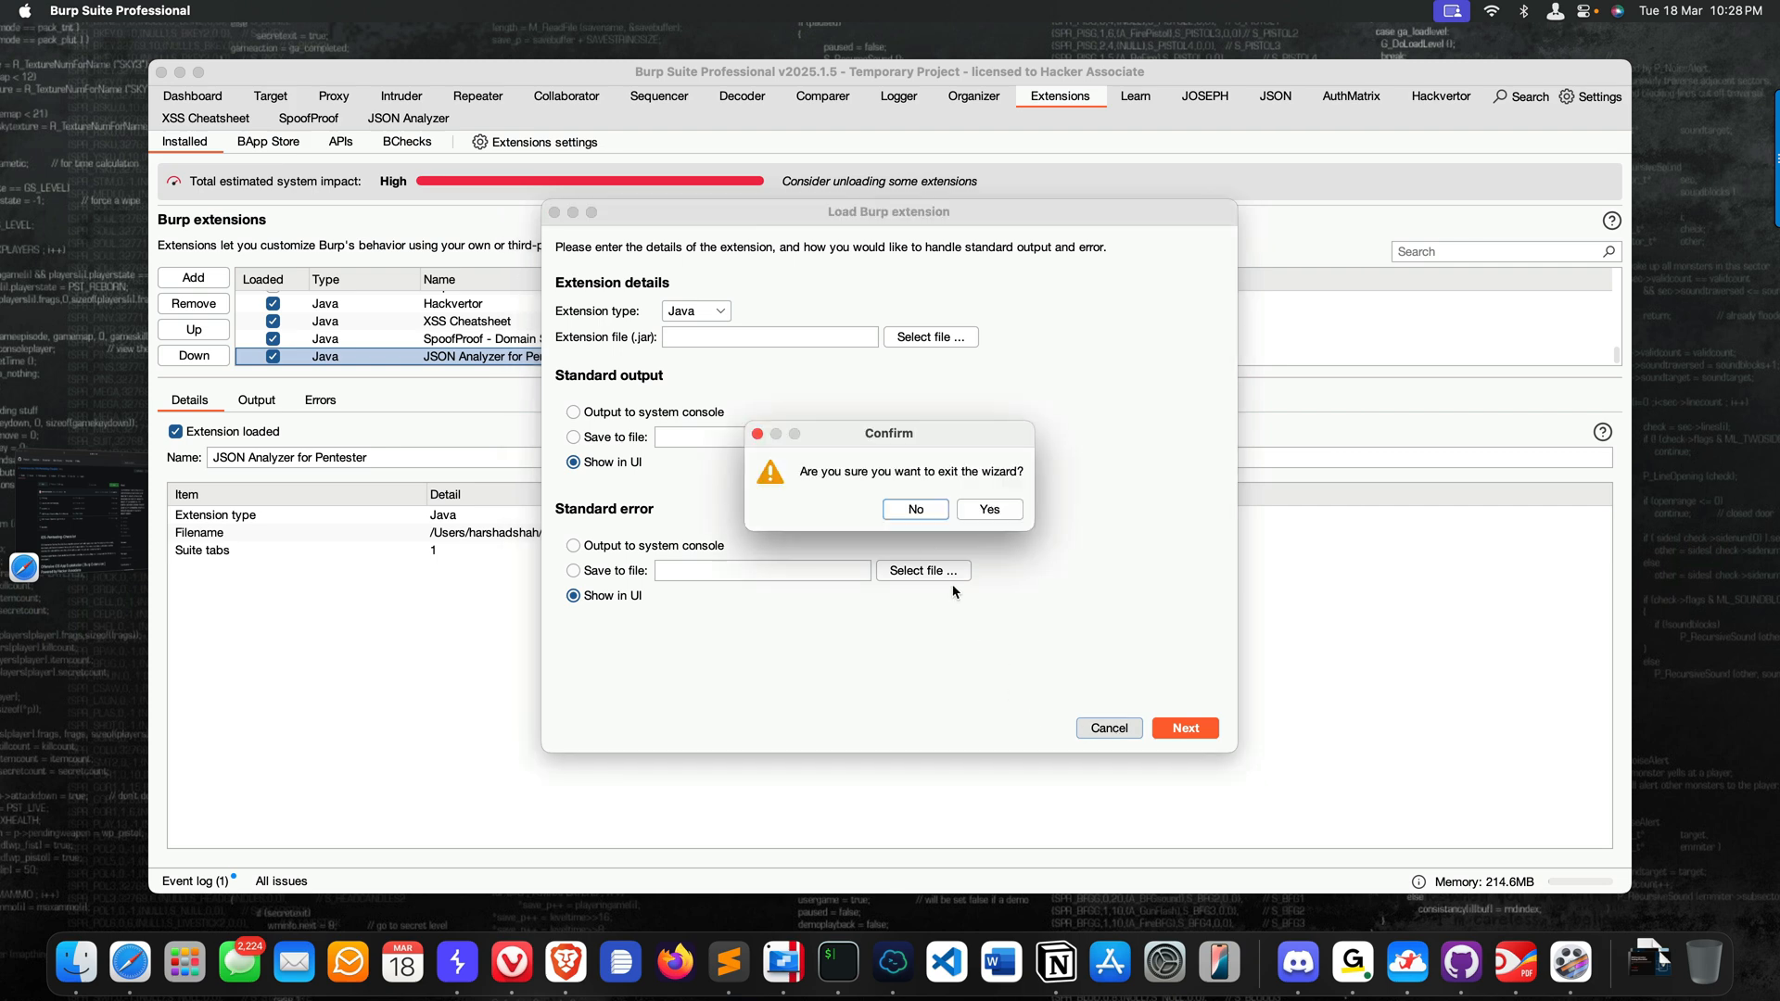
click(986, 508)
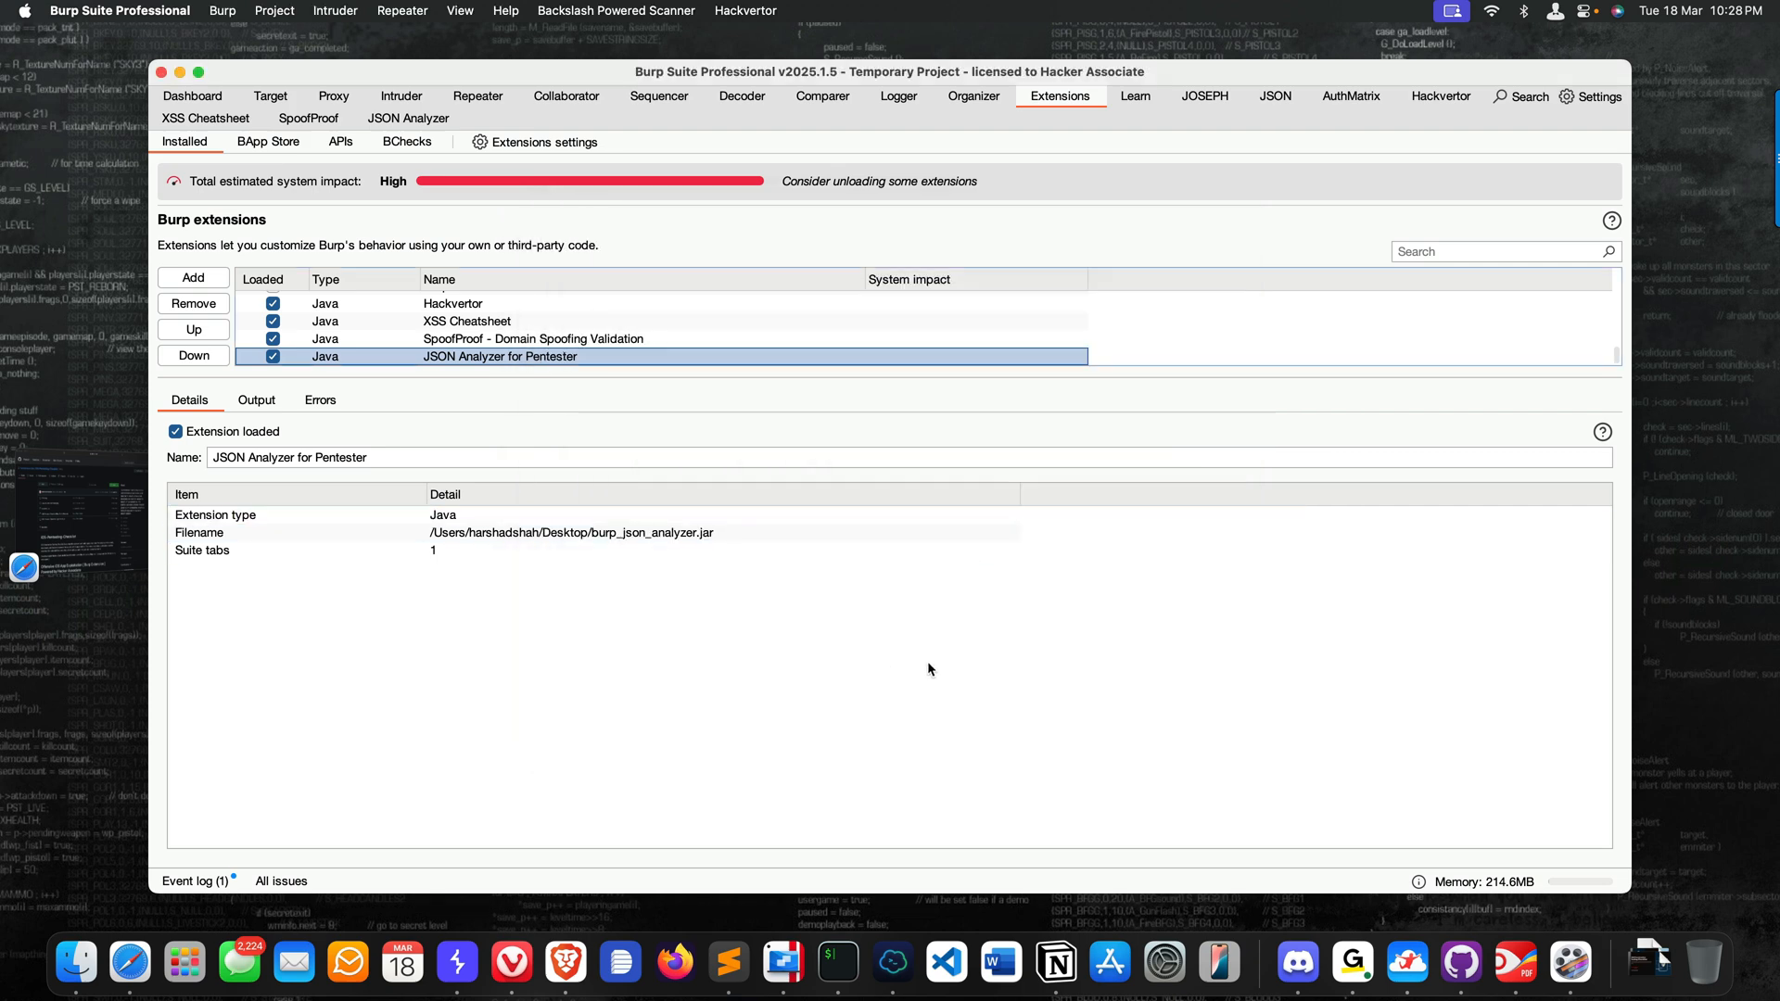
- Reach the ios-pentesting-suites-Extension folder via GitHub Desktop search
text(git)
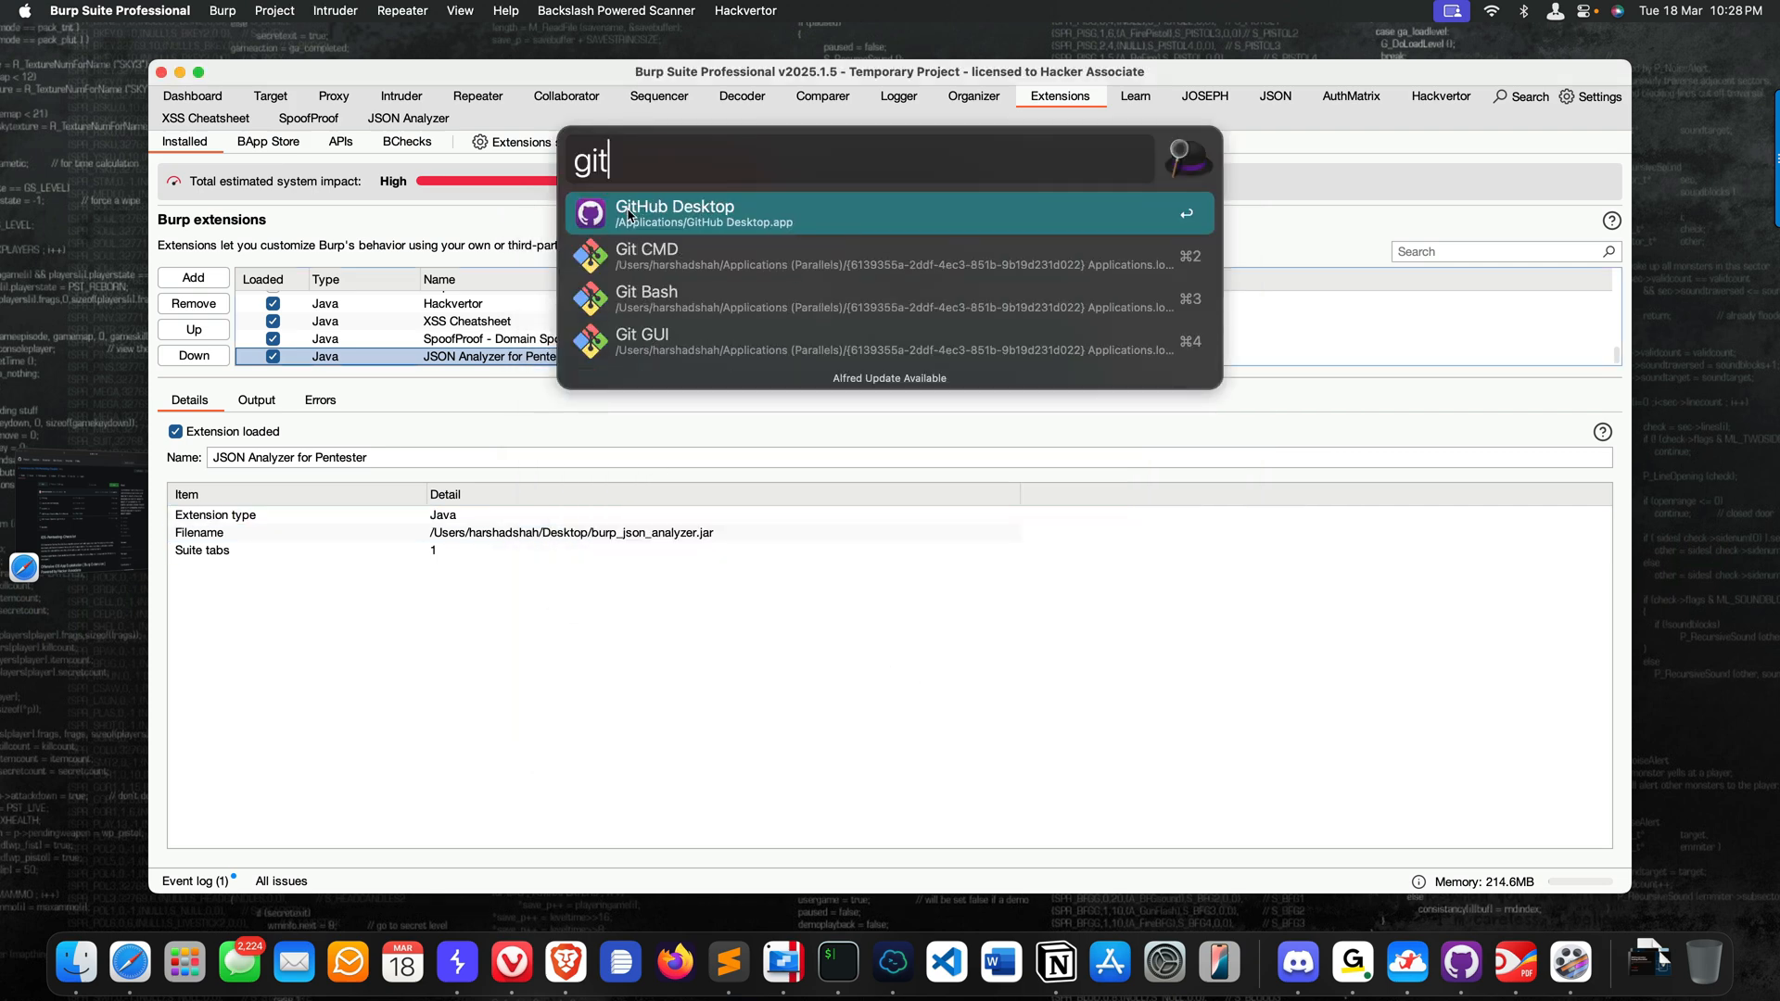
click(673, 213)
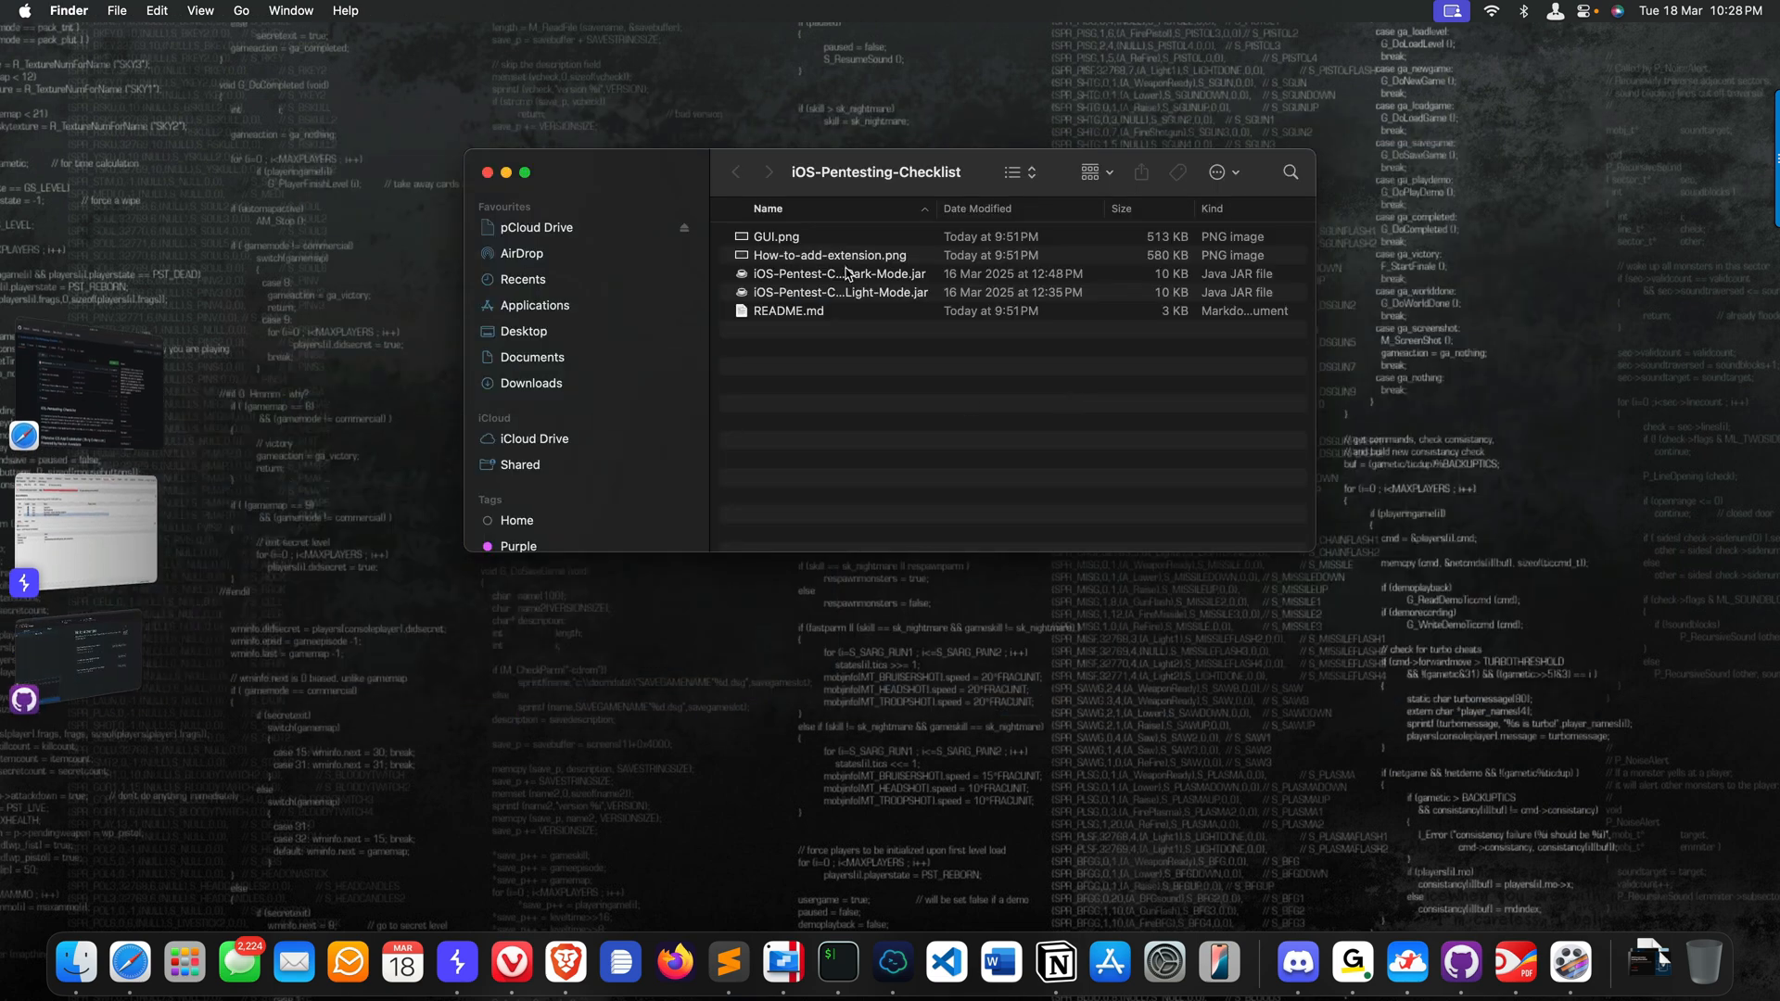
click(840, 291)
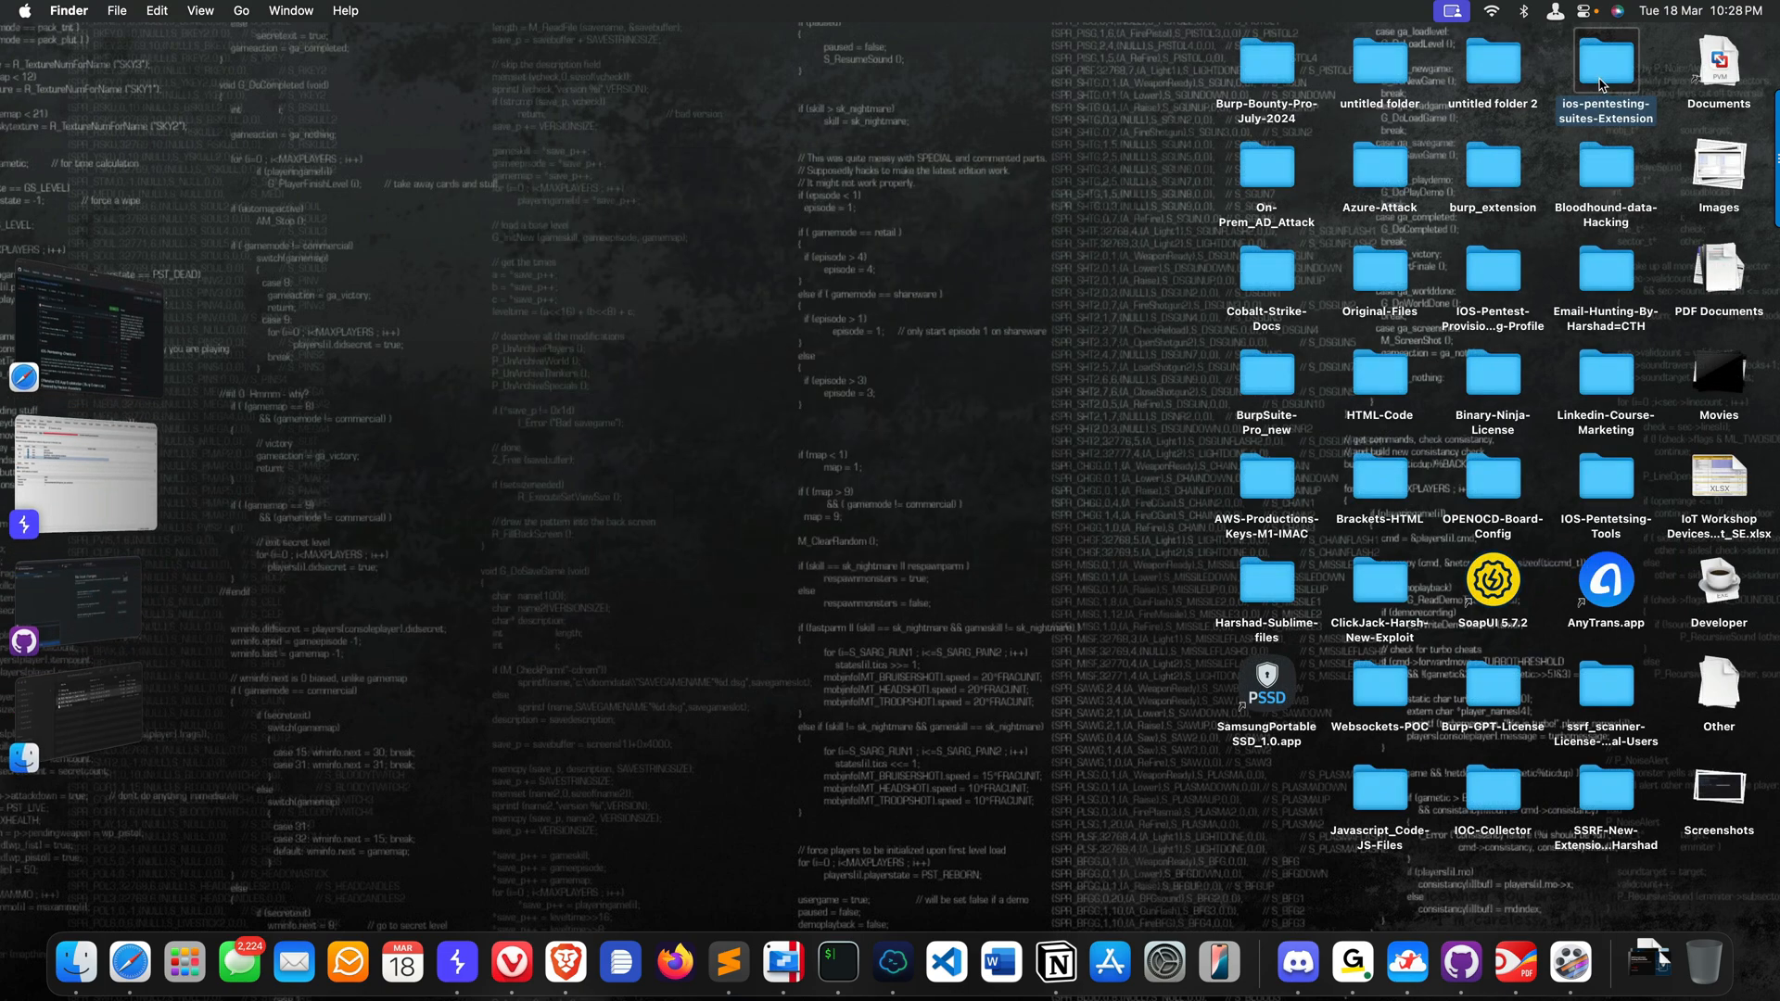
double_click(1606, 62)
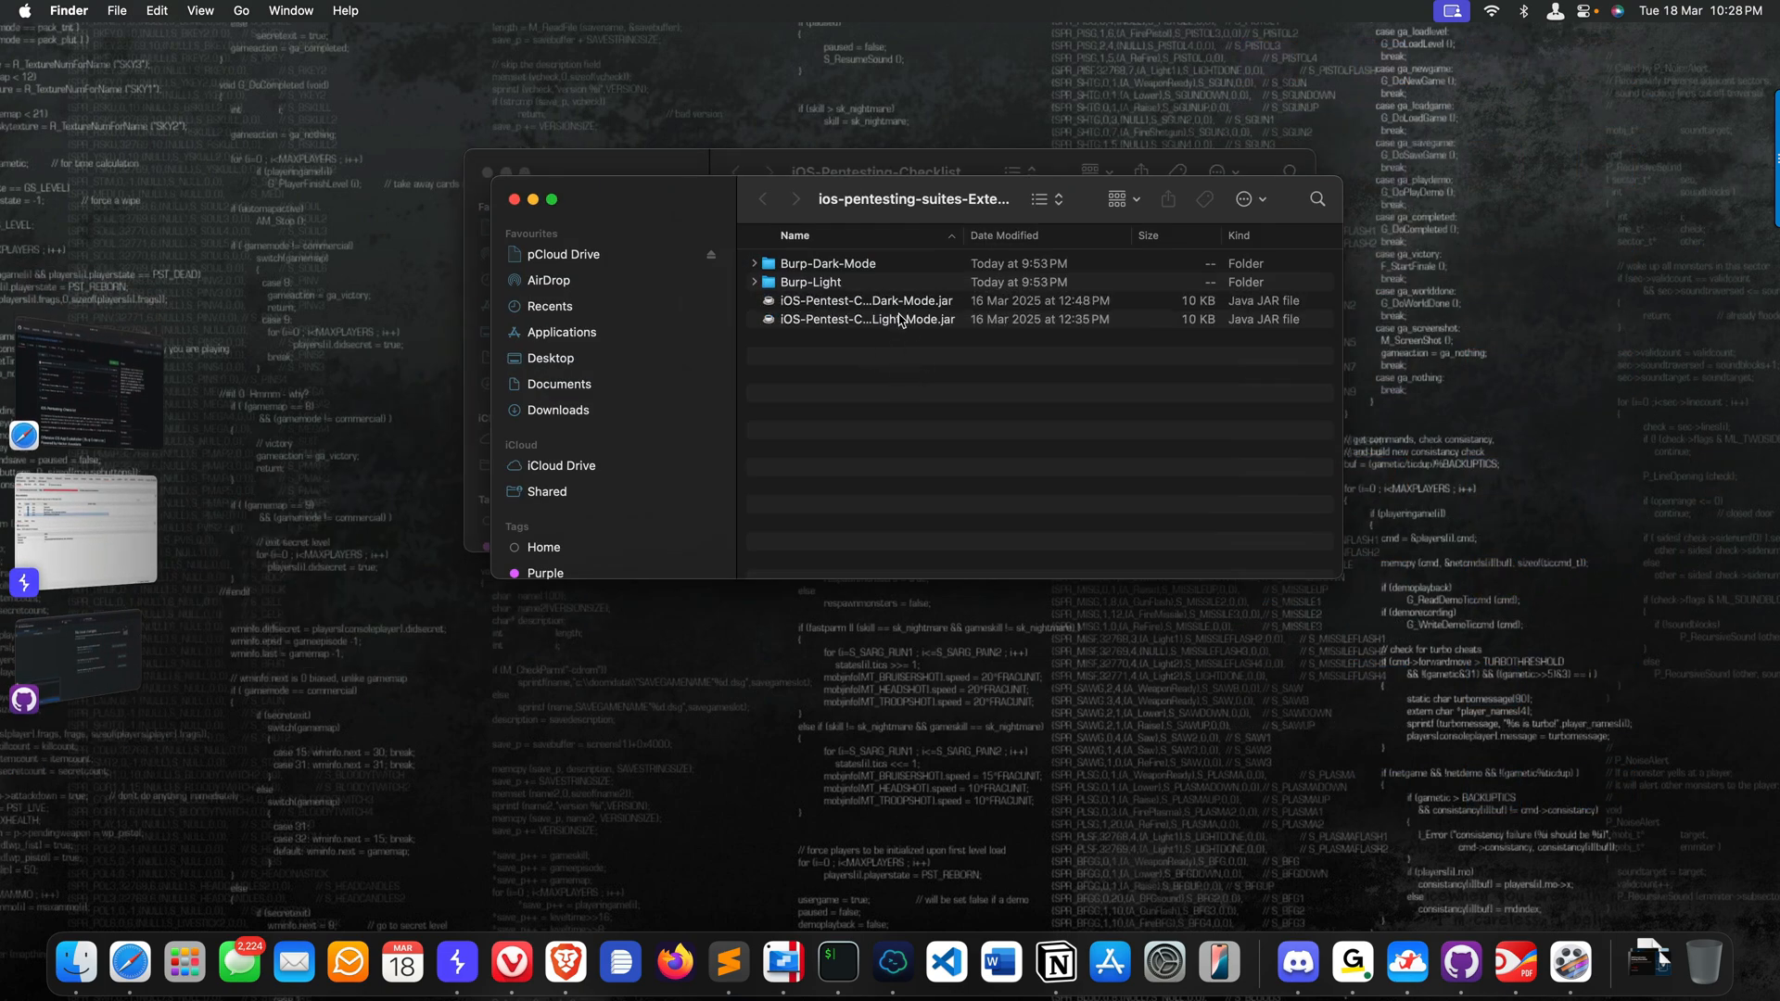
- Move the Dark Mode JAR into Burp-Dark-Mode and the Light Mode JAR into Burp-Light
click(866, 300)
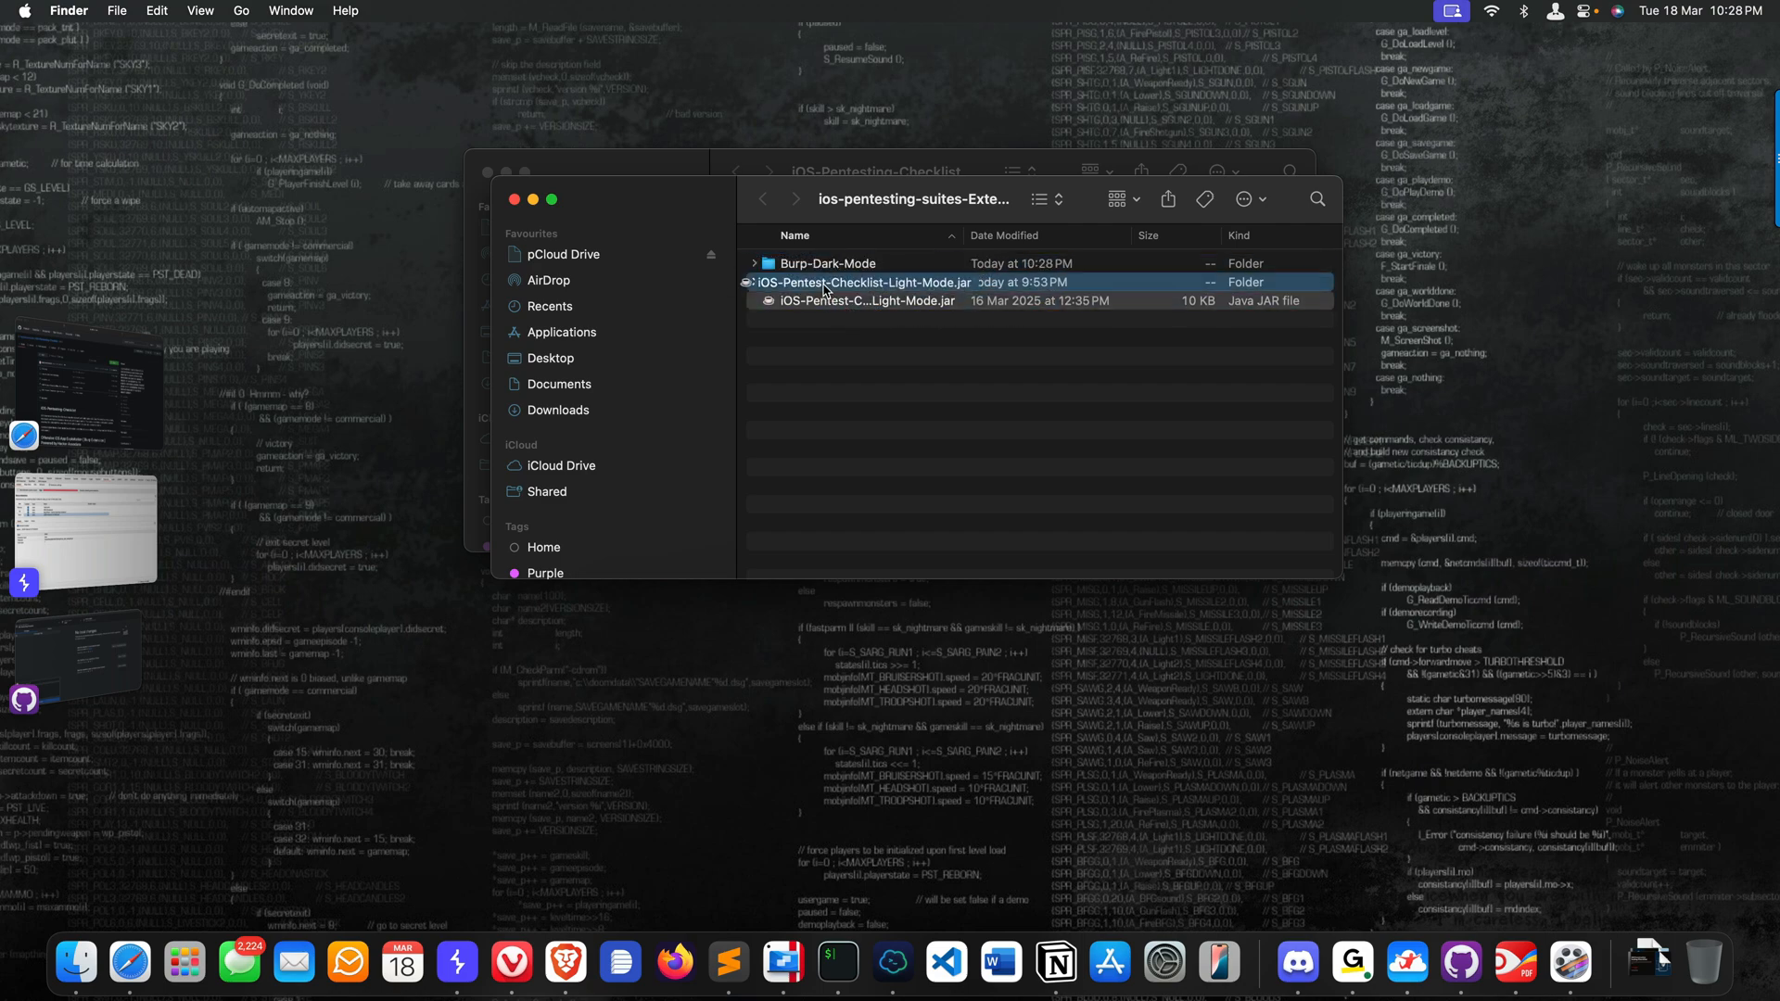
click(764, 199)
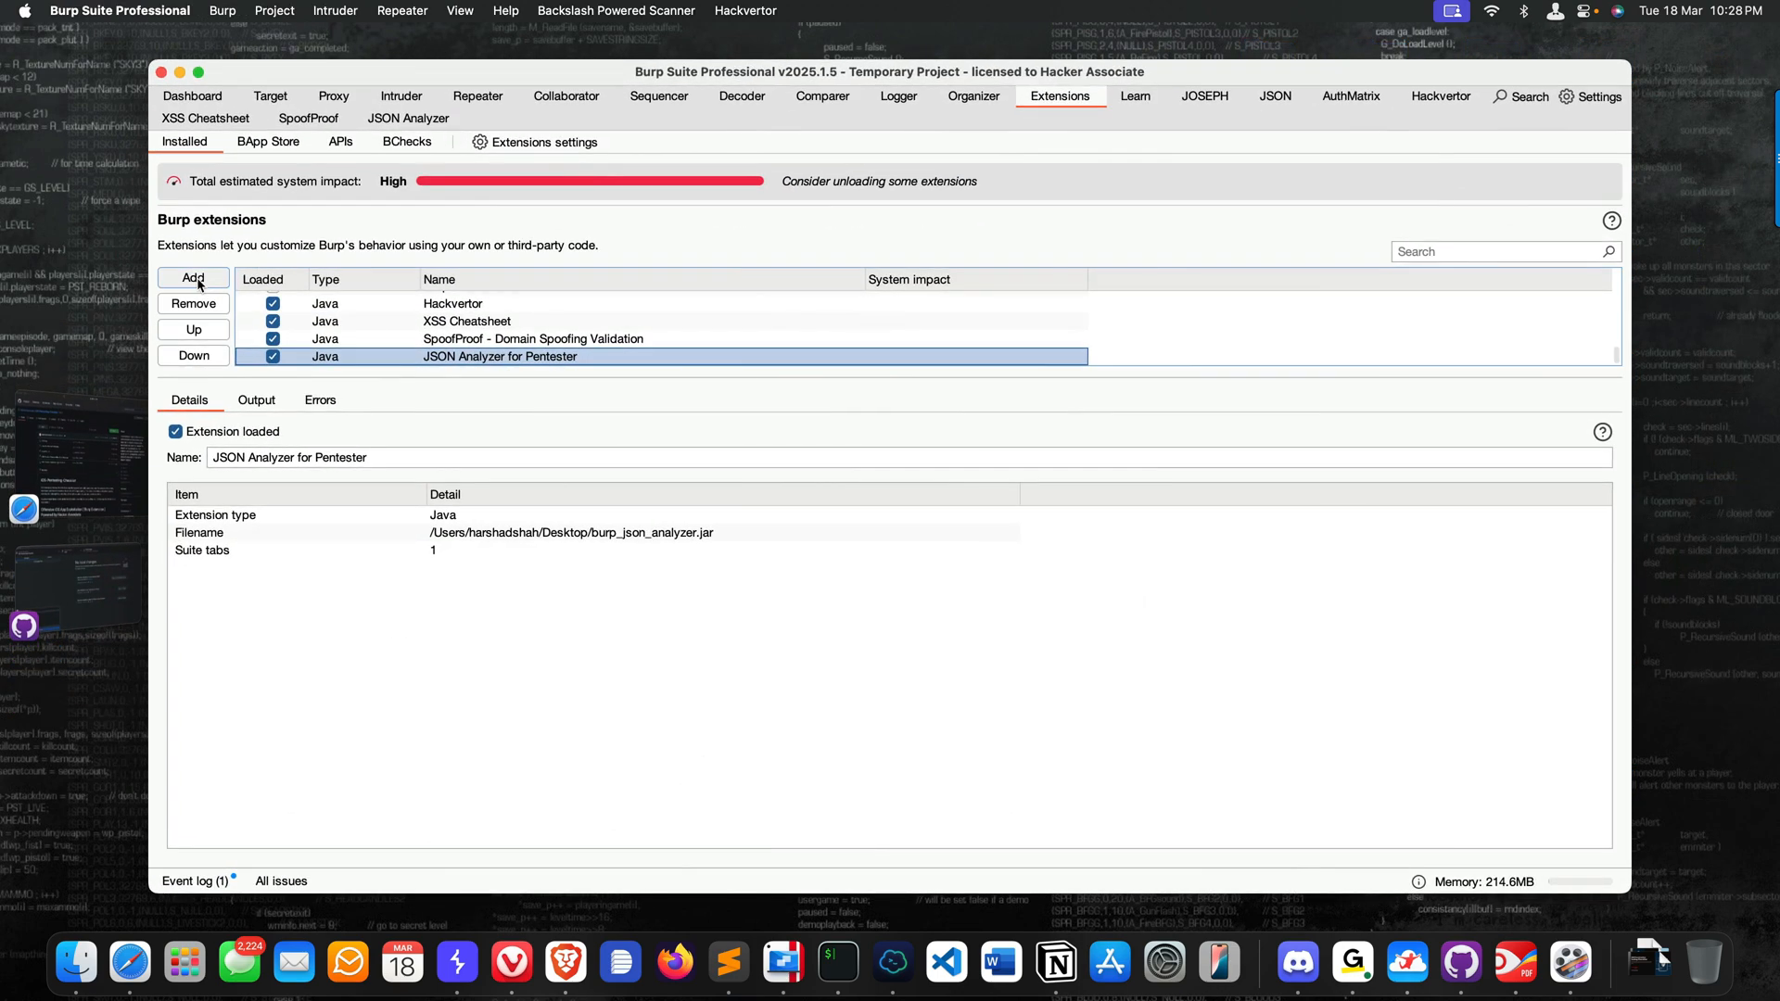
- Load iOS-Pentest-Checklist-Light-Mode.jar as a Burp extension and dismiss the load report
click(193, 278)
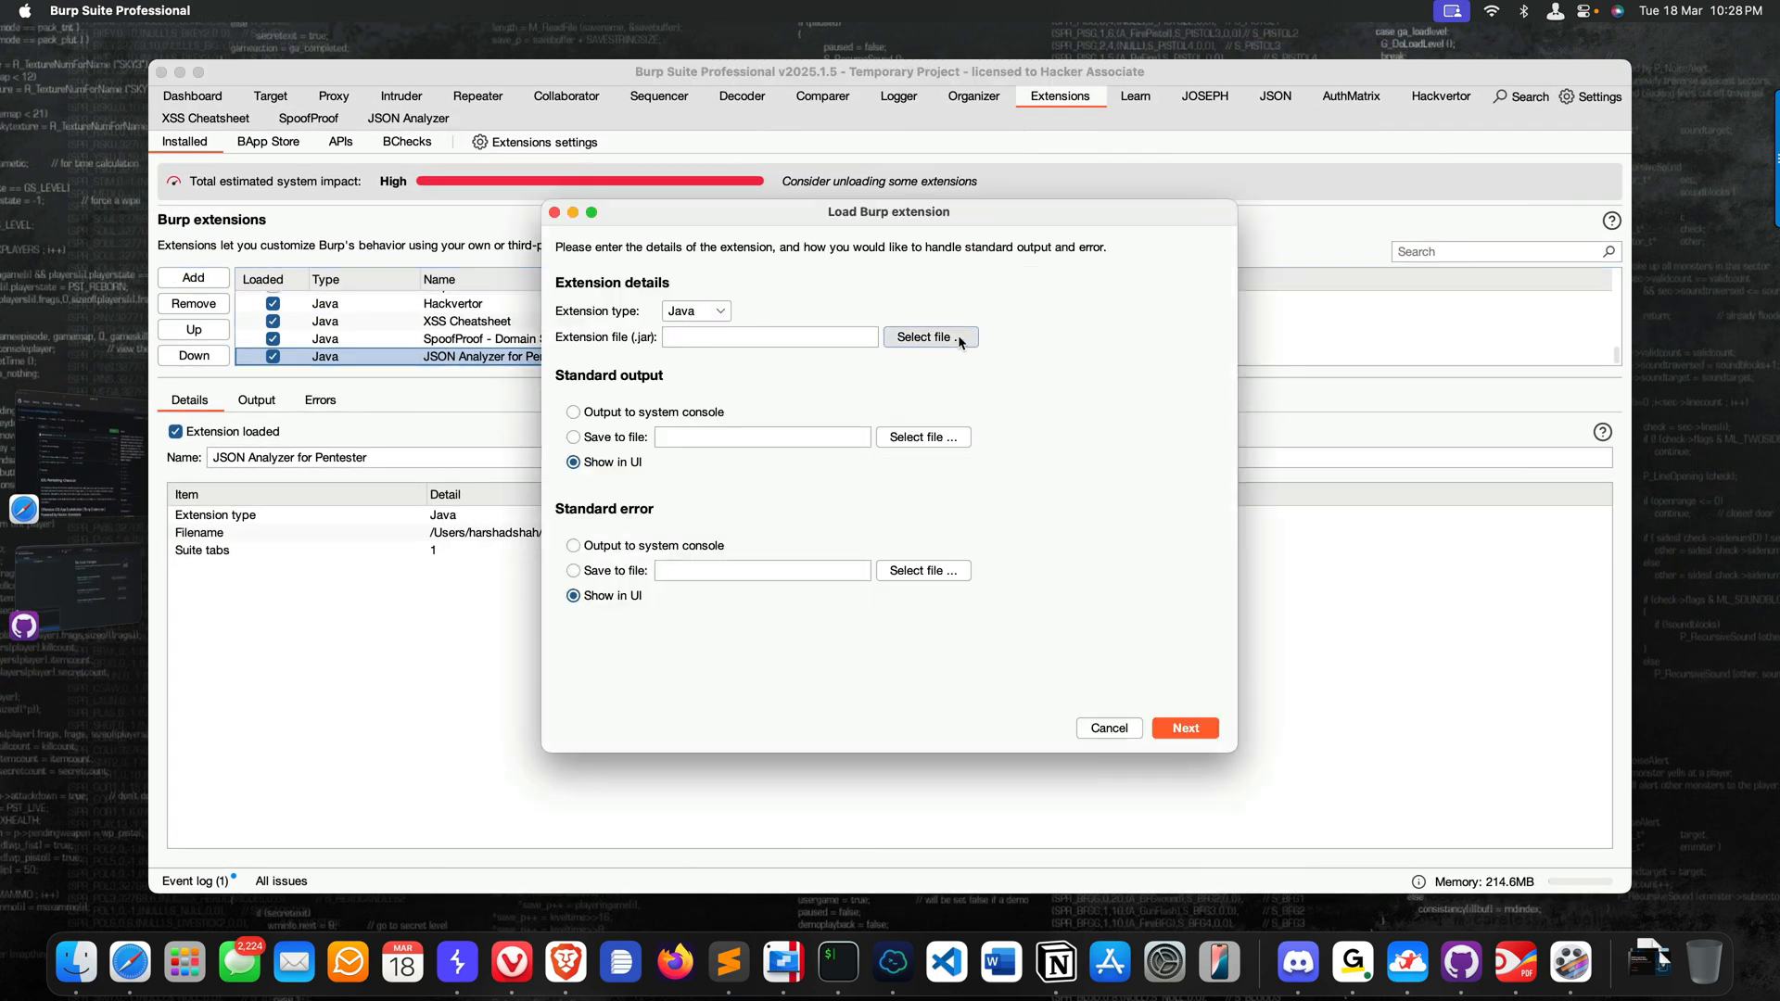
click(924, 338)
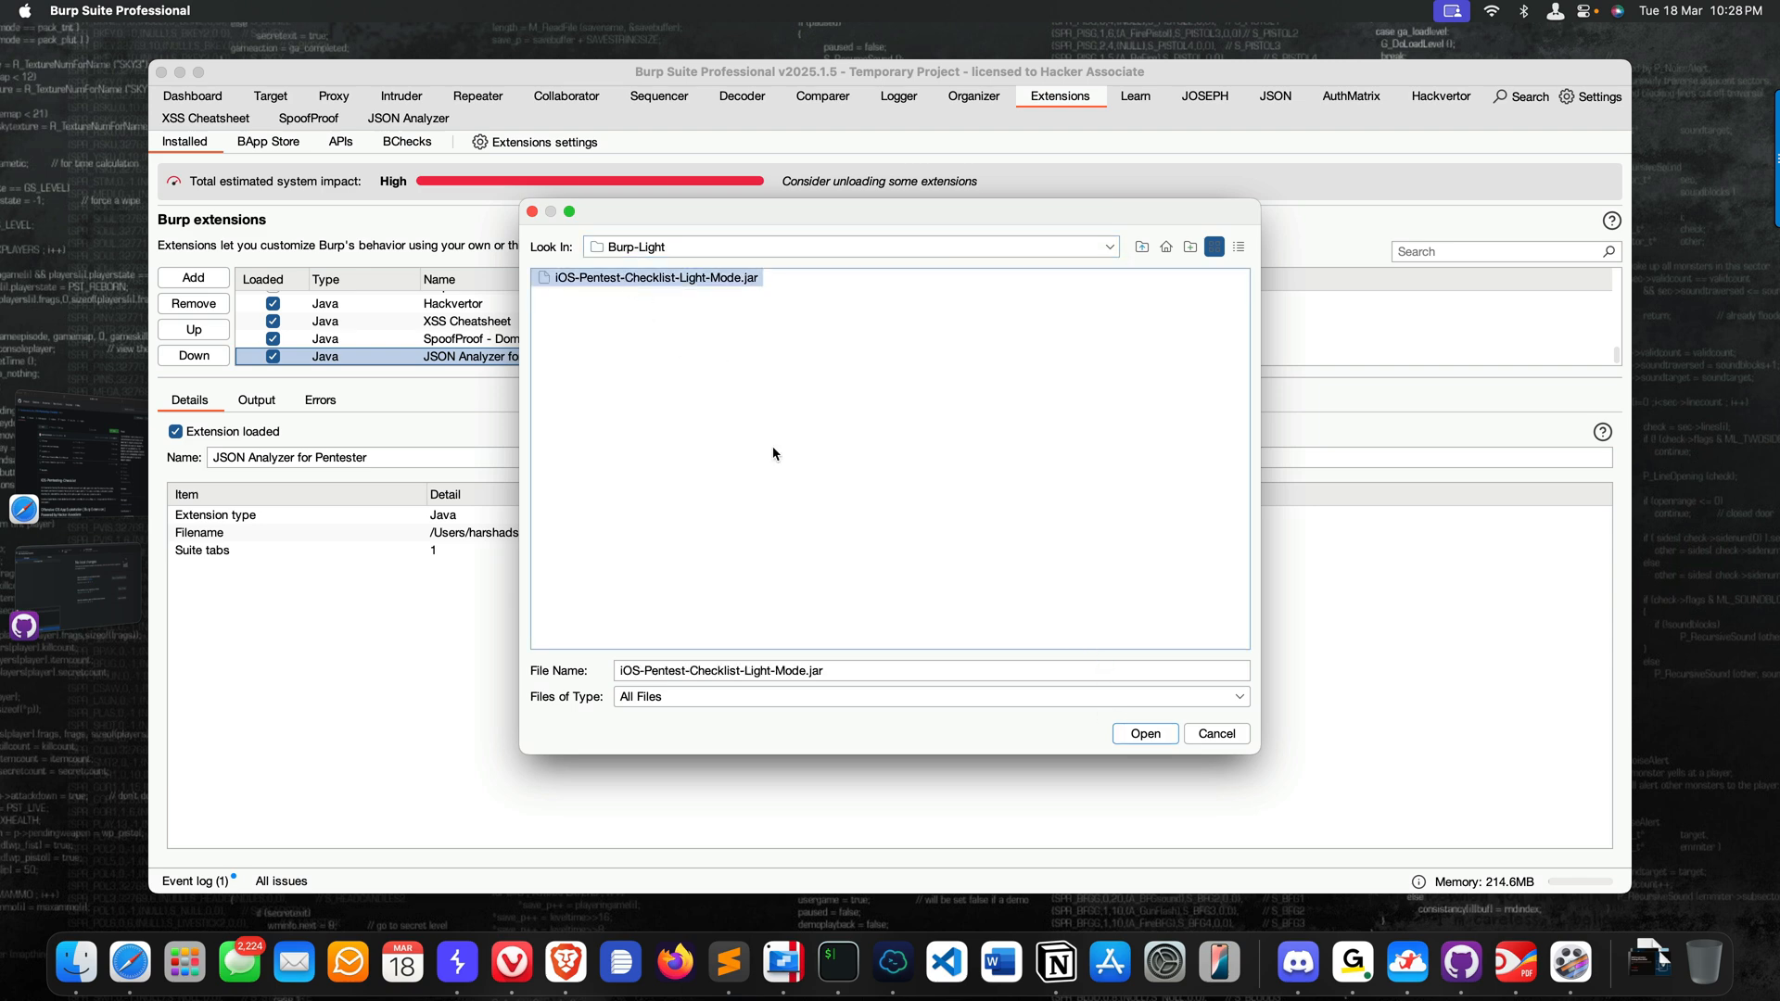
click(1145, 734)
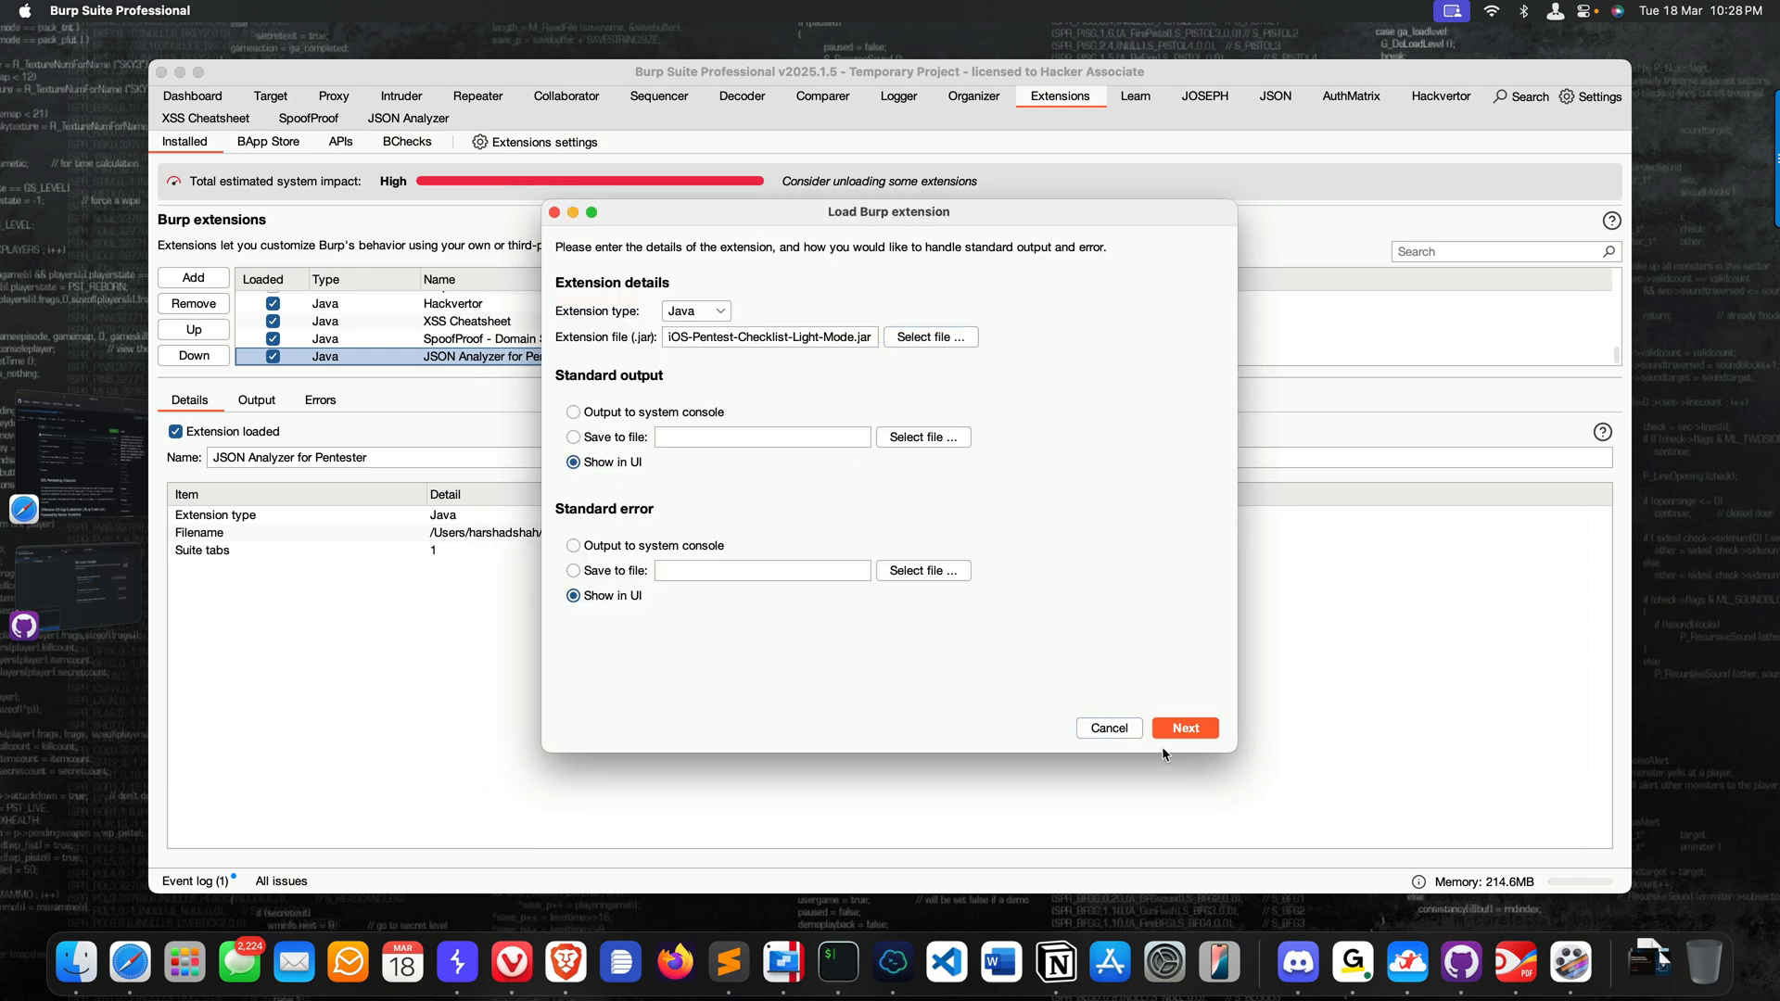
click(1185, 727)
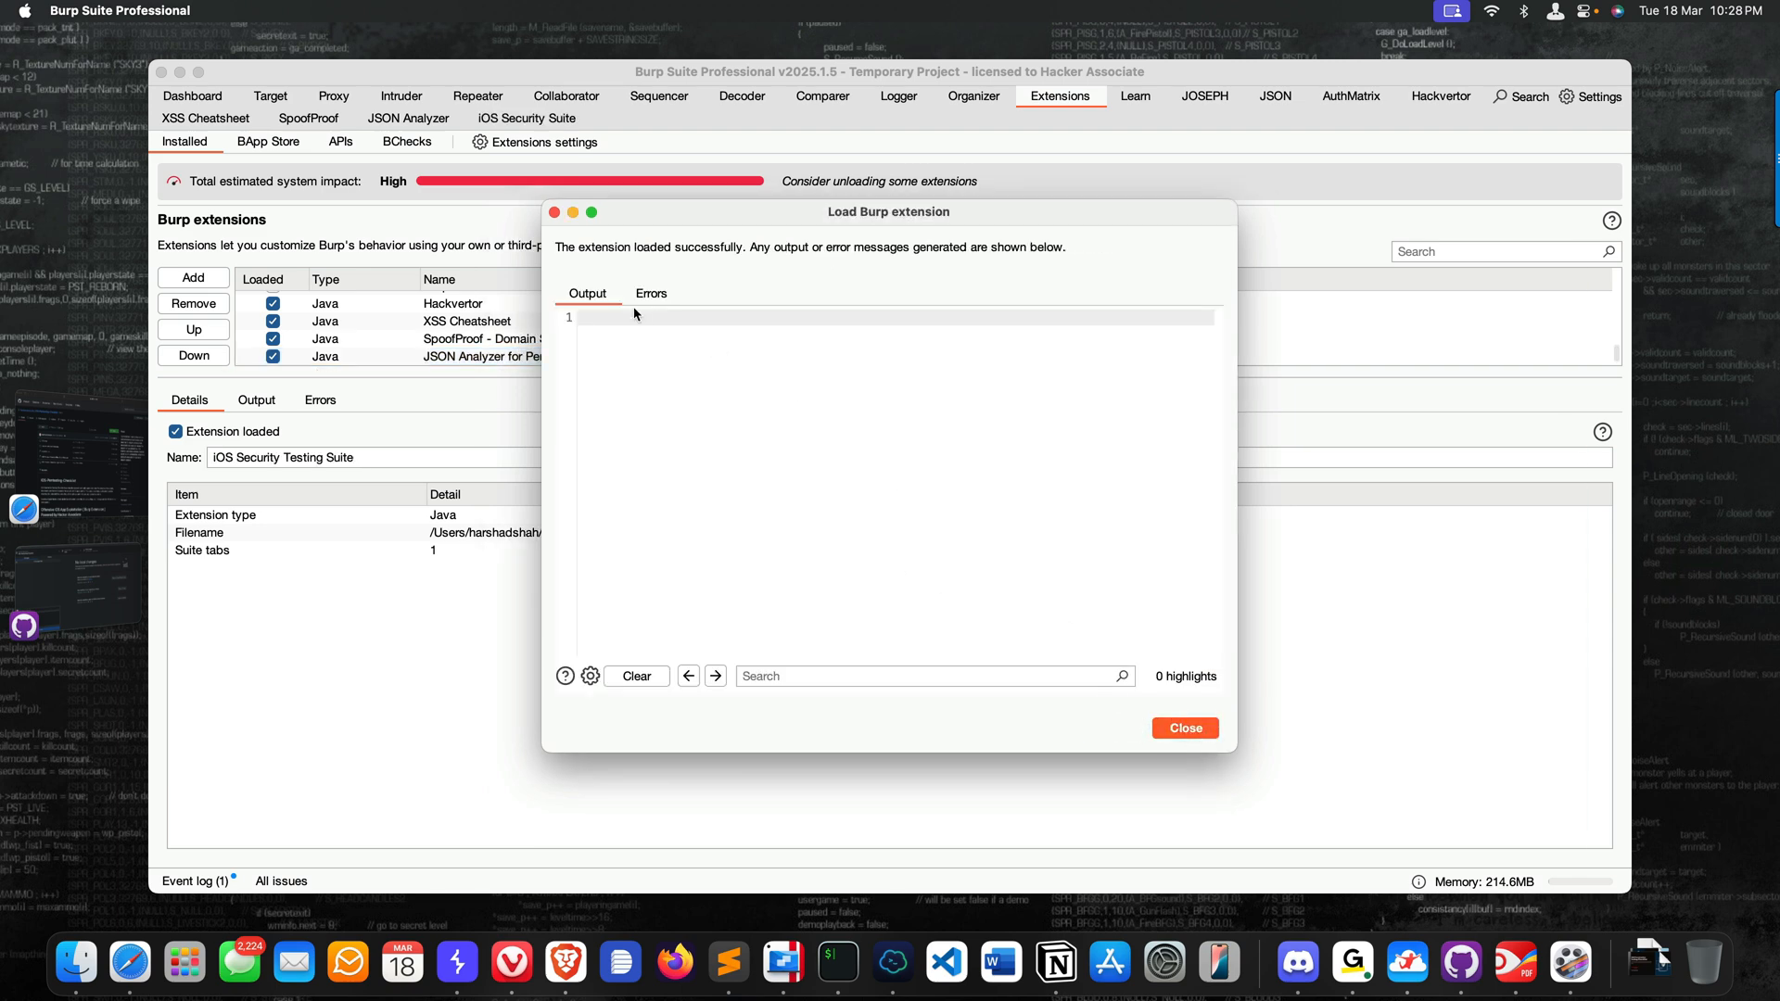
click(1185, 727)
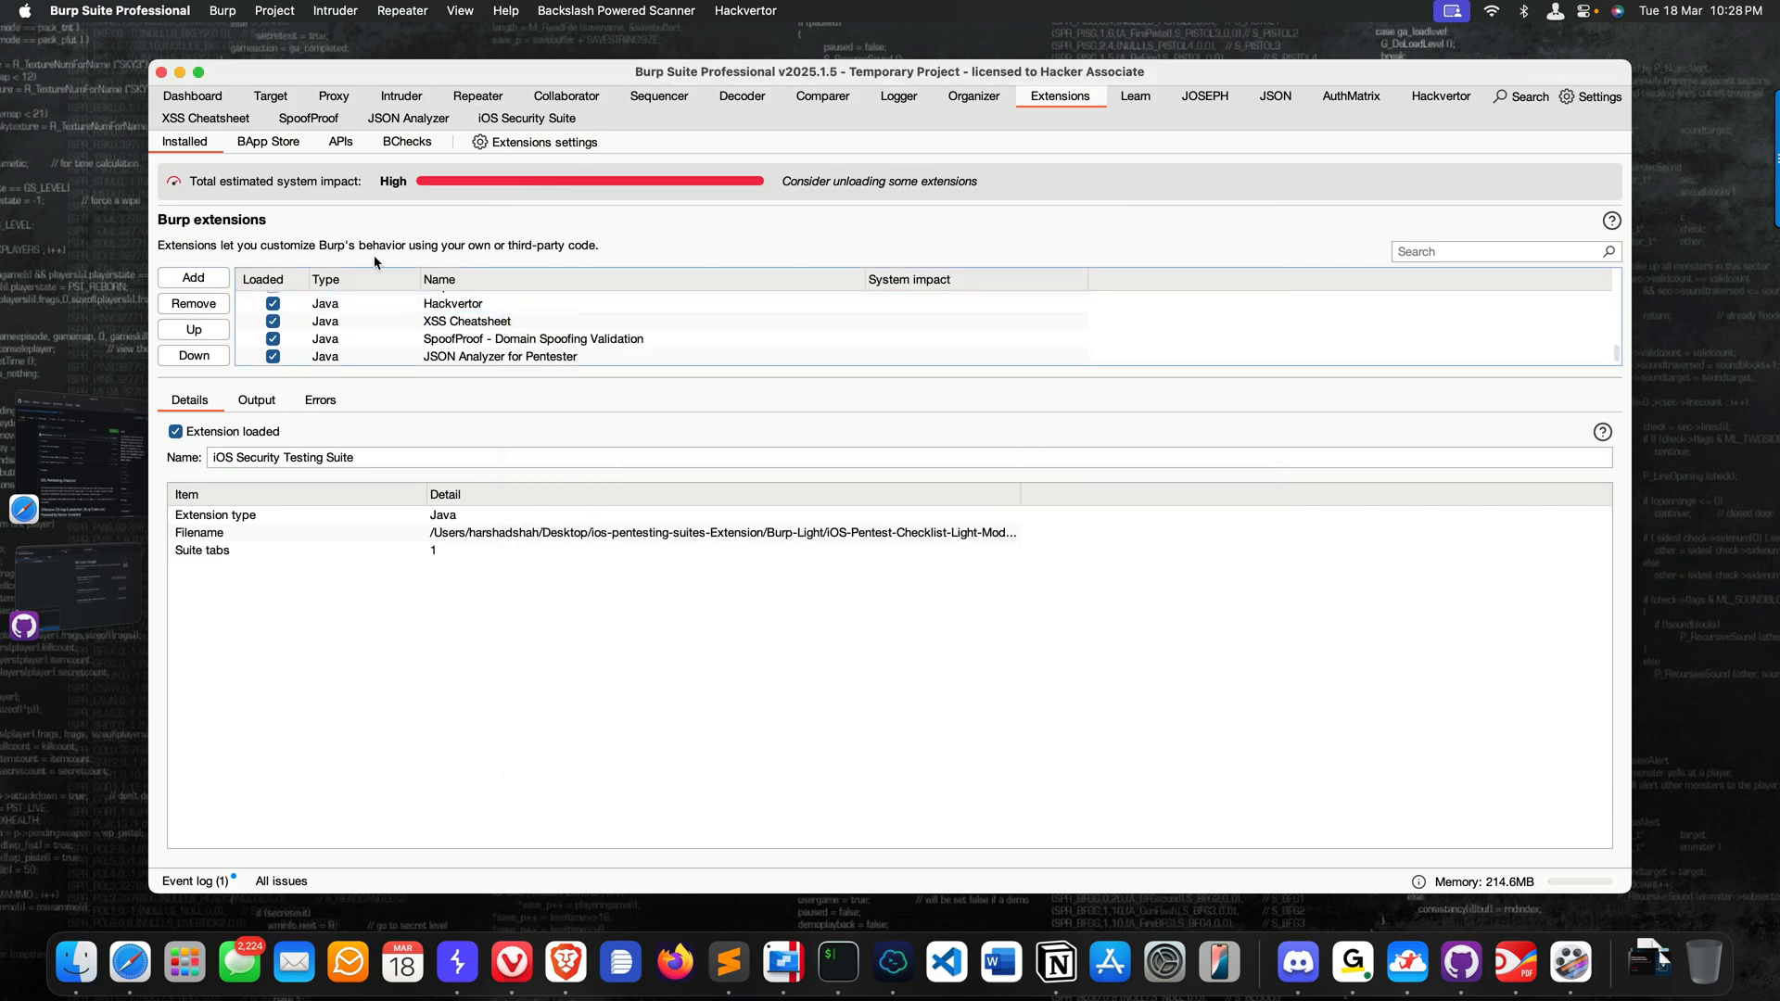
- Glance at the BApp Store, return to Installed, and switch to the iOS Security Suite checklist
click(267, 141)
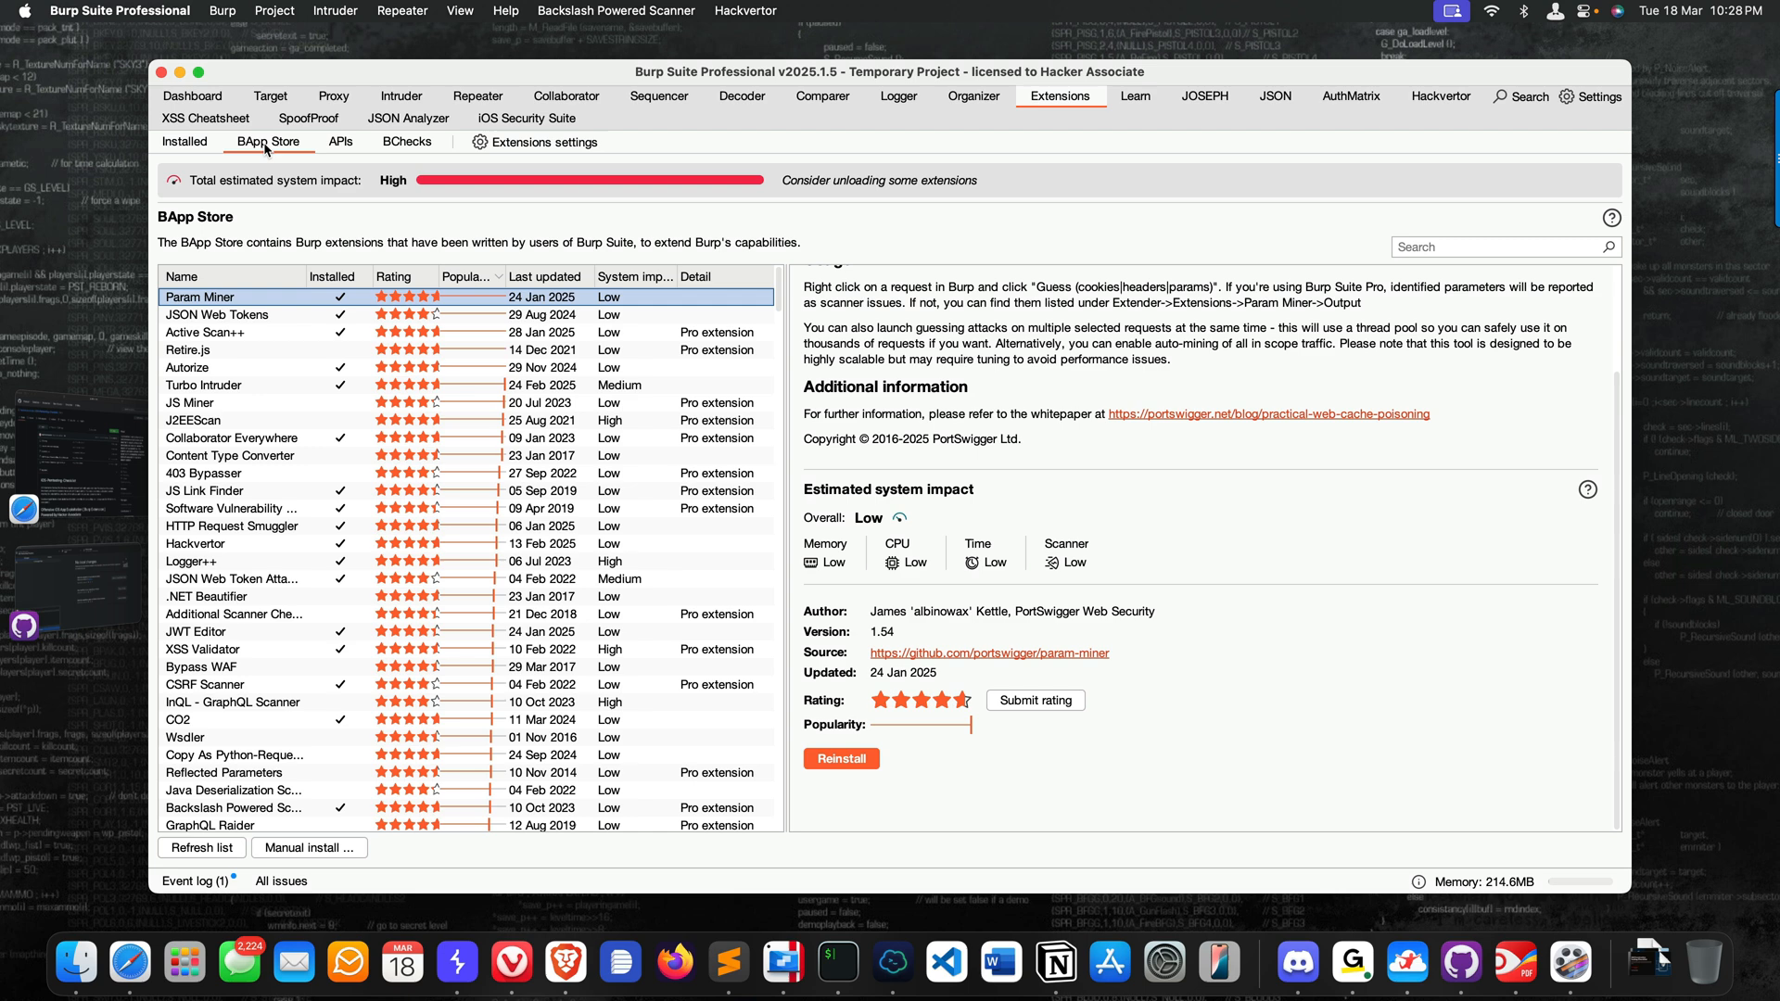
click(219, 315)
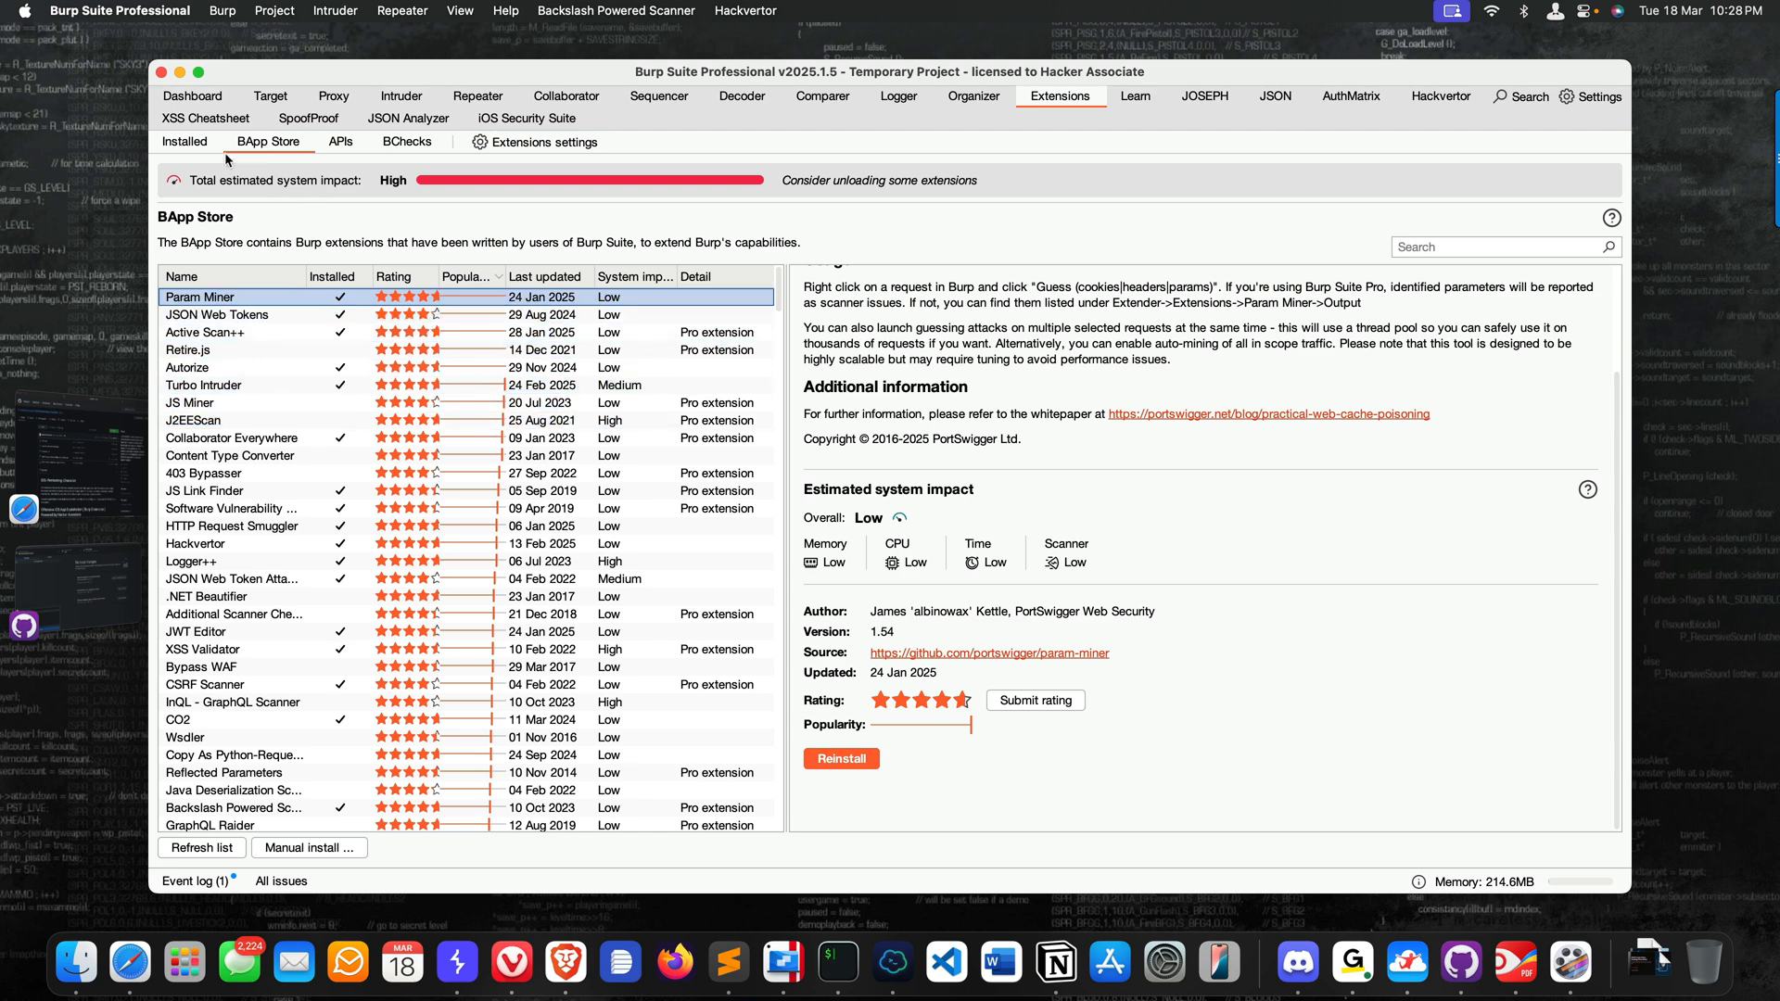
click(183, 141)
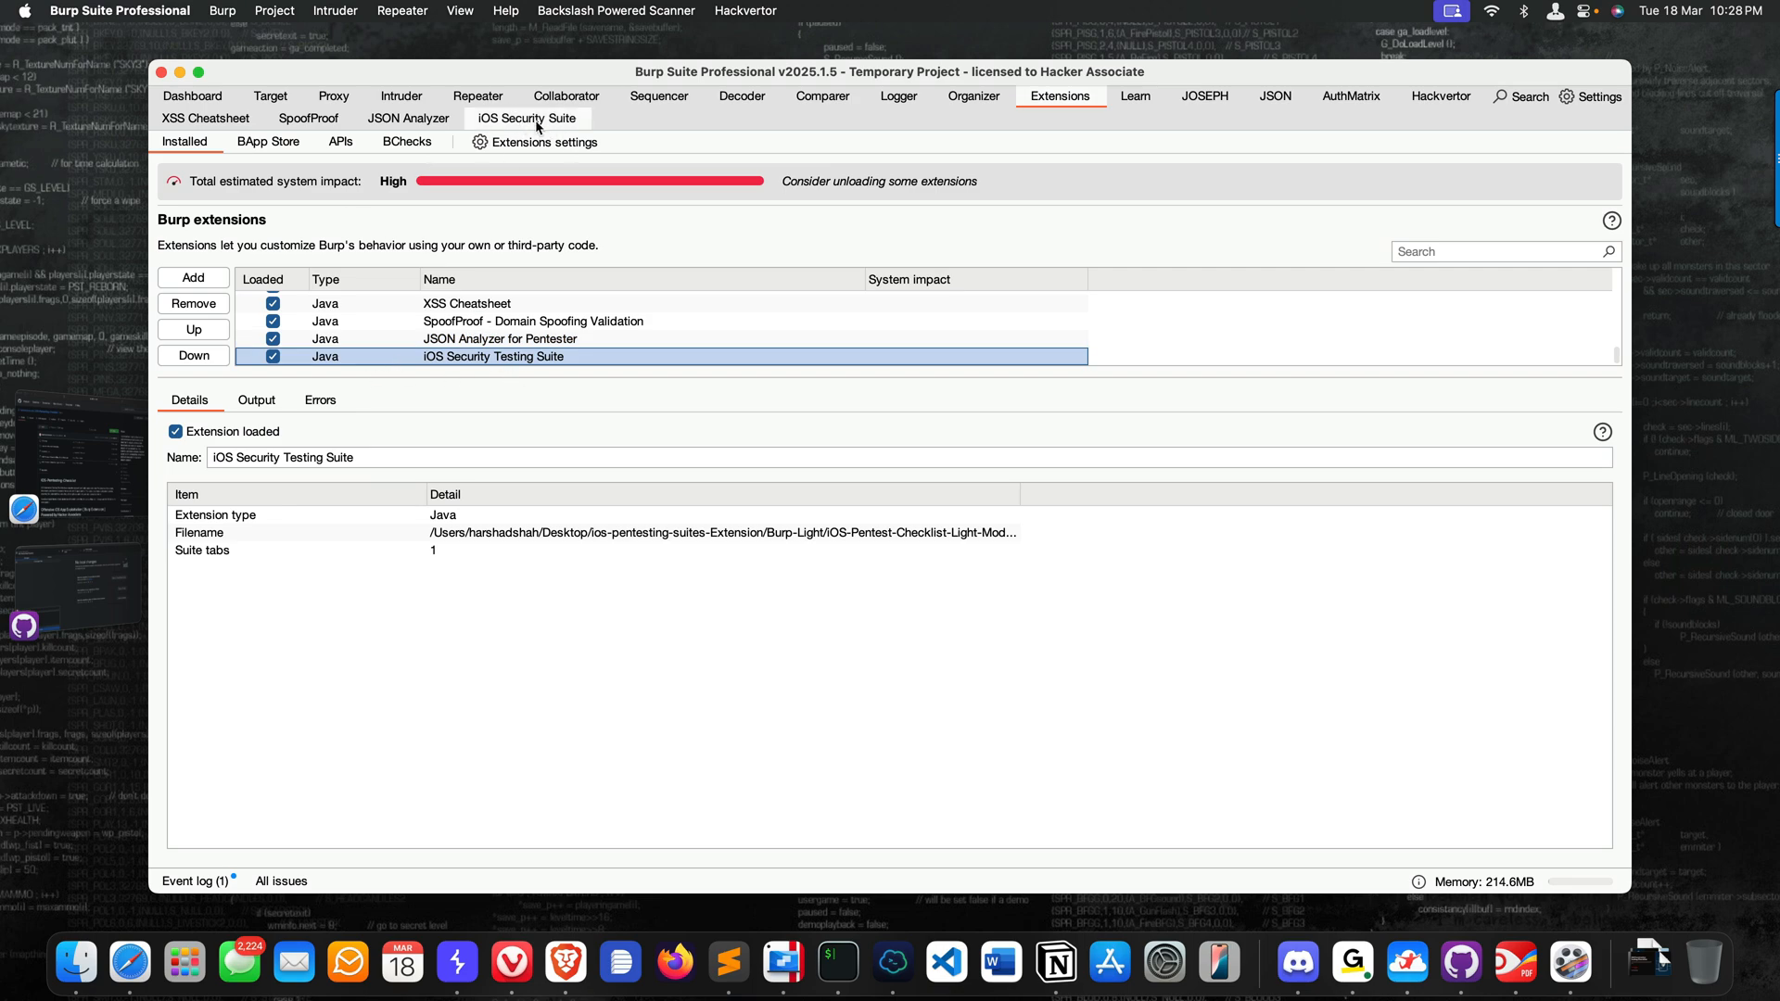
click(527, 118)
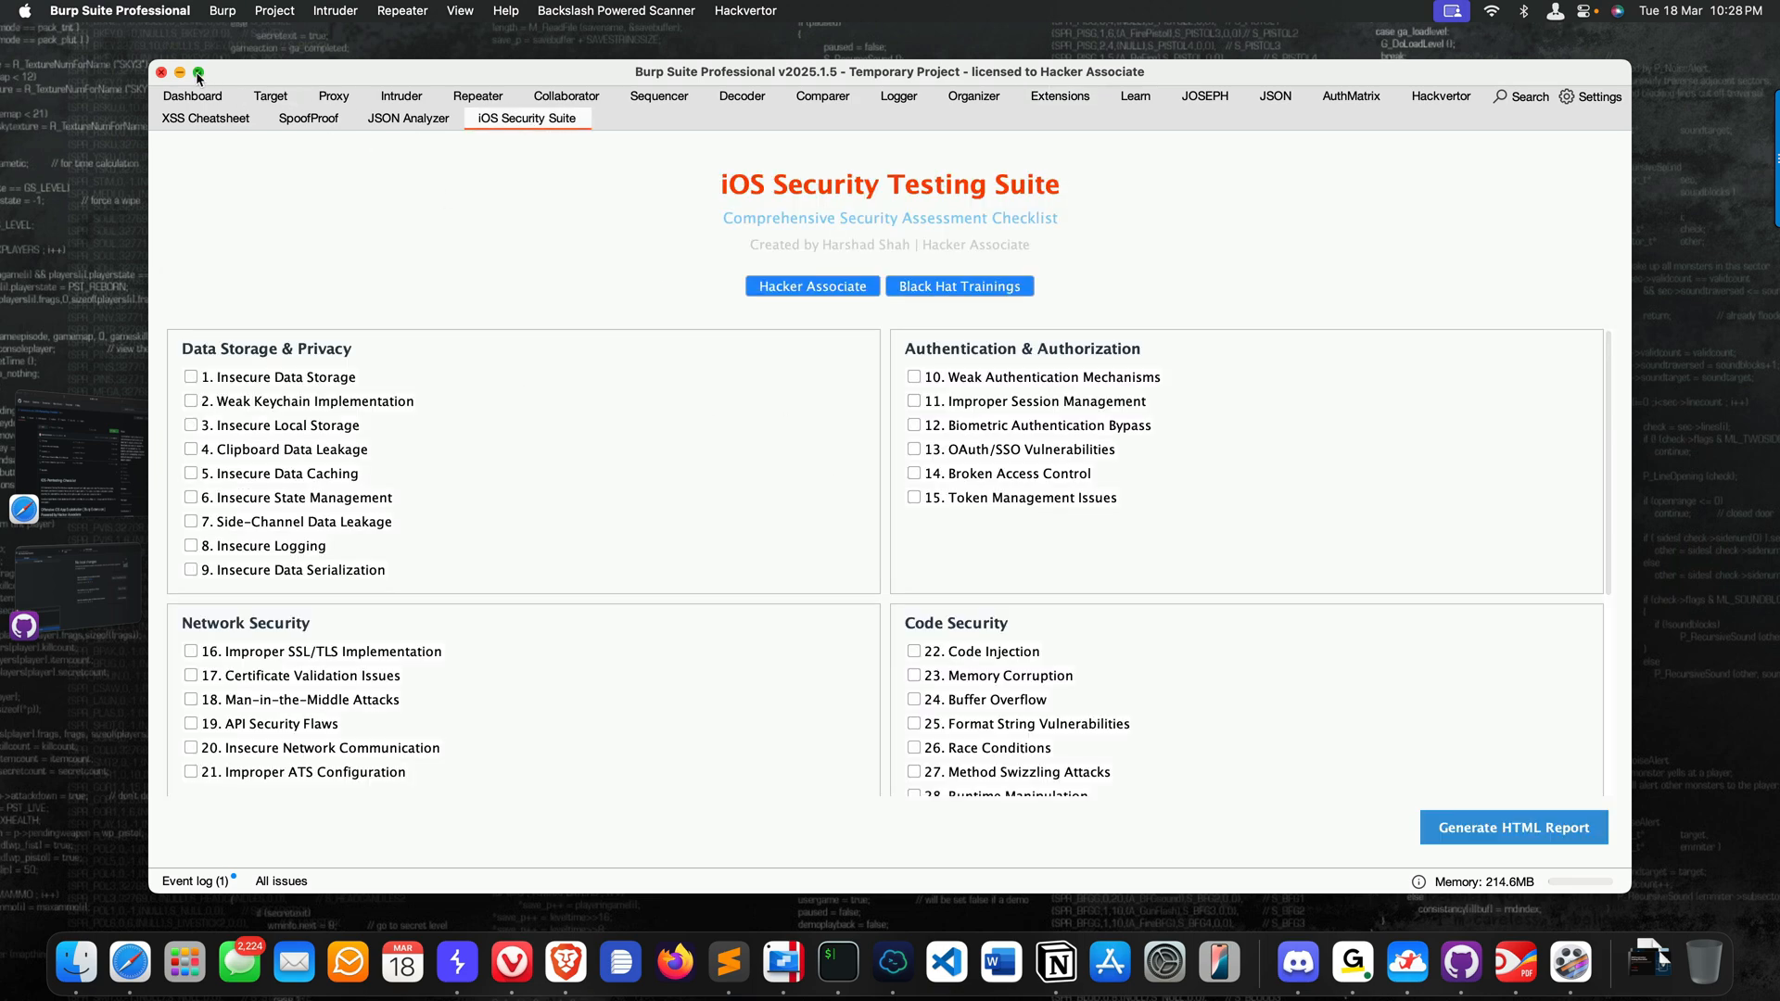
- Maximise the Burp window so the iOS Security Testing Suite checklist fills the screen
click(198, 72)
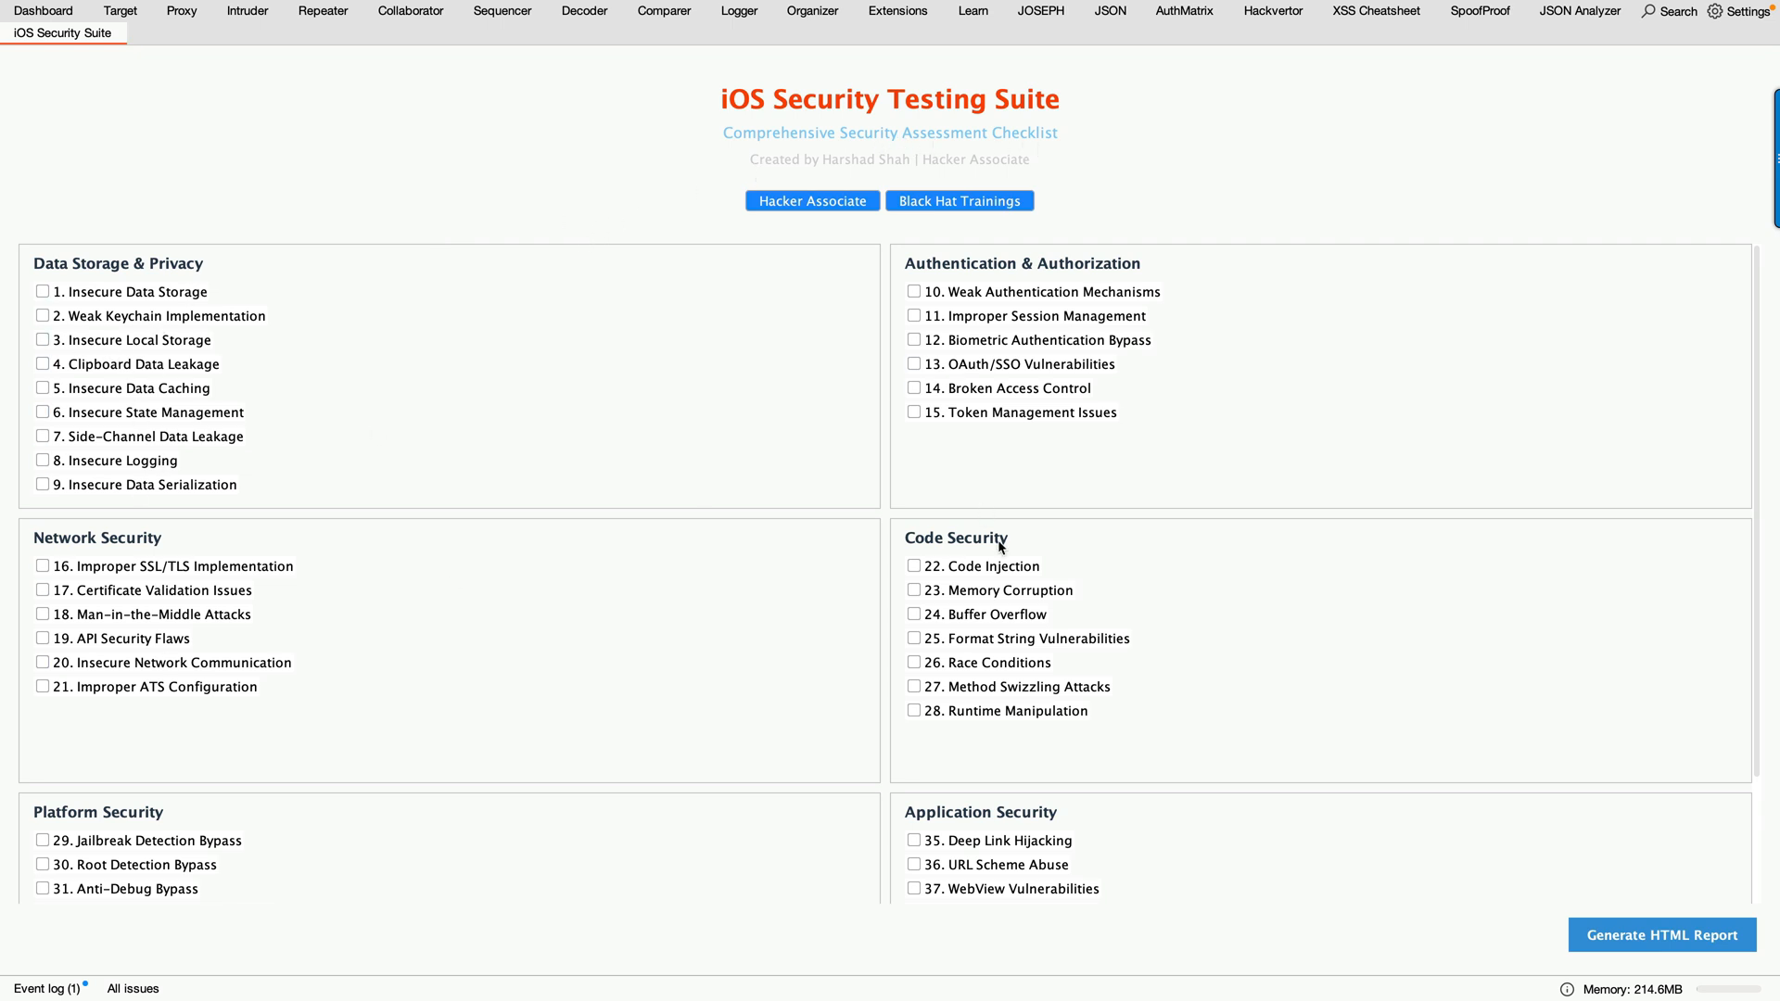
mouse_move(380, 365)
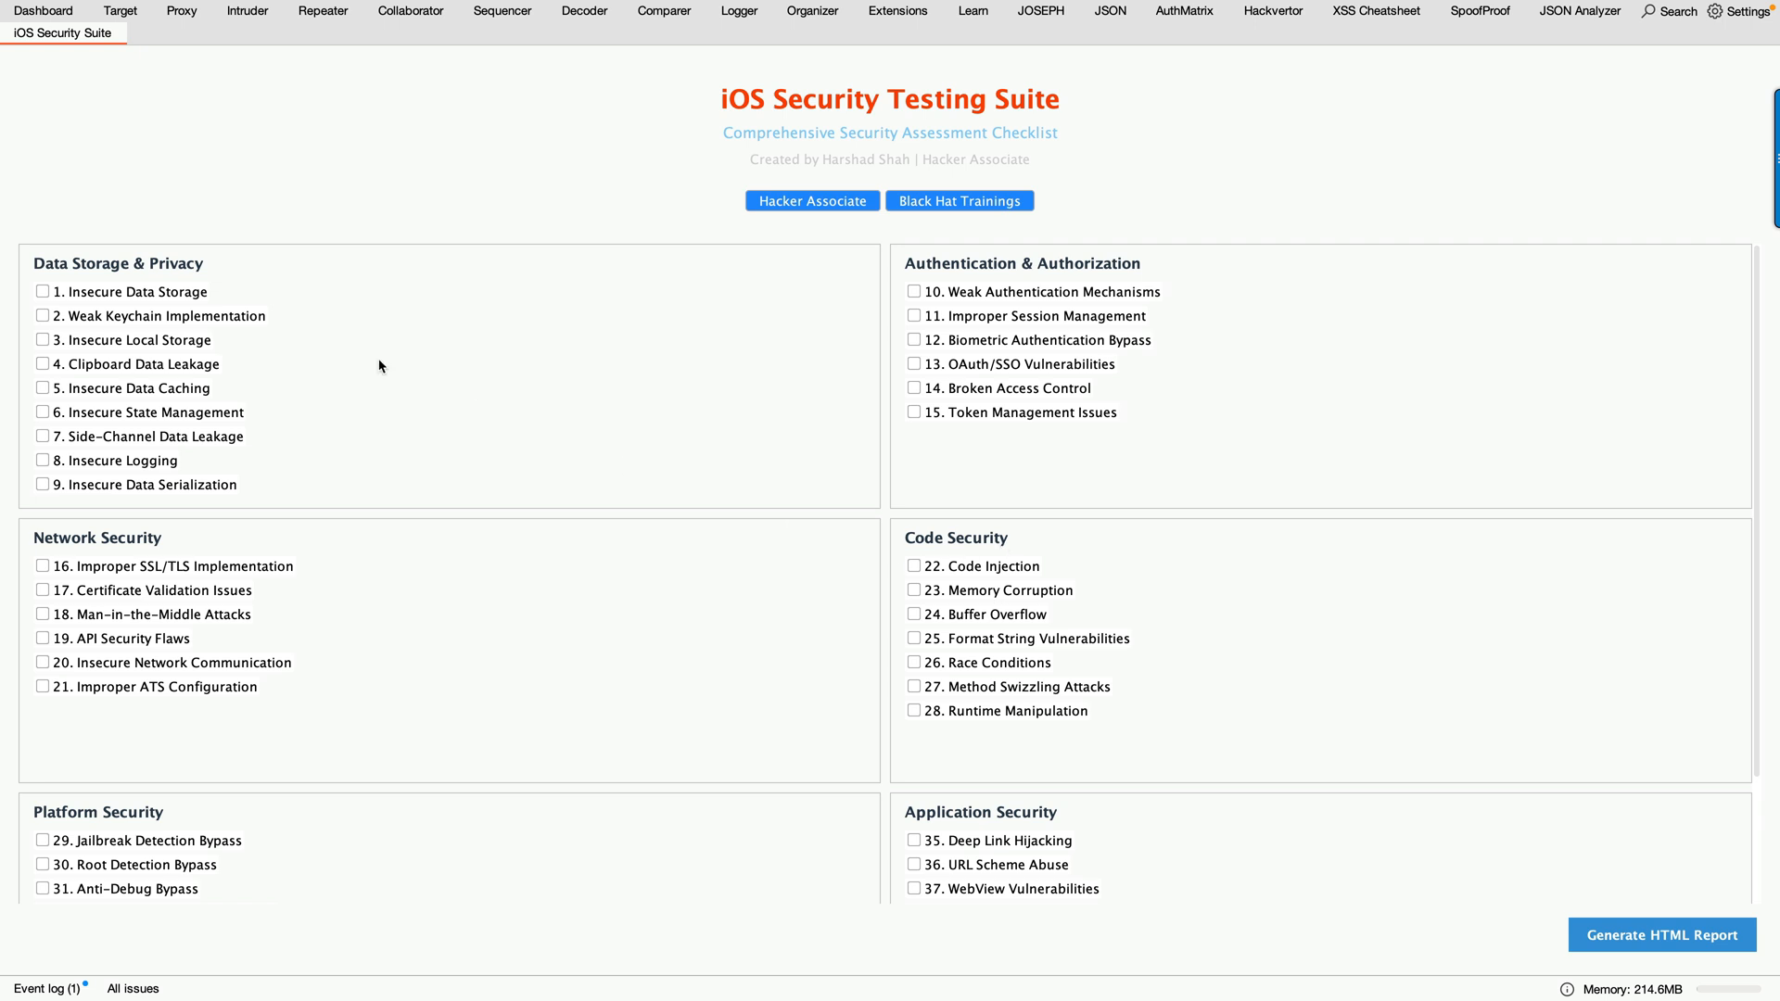
mouse_move(180, 275)
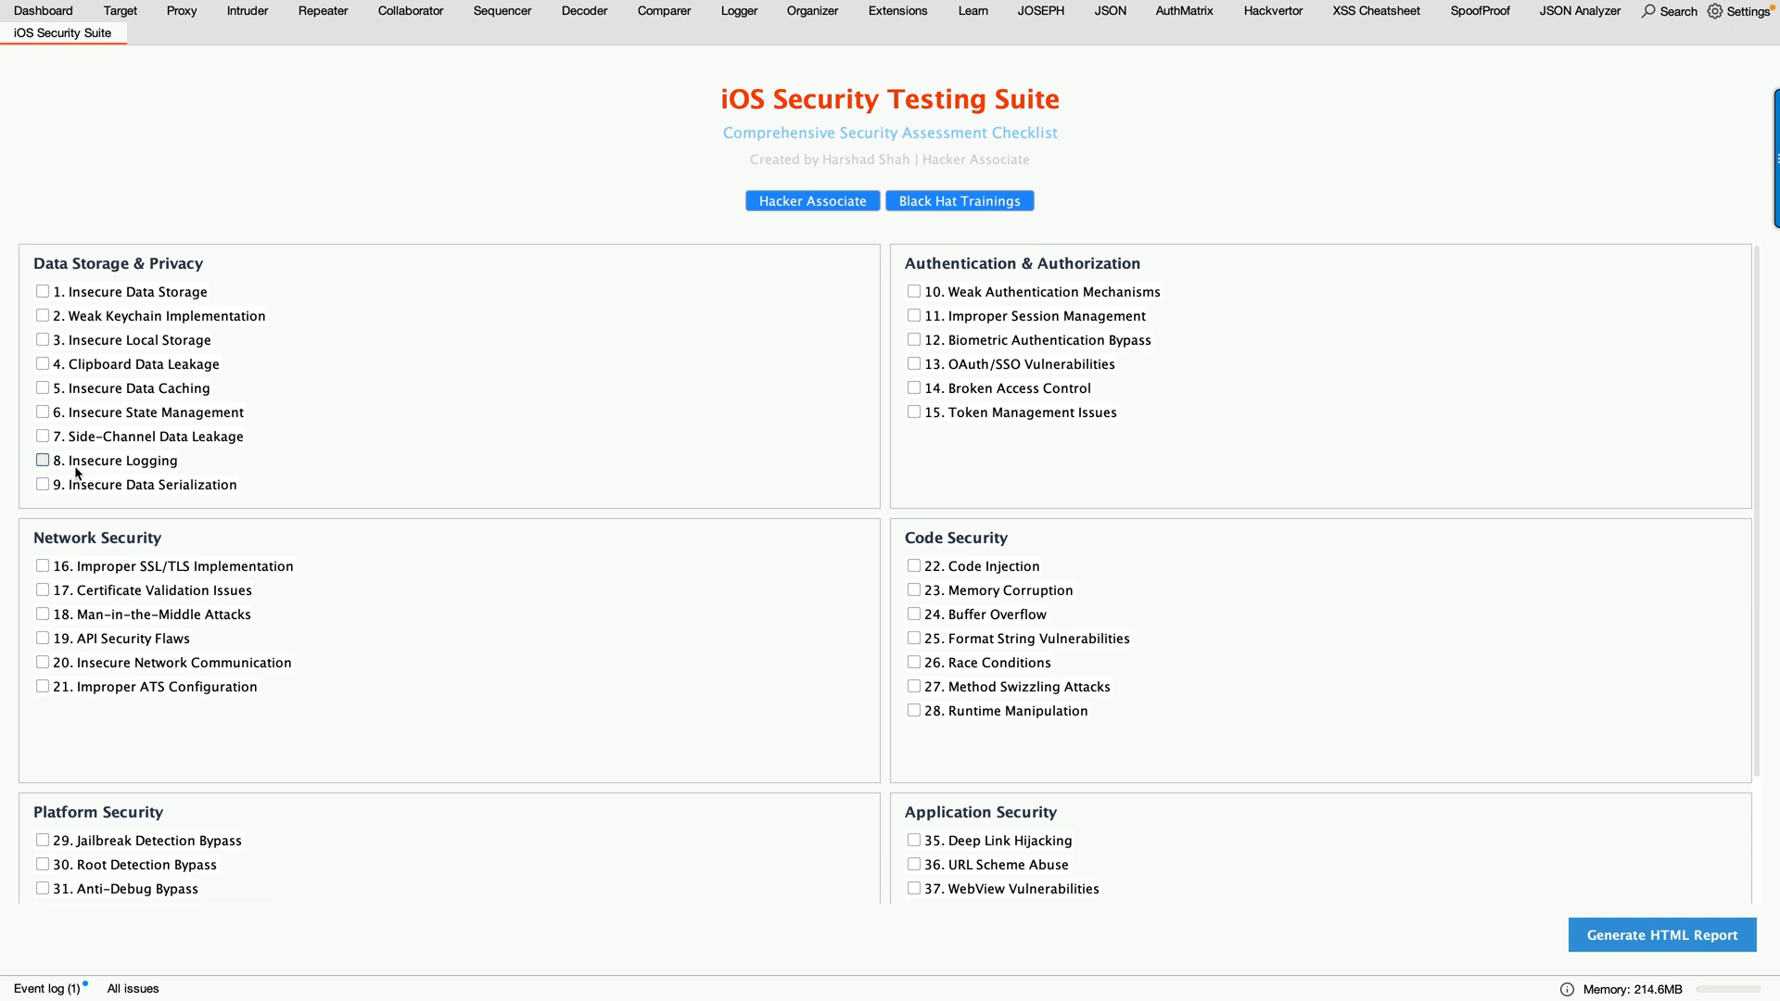
mouse_move(202, 497)
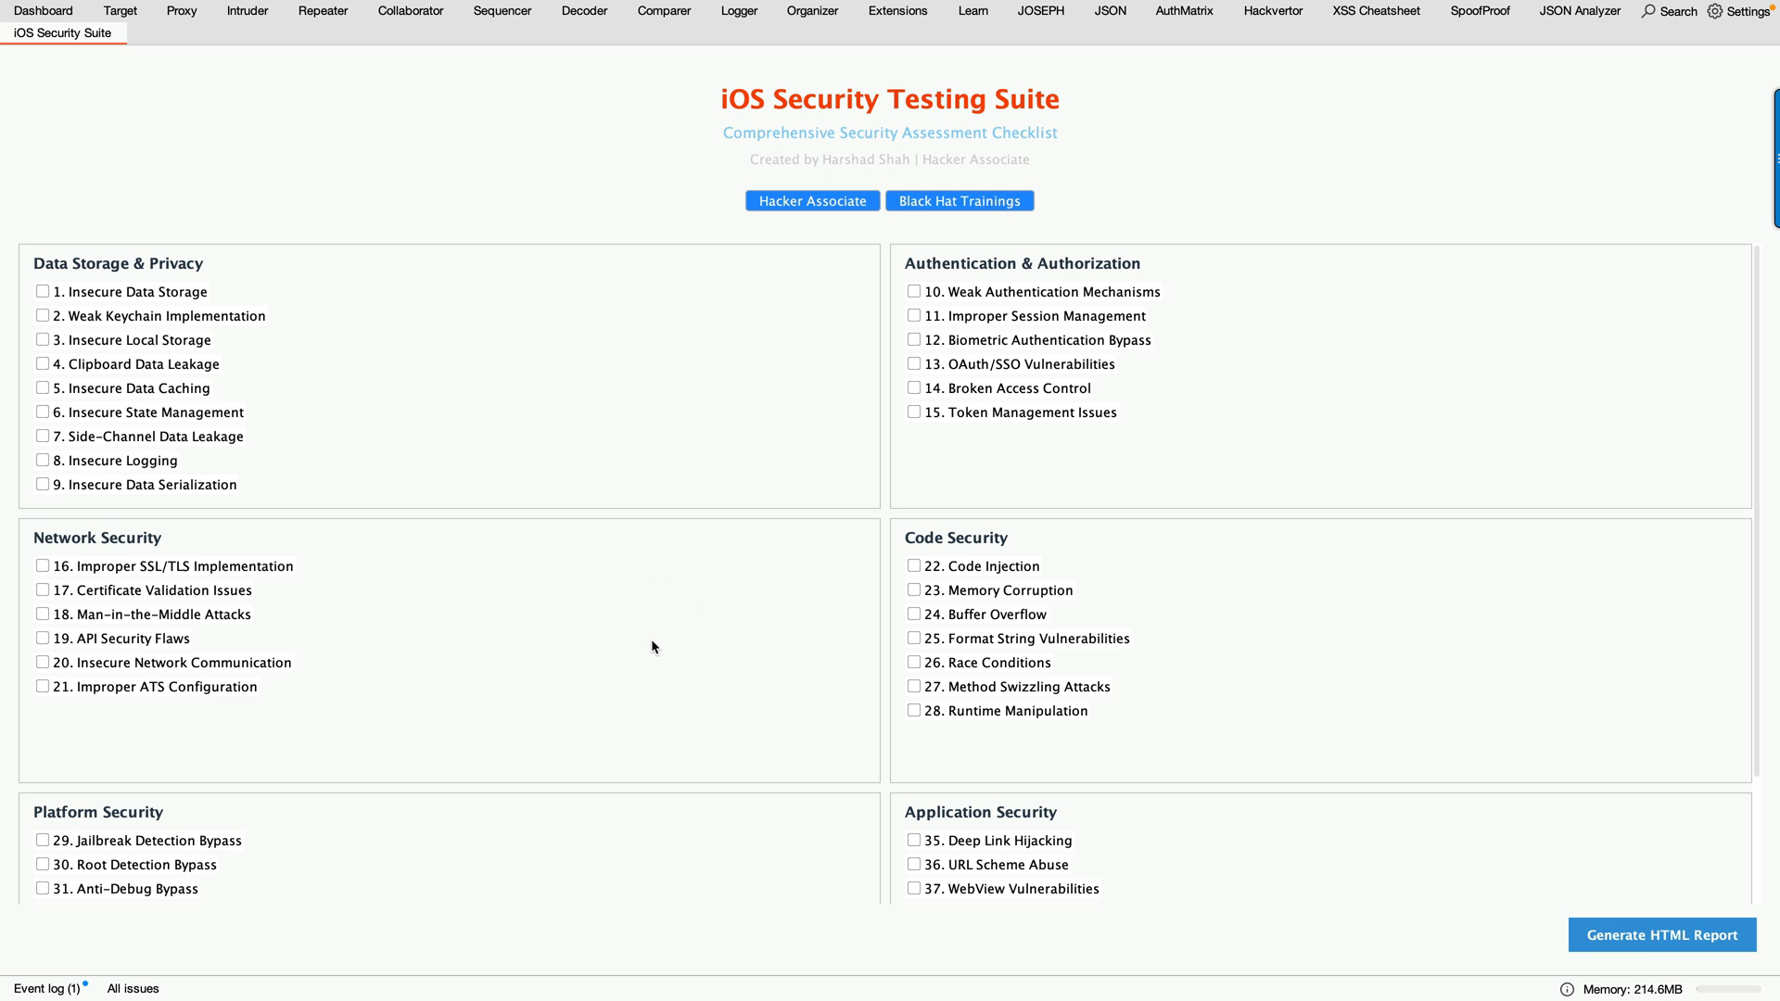
mouse_move(540, 625)
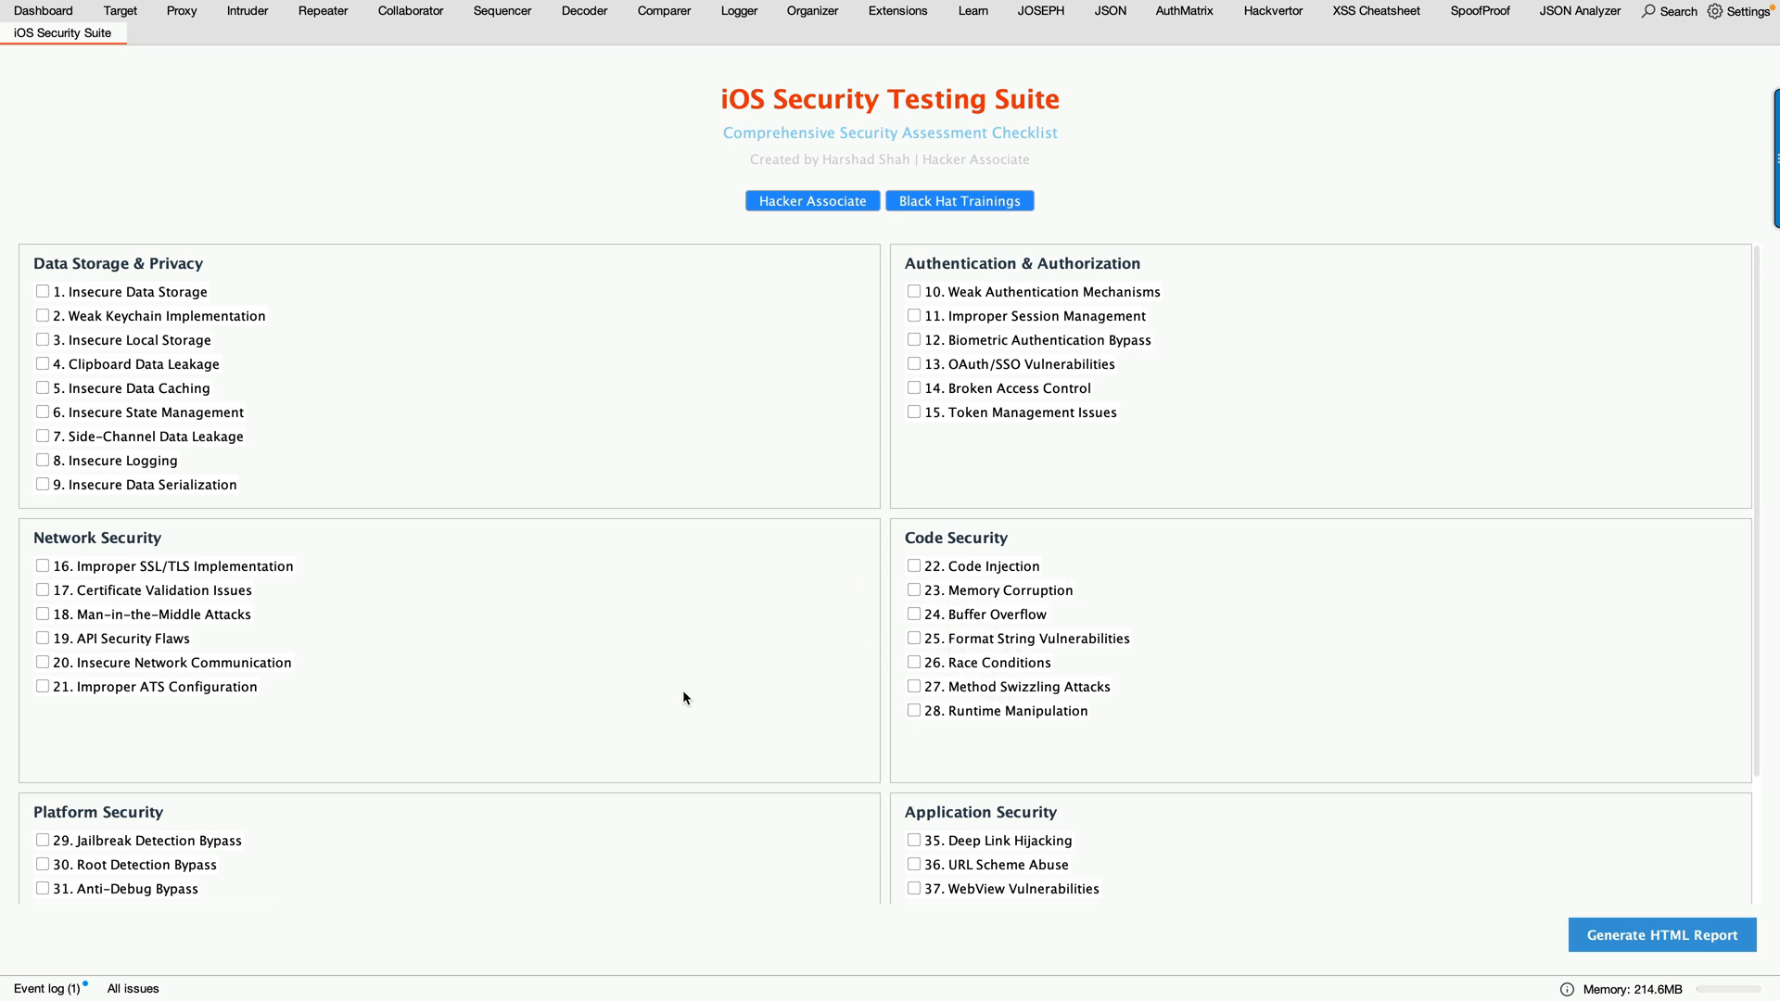
mouse_move(664, 690)
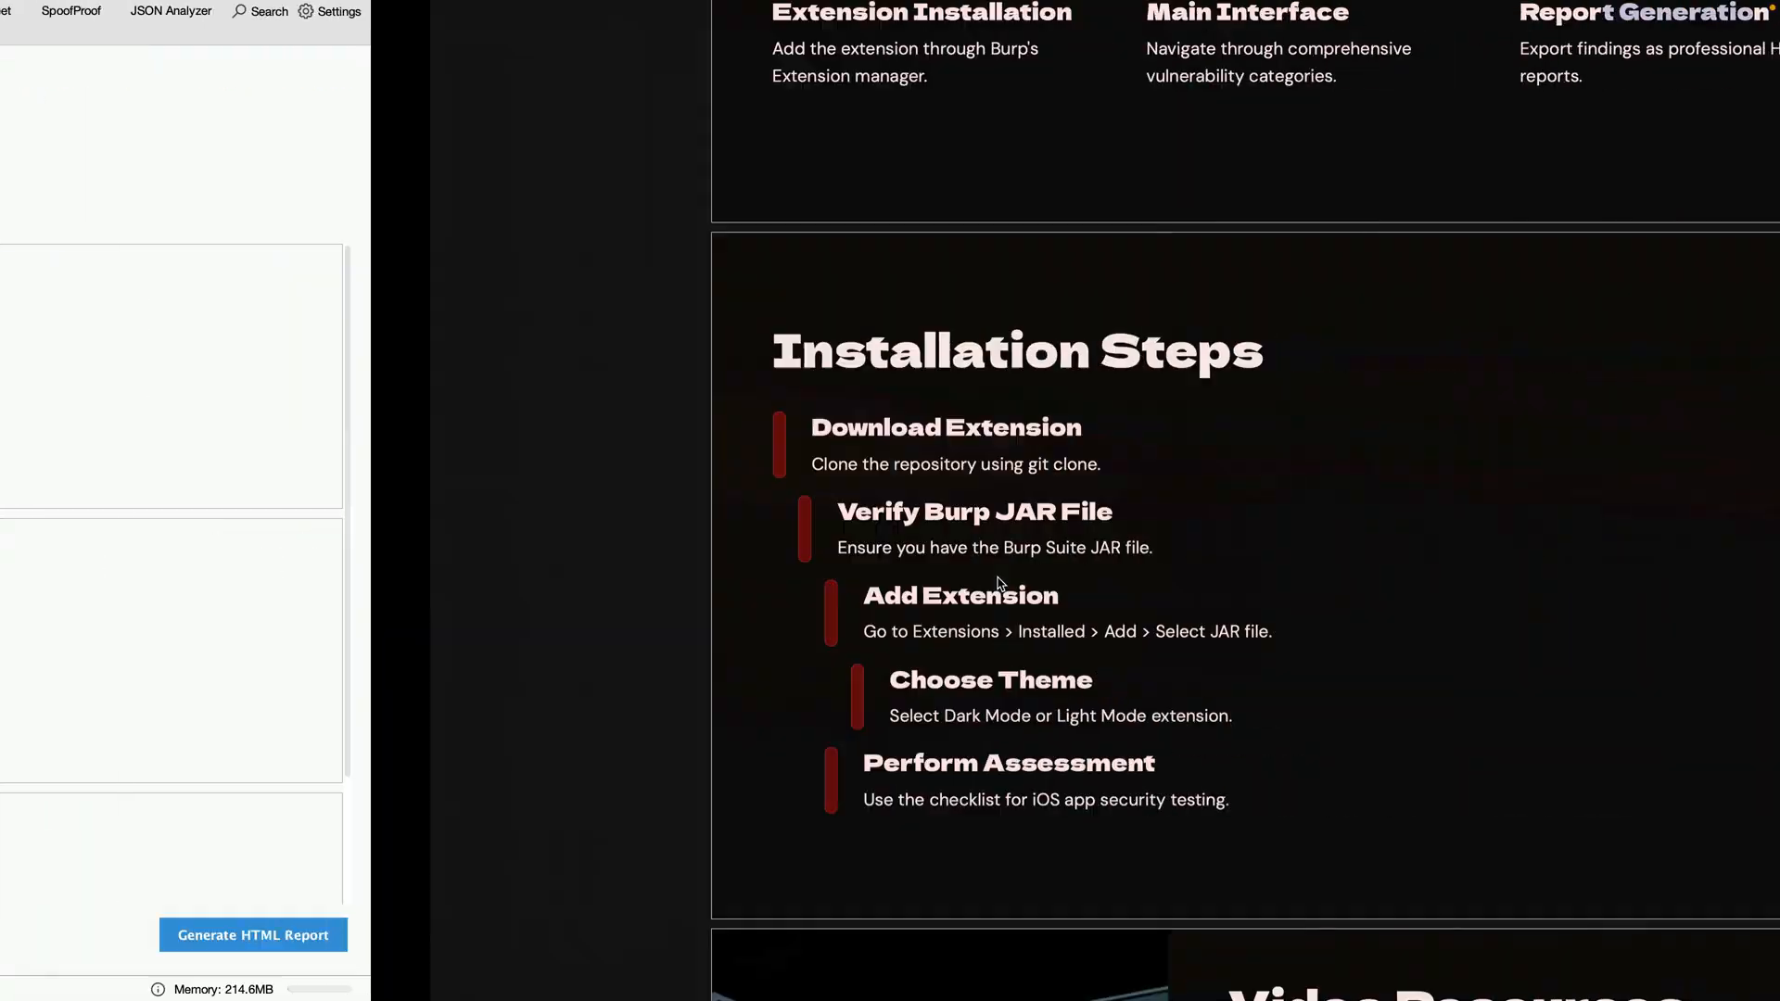
- Scroll the deck through Installation Steps and Video Resources to the free YouTube playlist slide
scroll(down, 3)
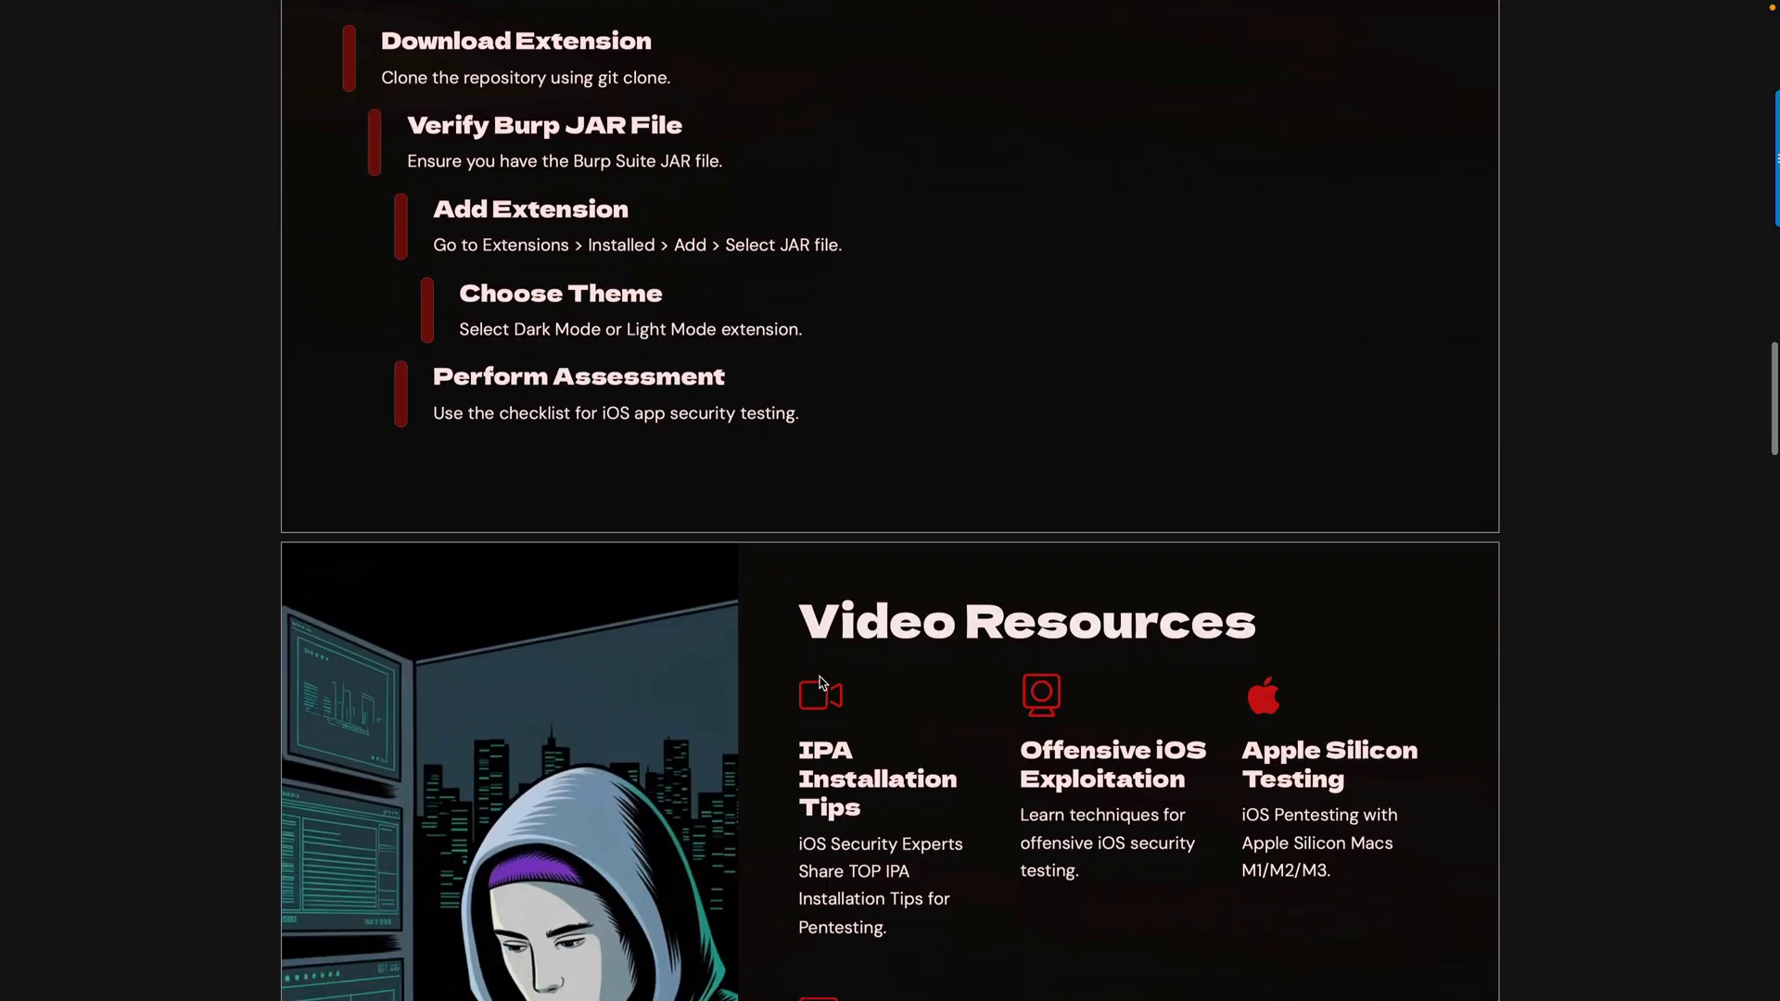
scroll(down, 3)
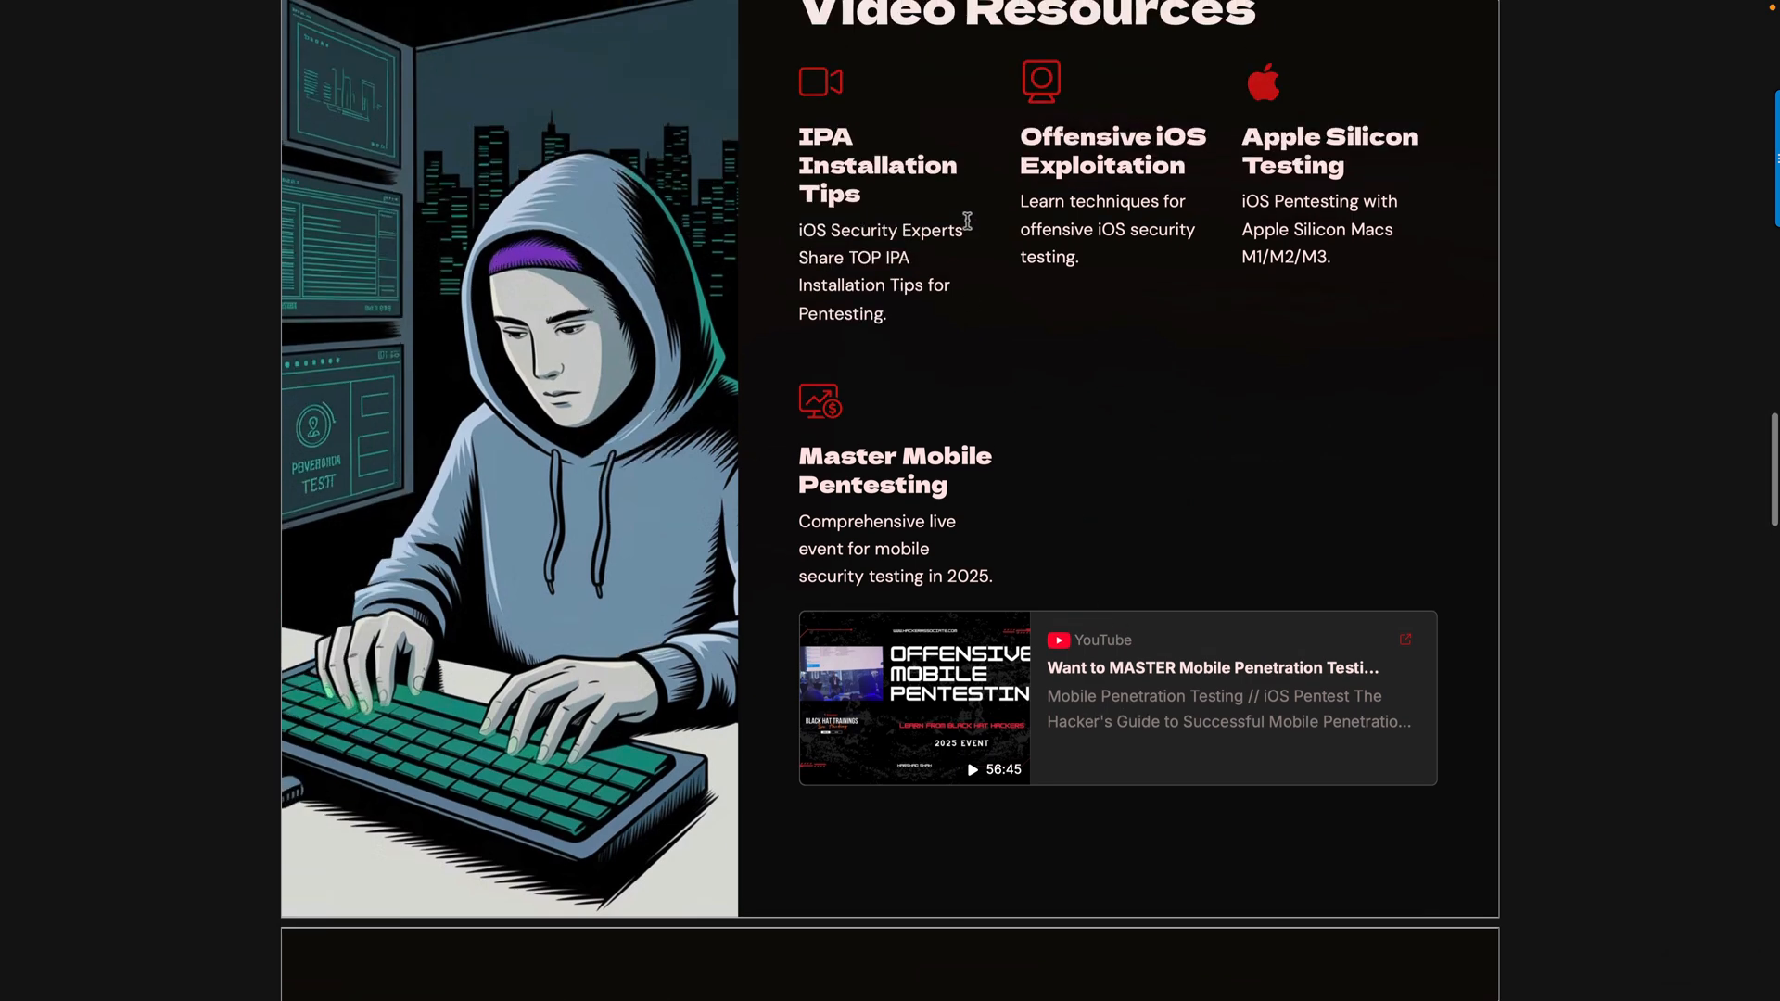
mouse_move(1266, 181)
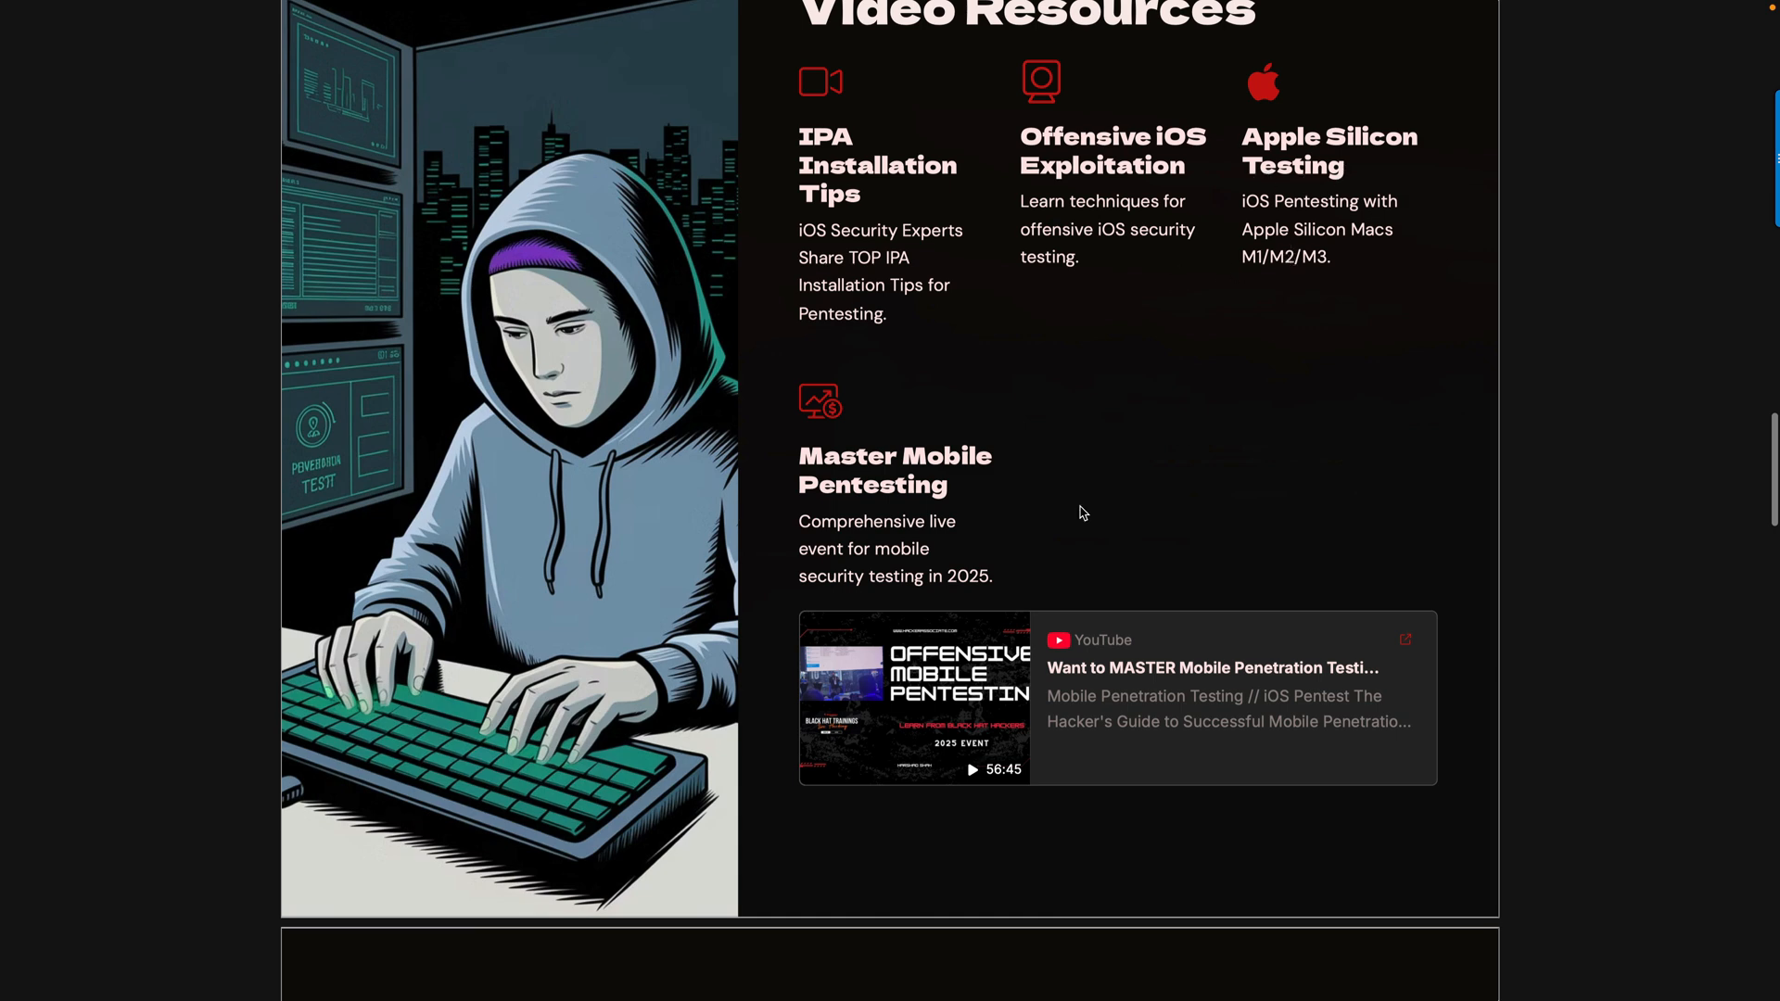
scroll(down, 3)
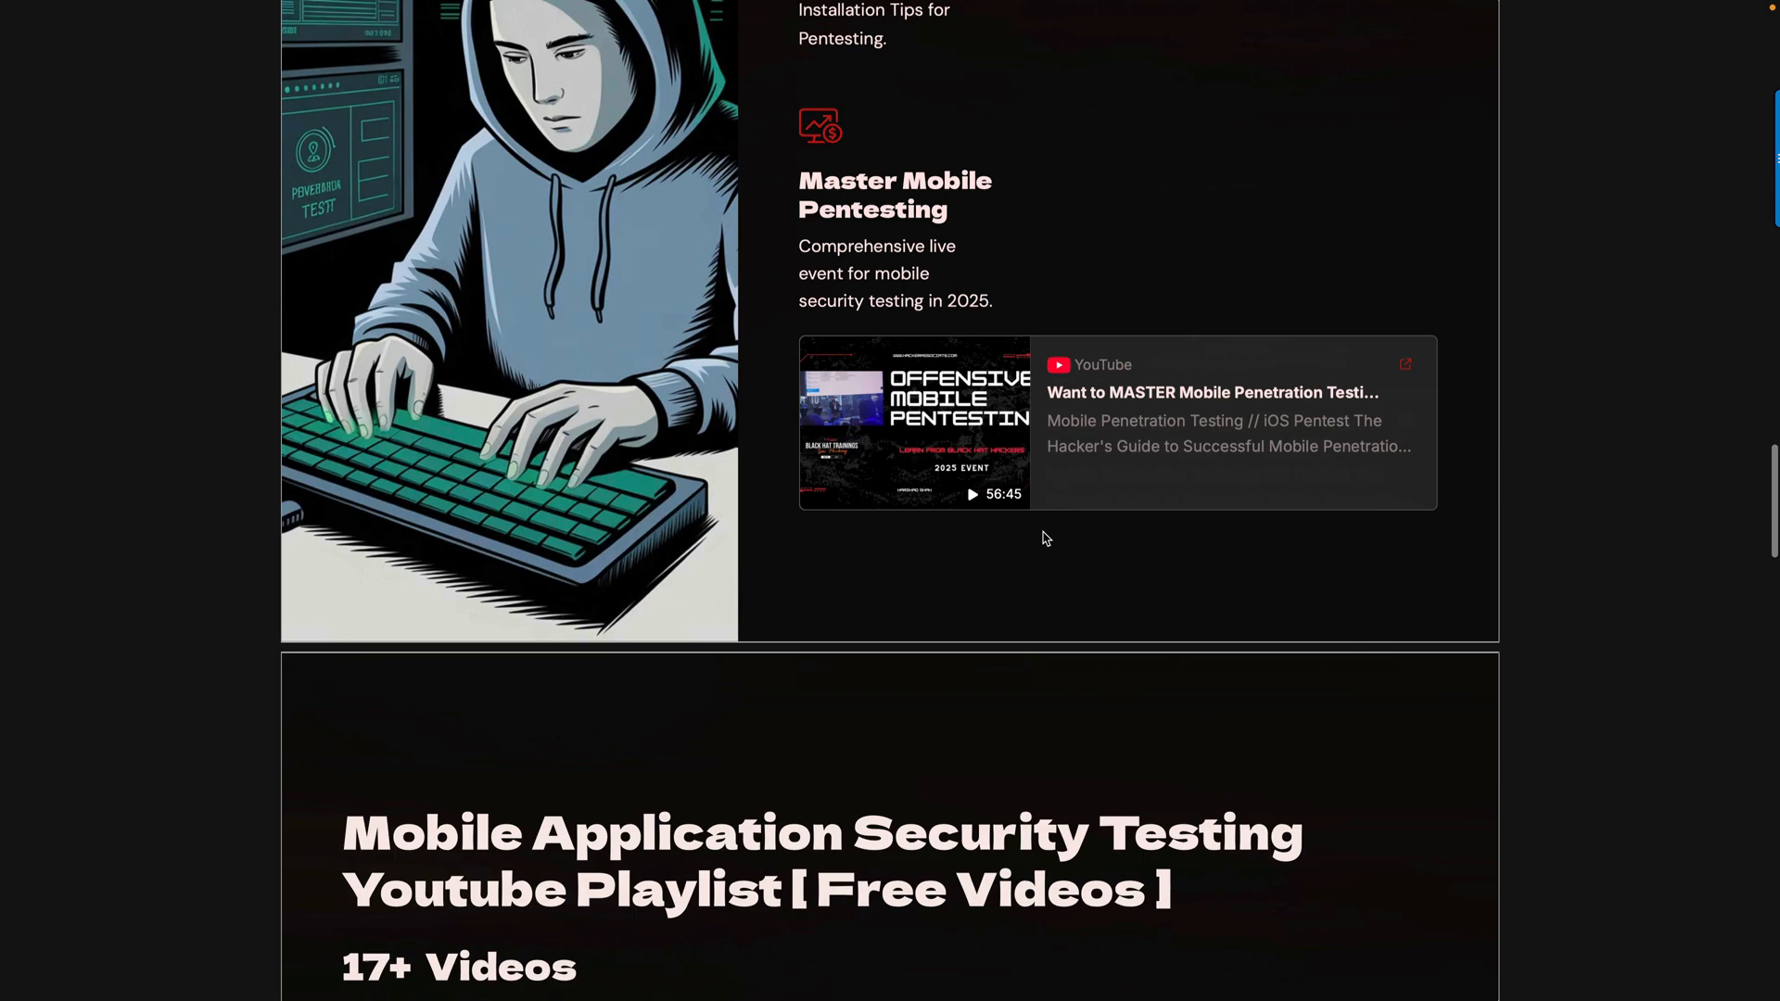
scroll(down, 3)
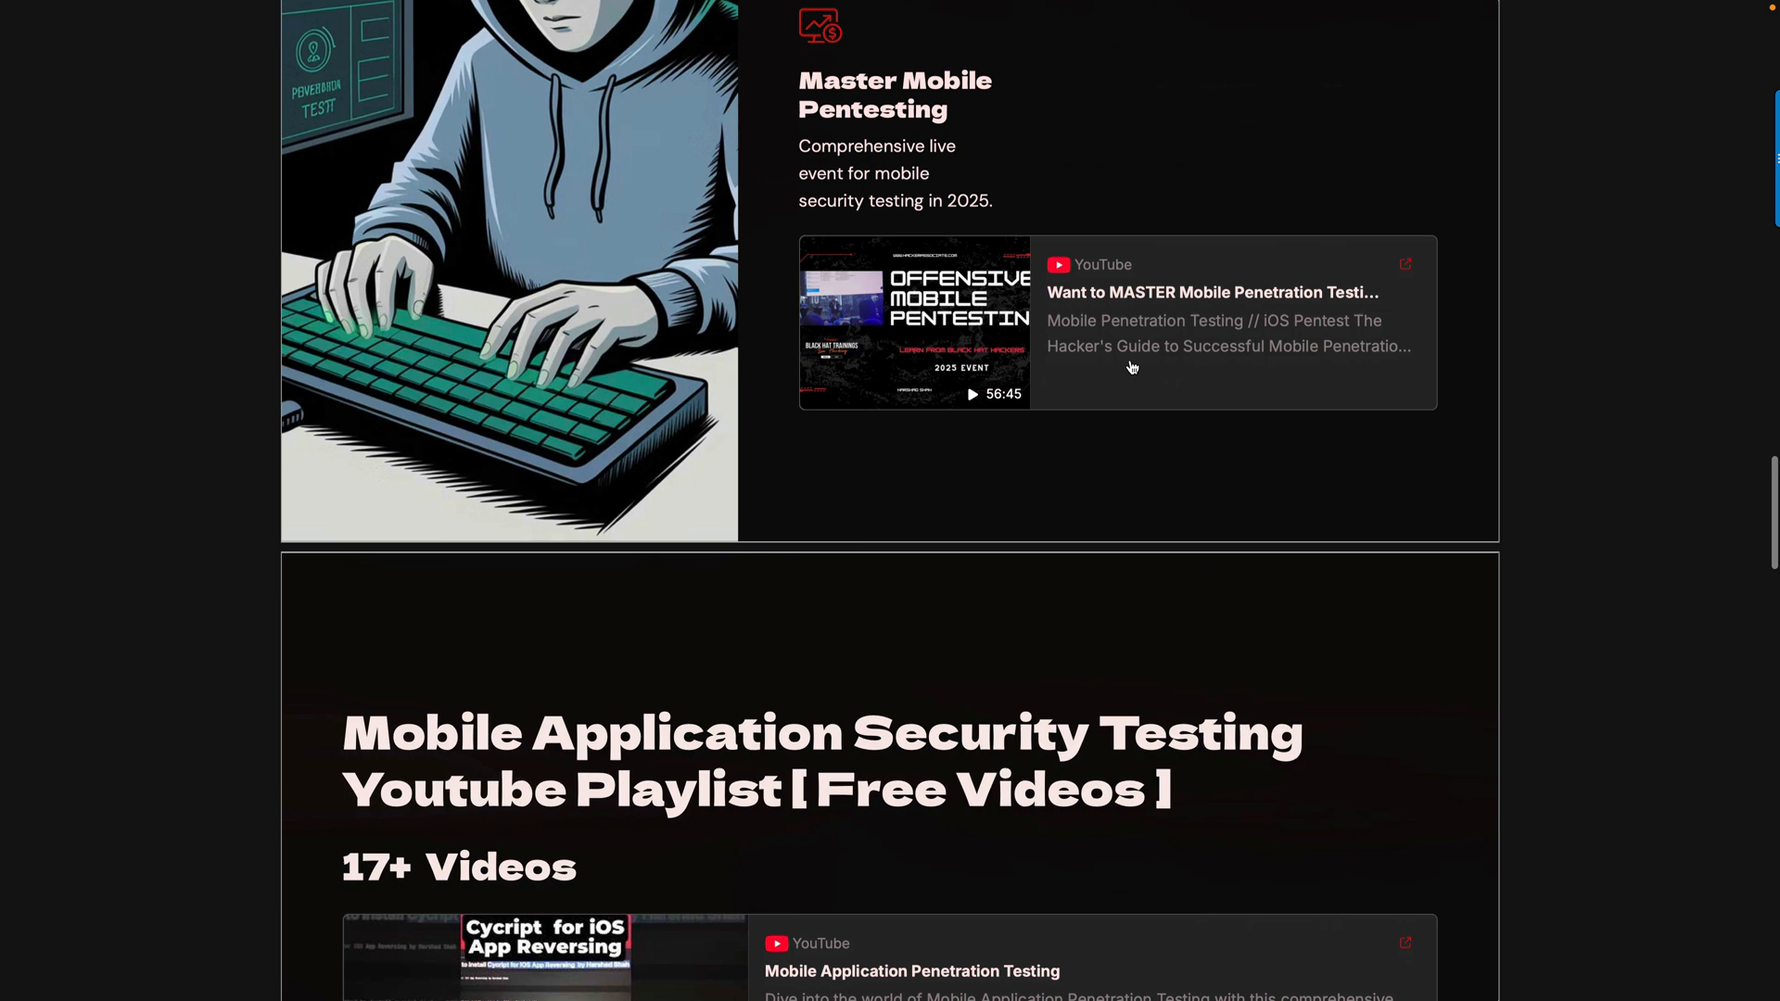
scroll(down, 3)
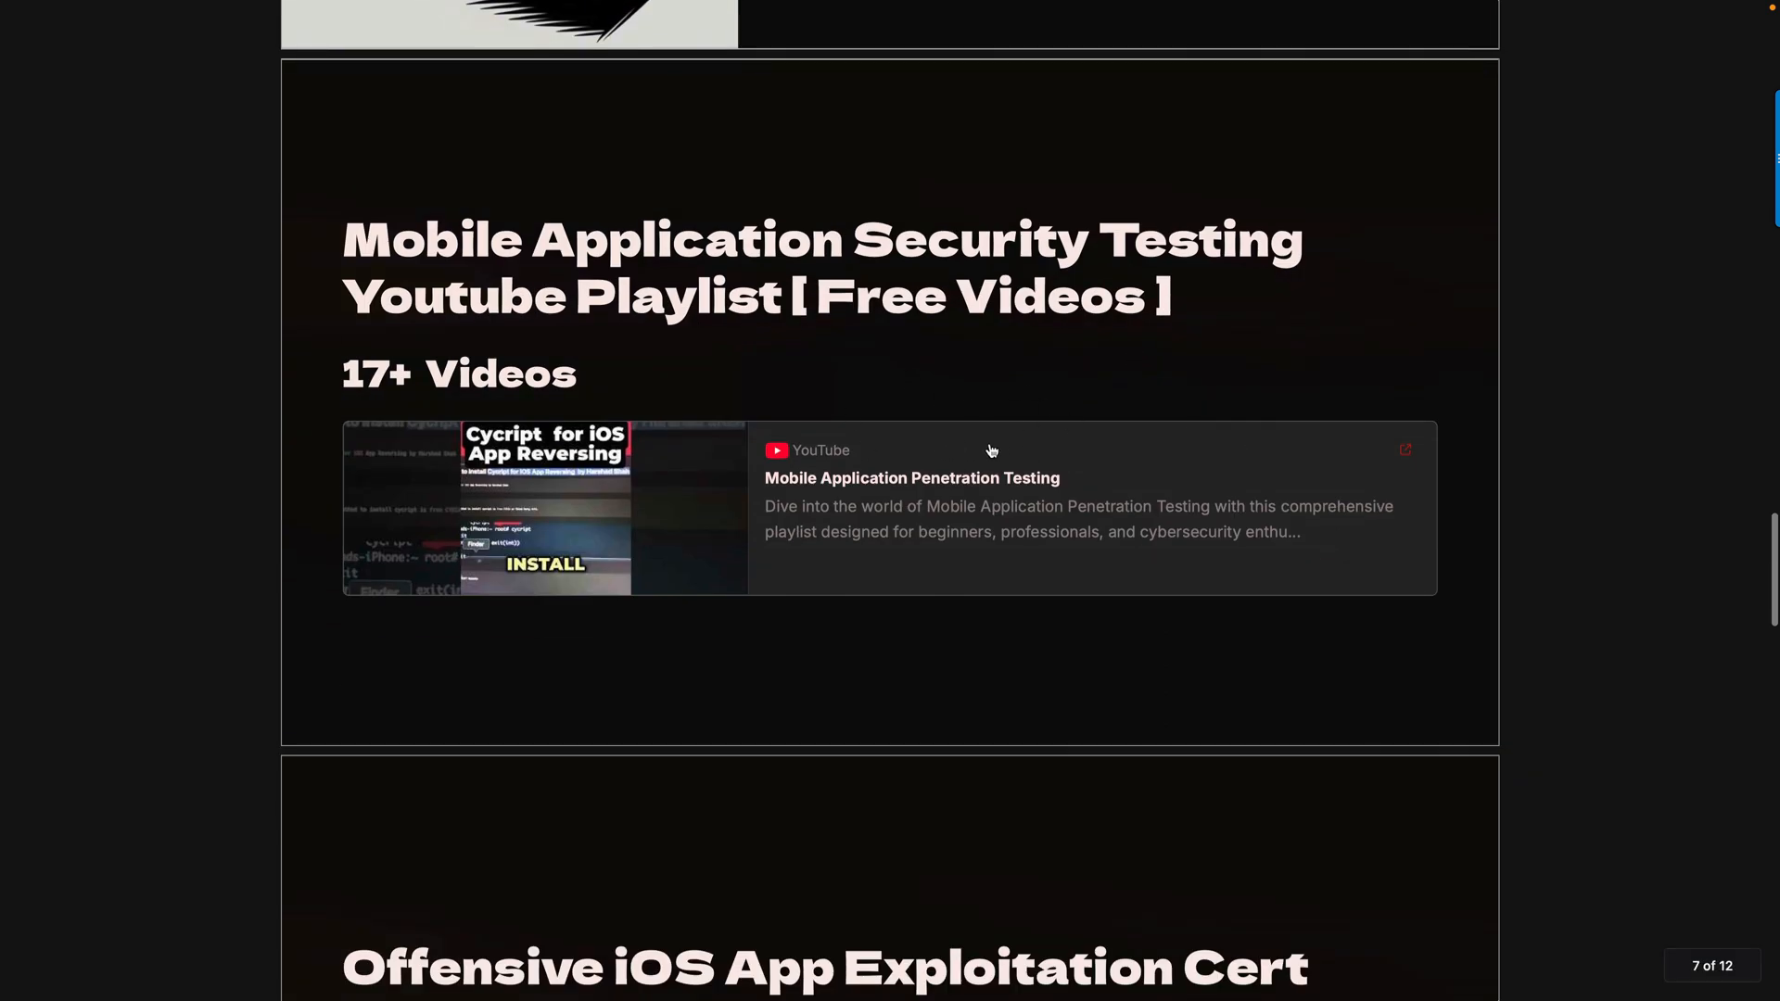
mouse_move(434, 375)
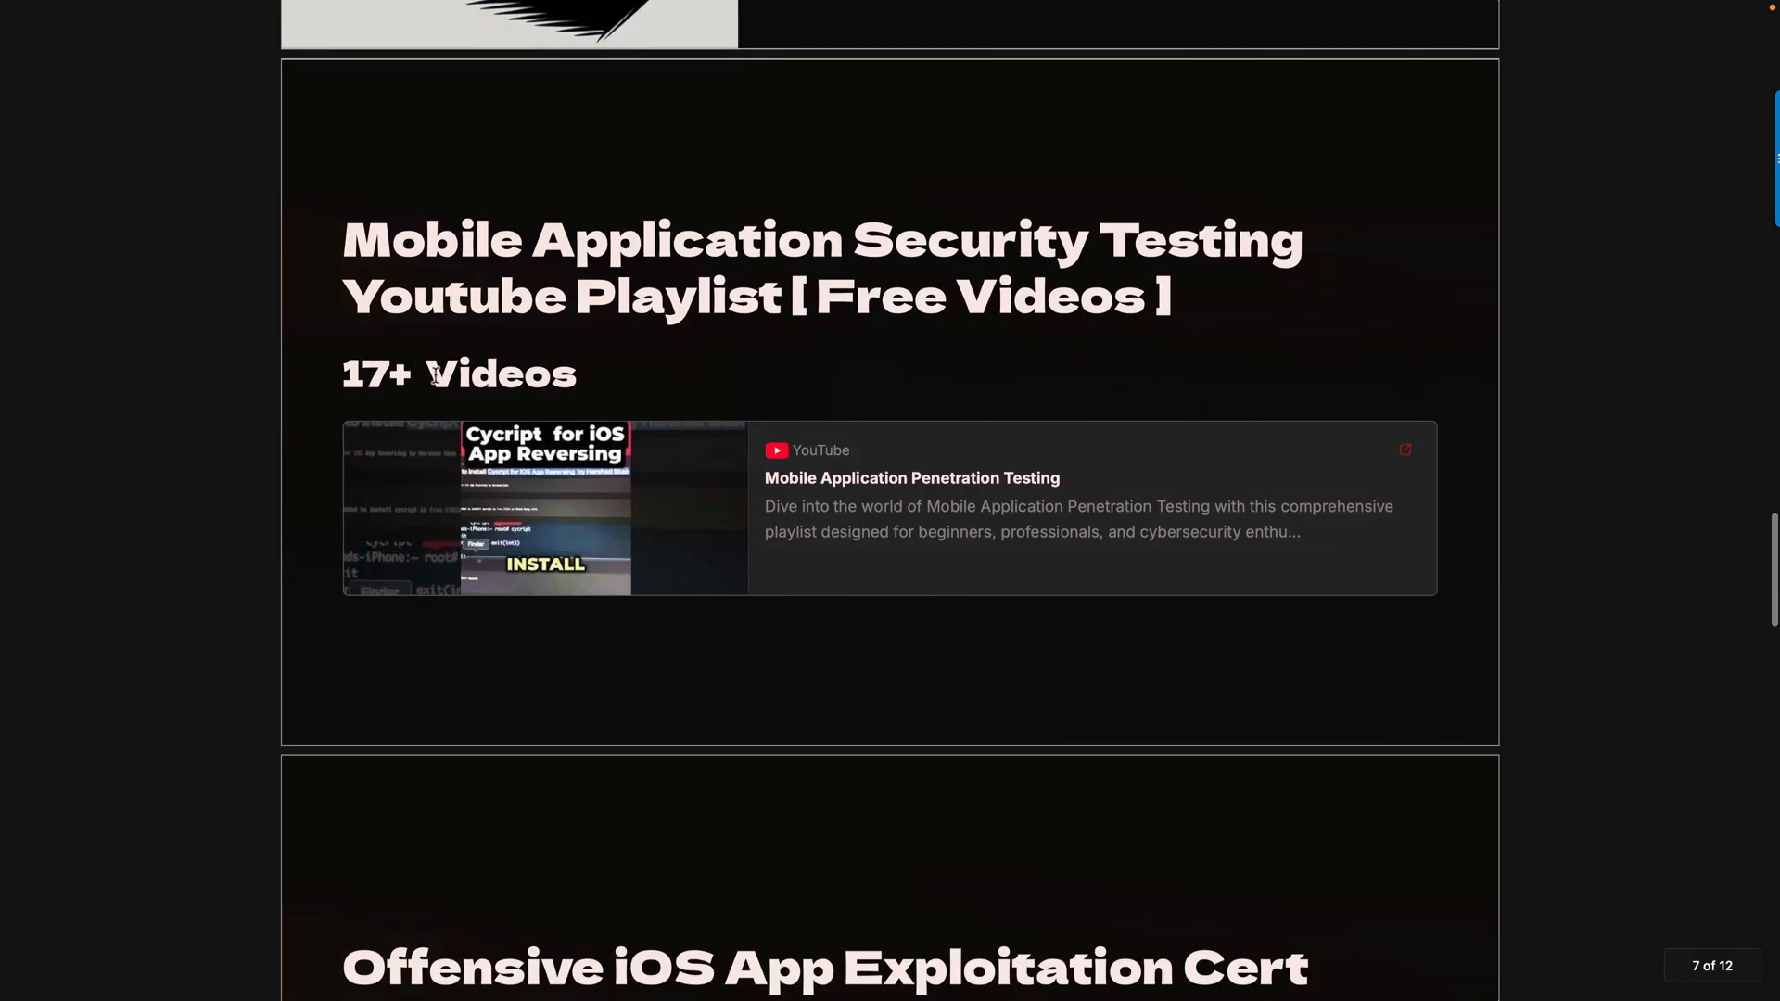
mouse_move(484, 374)
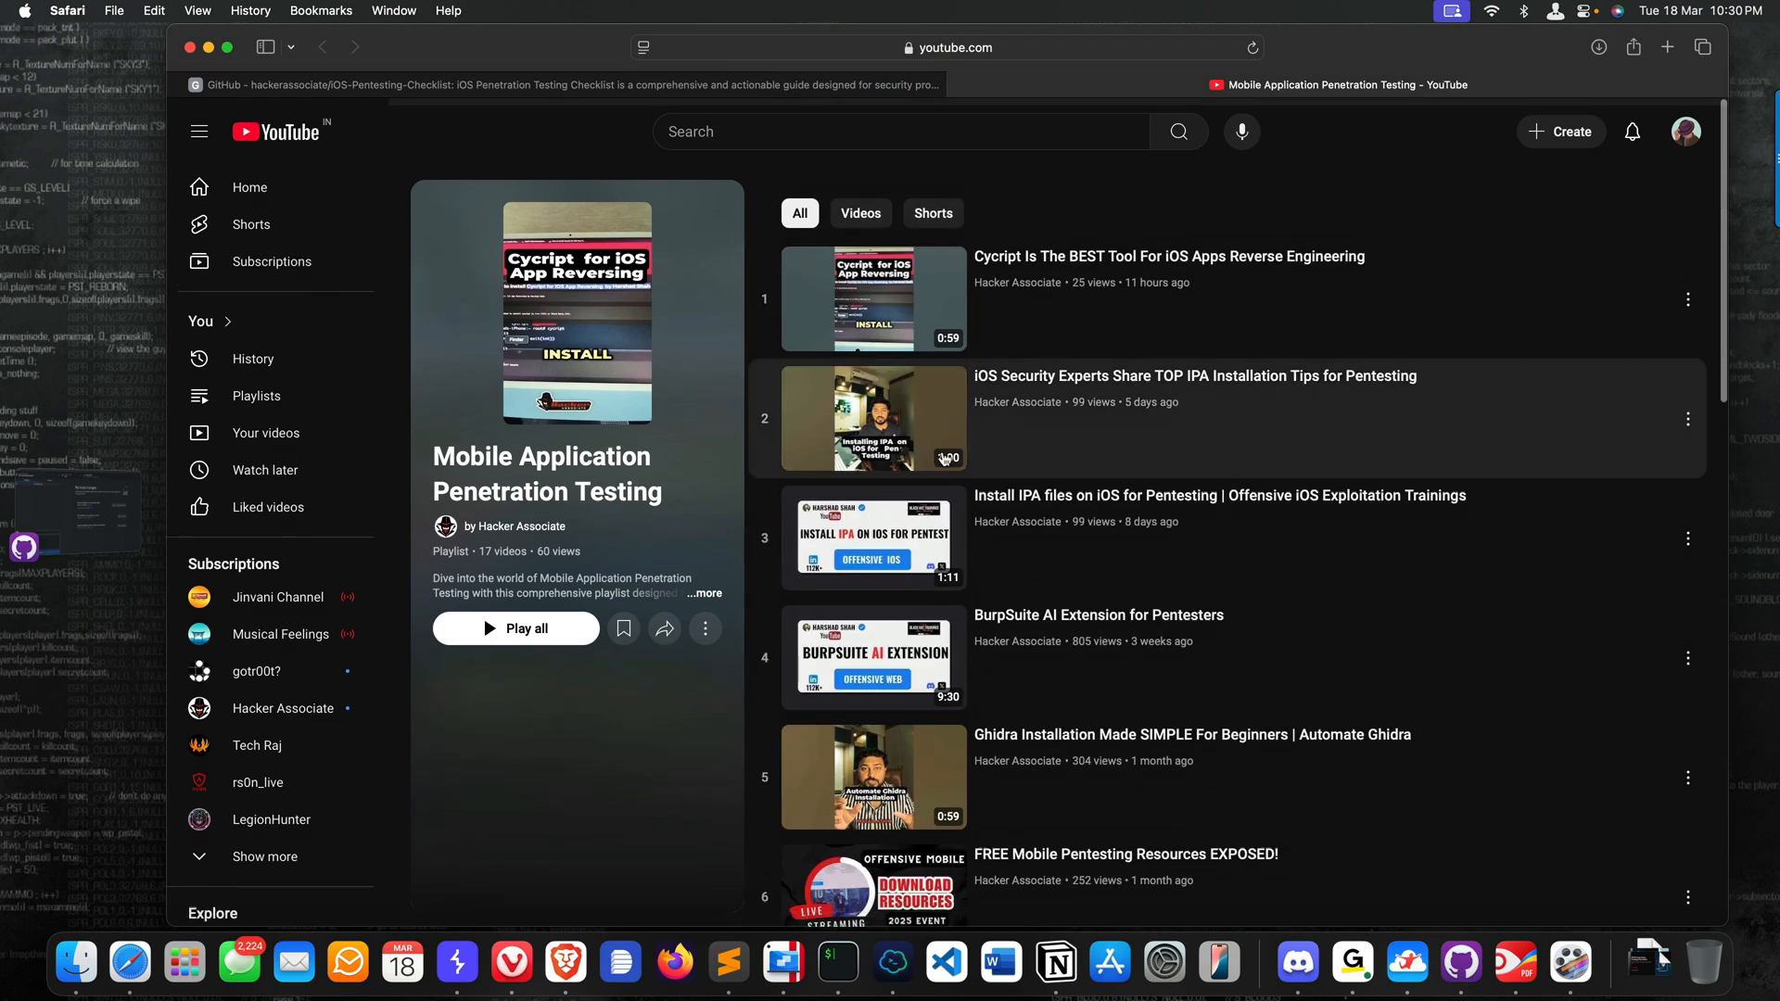
scroll(down, 3)
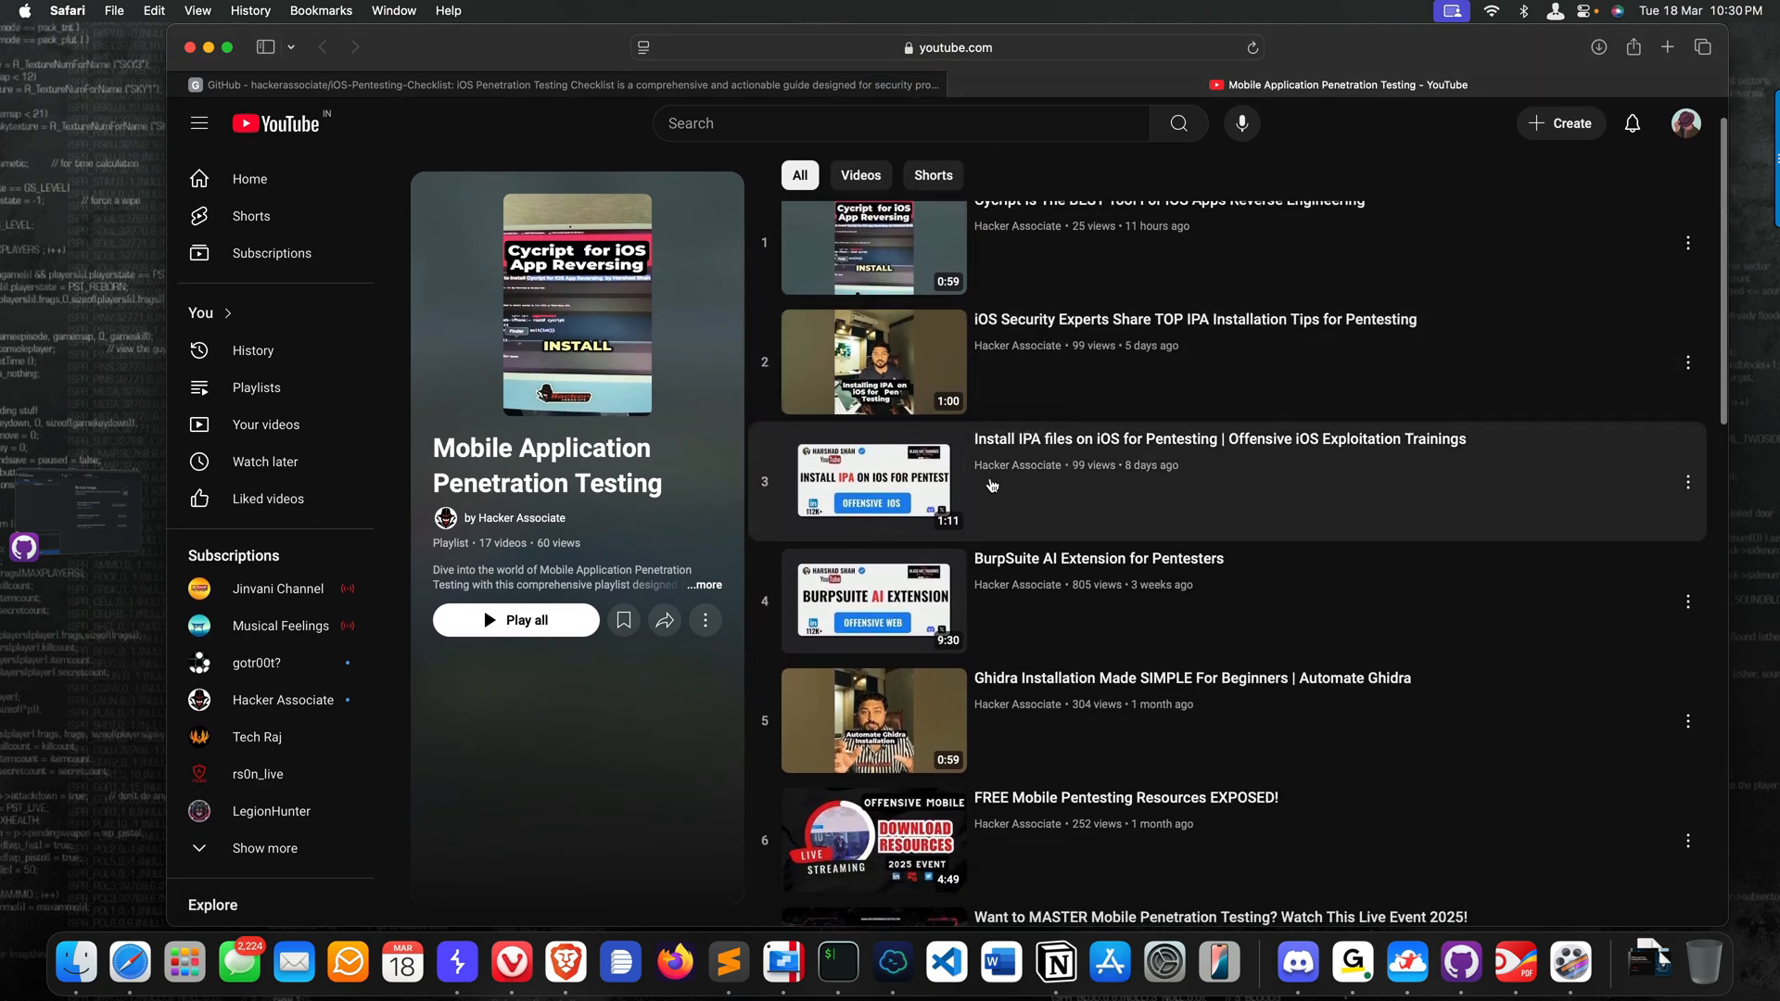
scroll(down, 3)
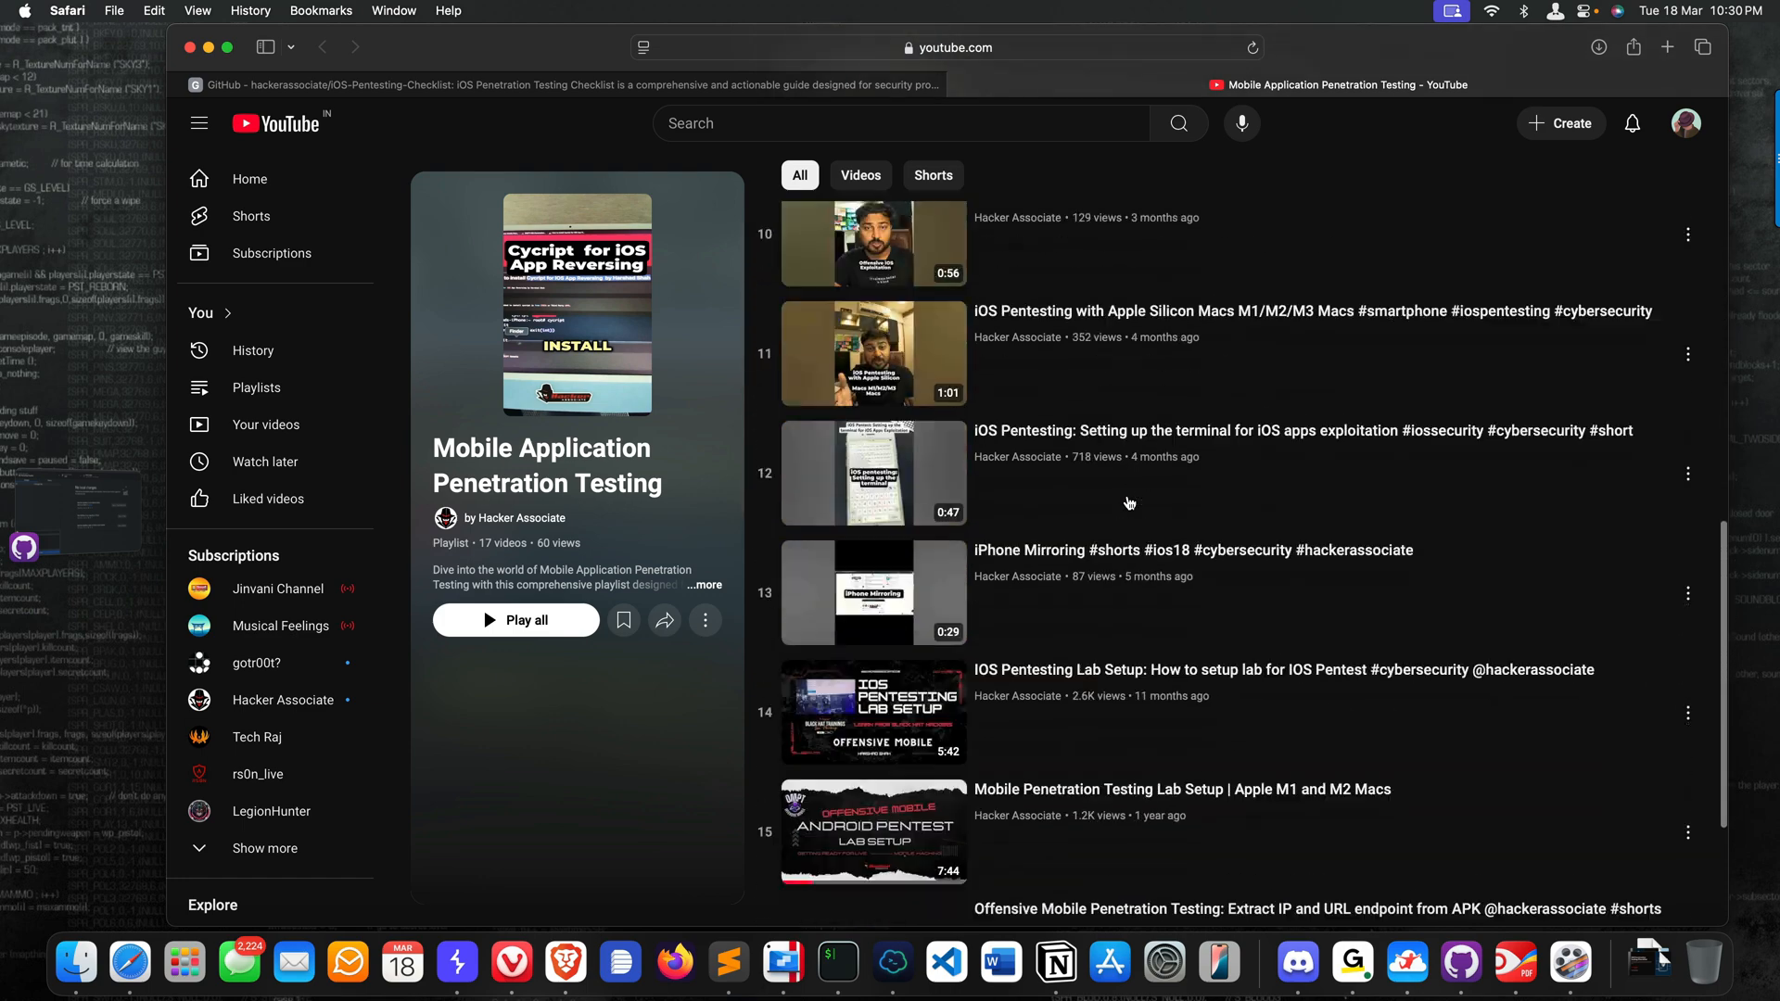
scroll(down, 3)
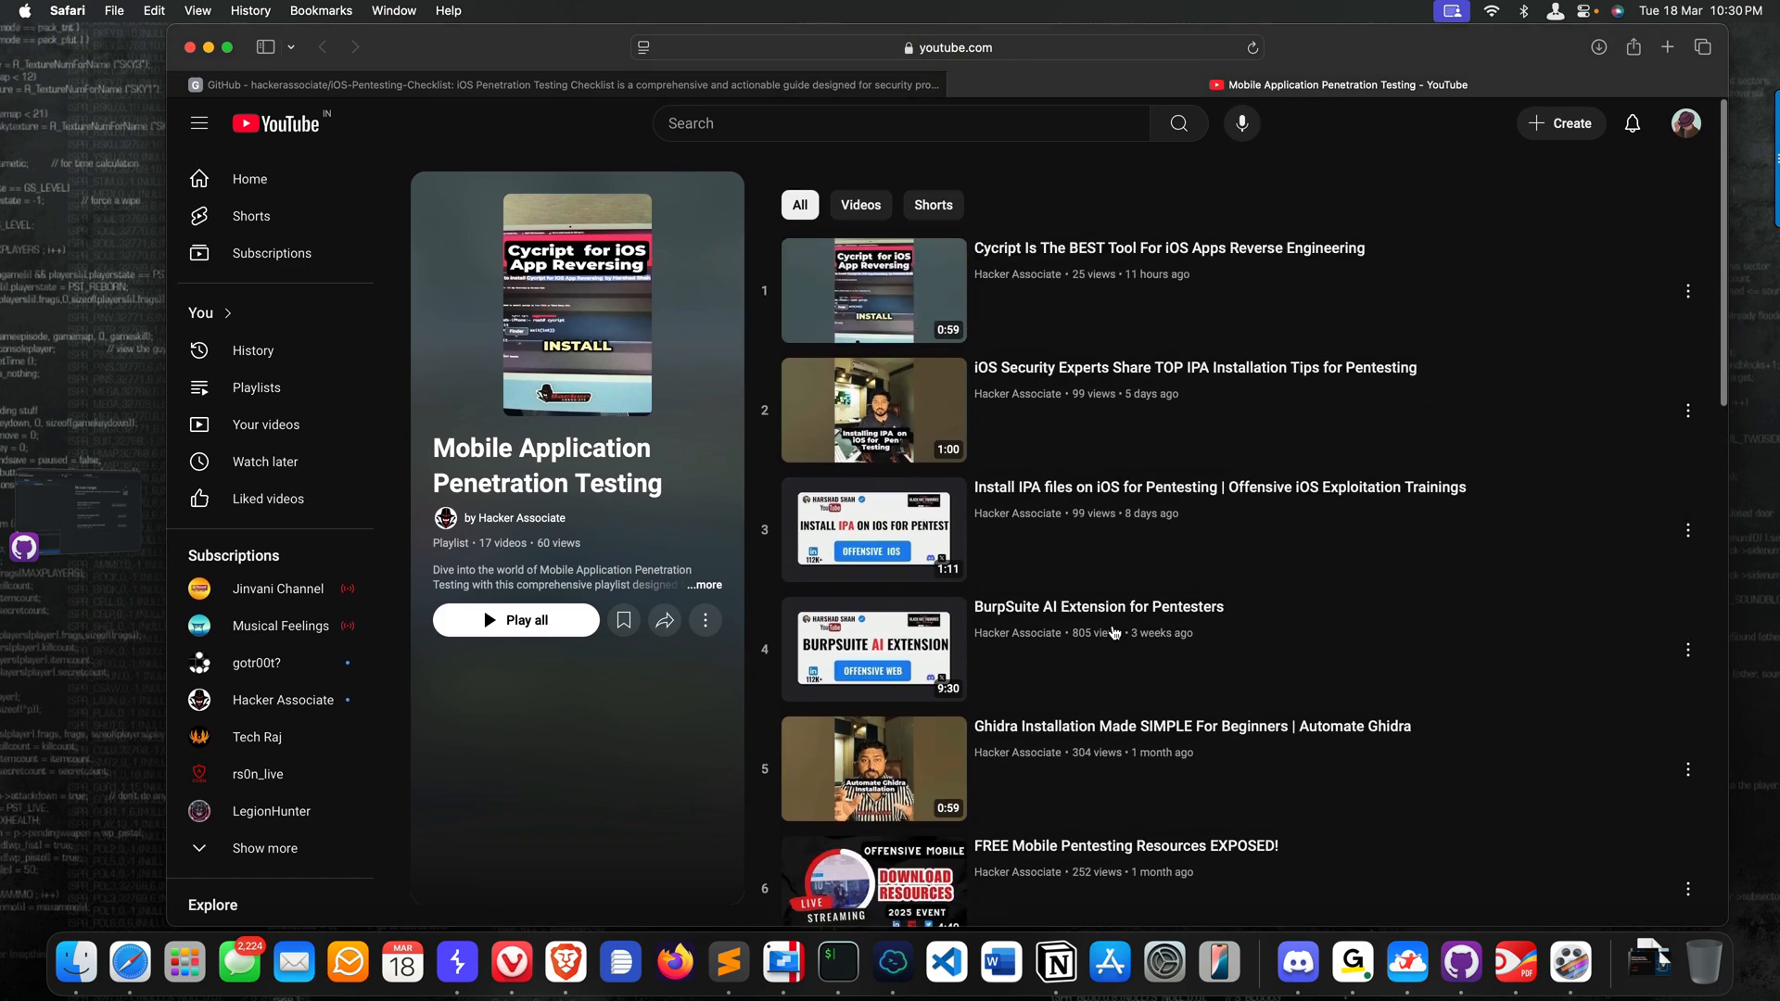
mouse_move(1112, 632)
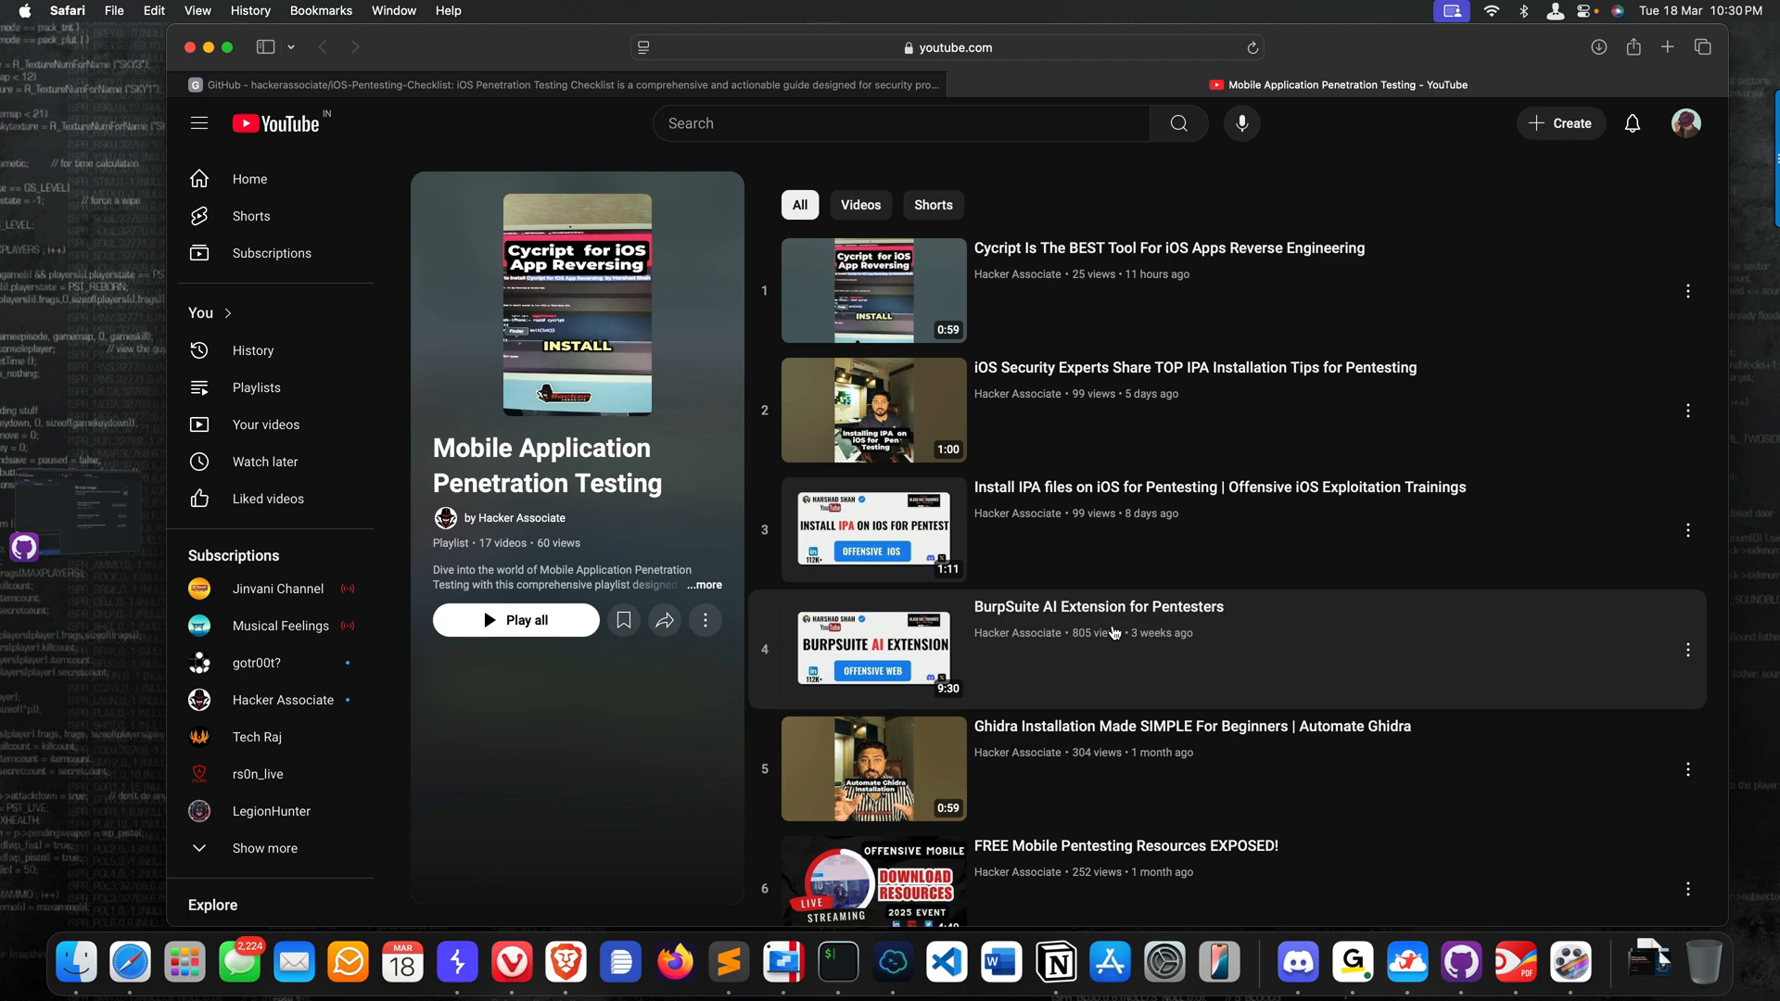
mouse_move(1155, 670)
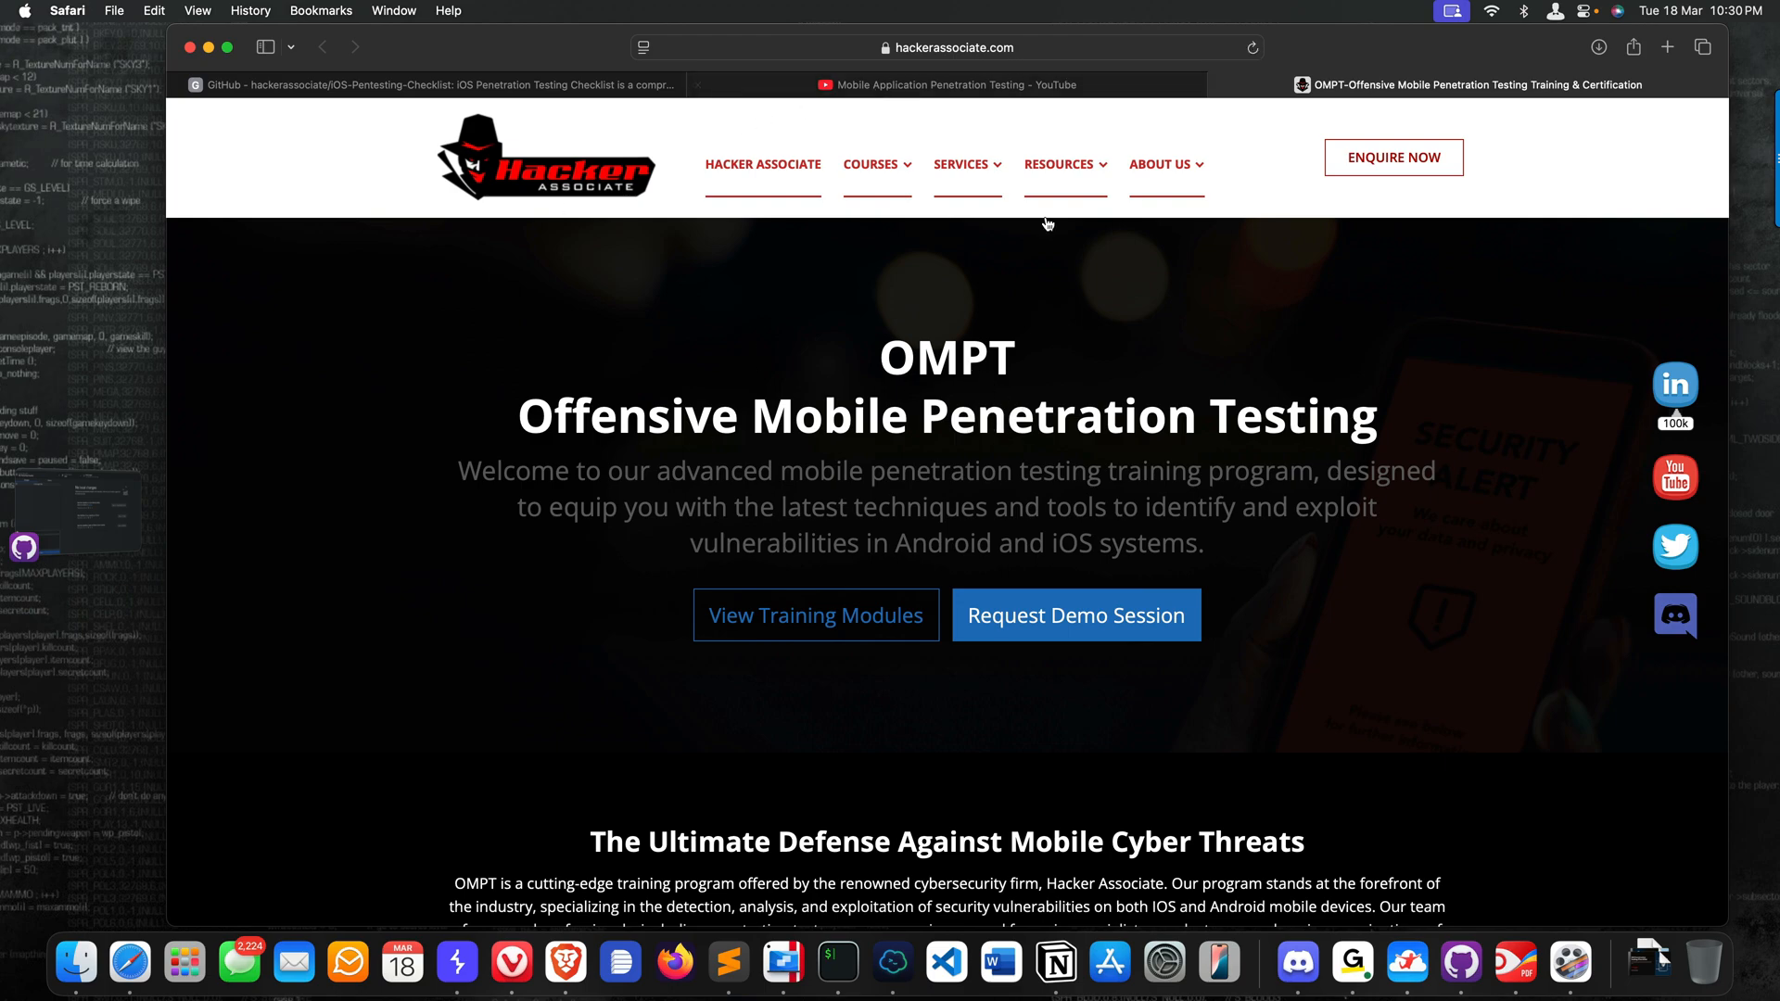
- Scroll the OMPT training page down to the Offensive iOS Penetration Testing section
scroll(down, 3)
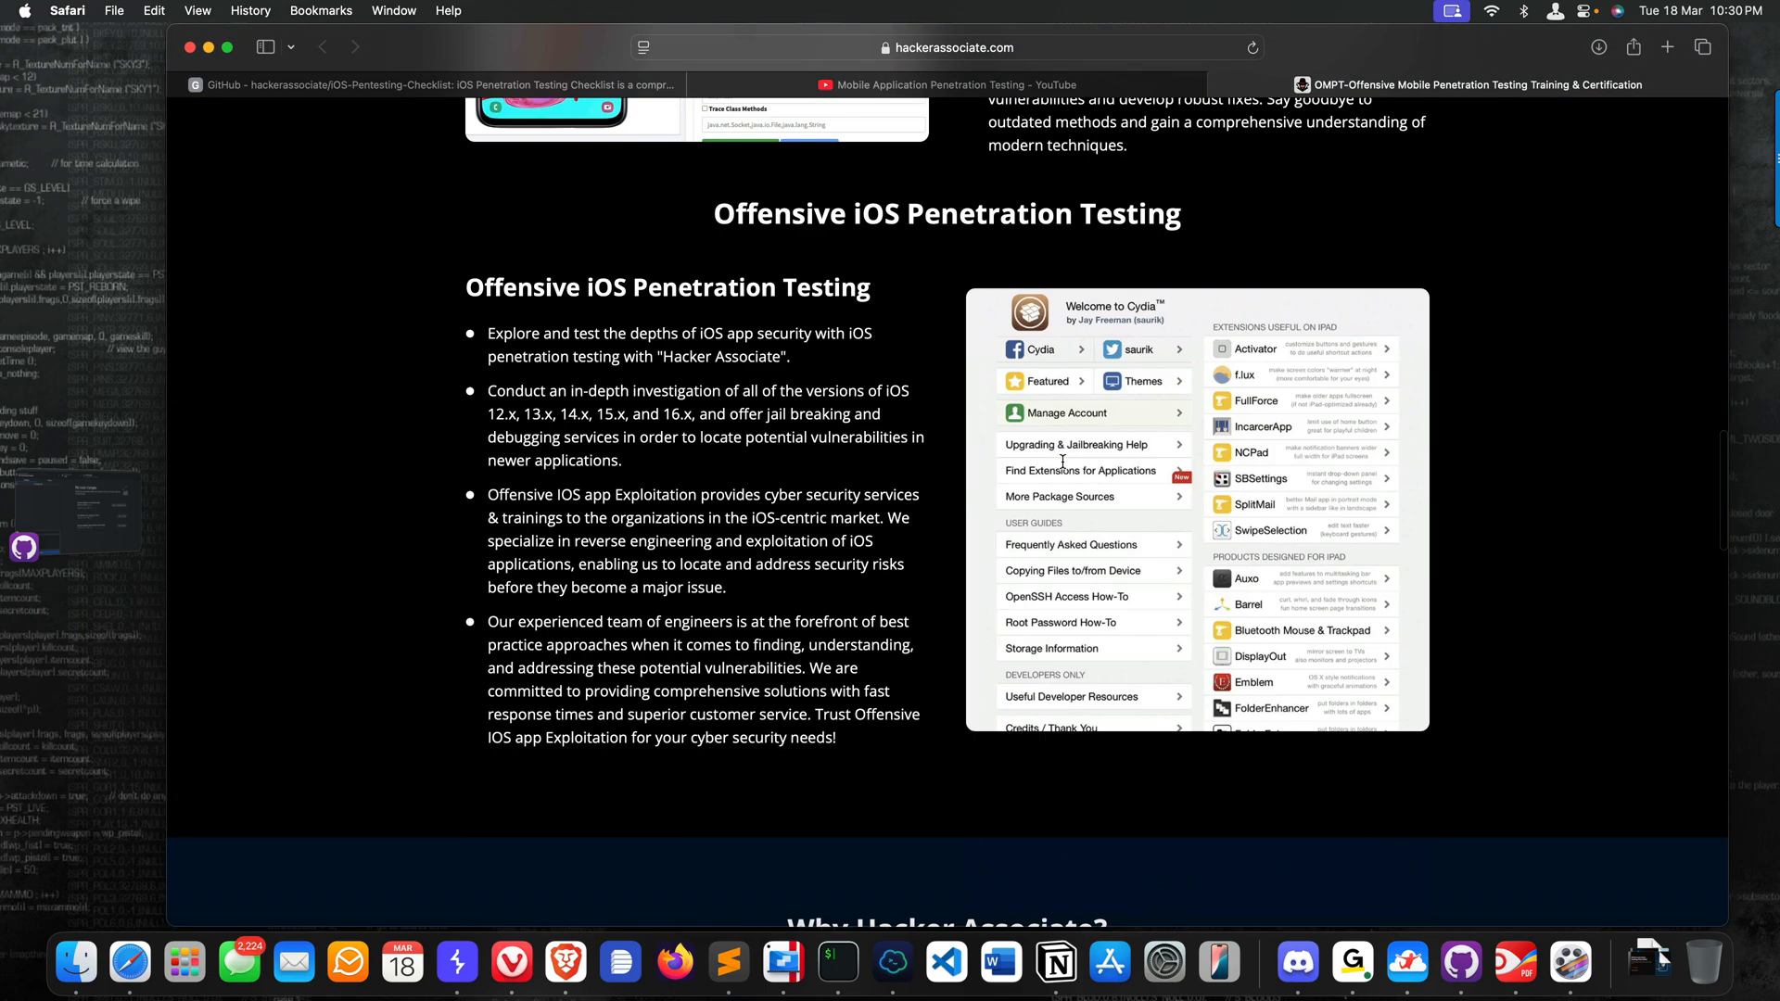
scroll(down, 3)
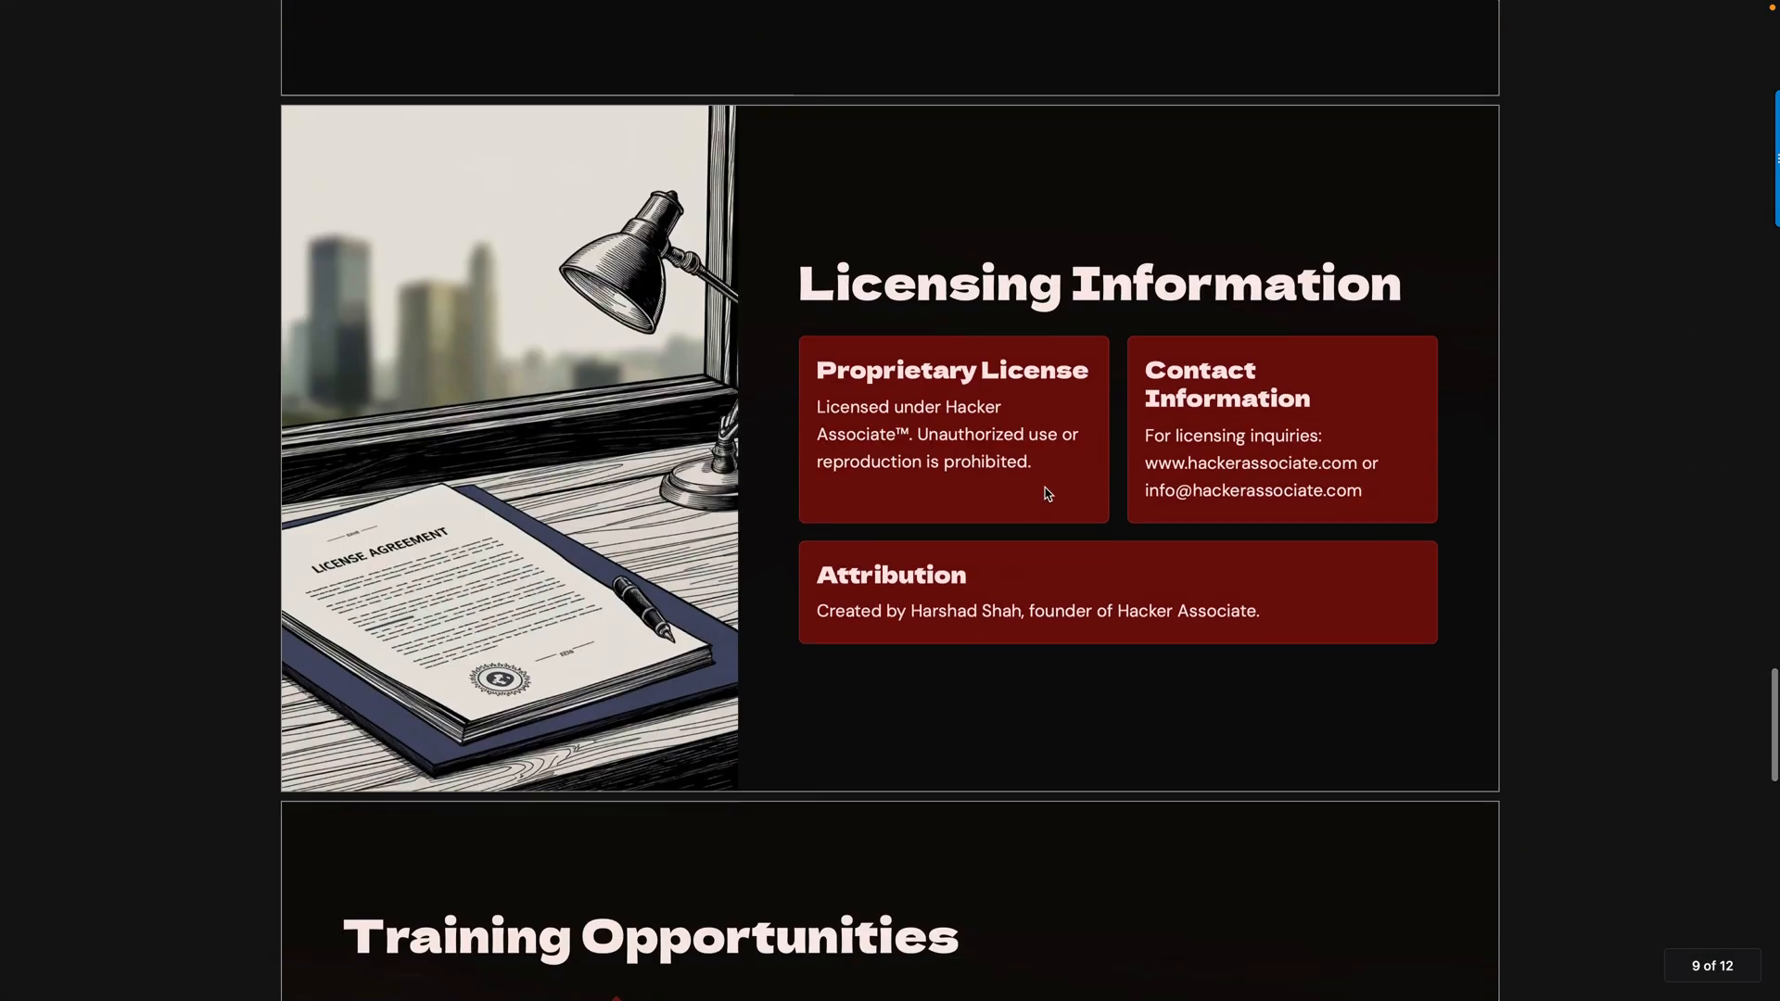
- Read the Training Opportunities, Support Resources and closing slides, then go to the Hacker Associate LinkedIn page
scroll(down, 3)
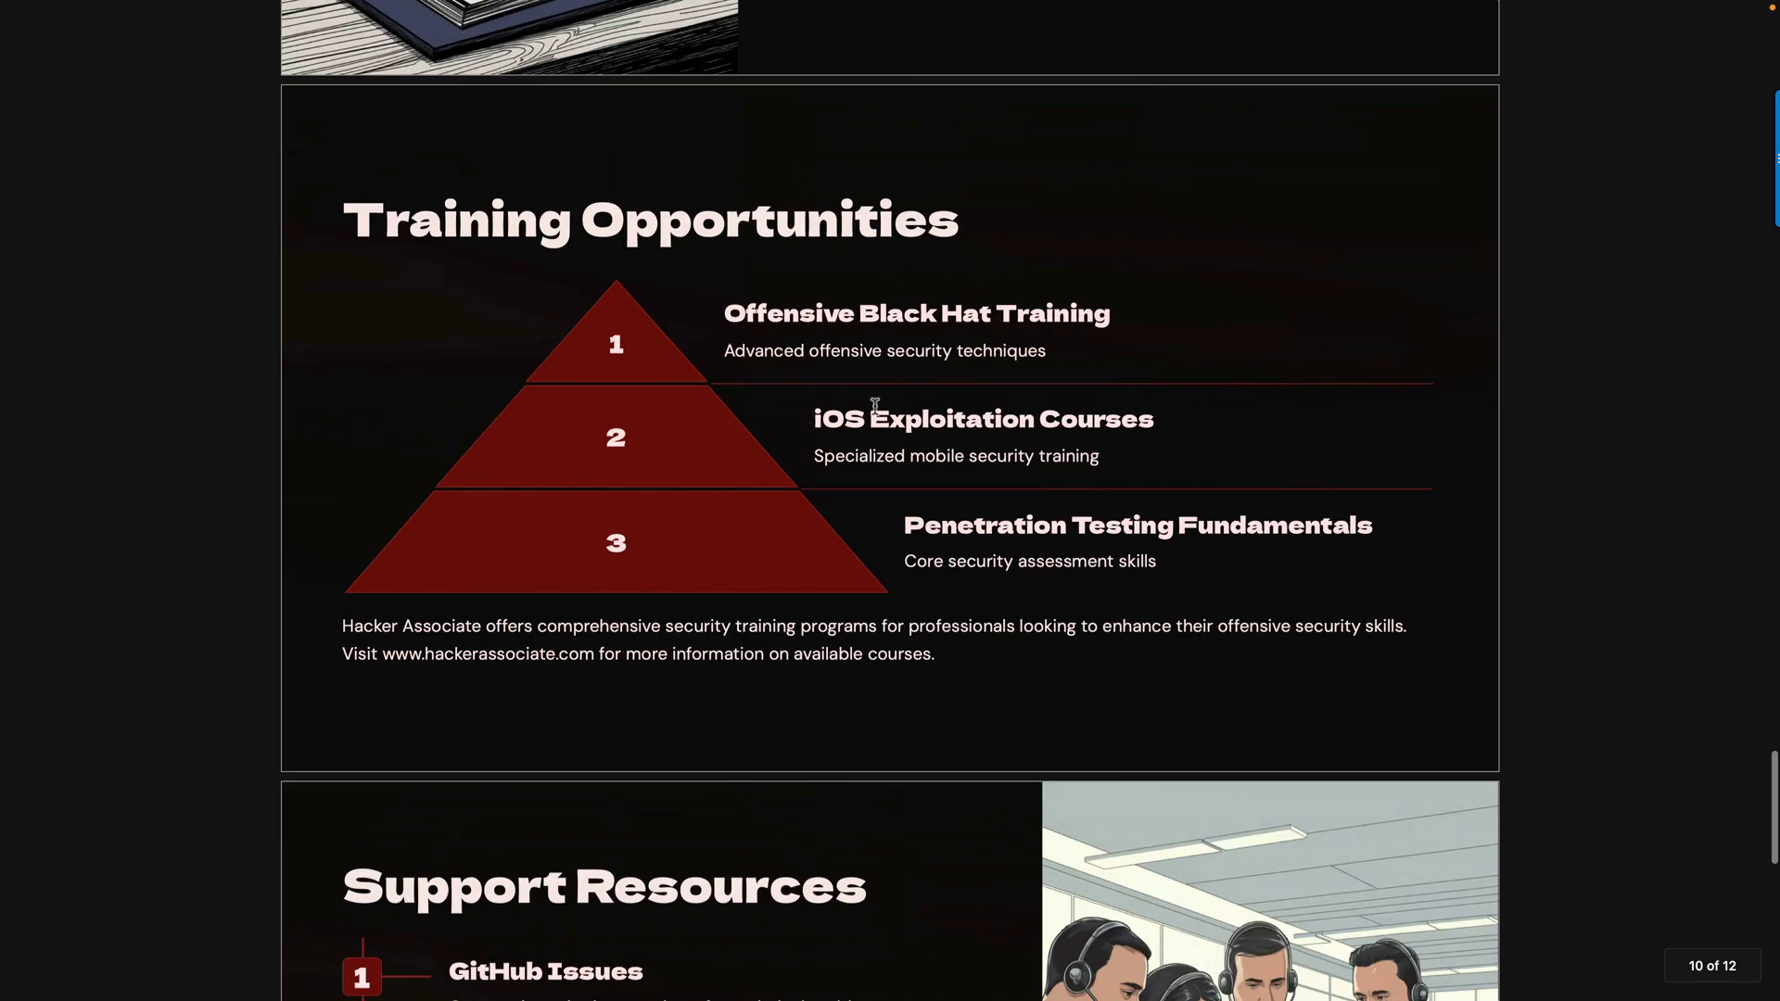
mouse_move(898, 427)
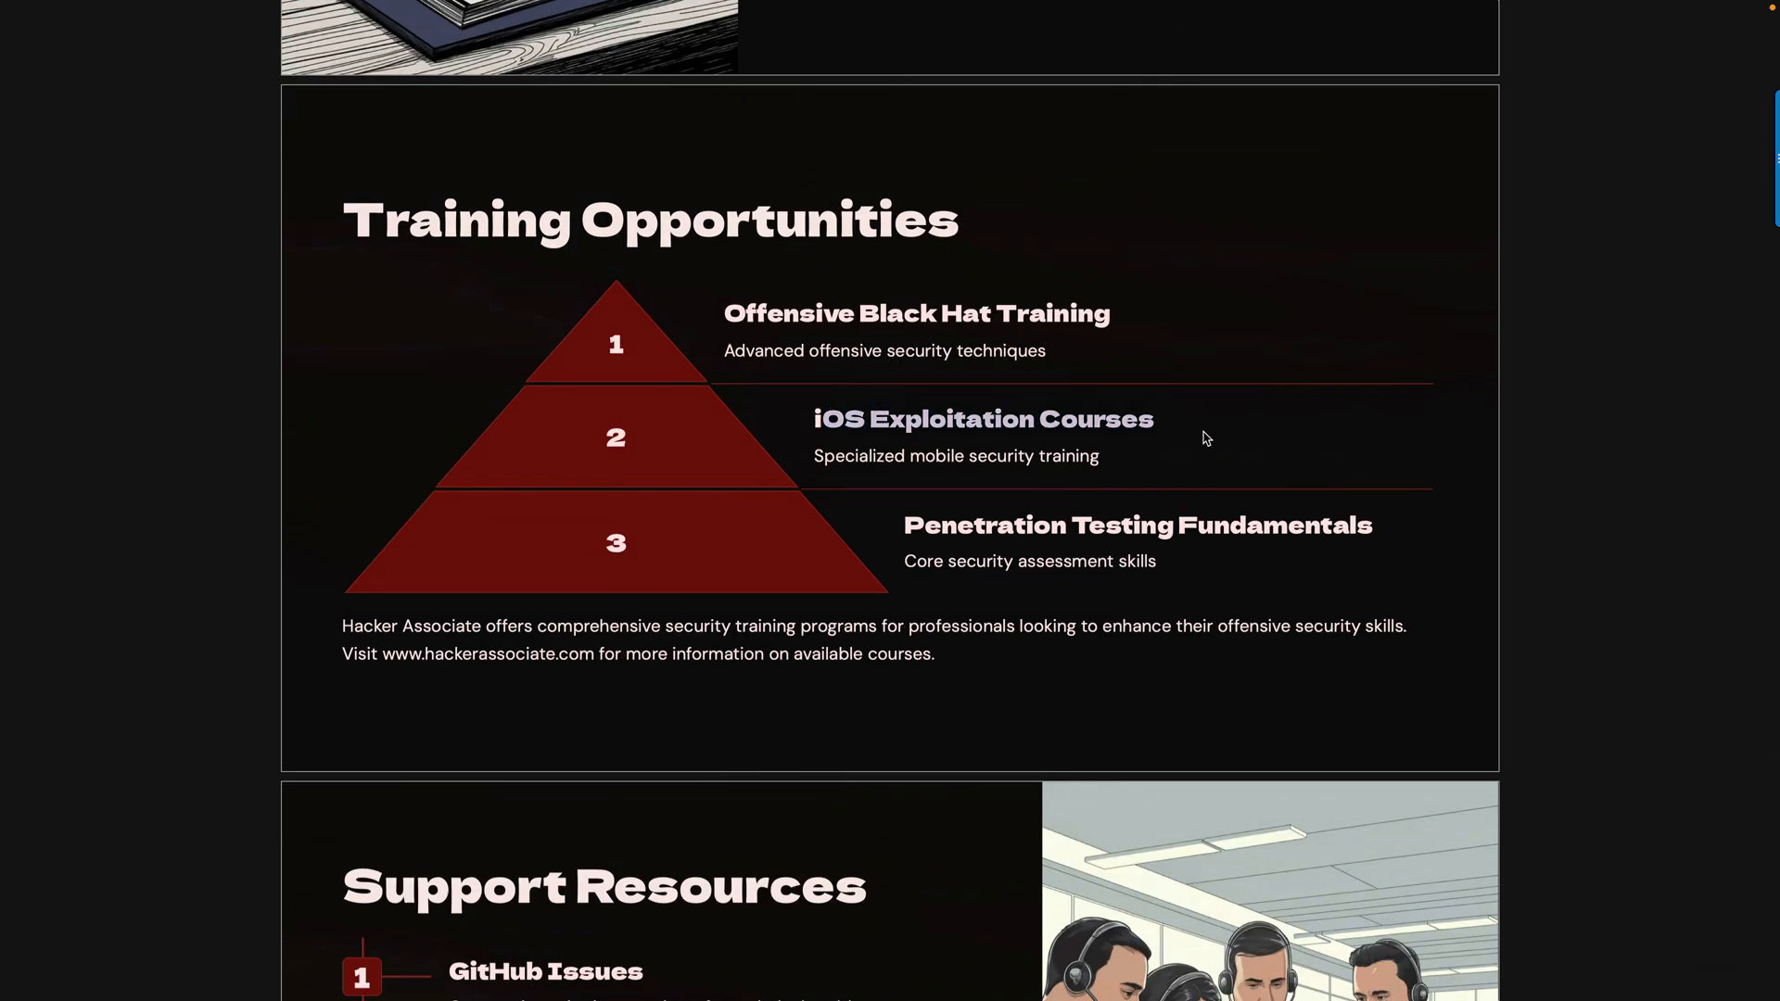
scroll(down, 3)
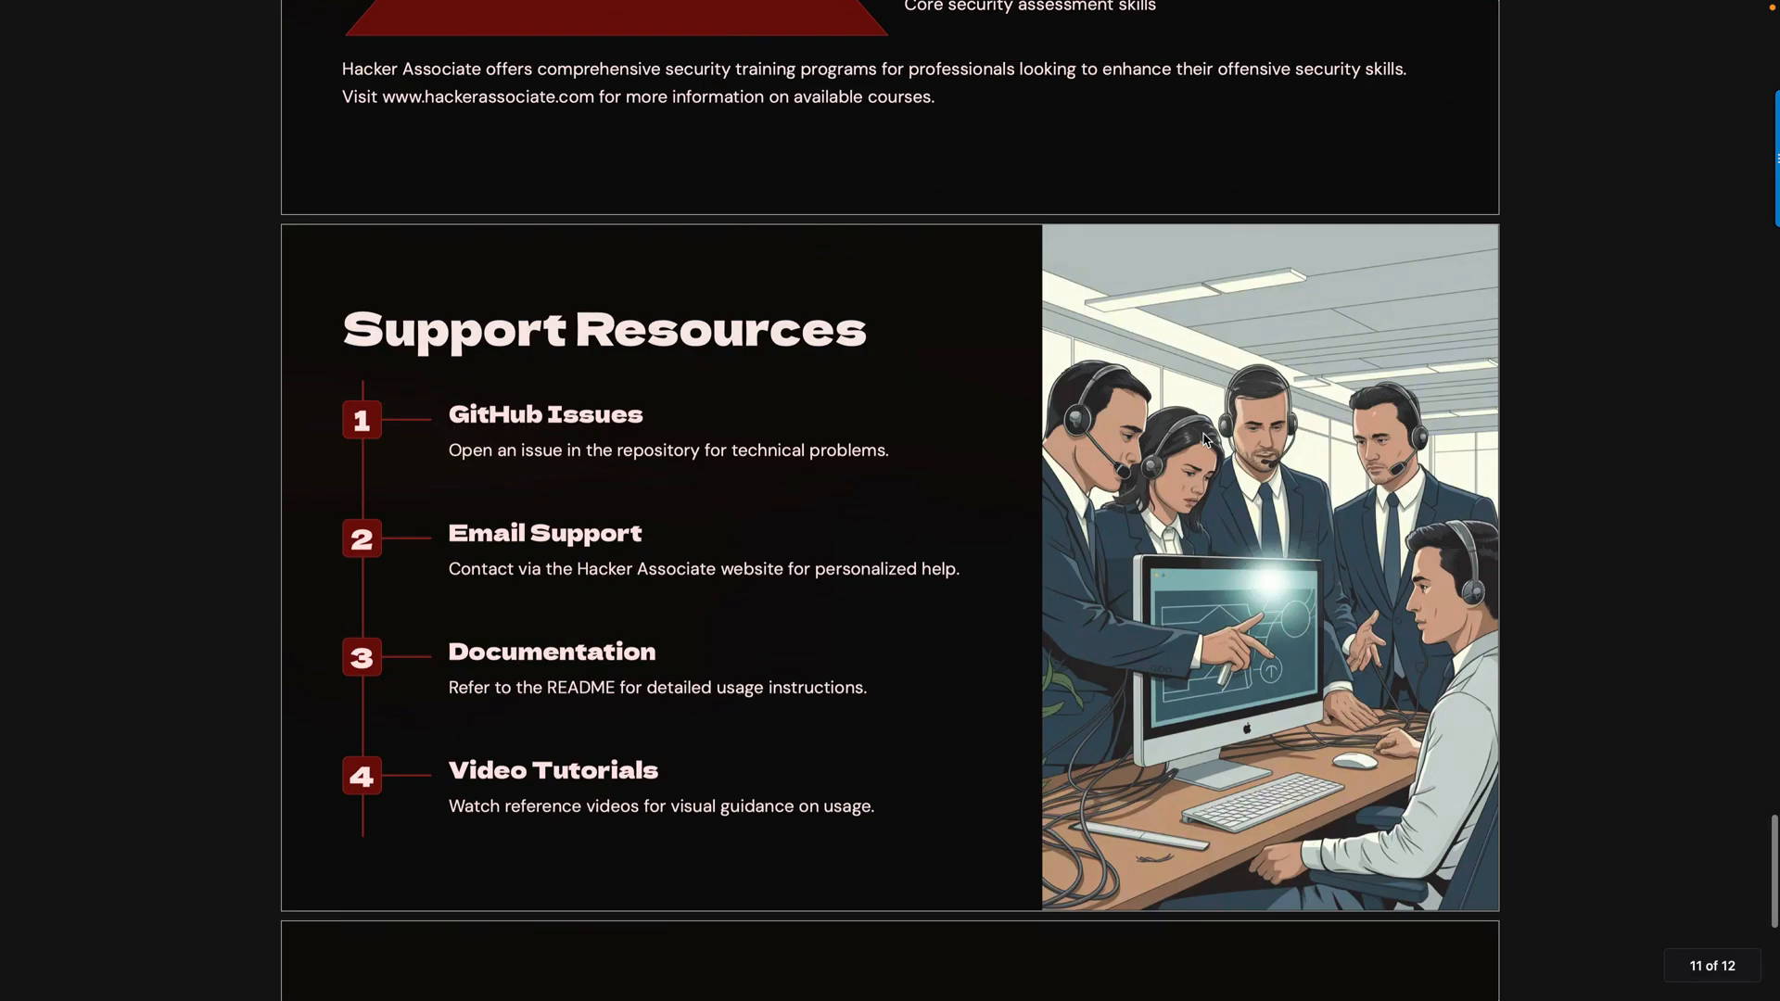
mouse_move(567, 569)
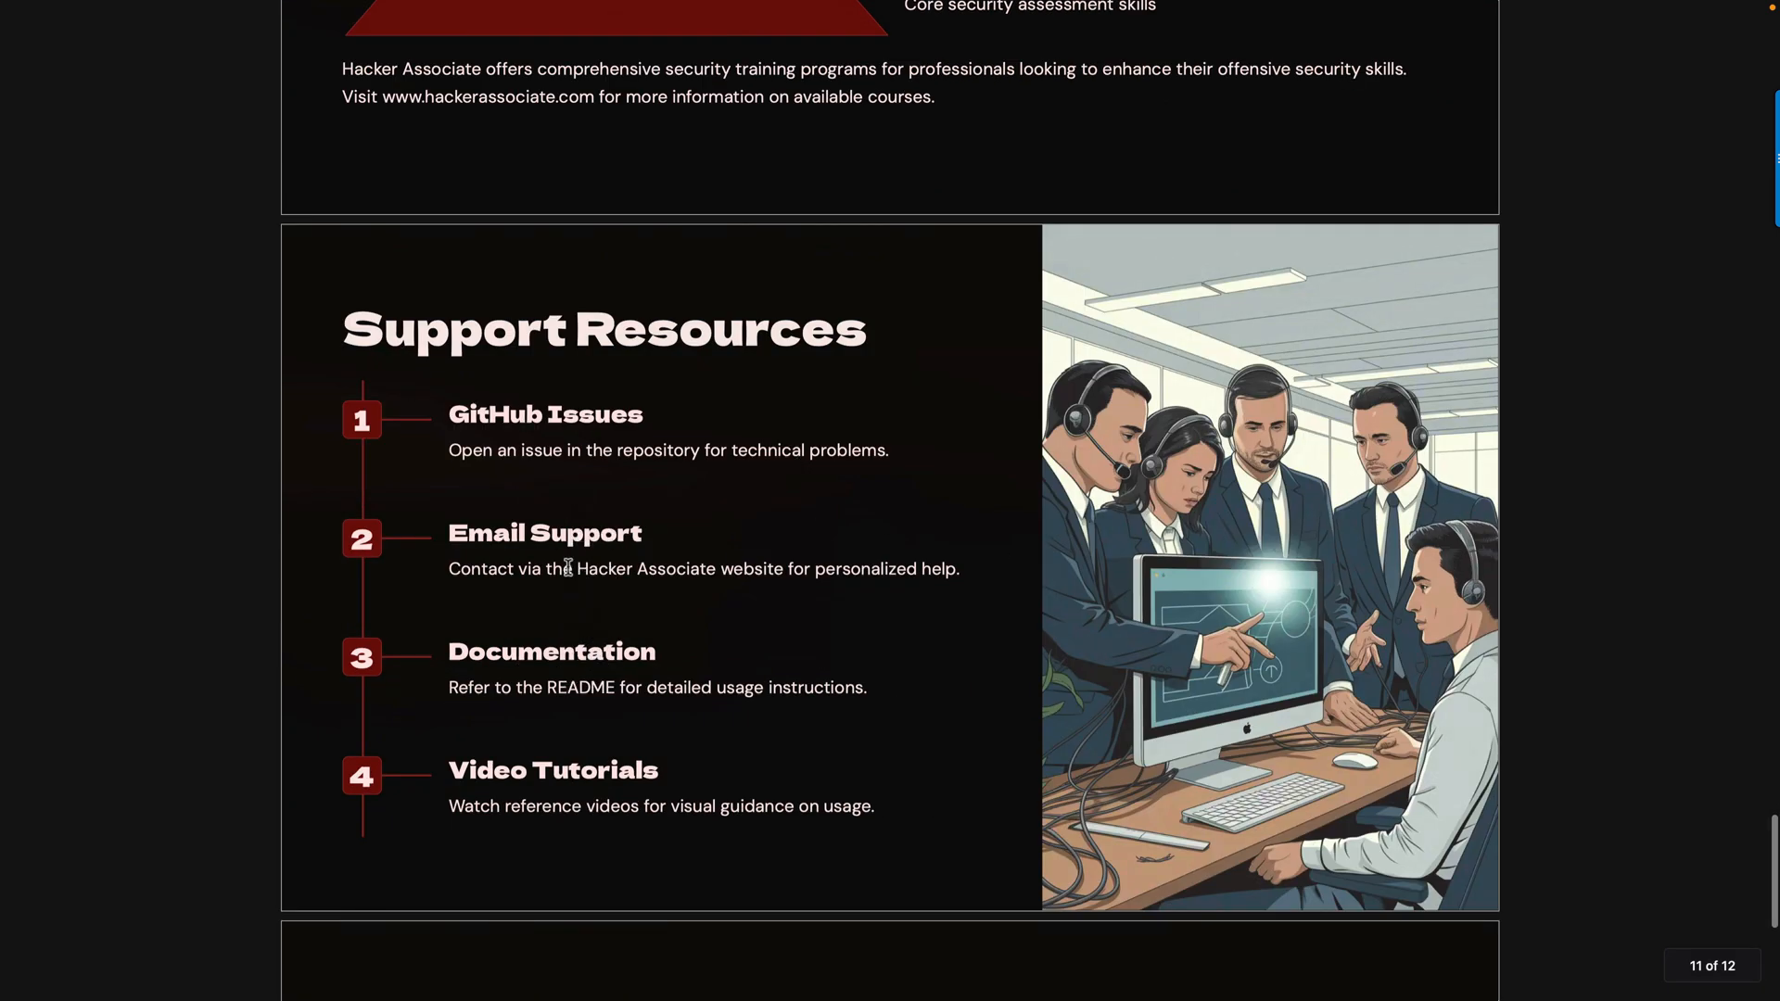
mouse_move(618, 550)
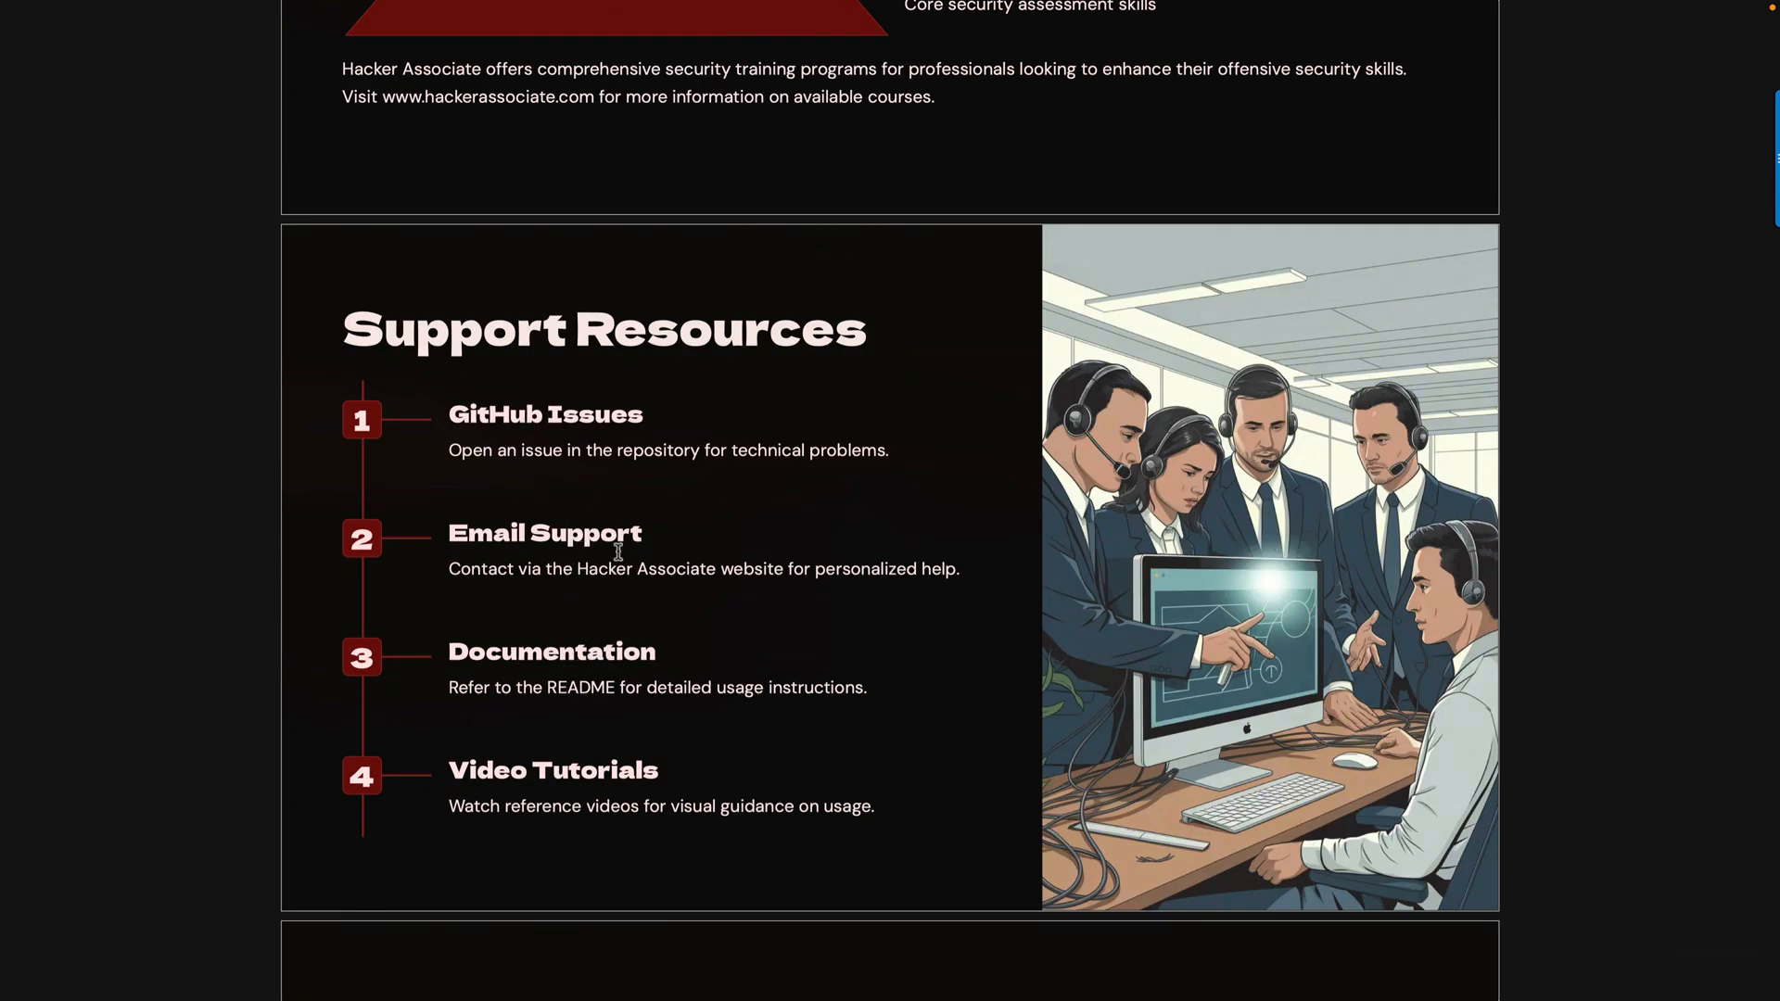
mouse_move(696, 487)
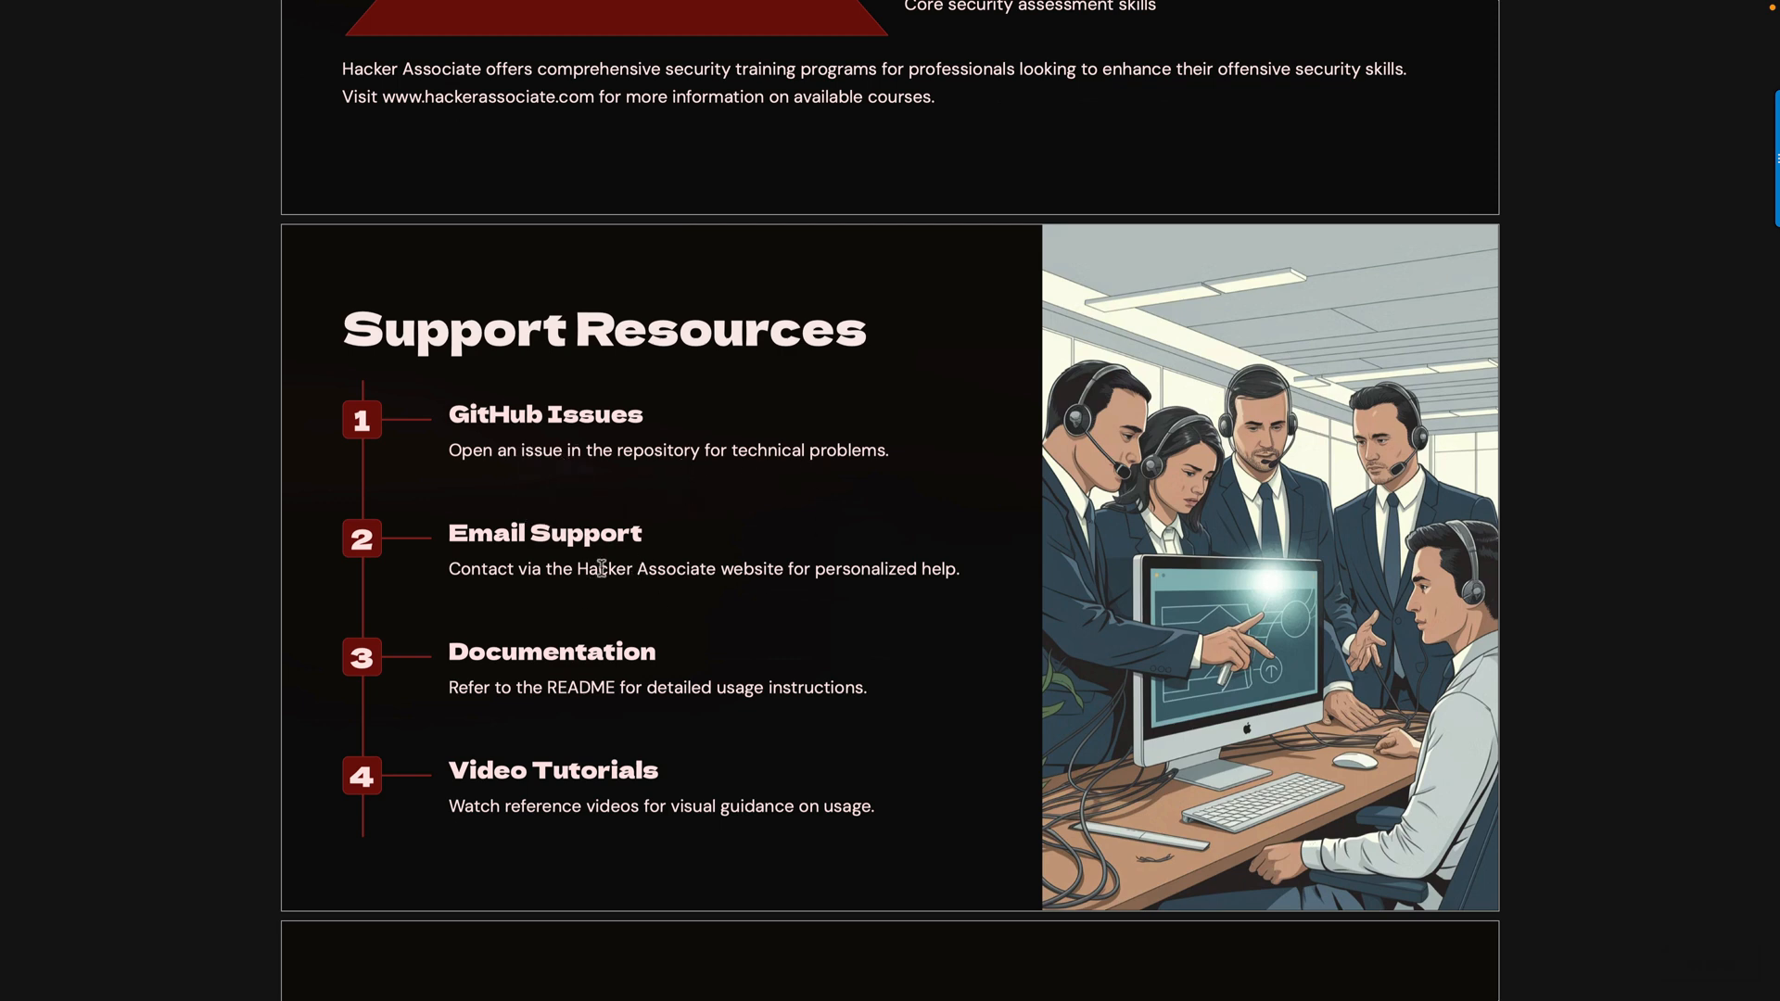
mouse_move(714, 552)
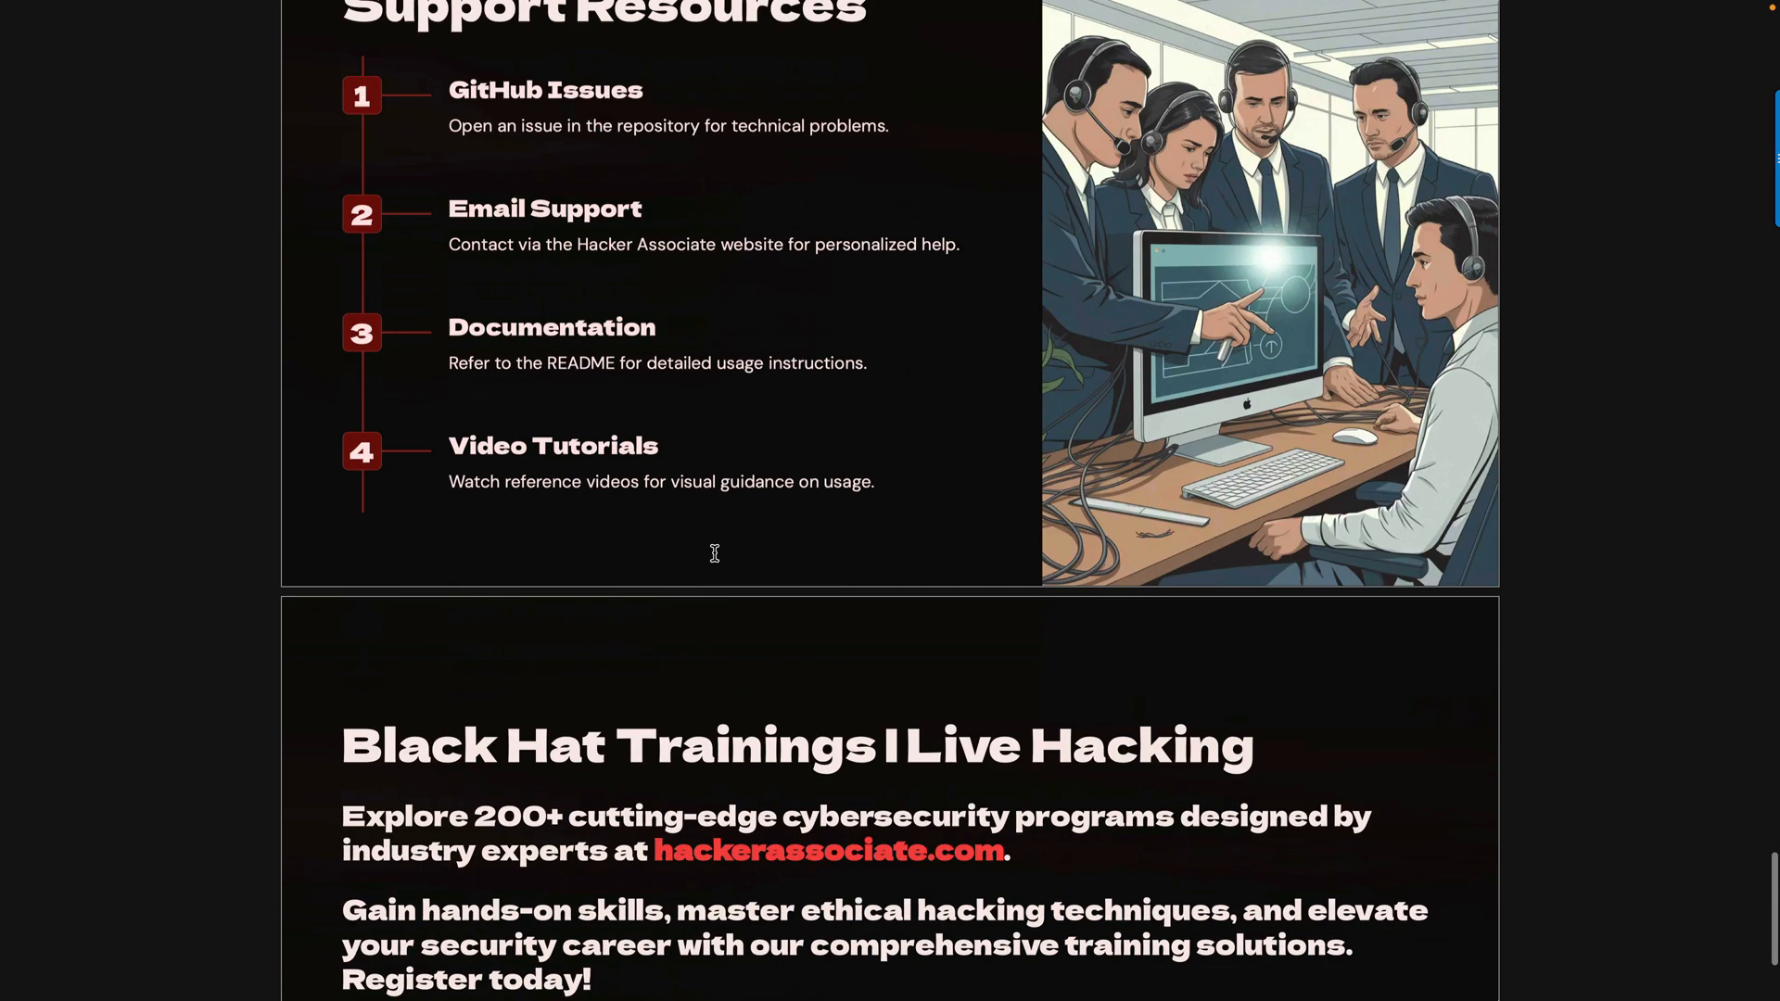
scroll(down, 3)
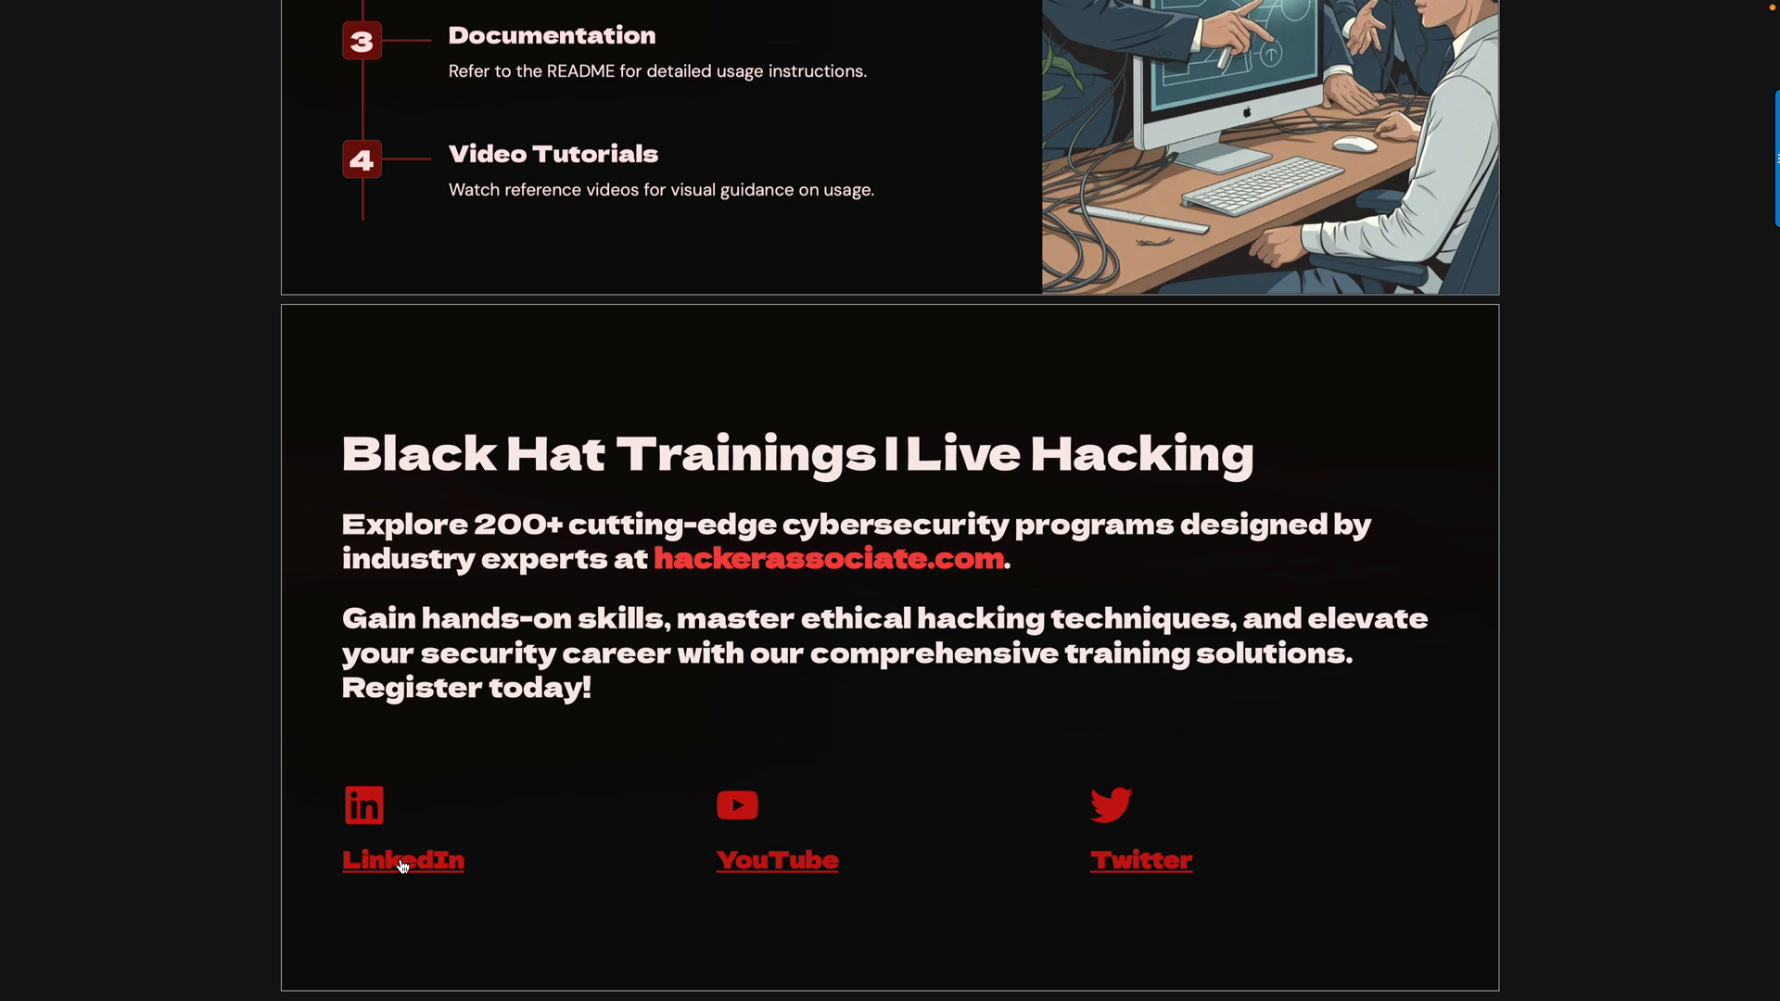
click(402, 859)
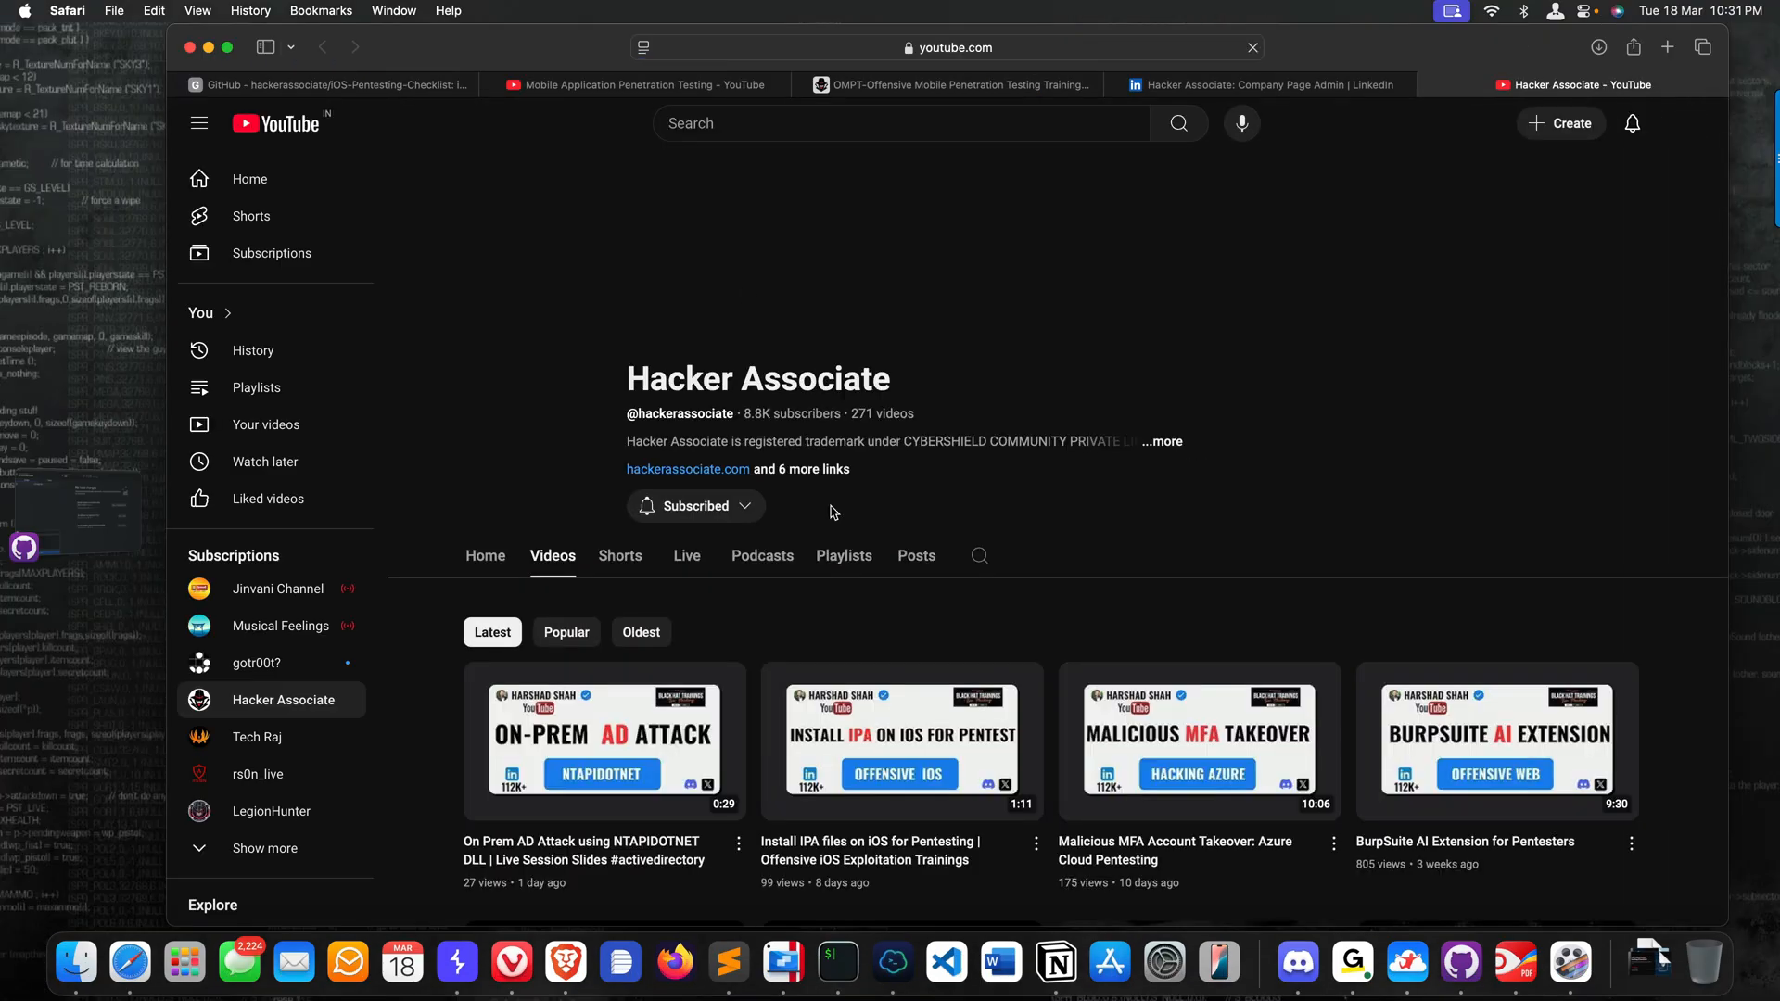
scroll(down, 3)
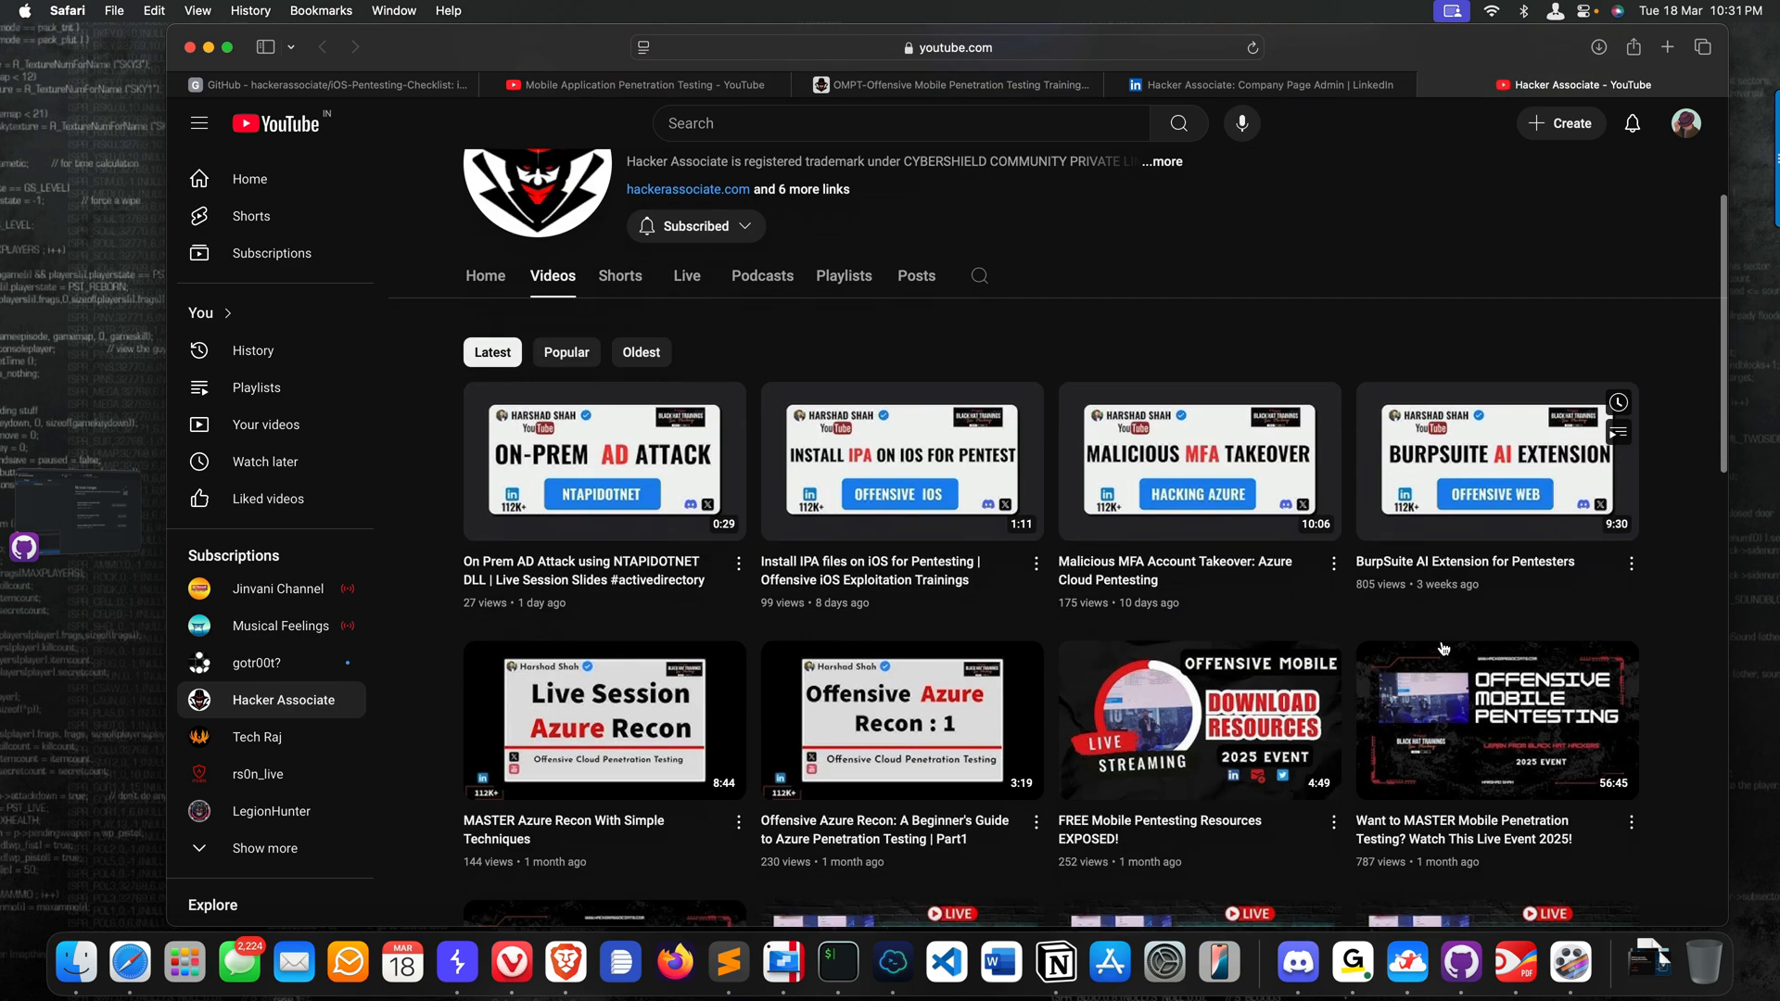
scroll(down, 3)
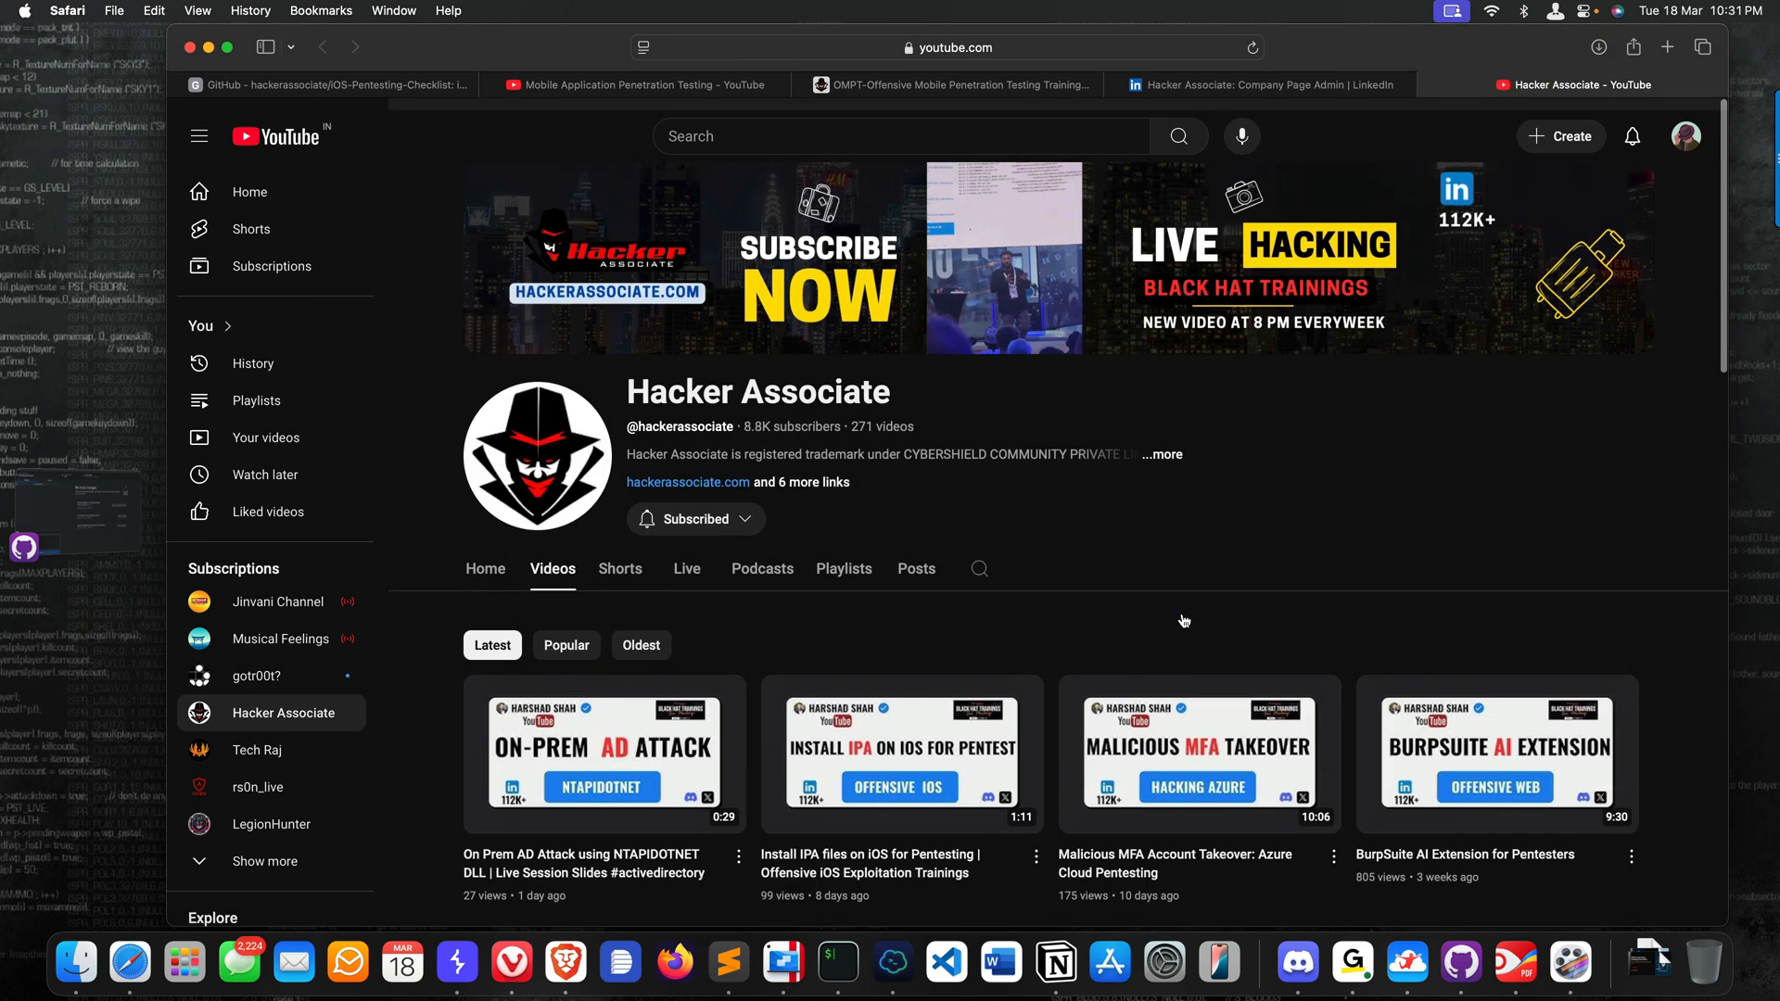
scroll(down, 3)
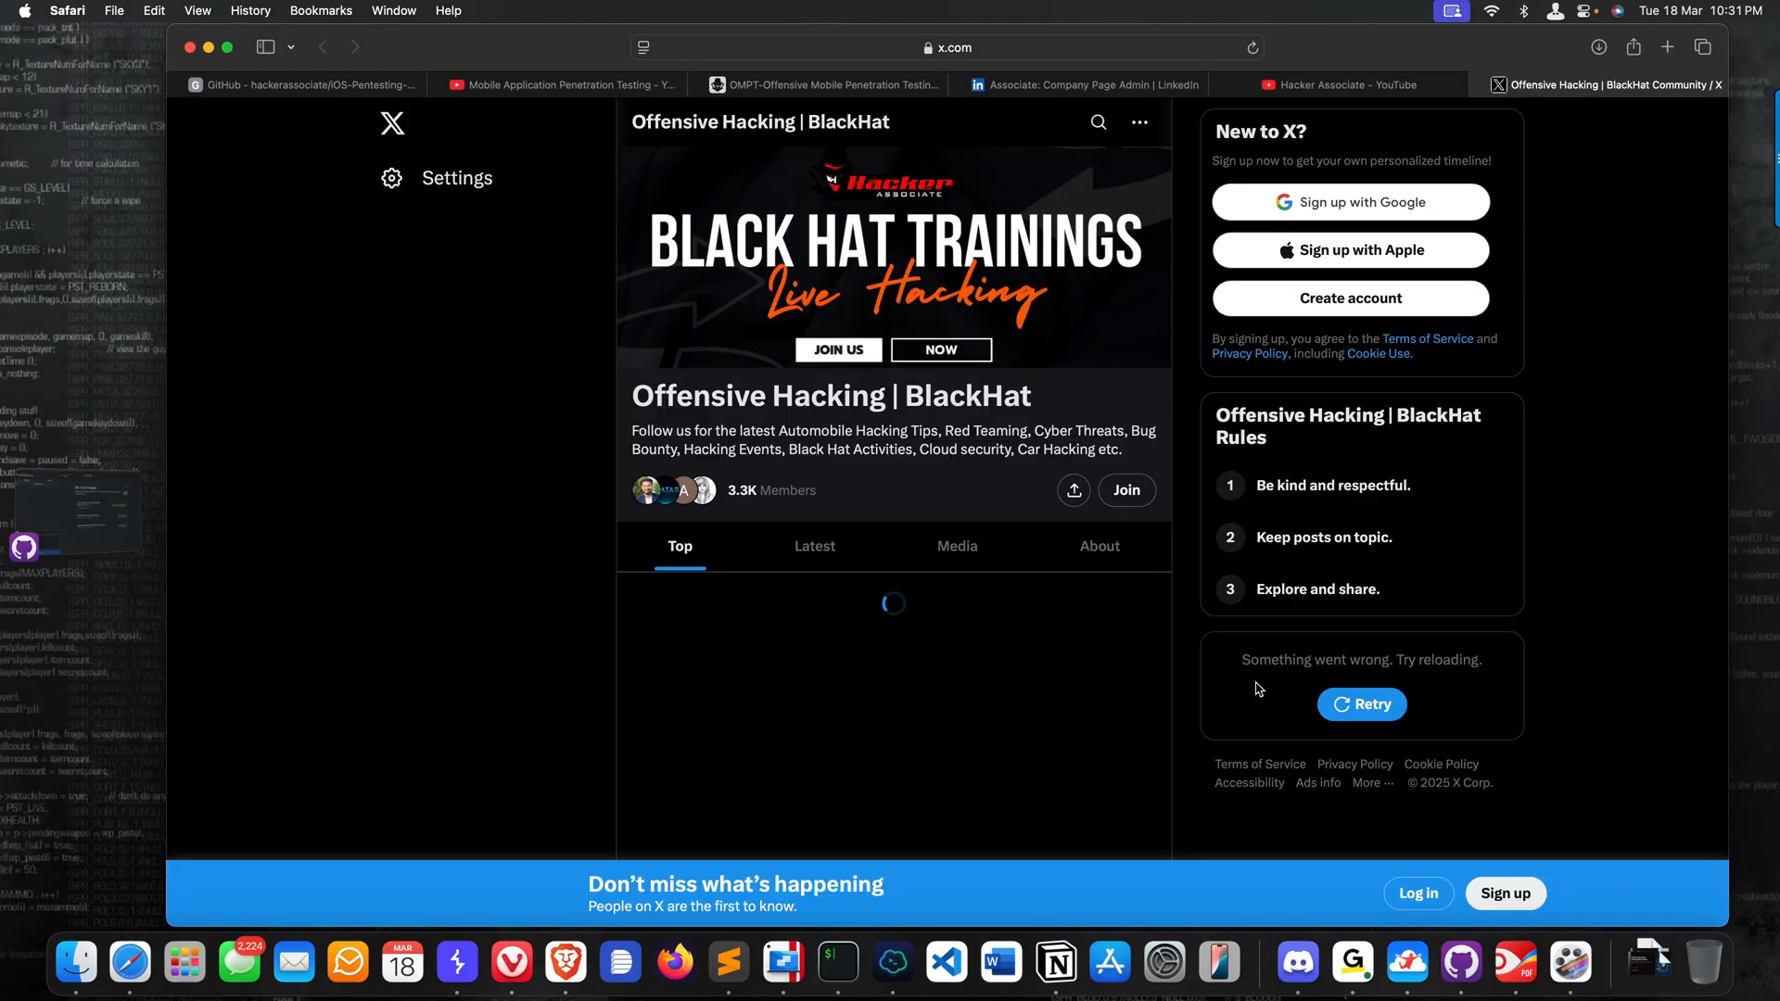
- Scroll down the Offensive Hacking | BlackHat community's Top feed to read its posts
scroll(down, 3)
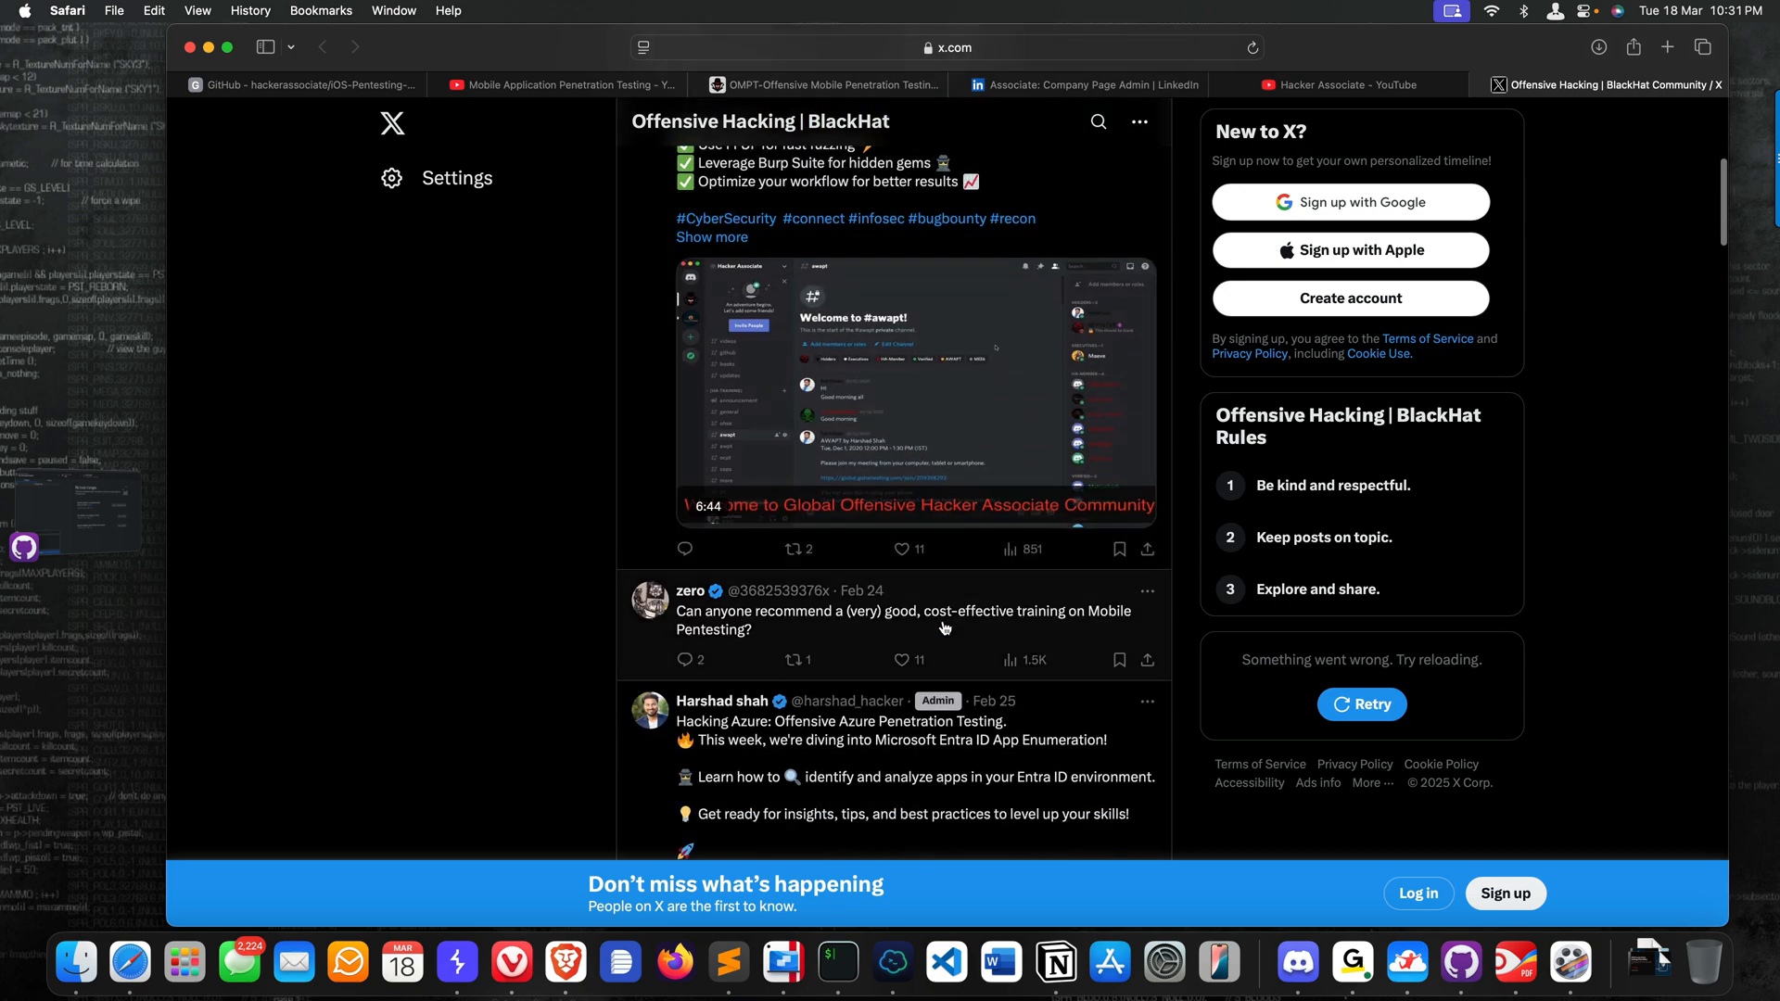
scroll(down, 3)
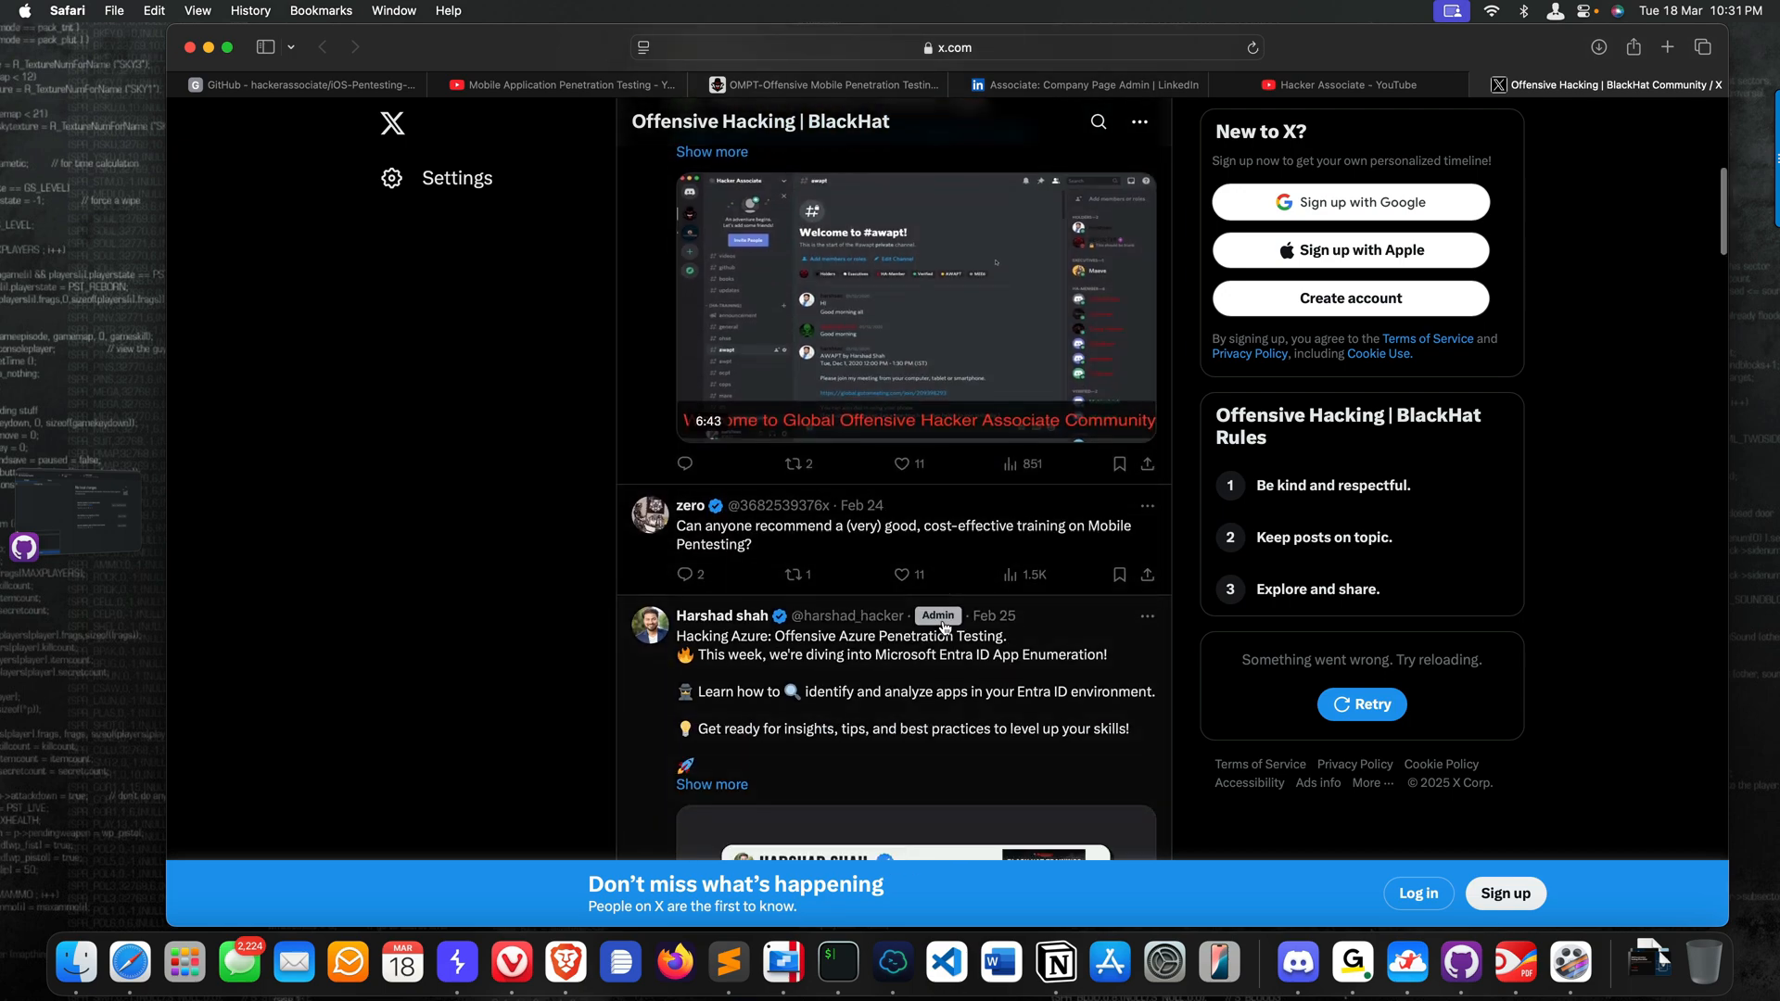
scroll(down, 3)
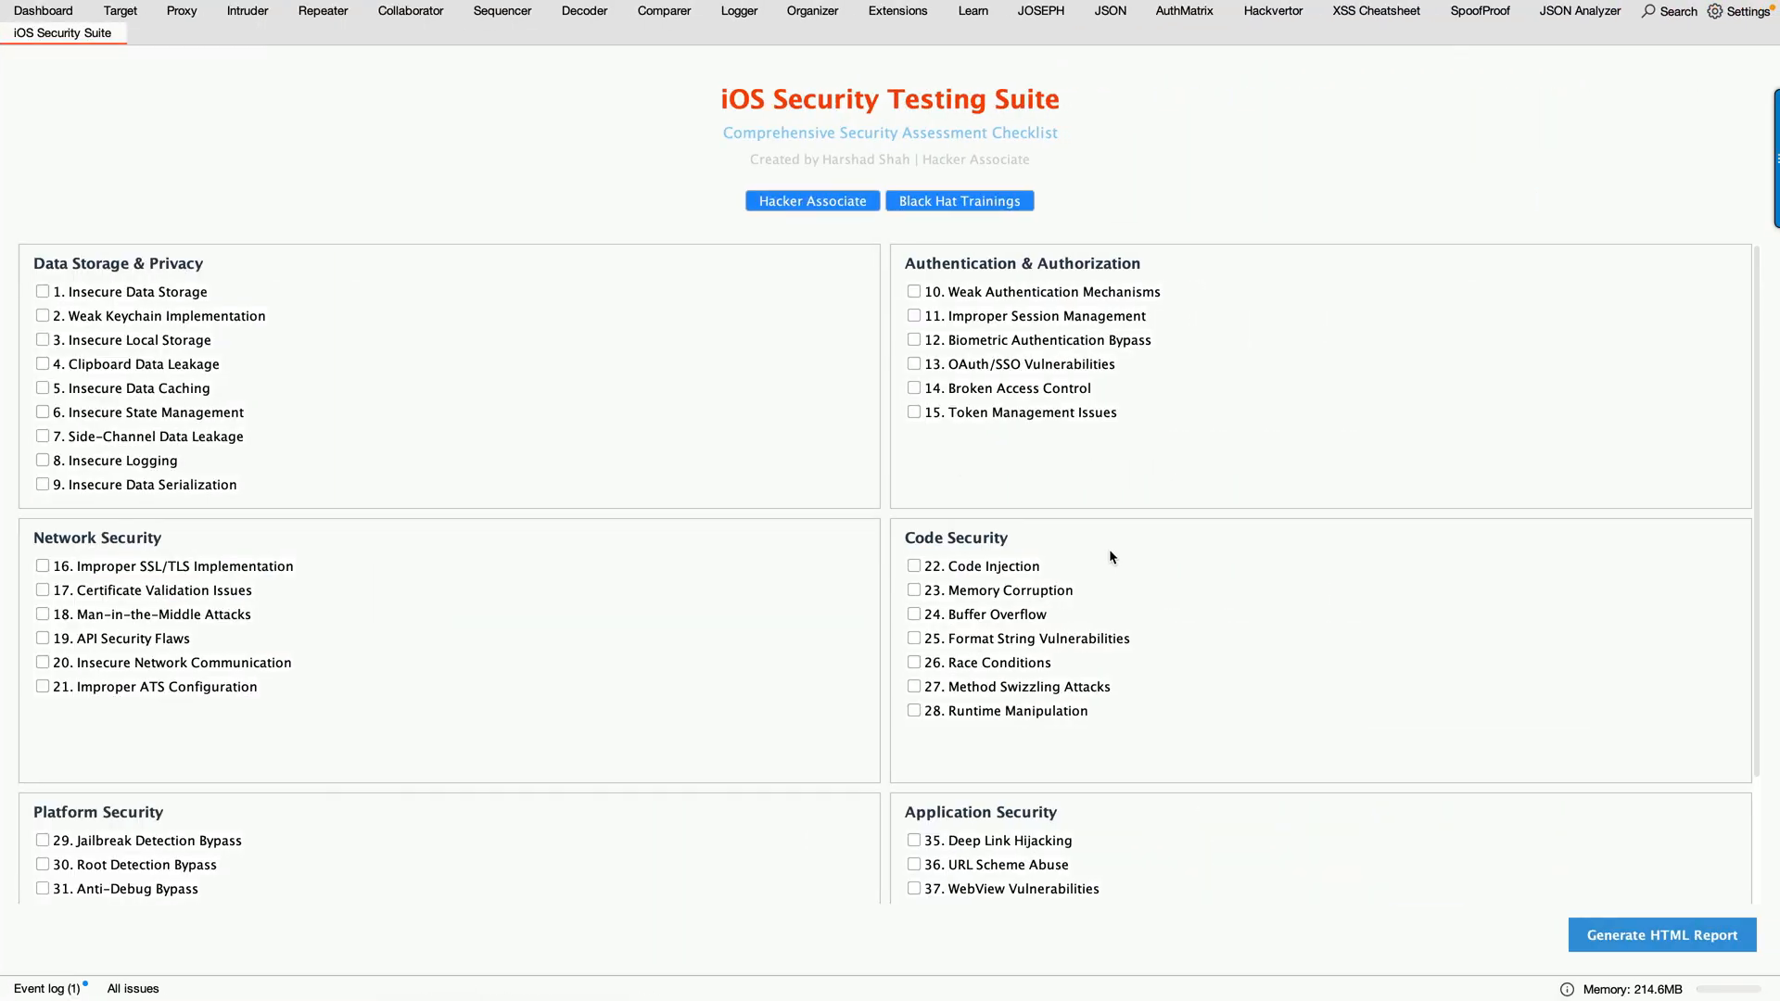
mouse_move(1116, 471)
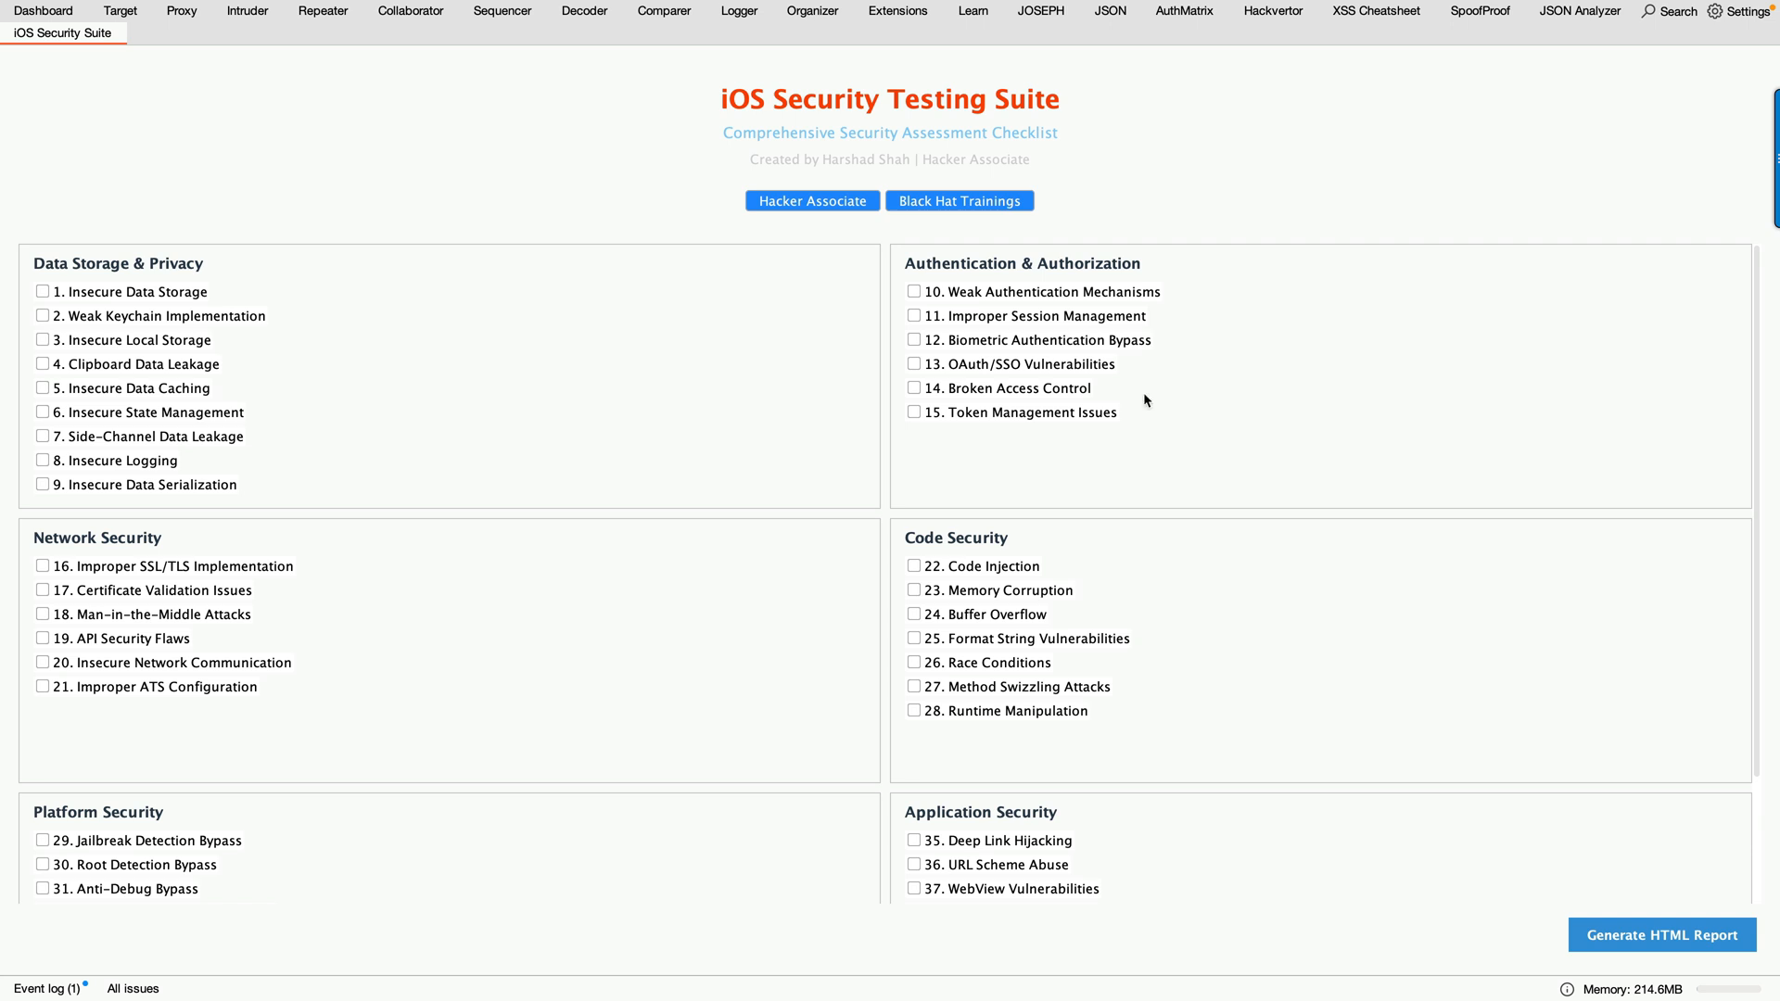
mouse_move(1074, 519)
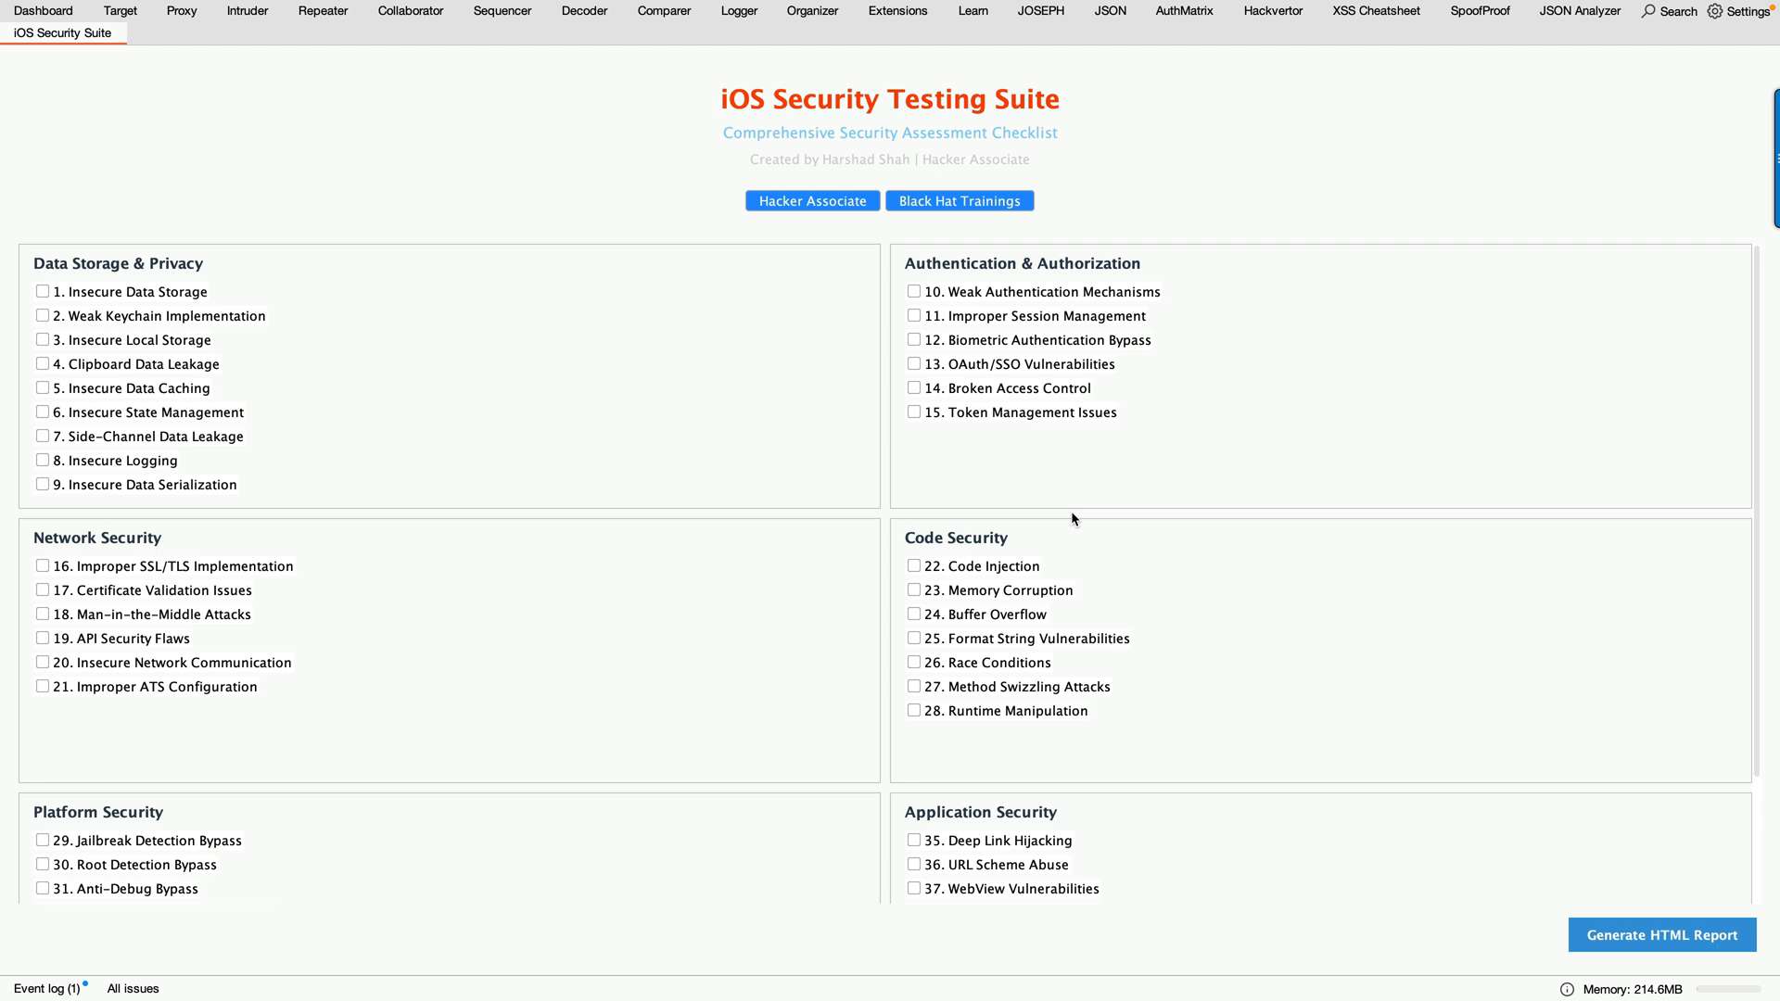
- Tick Data Storage & Privacy items 2-4, start Generate HTML Report, then dismiss the save dialog unsaved
click(43, 315)
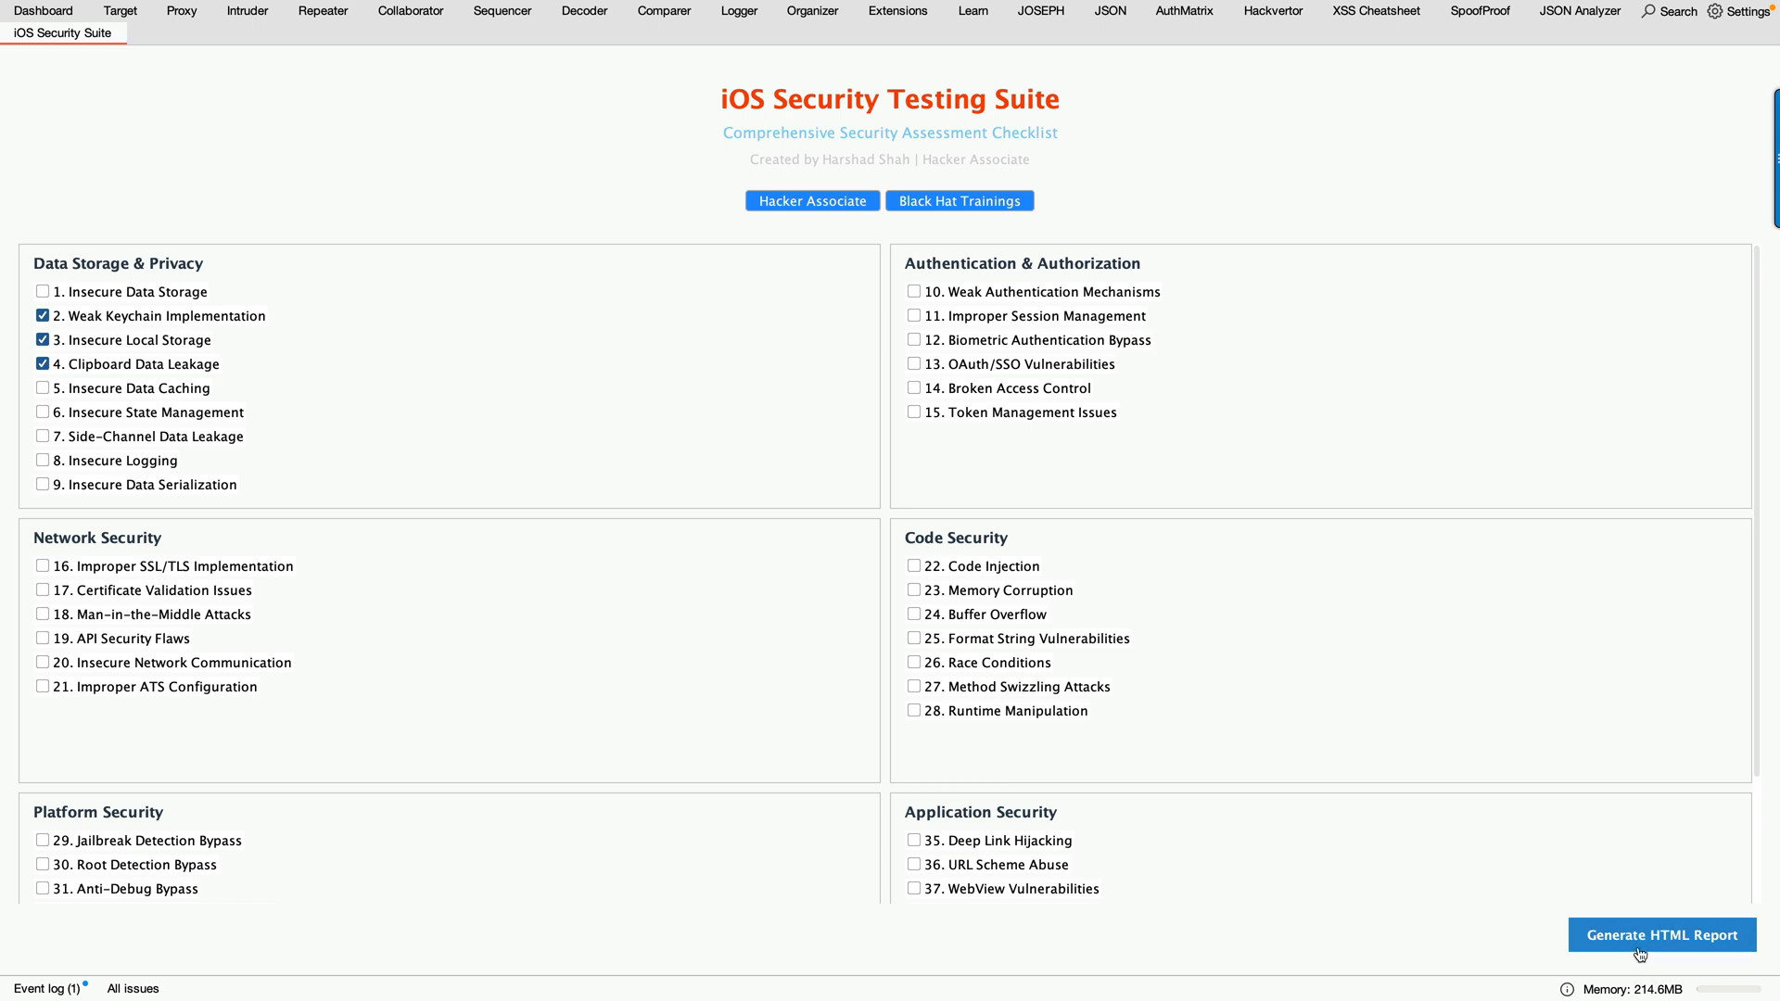
click(1661, 935)
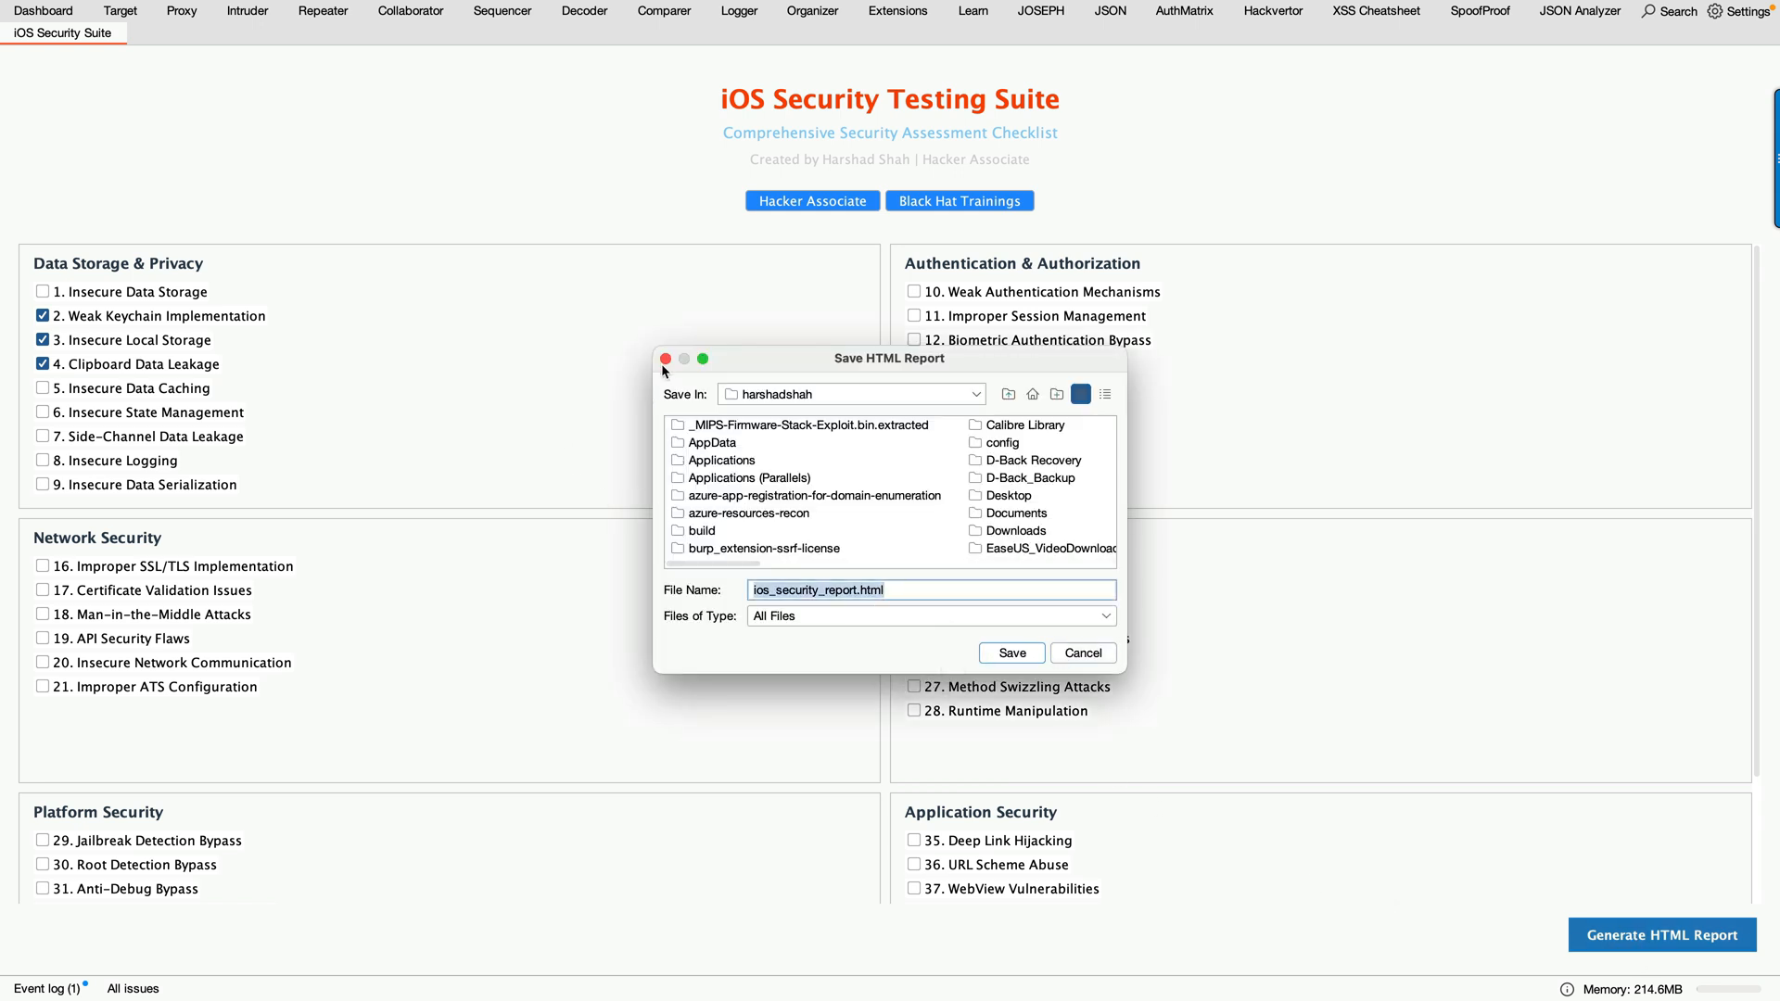
click(1081, 653)
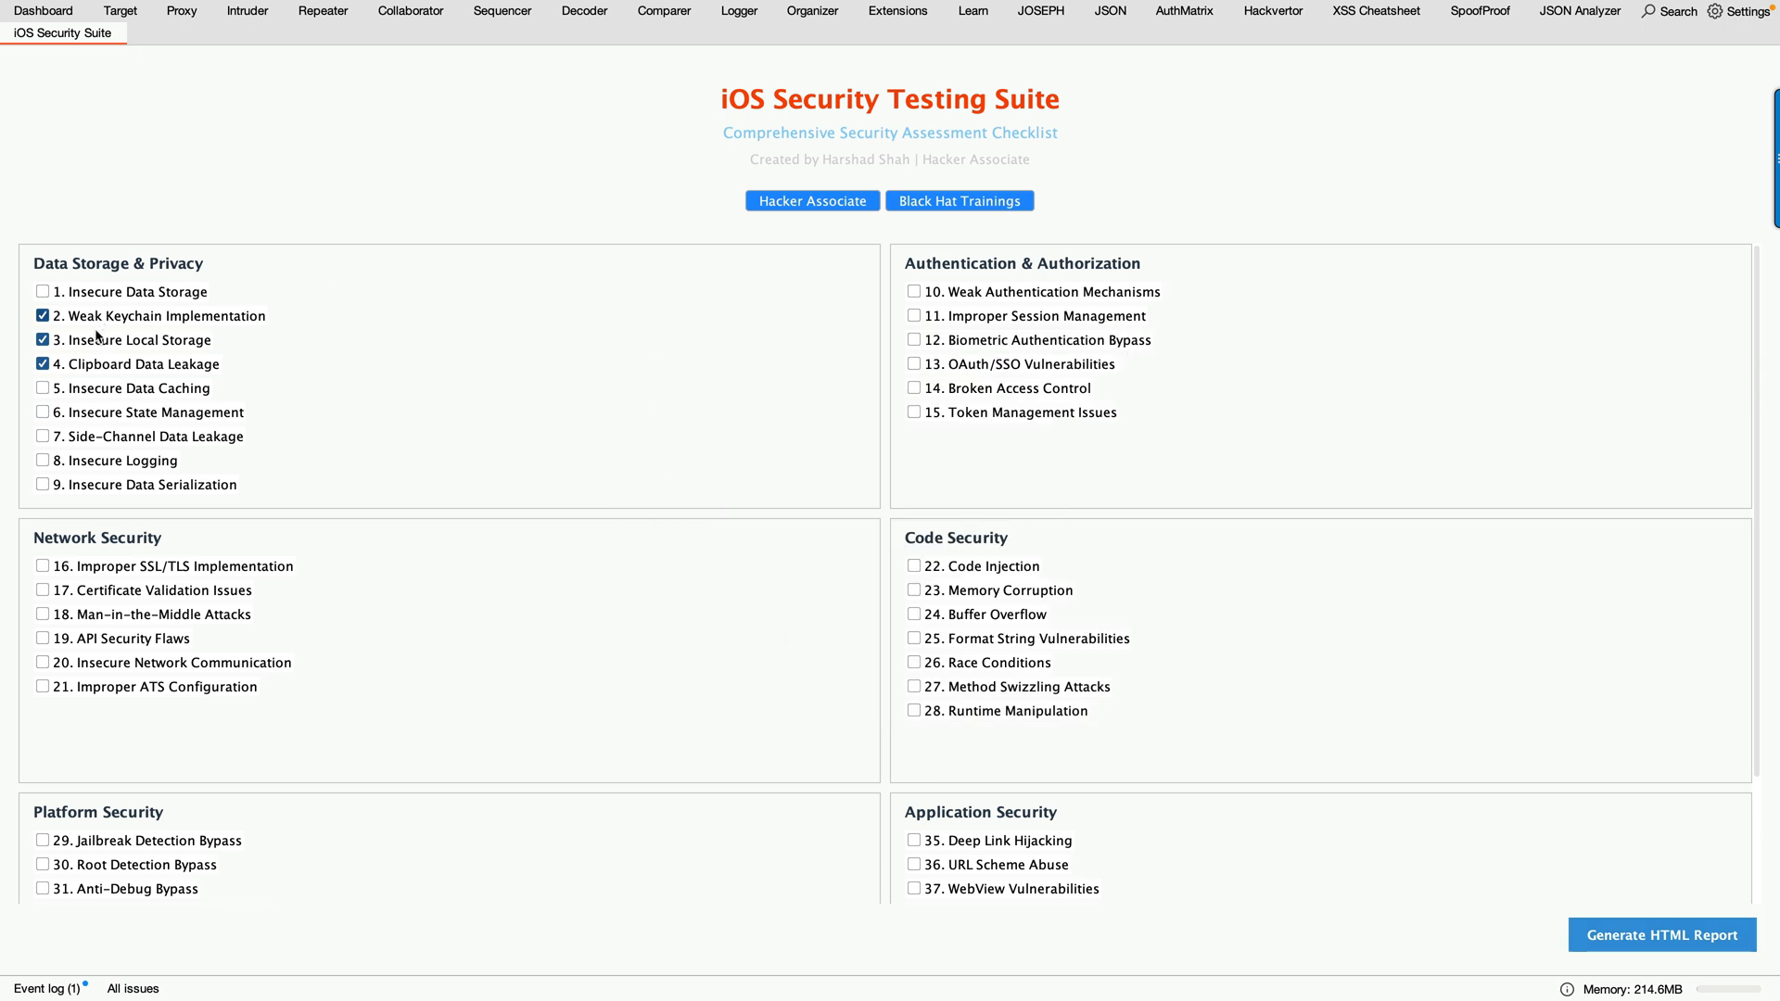
mouse_move(377, 378)
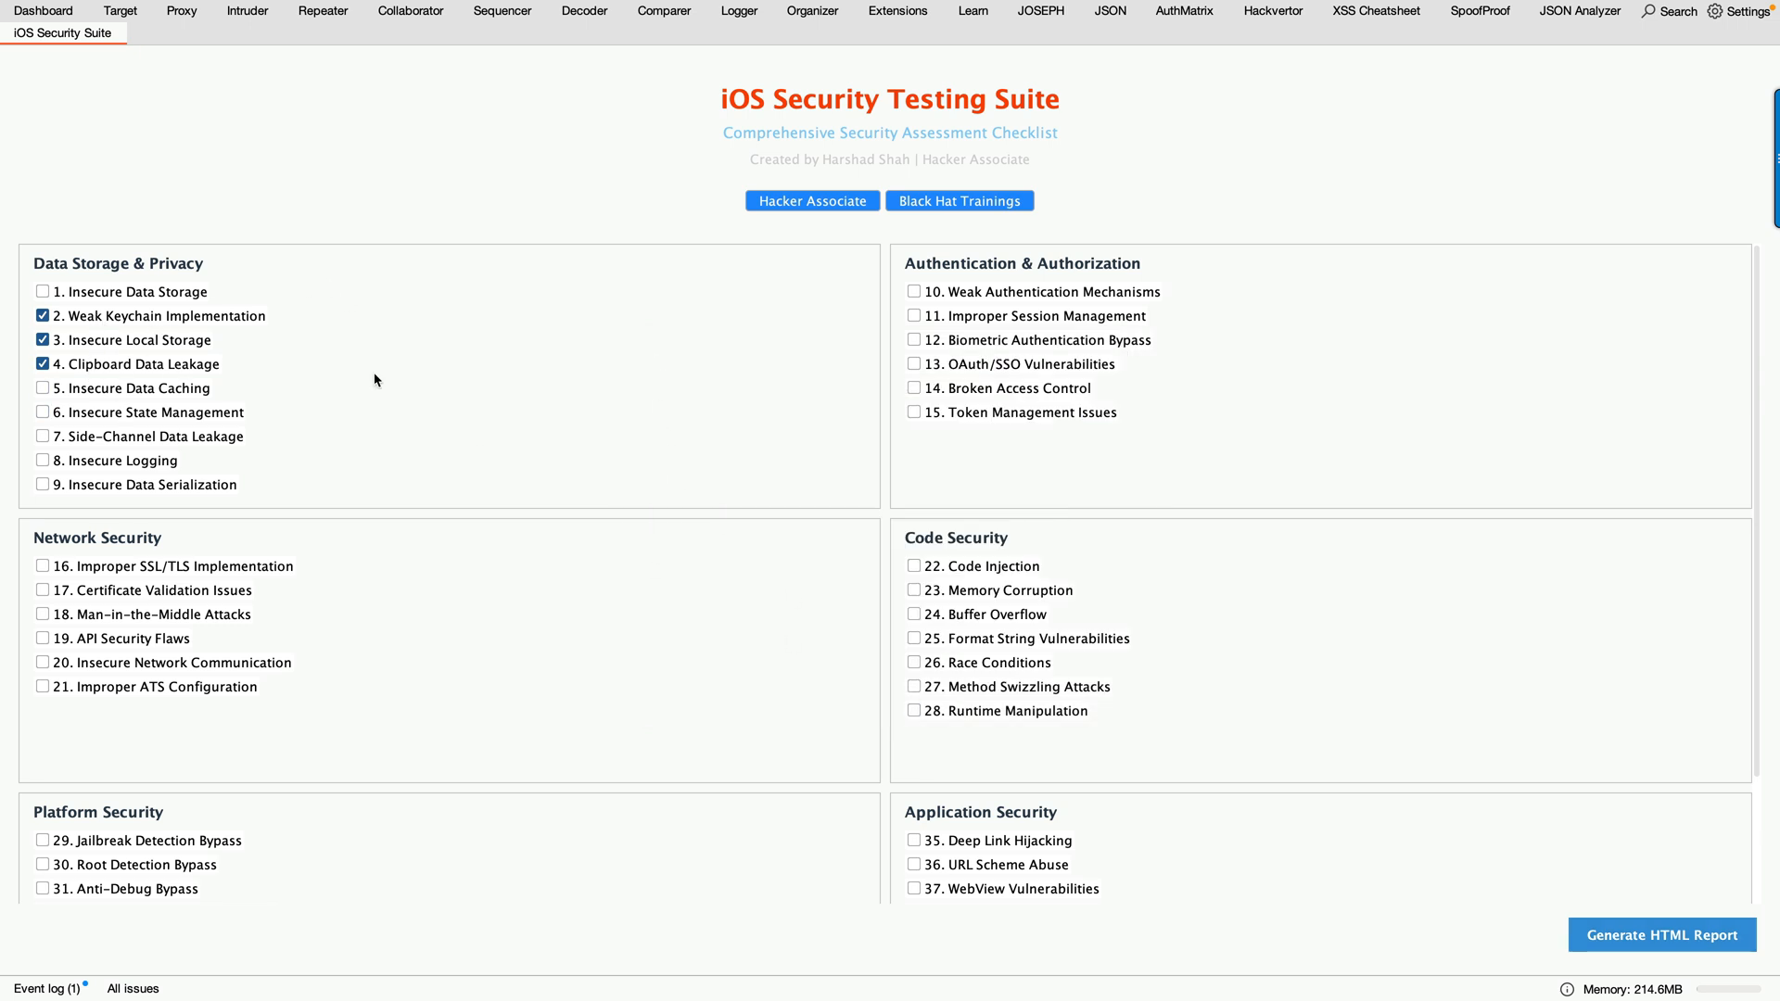
mouse_move(392, 382)
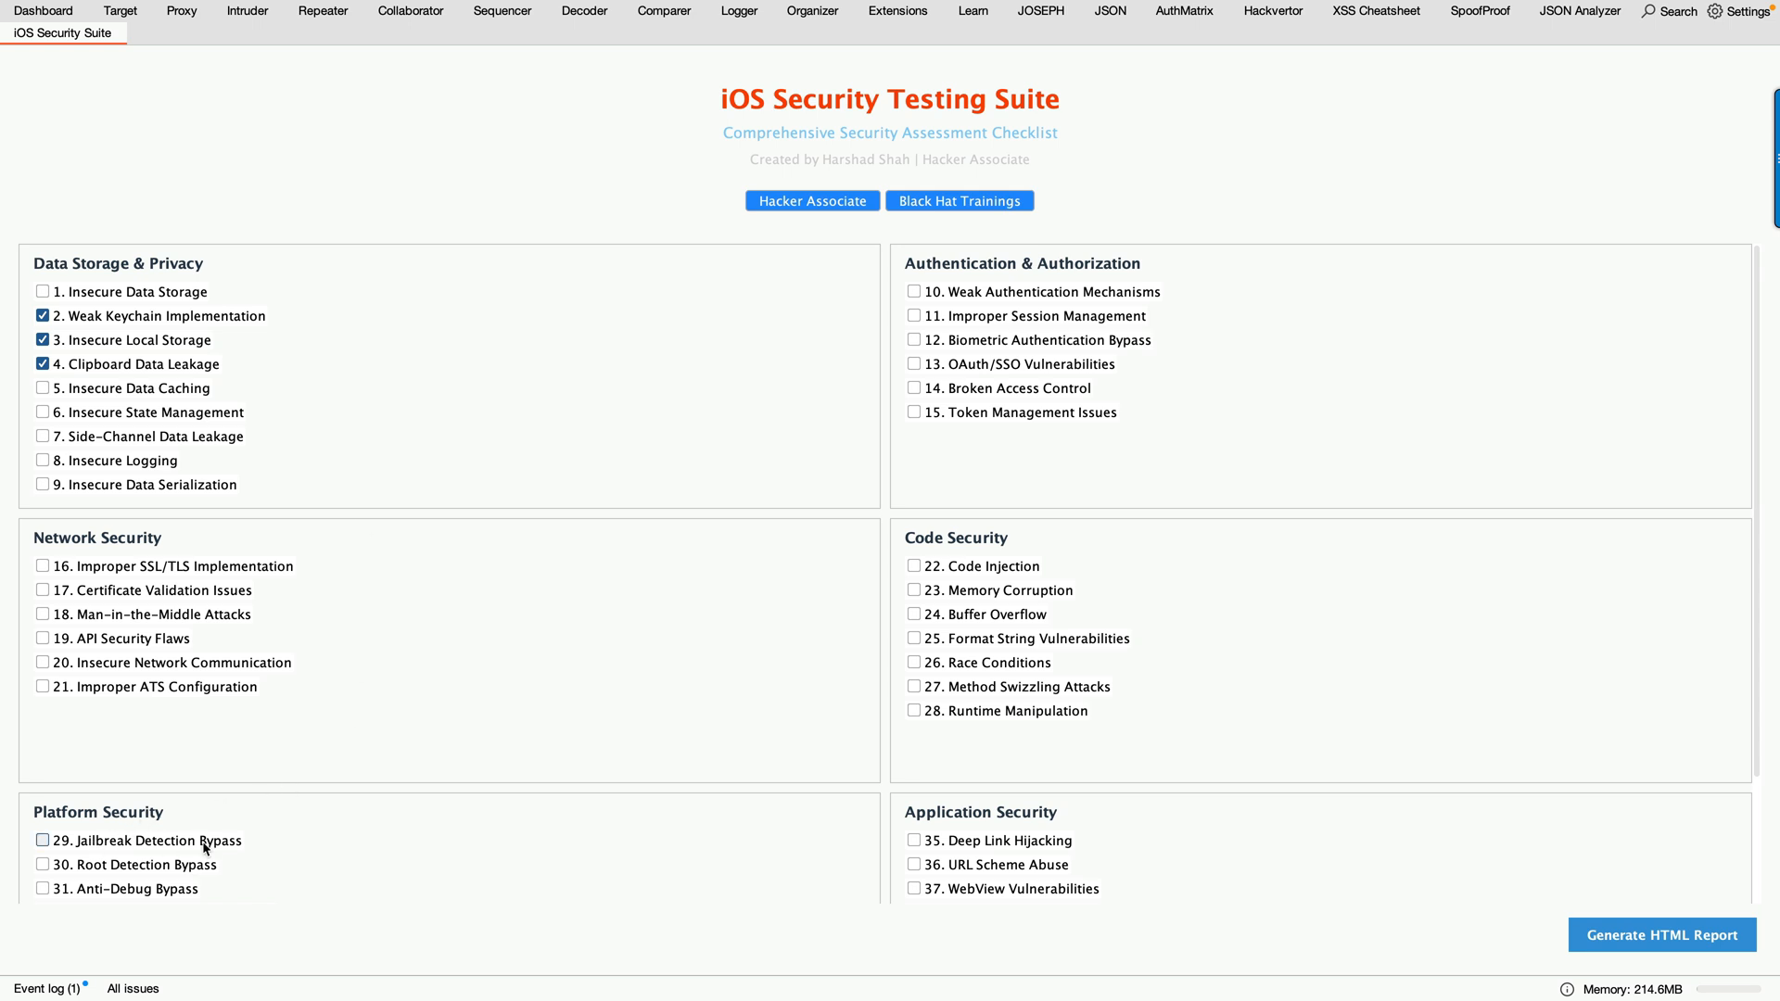
mouse_move(151, 883)
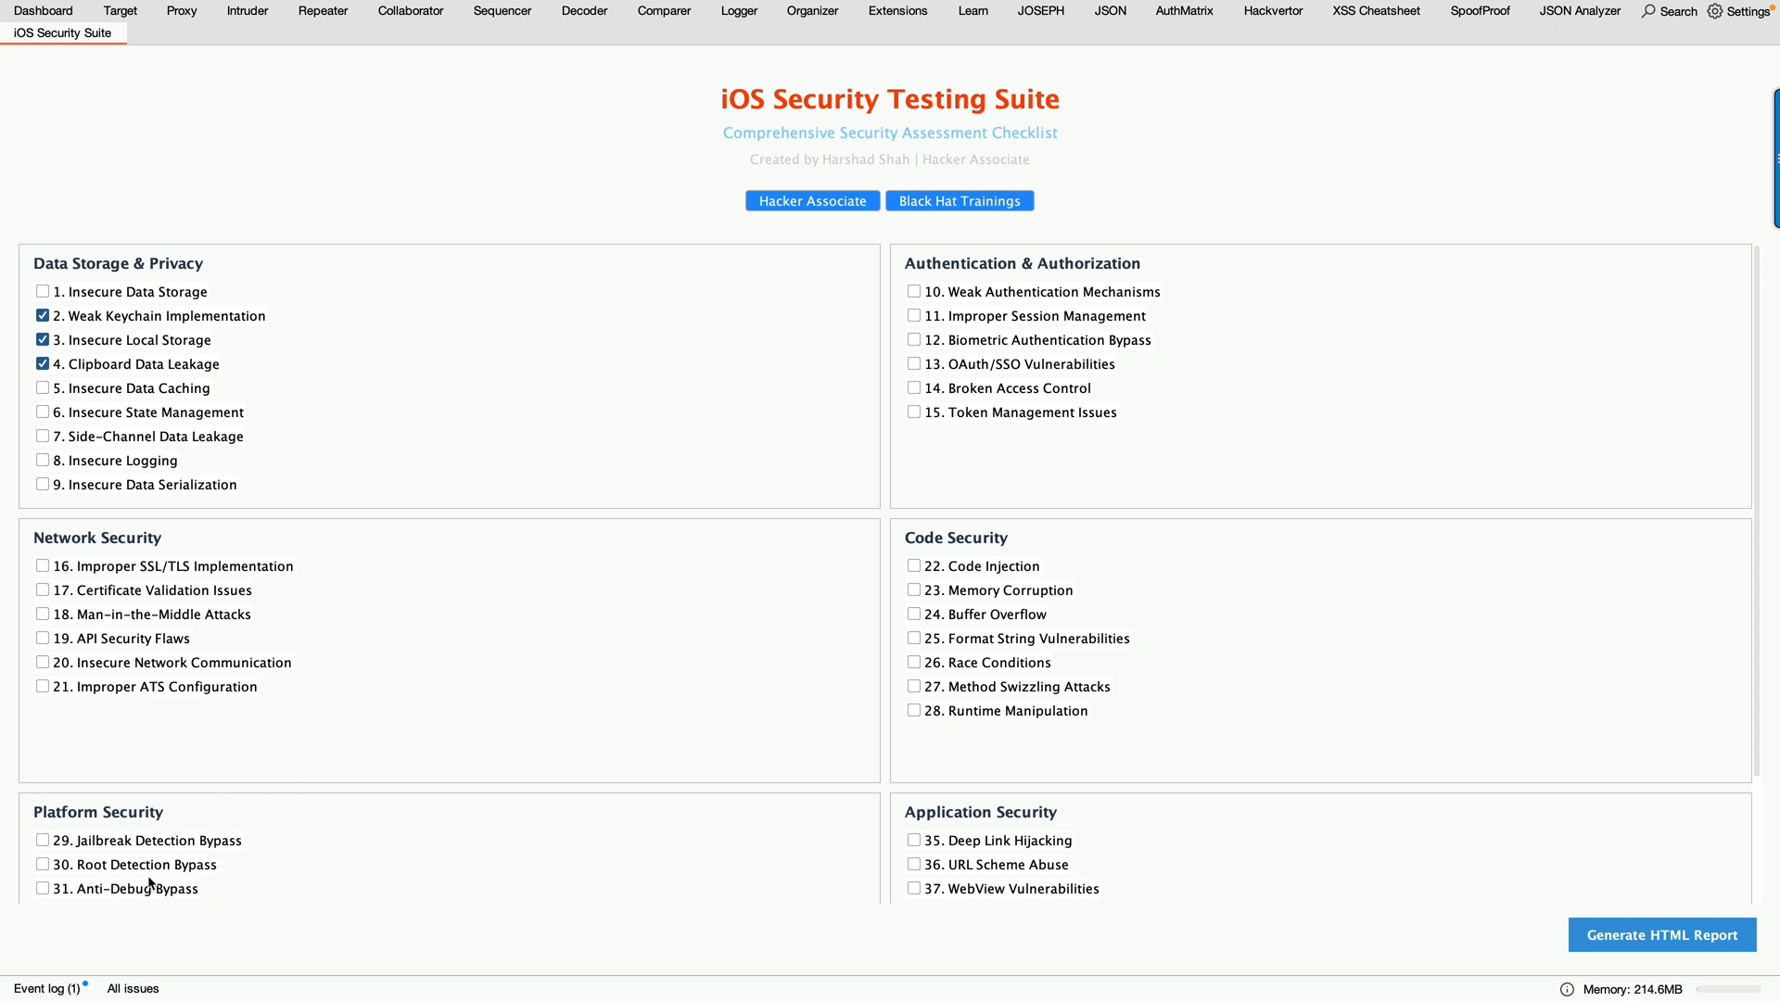
- Tick Jailbreak Detection Bypass and Root Detection Bypass (items 29 and 30) under Platform Security
click(43, 841)
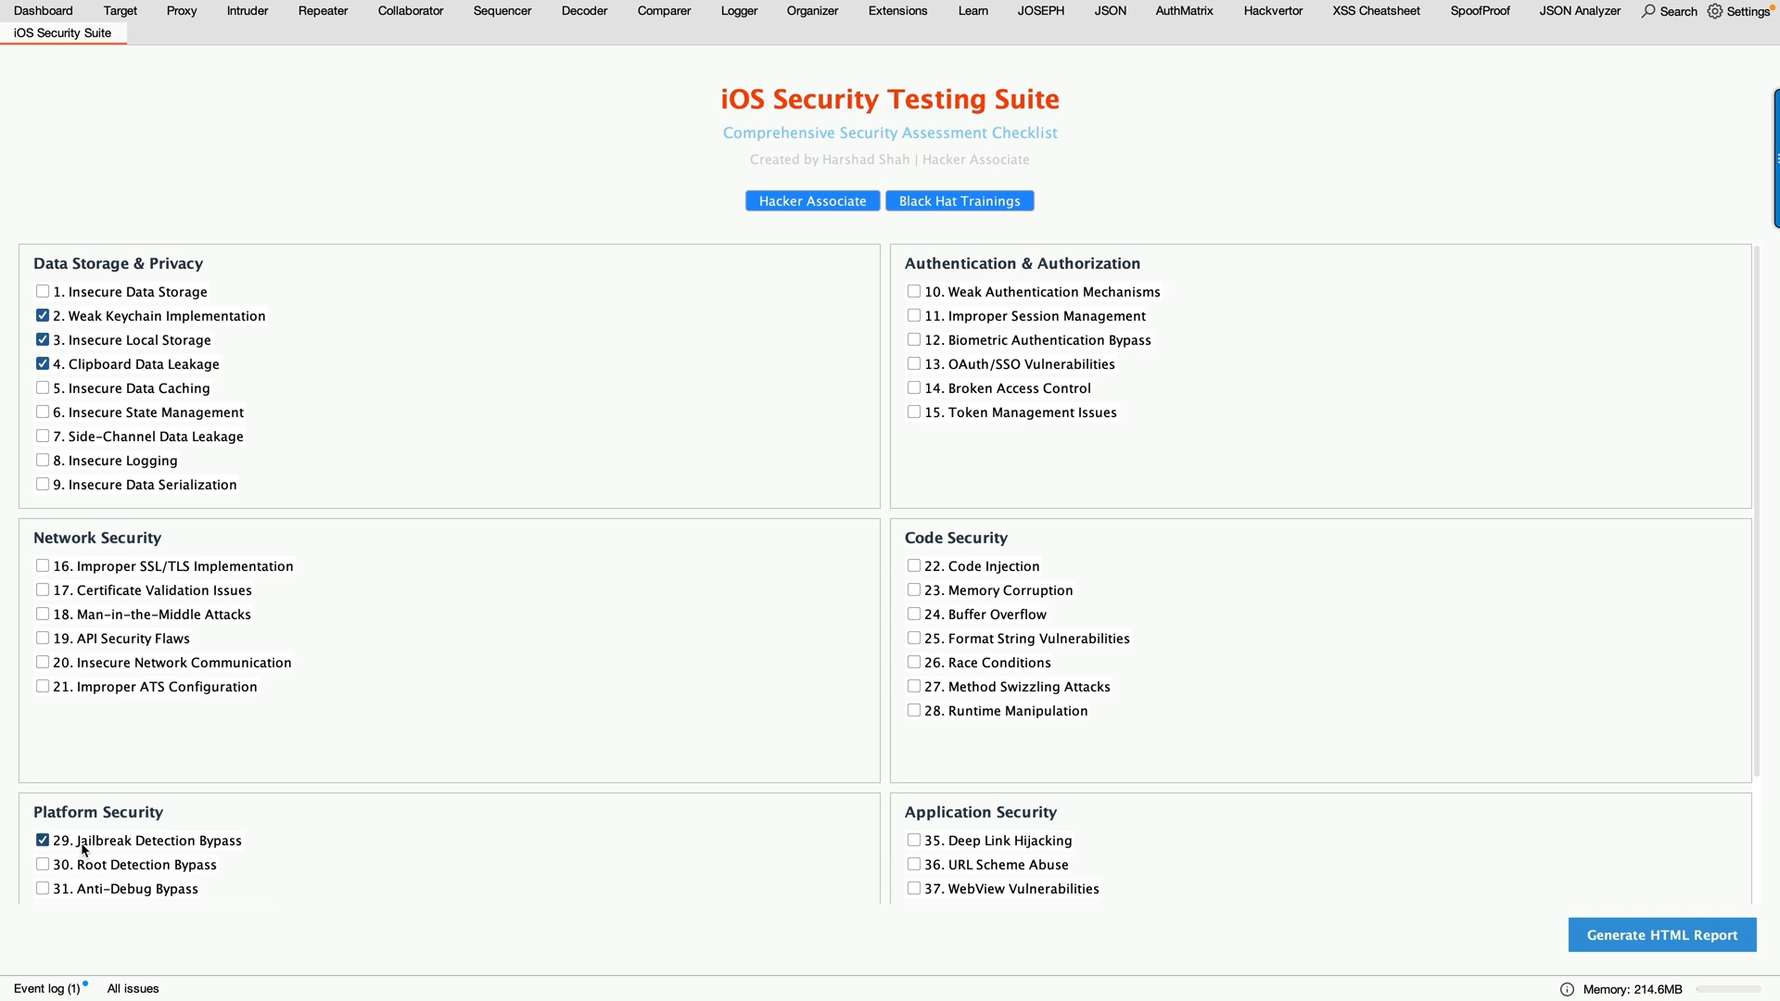
click(42, 866)
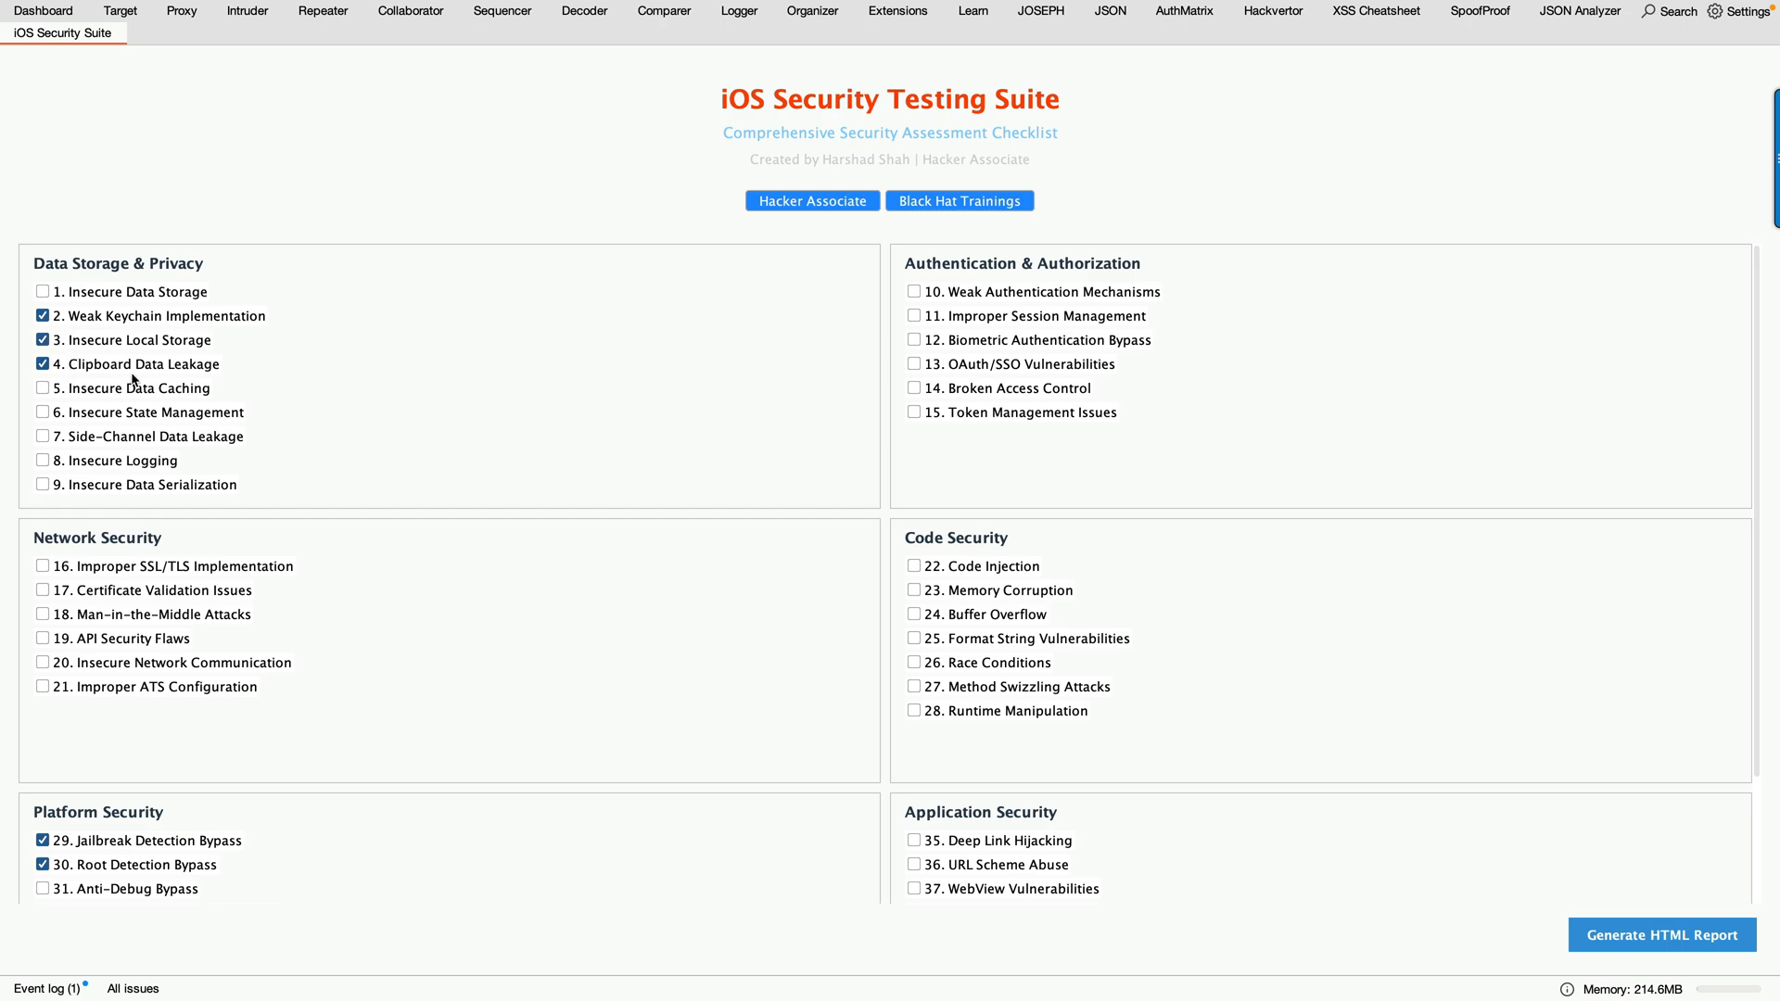
mouse_move(687, 421)
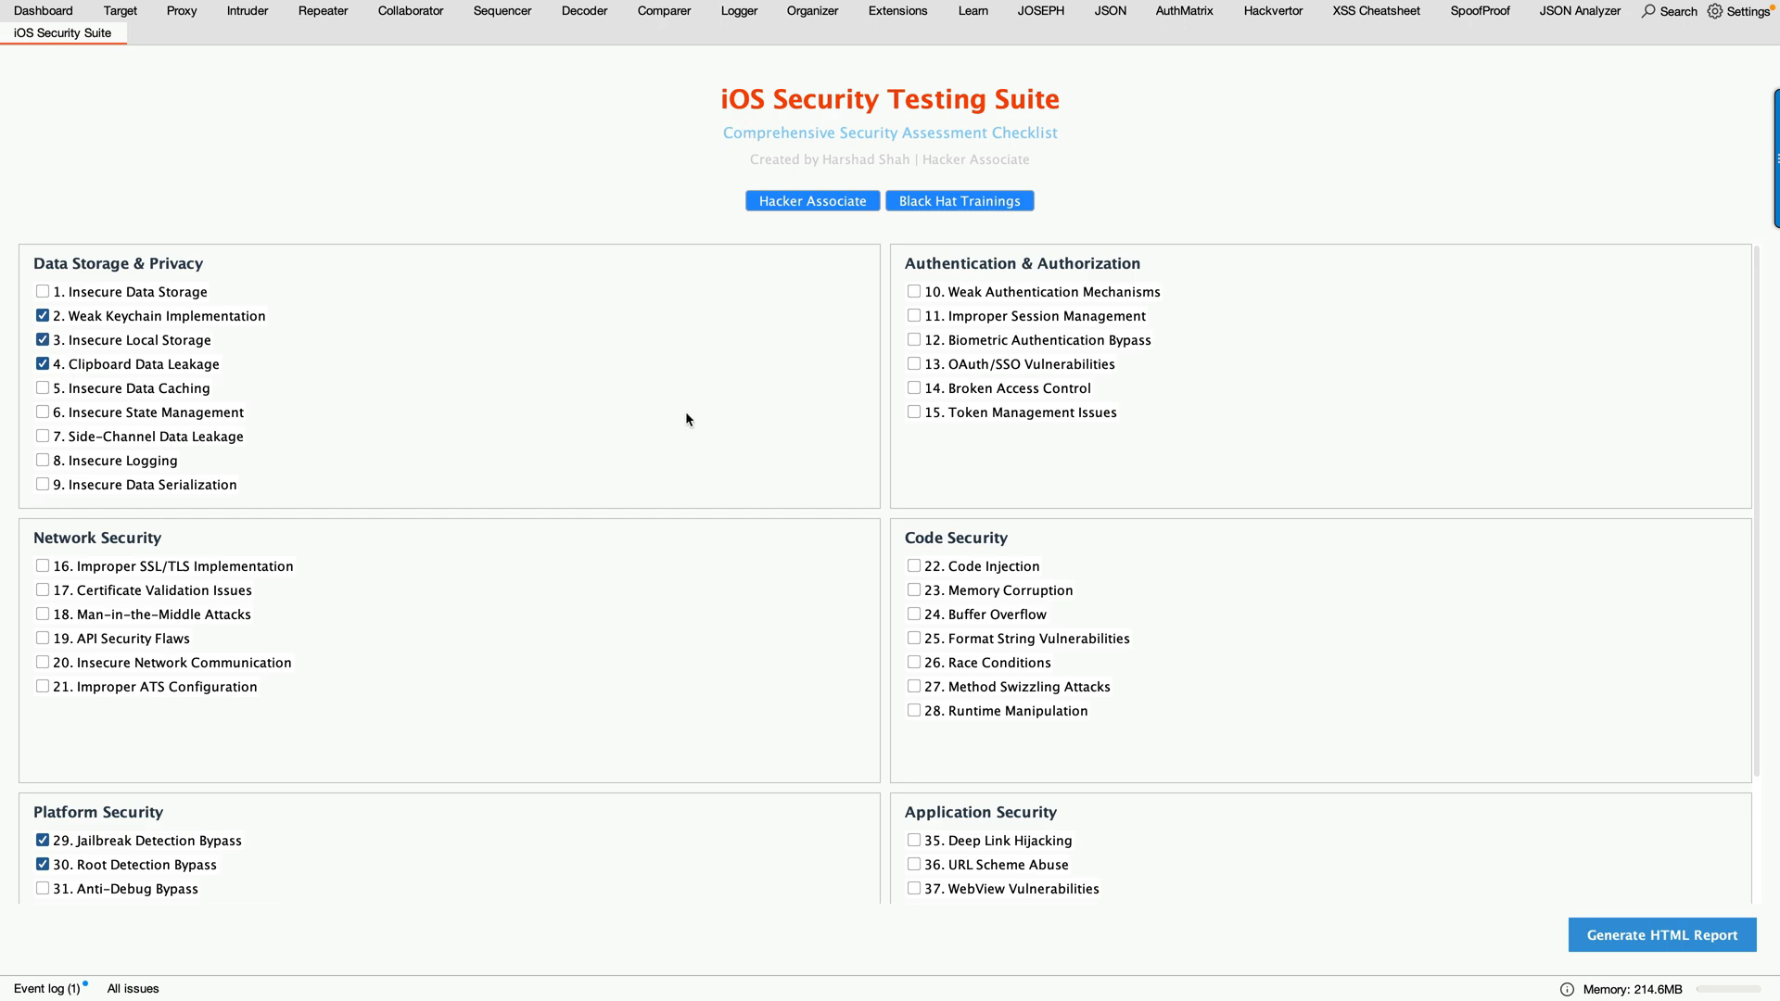